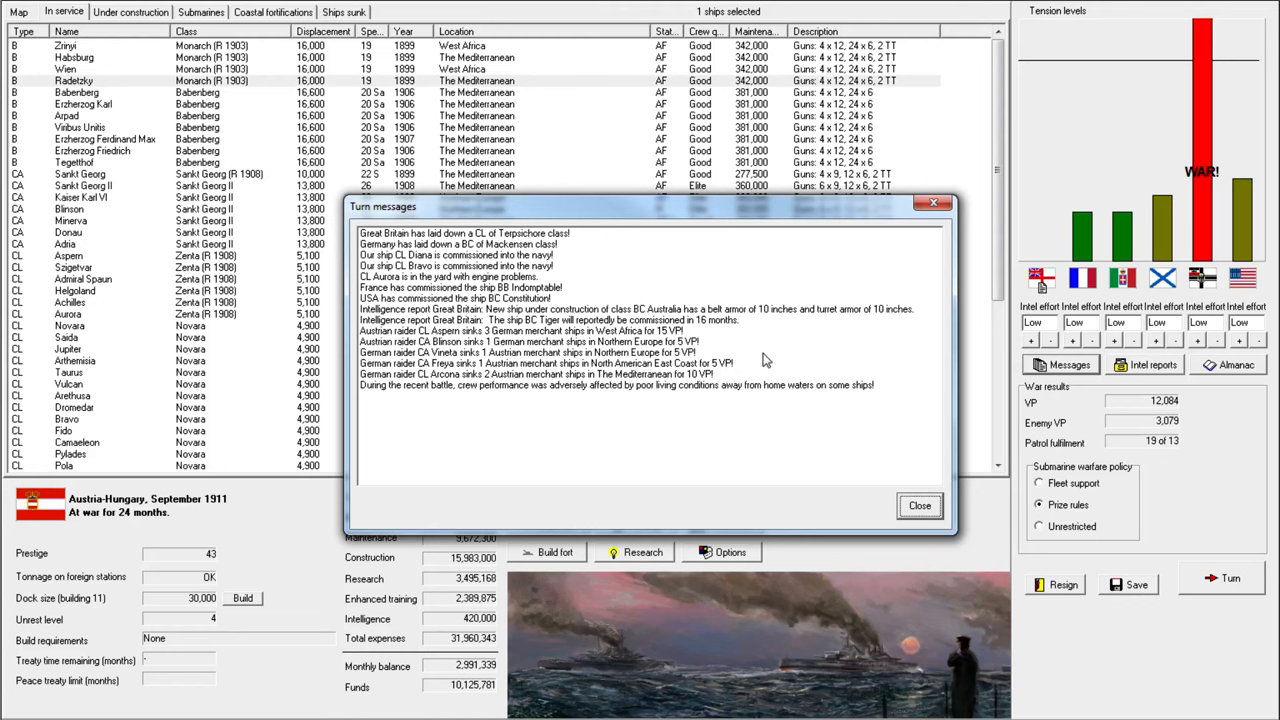
pyautogui.moveTo(660, 242)
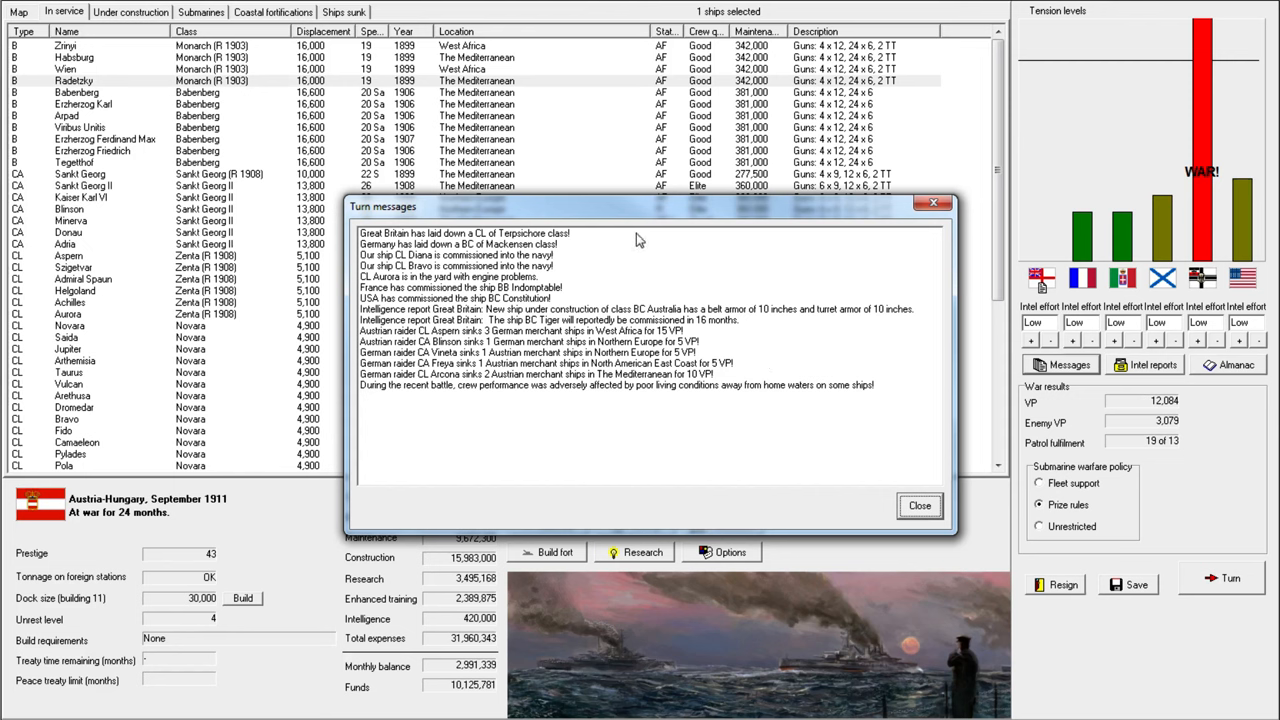
pyautogui.moveTo(633, 242)
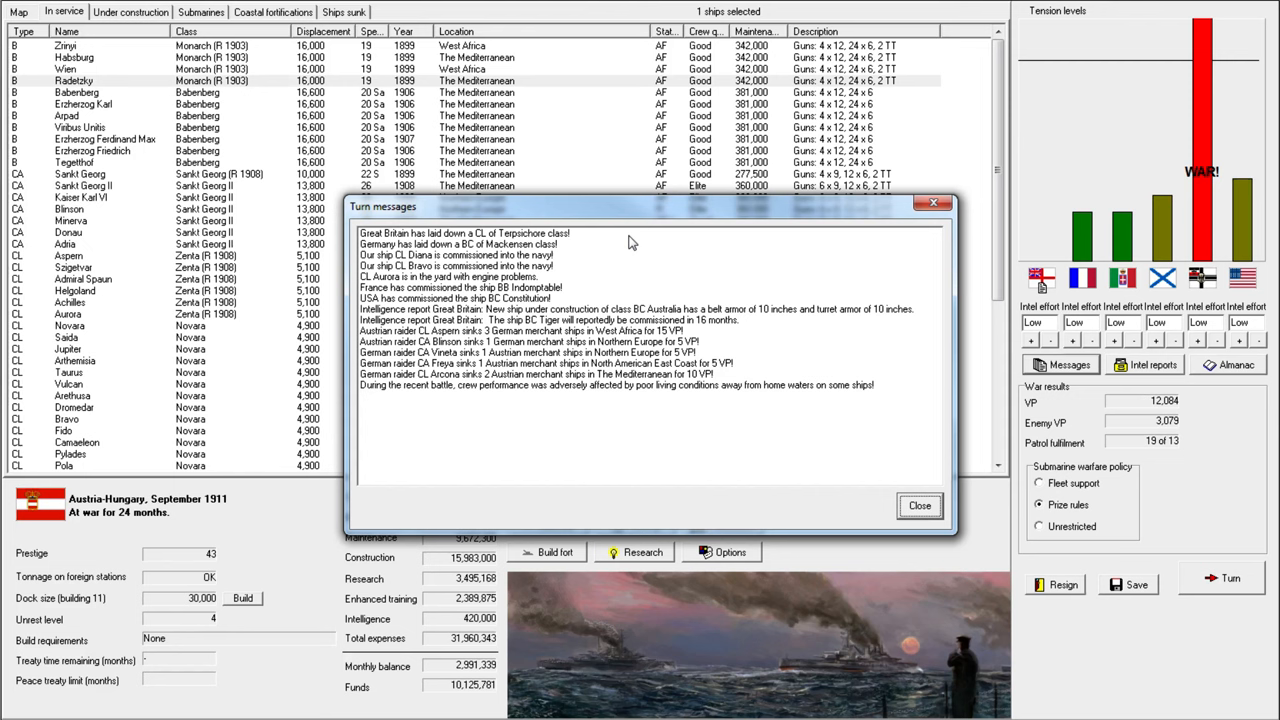
pyautogui.moveTo(730, 278)
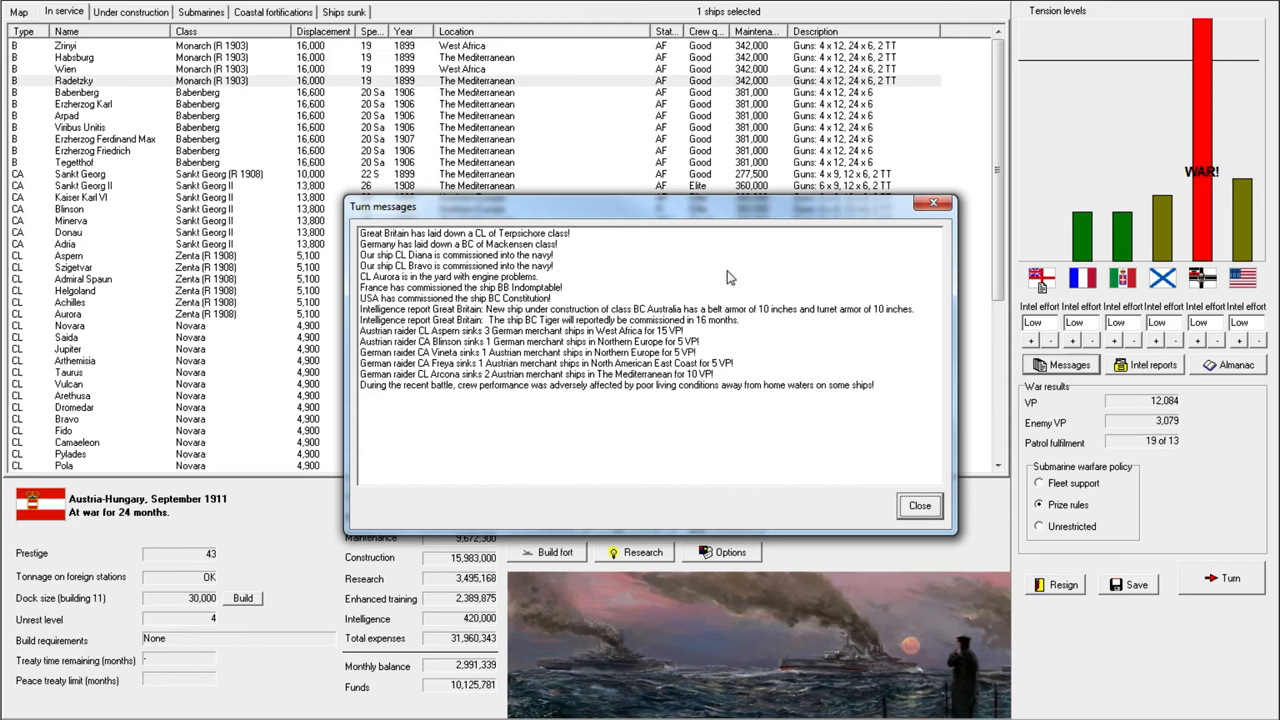
pyautogui.moveTo(573, 383)
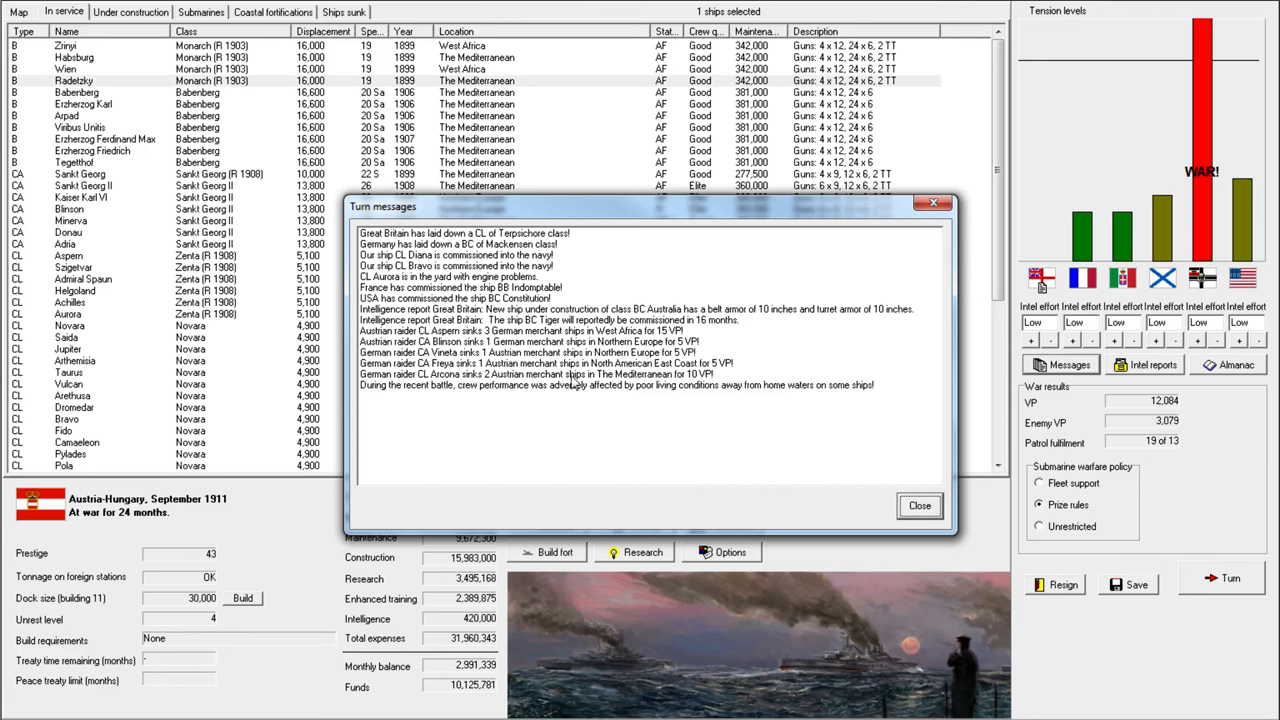
# Mark the crew performance message, close turn messages, and inspect the Tegetthof battleship entry.
pyautogui.click(615, 385)
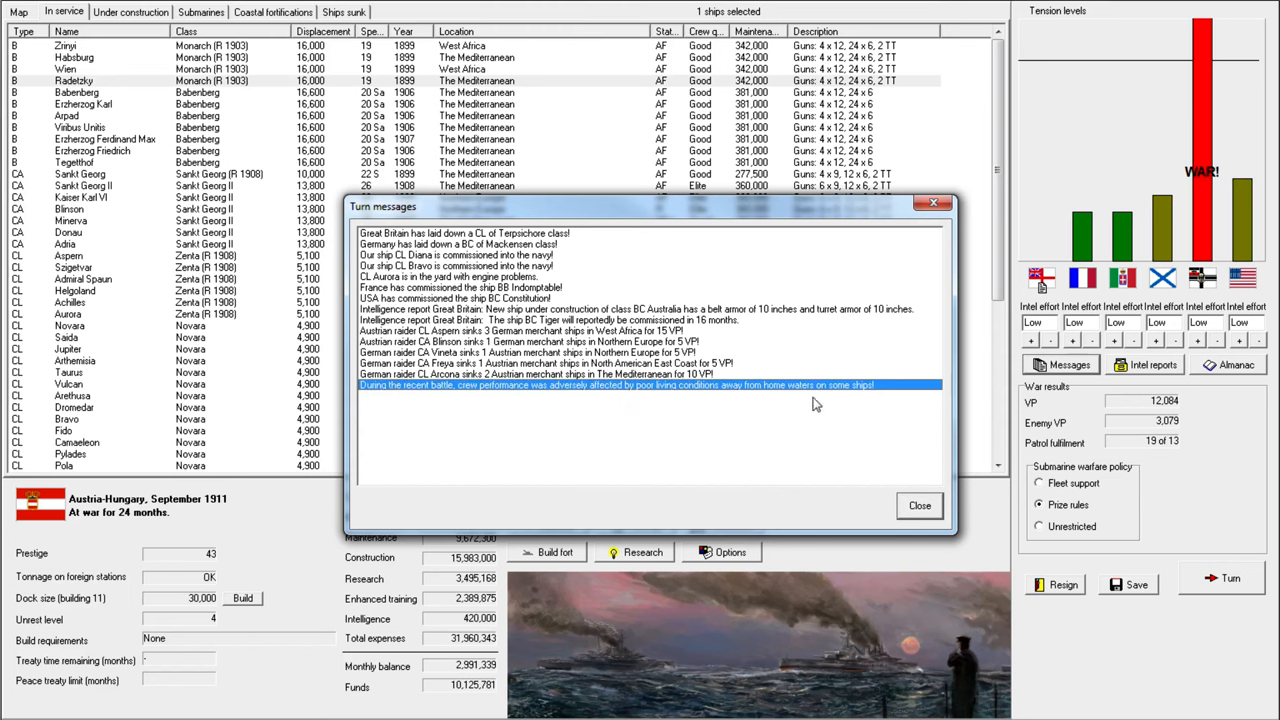
pyautogui.click(918, 505)
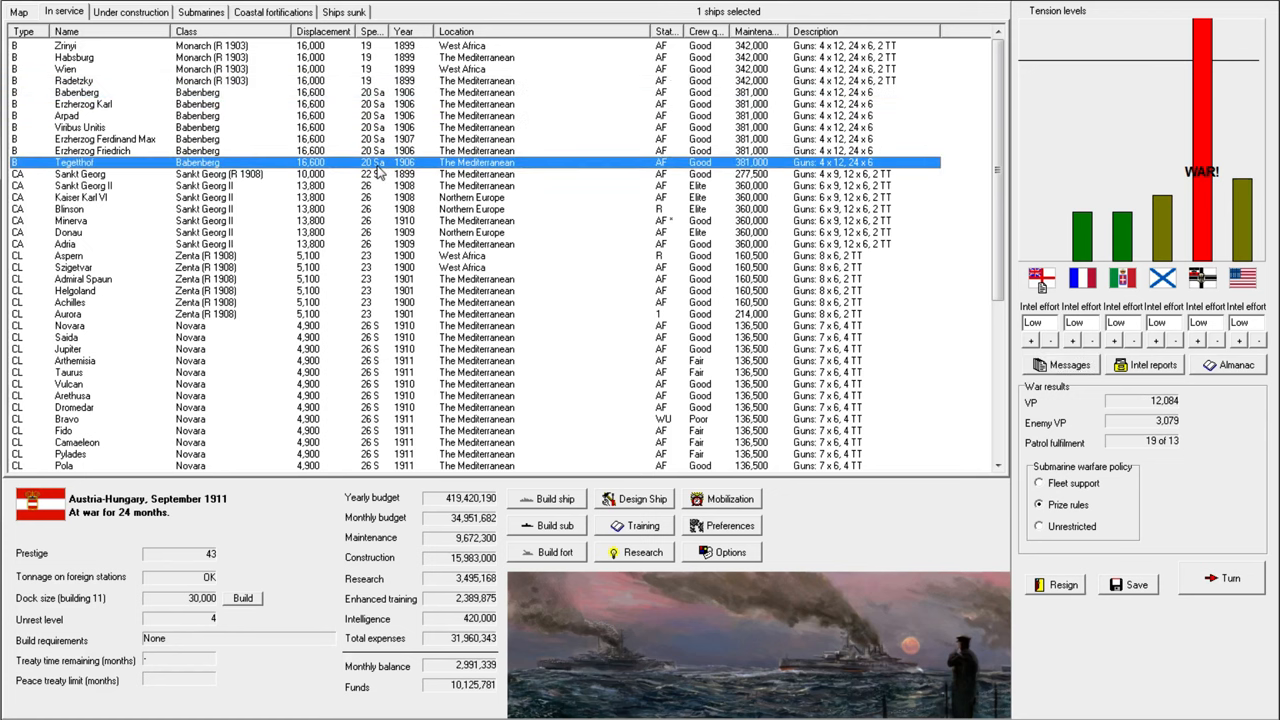
pyautogui.doubleClick(80, 127)
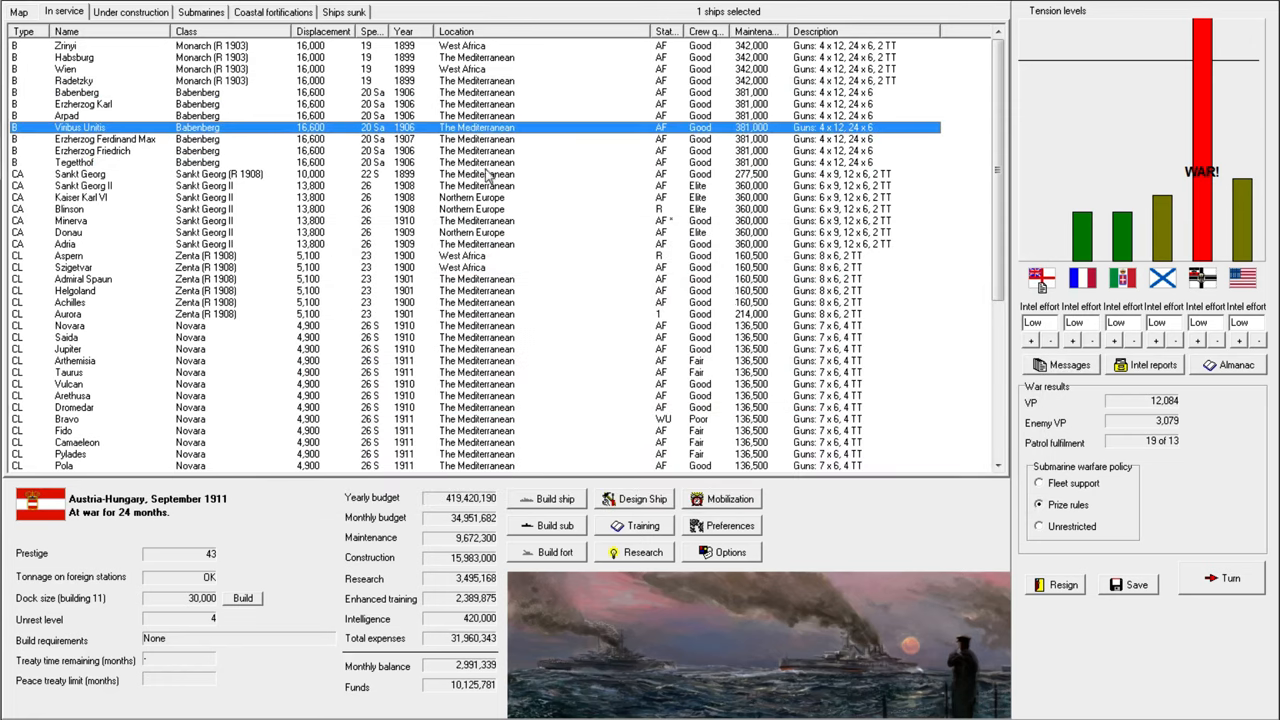
pyautogui.moveTo(510, 215)
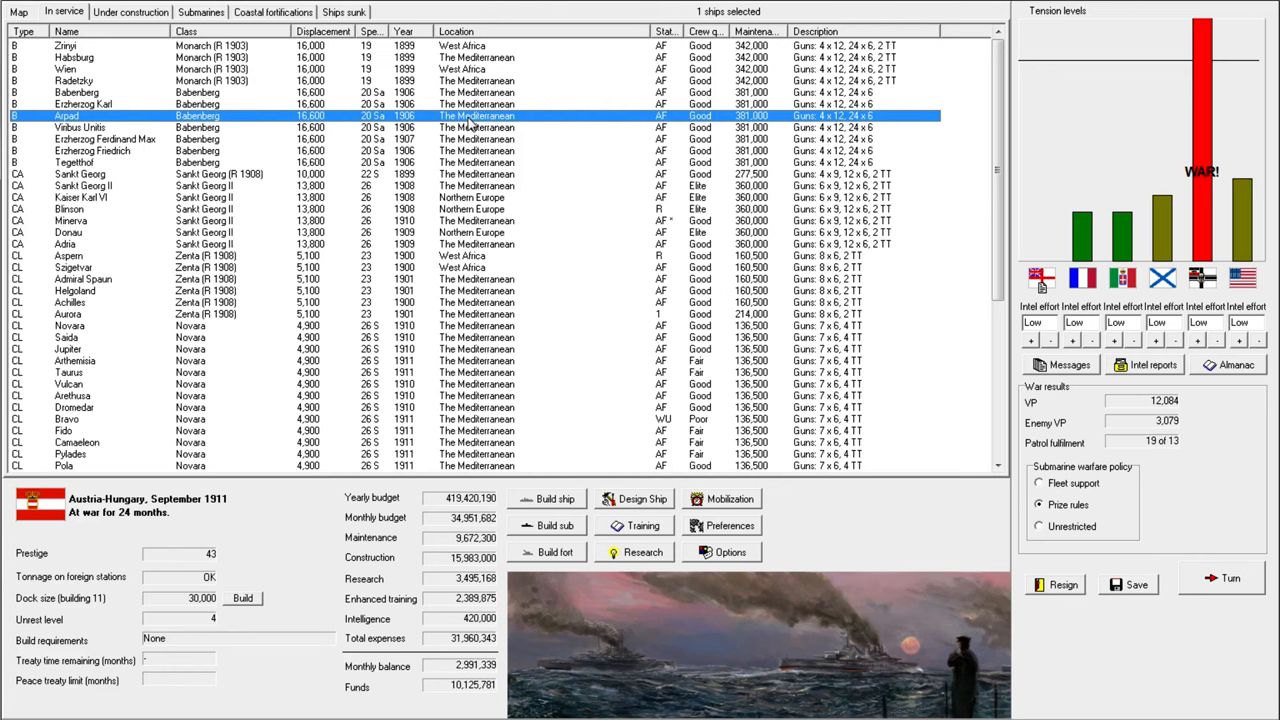
pyautogui.moveTo(214, 78)
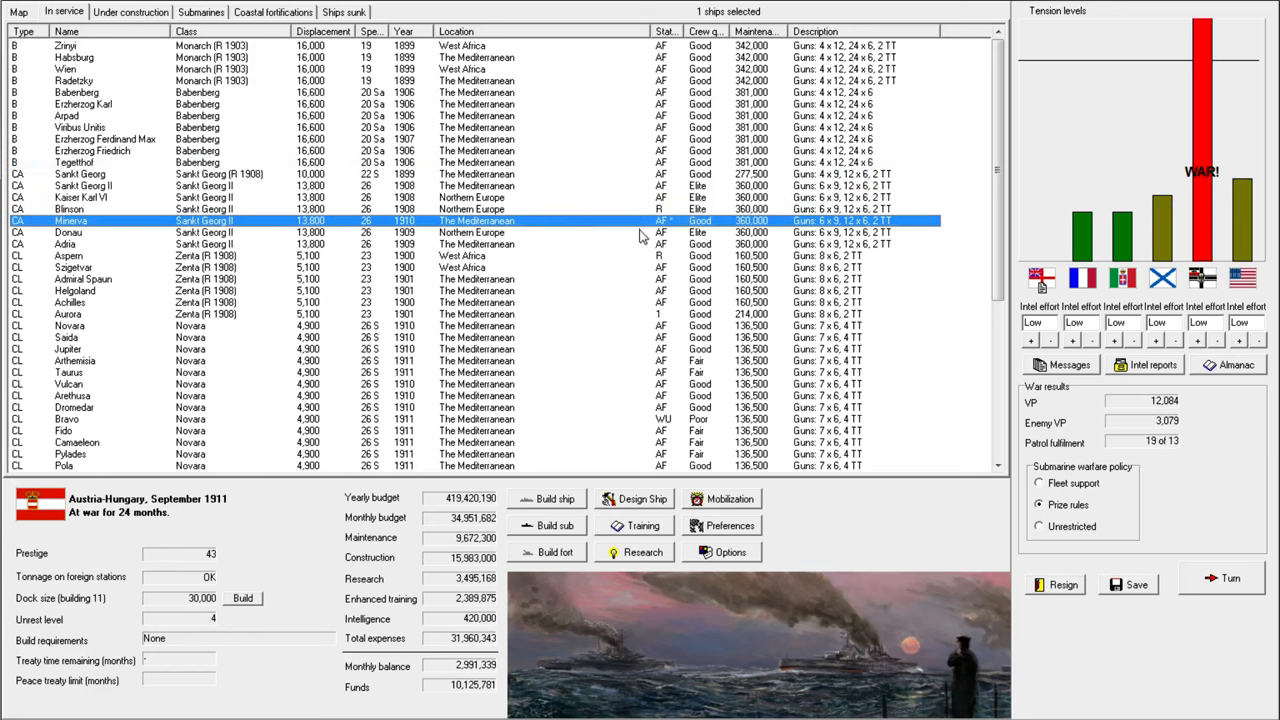
pyautogui.moveTo(1137, 448)
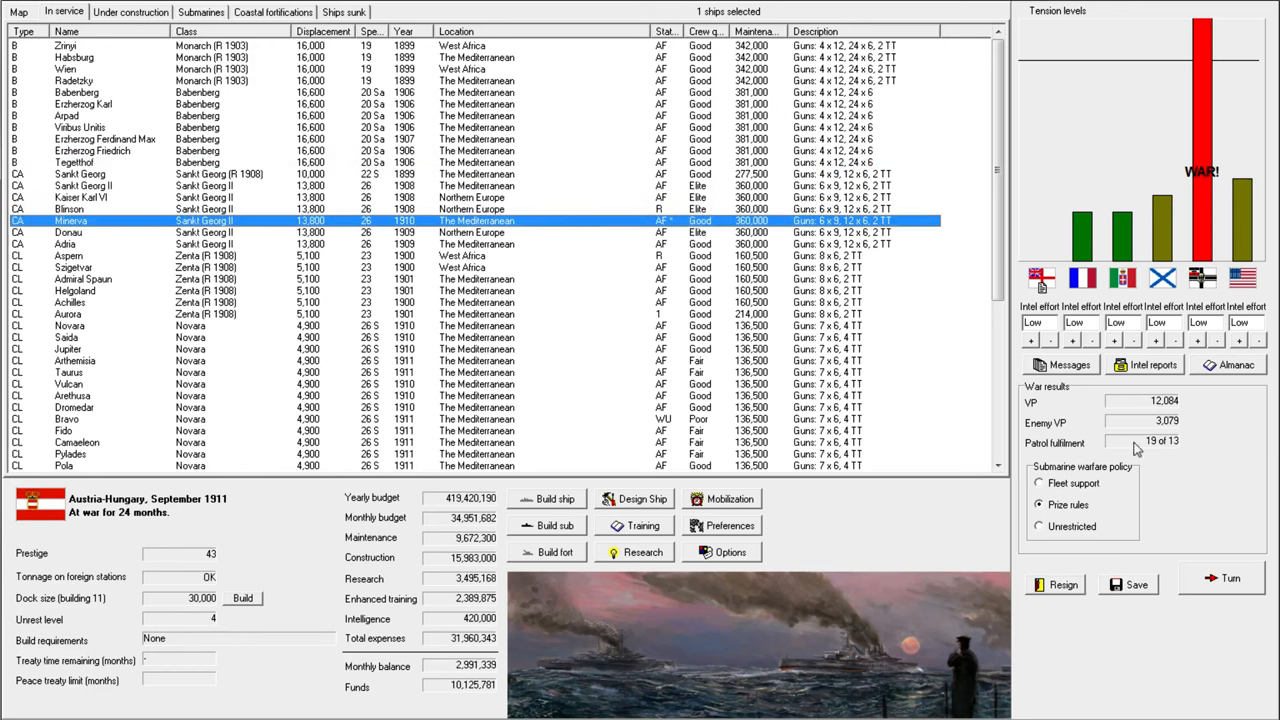
pyautogui.scroll(-3)
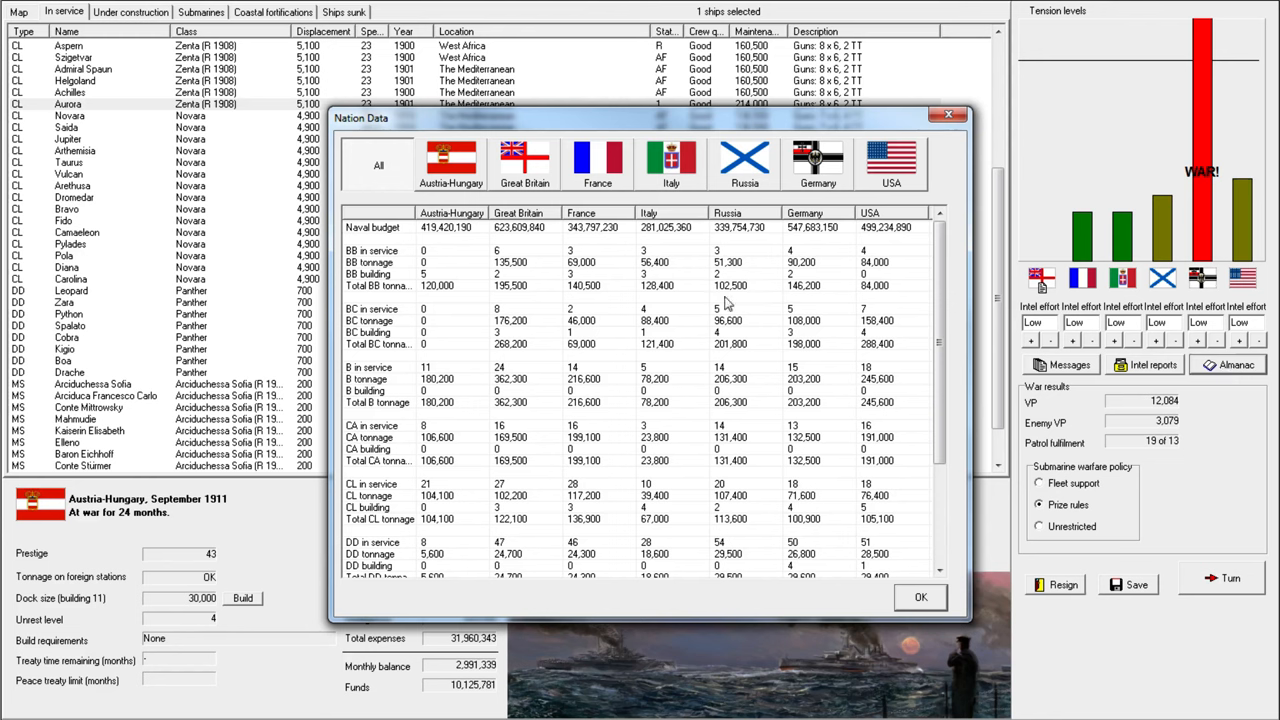
pyautogui.moveTo(825, 158)
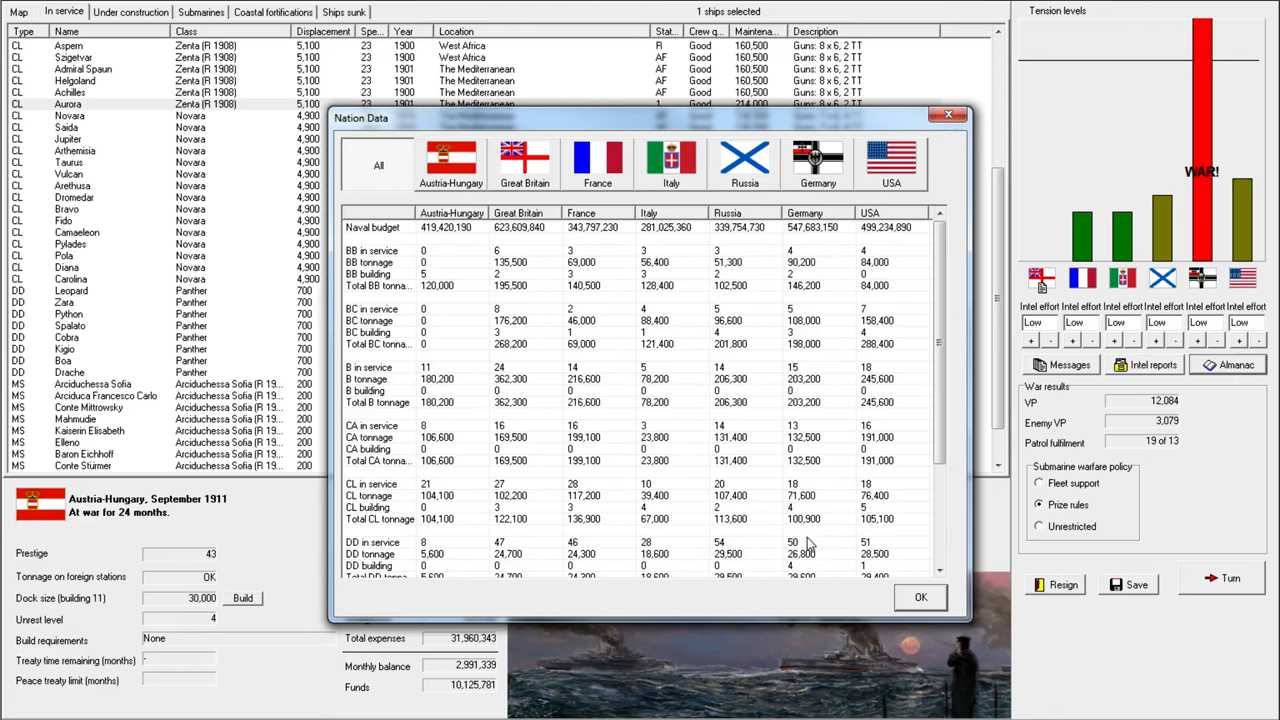
pyautogui.click(640, 542)
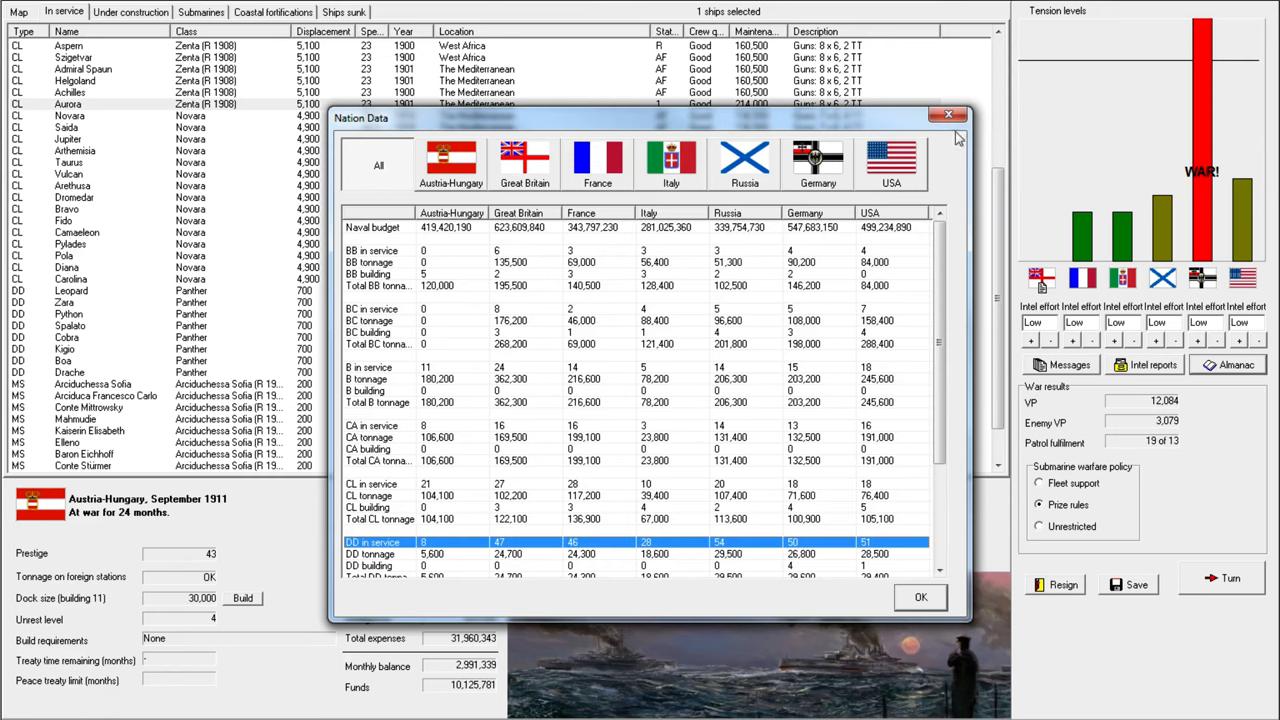
pyautogui.click(948, 114)
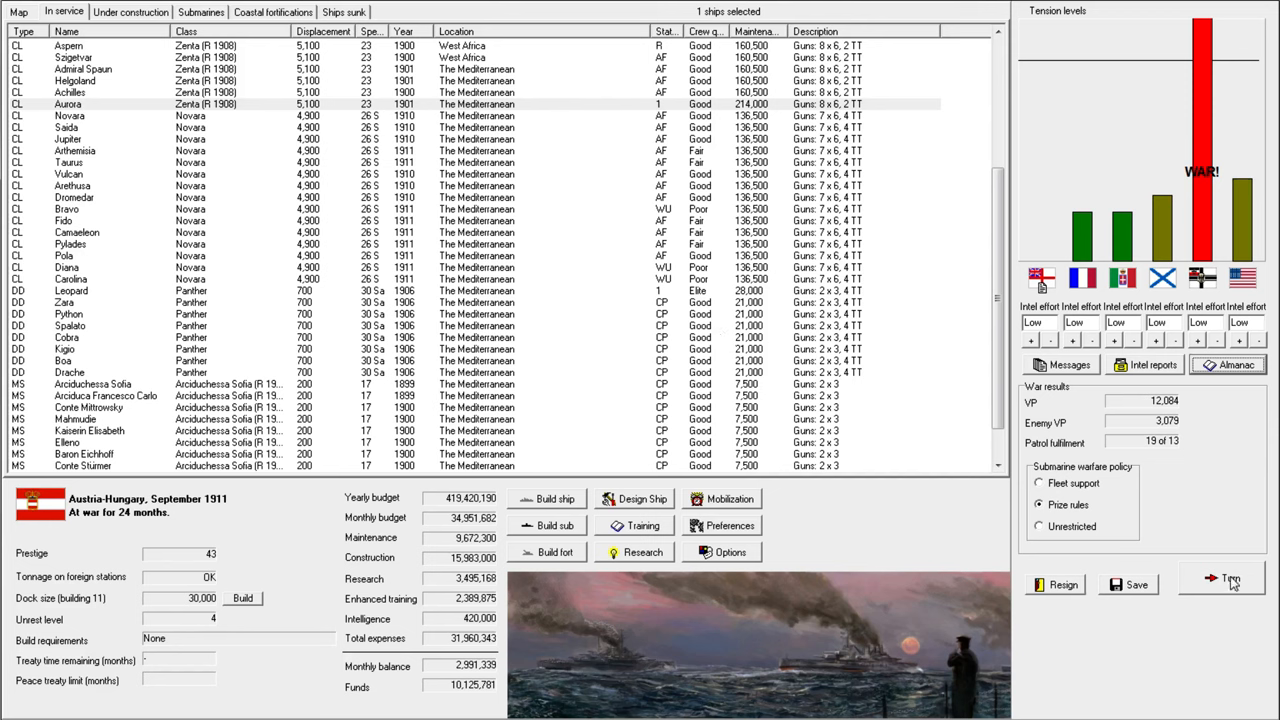
pyautogui.moveTo(1225, 590)
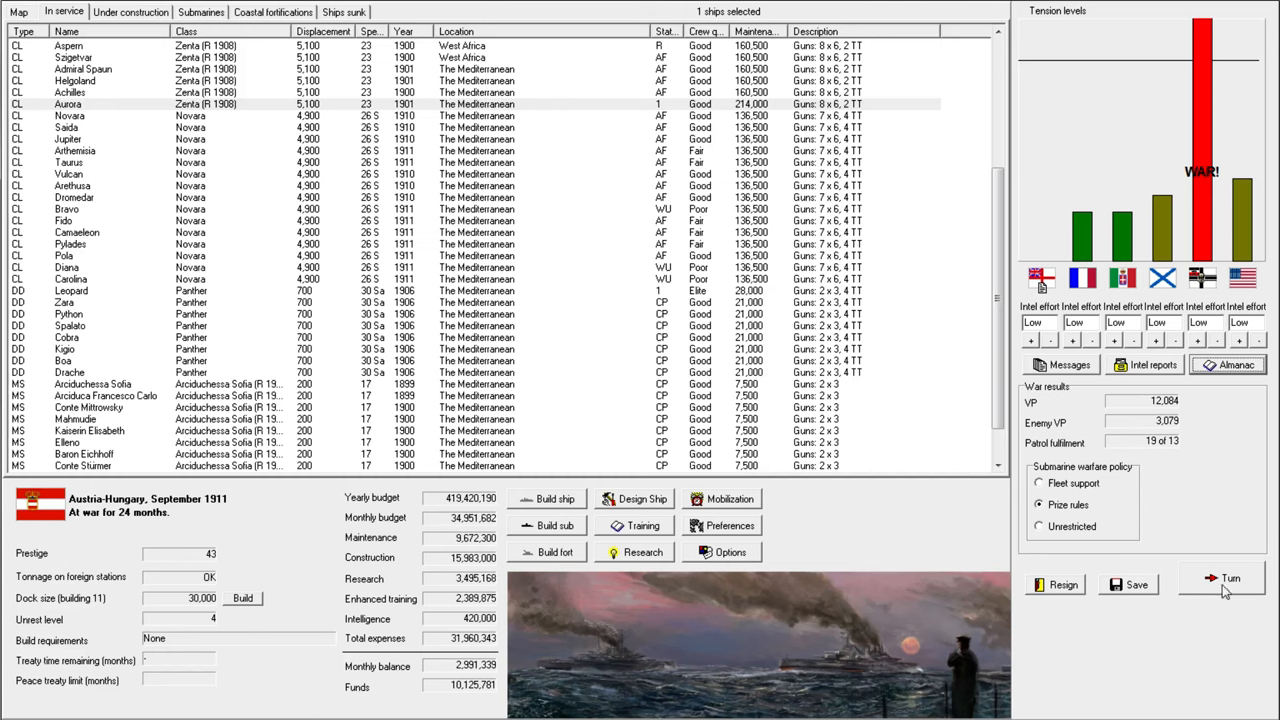
# Advance to October 1911, clearing condenser, peace feelers and three research breakthrough notices.
pyautogui.click(1230, 578)
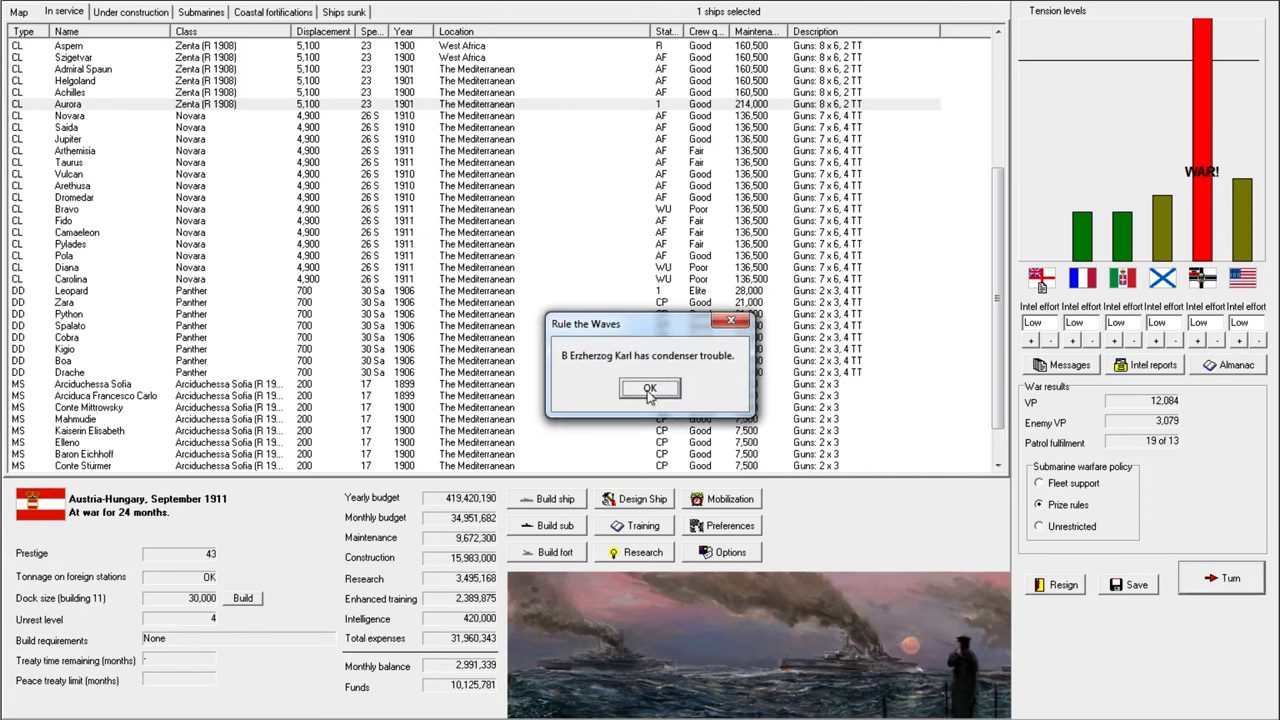
pyautogui.click(649, 388)
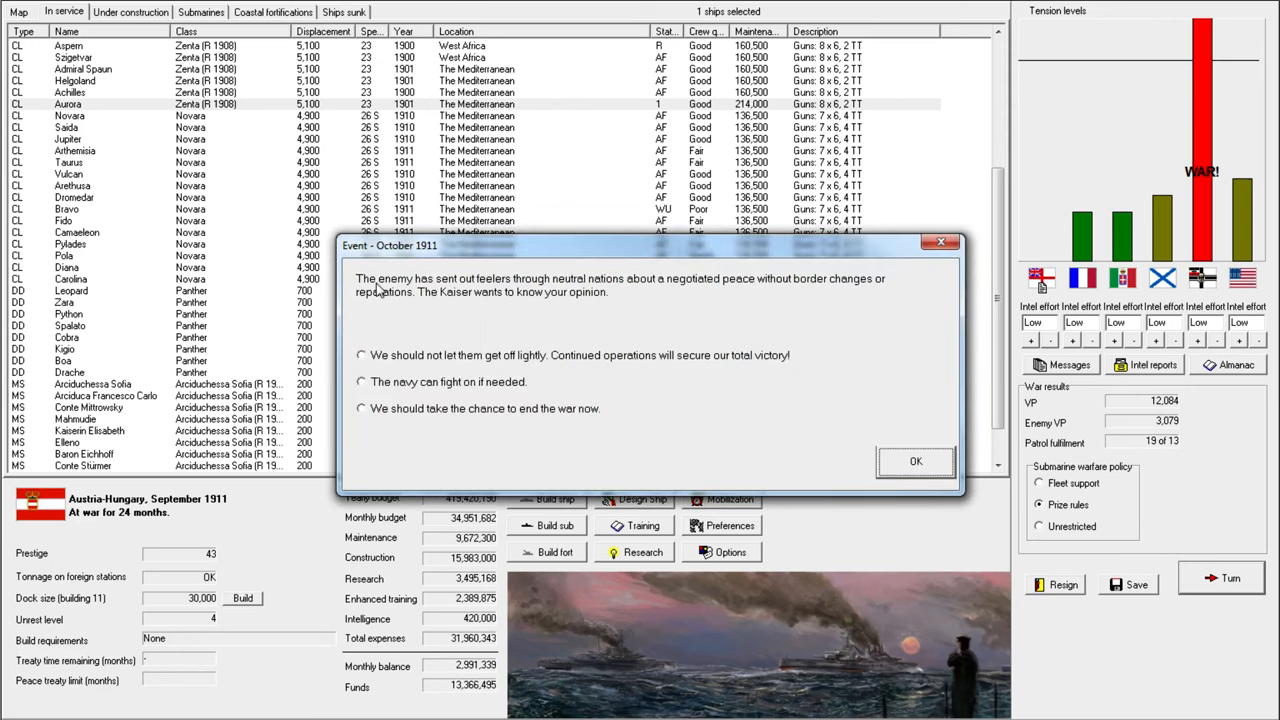
pyautogui.moveTo(550, 295)
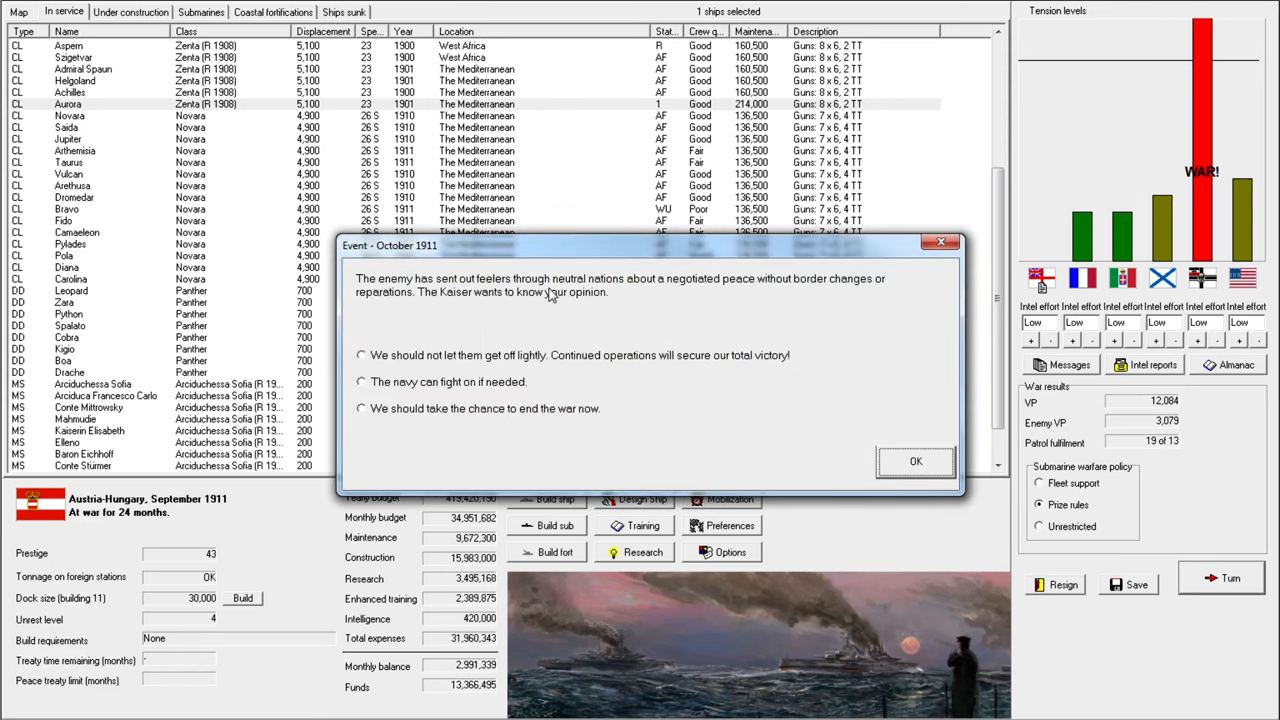
pyautogui.click(914, 461)
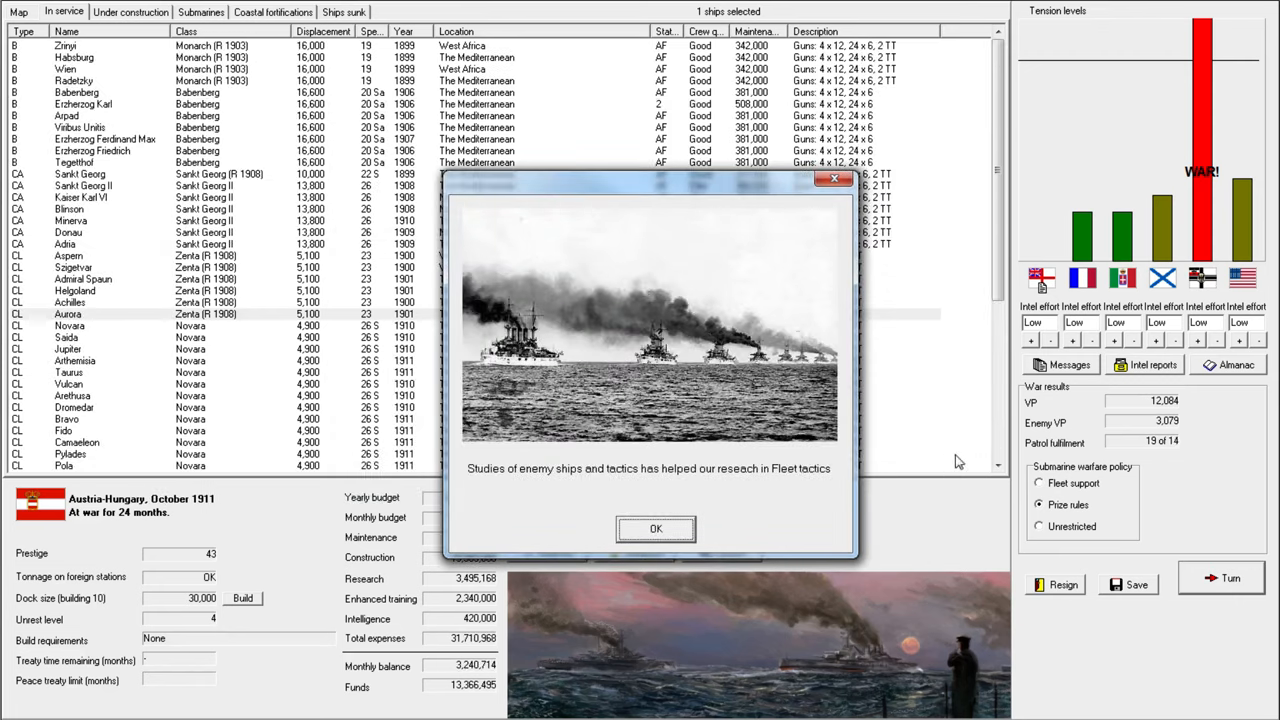
pyautogui.click(655, 528)
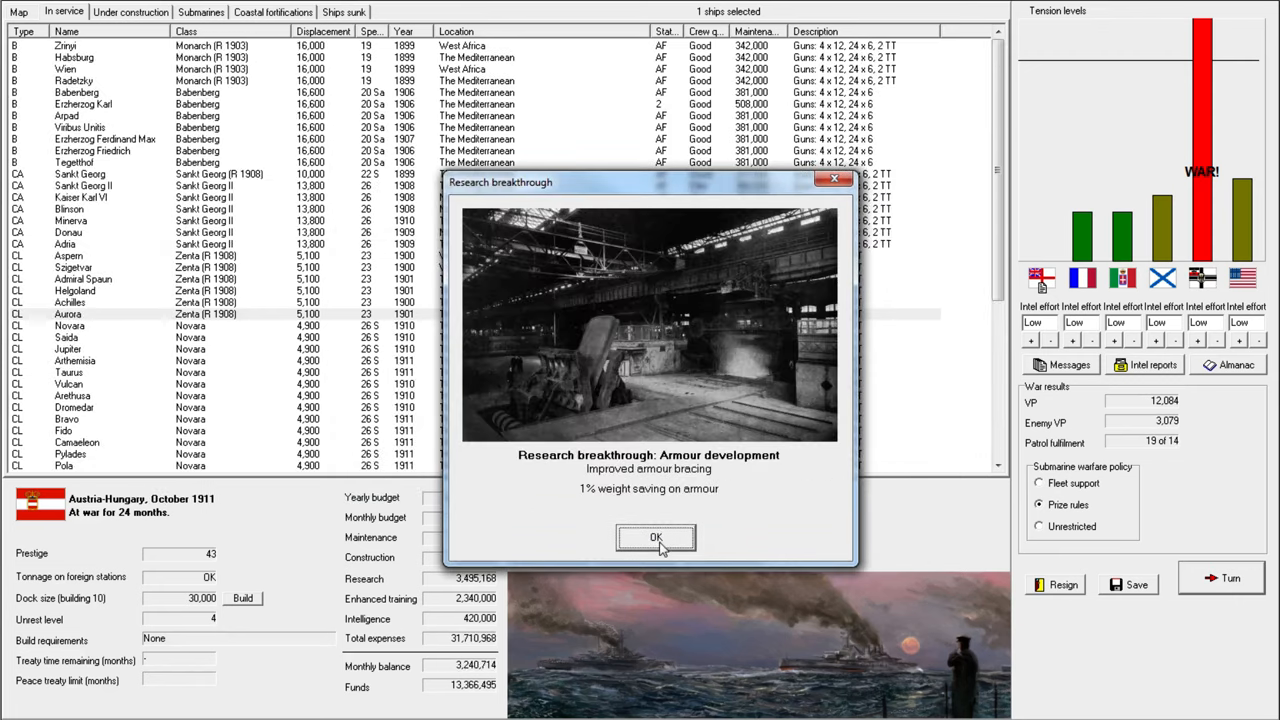
pyautogui.click(655, 538)
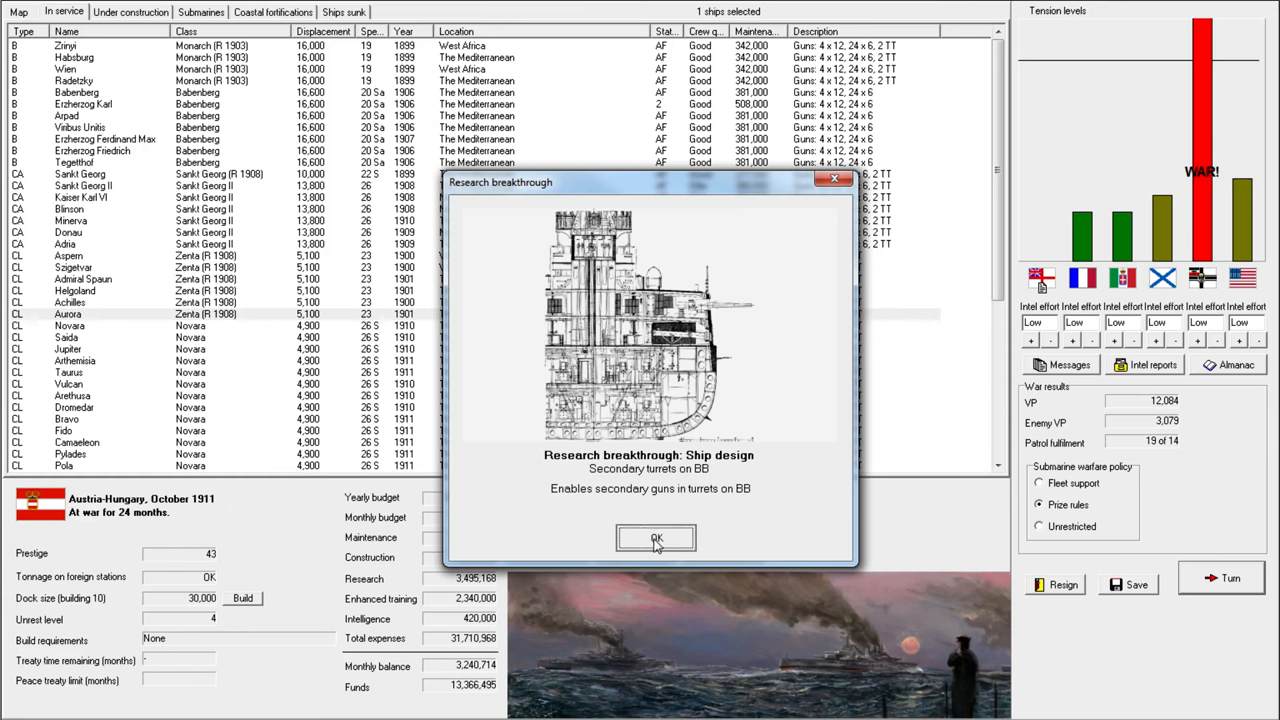
pyautogui.click(656, 538)
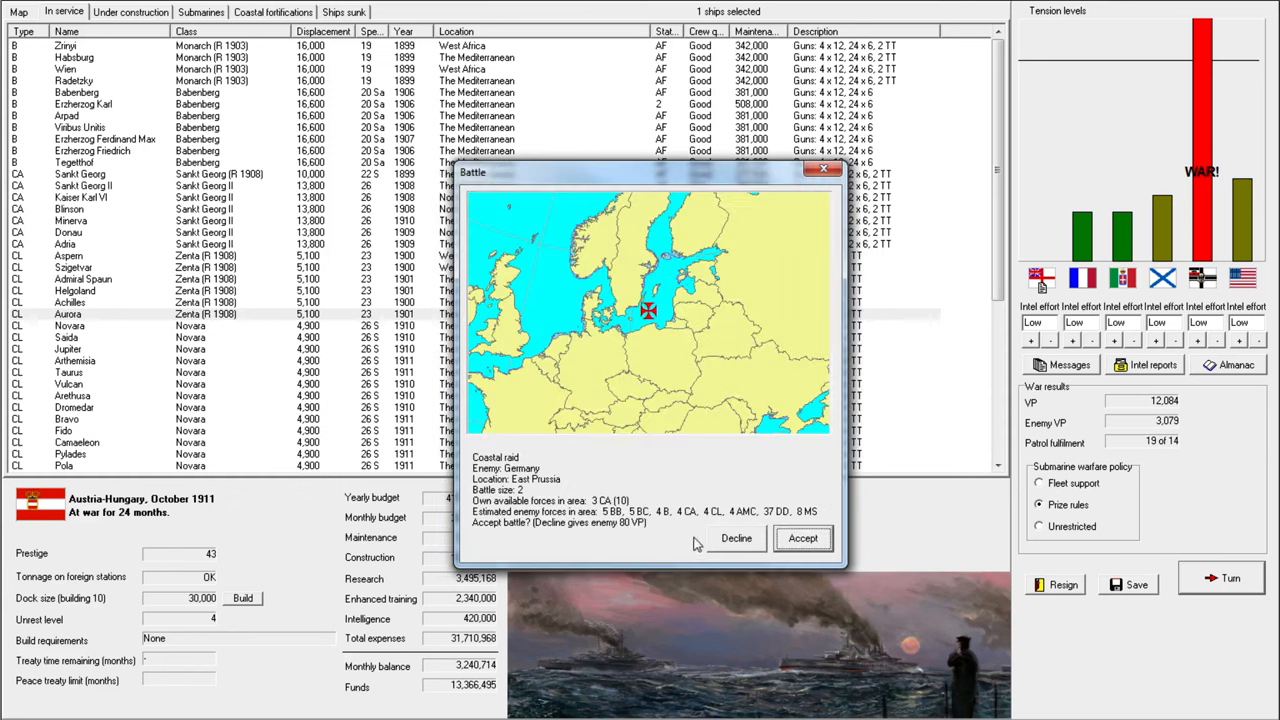
pyautogui.moveTo(605, 312)
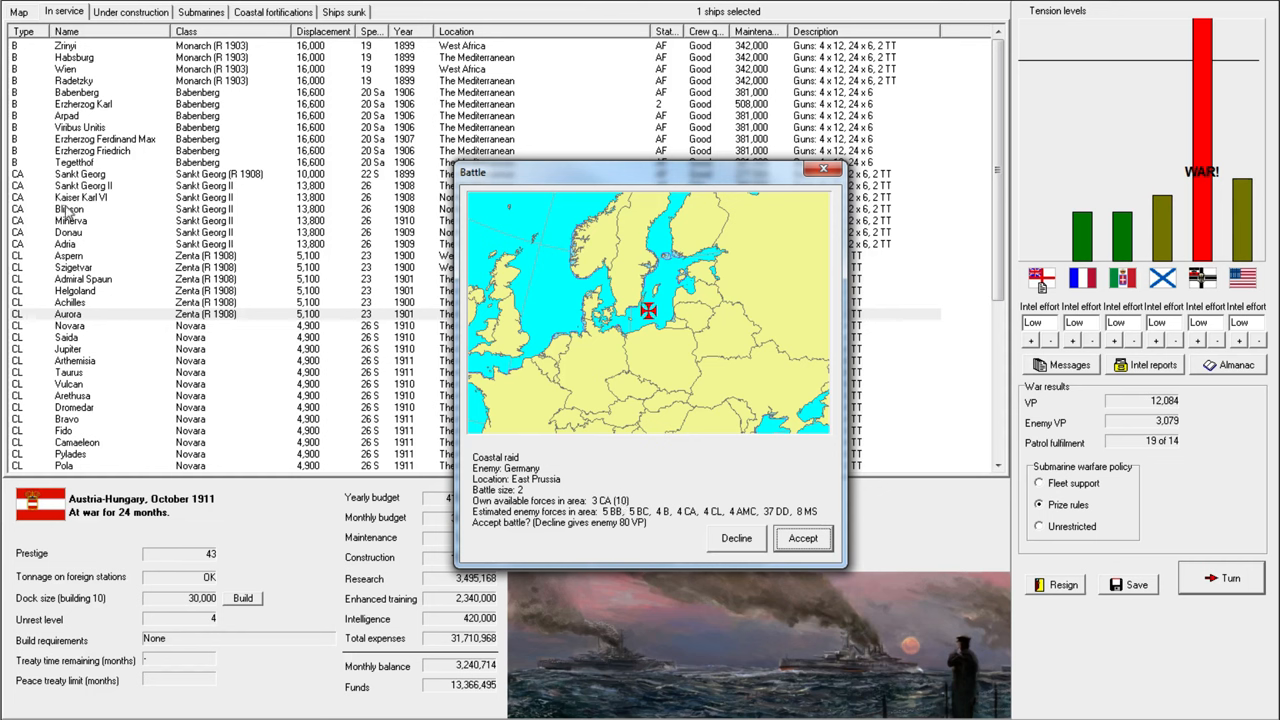
pyautogui.moveTo(537, 181)
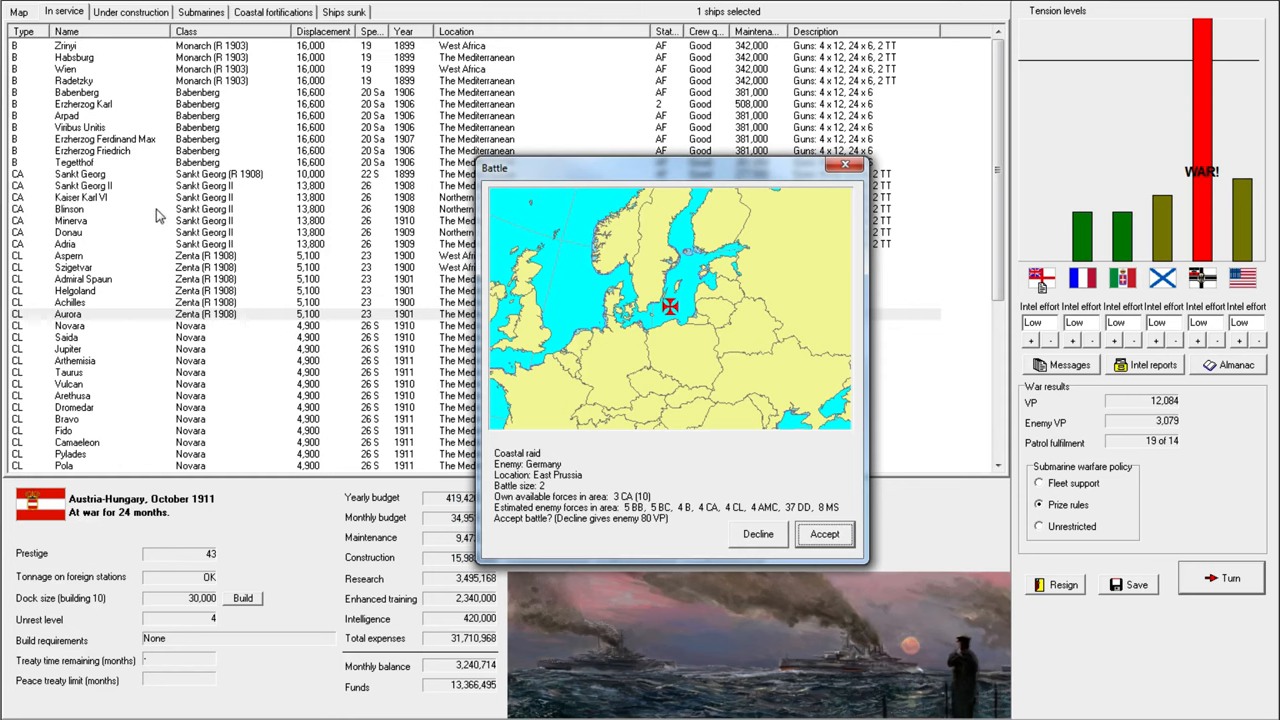
pyautogui.moveTo(237, 216)
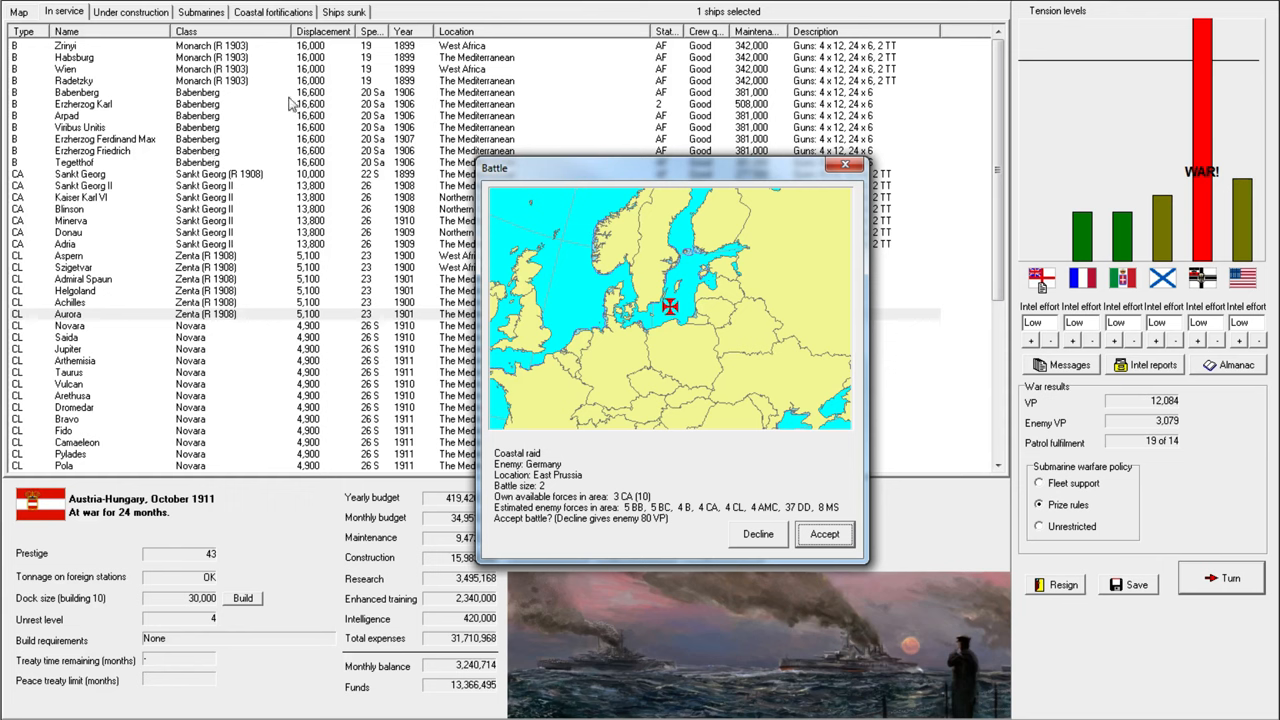
pyautogui.moveTo(225, 83)
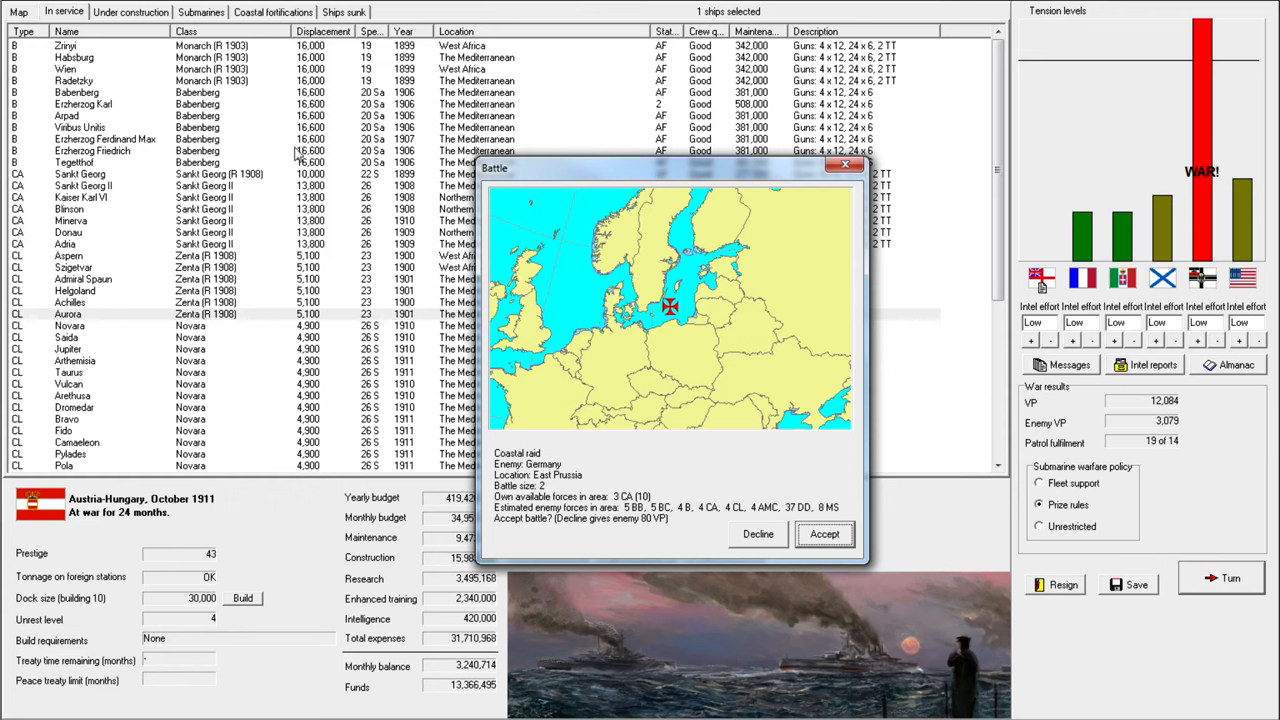
pyautogui.moveTo(718, 492)
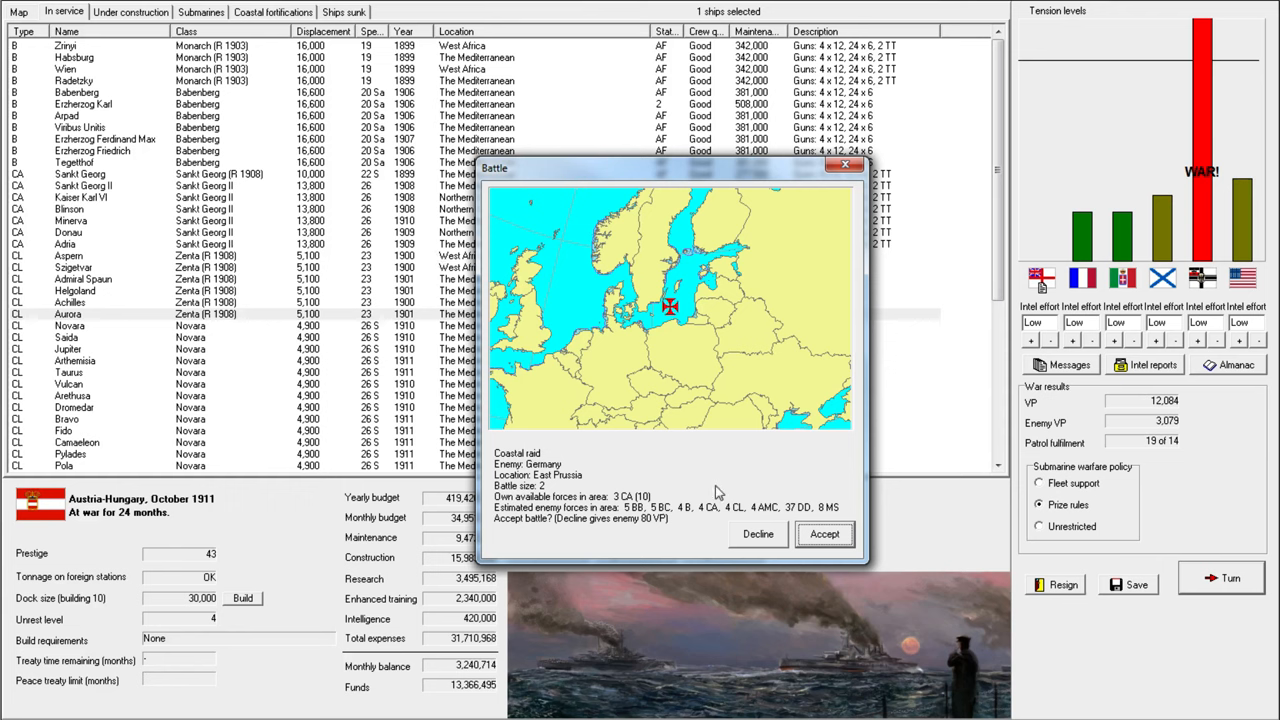
pyautogui.moveTo(857, 537)
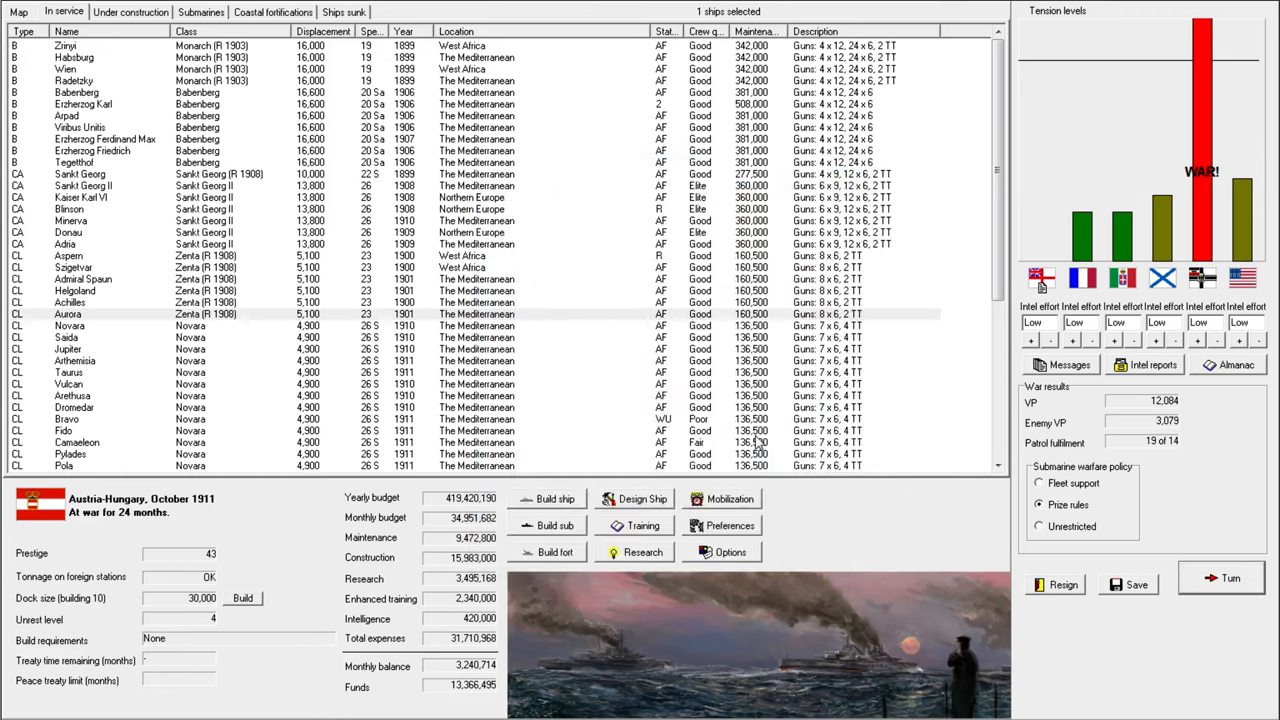
# End the month to launch the Danzig battle with Cruiser Division 5.
pyautogui.click(1229, 577)
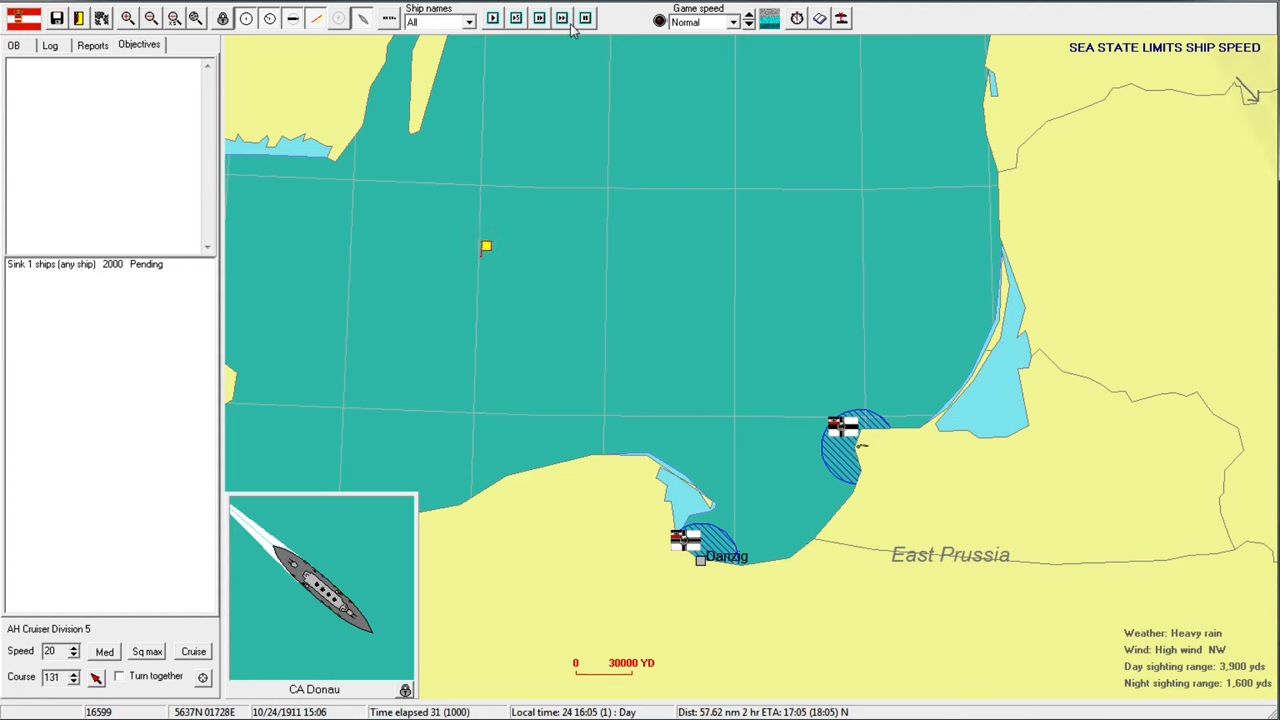
# Bring up armoured cruiser Donau's detailed status showing full ammunition and no damage.
pyautogui.click(748, 18)
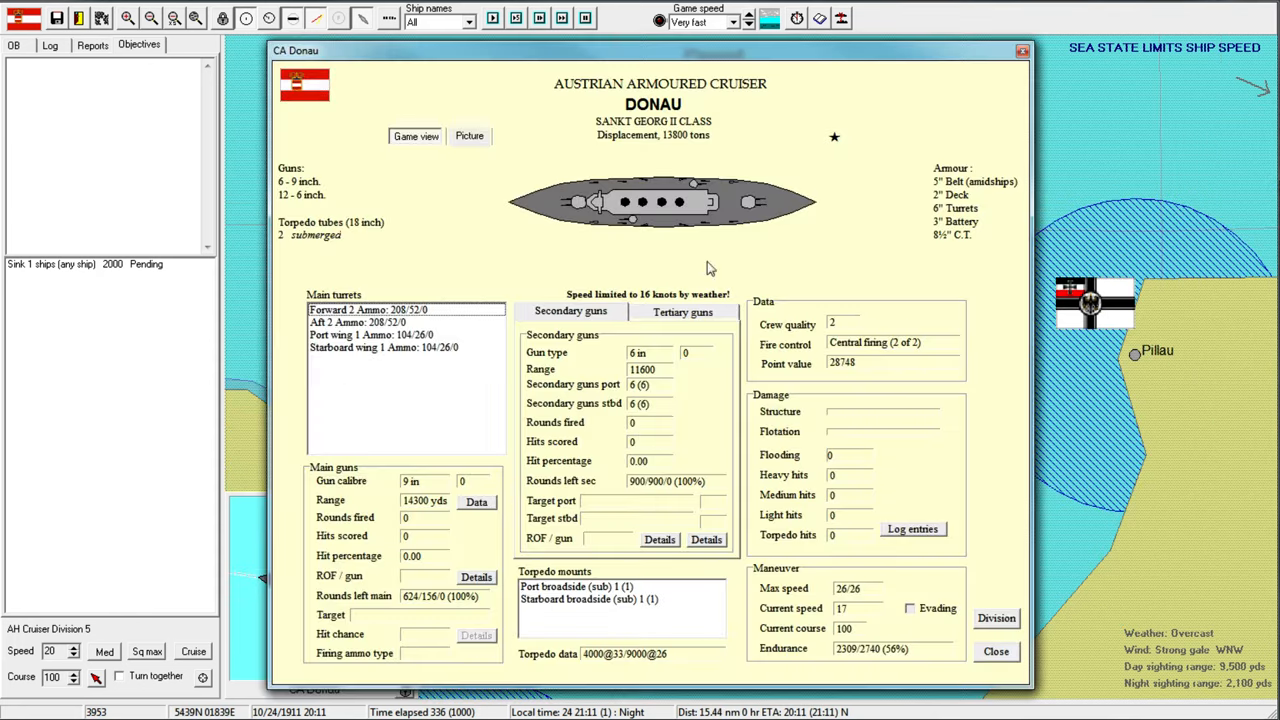
pyautogui.moveTo(883, 184)
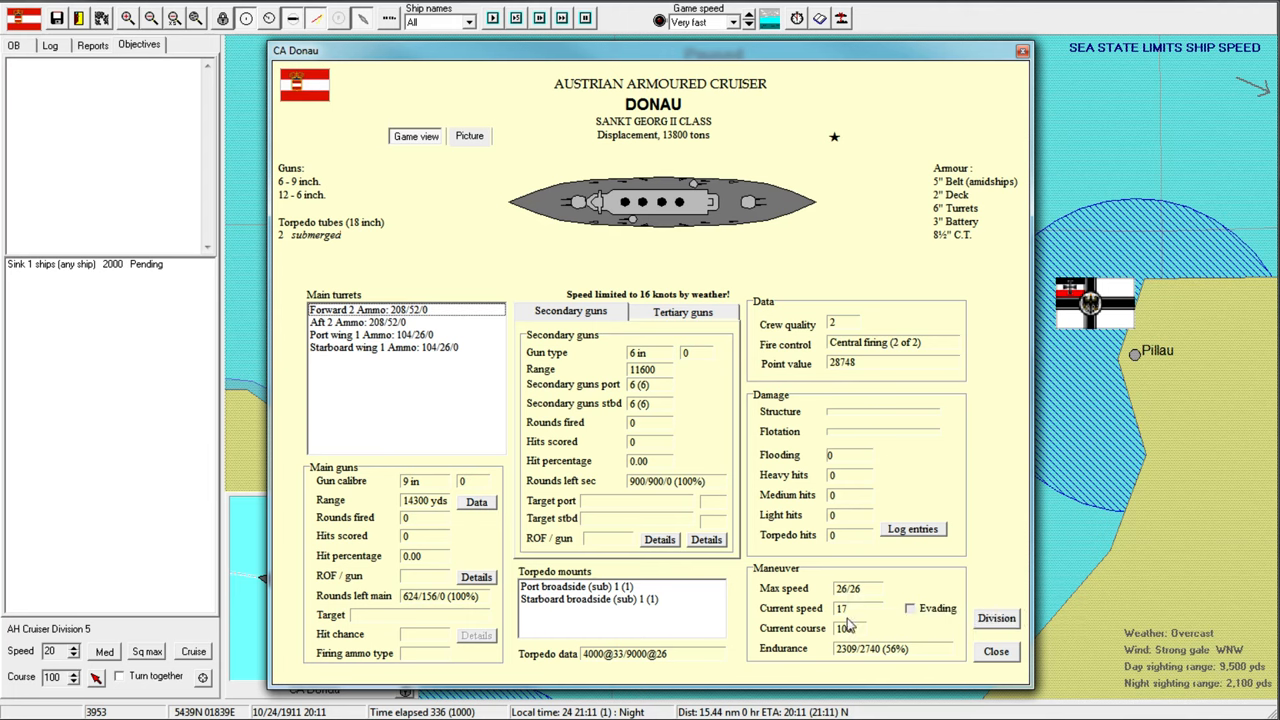
pyautogui.click(995, 651)
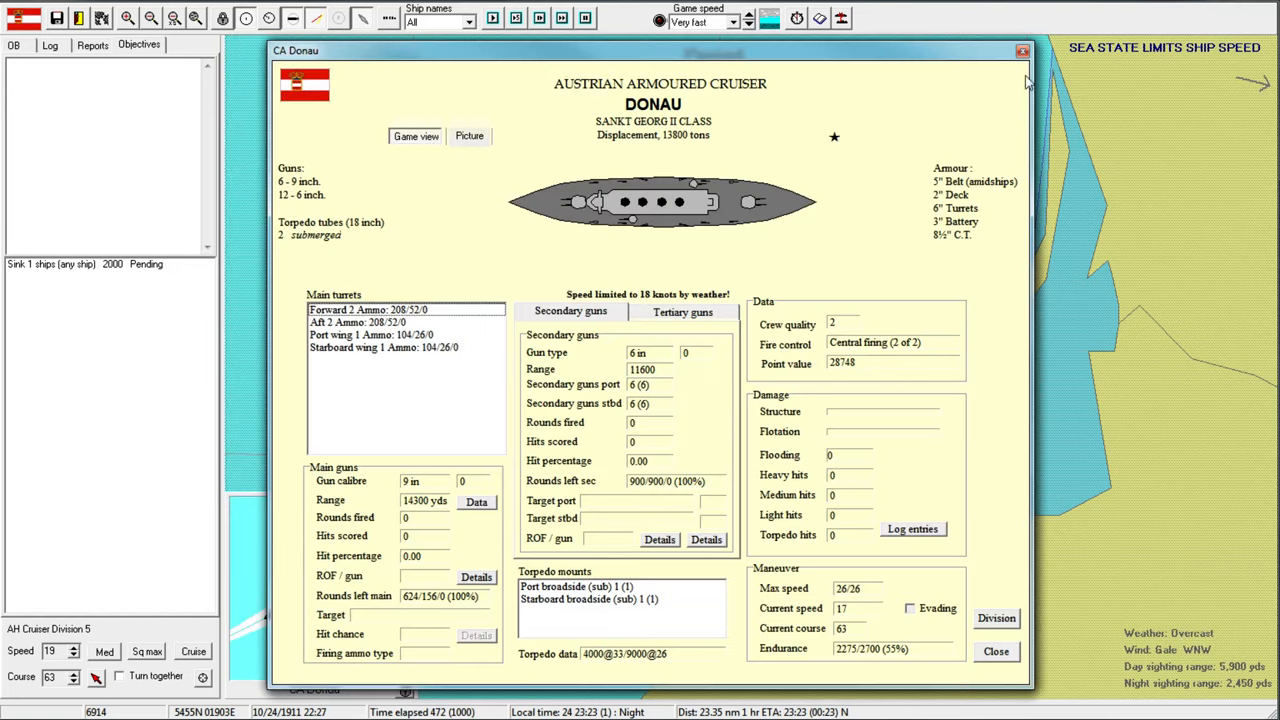
# Close Donau's status sheet and sail on until an unknown ship is sighted.
pyautogui.click(996, 651)
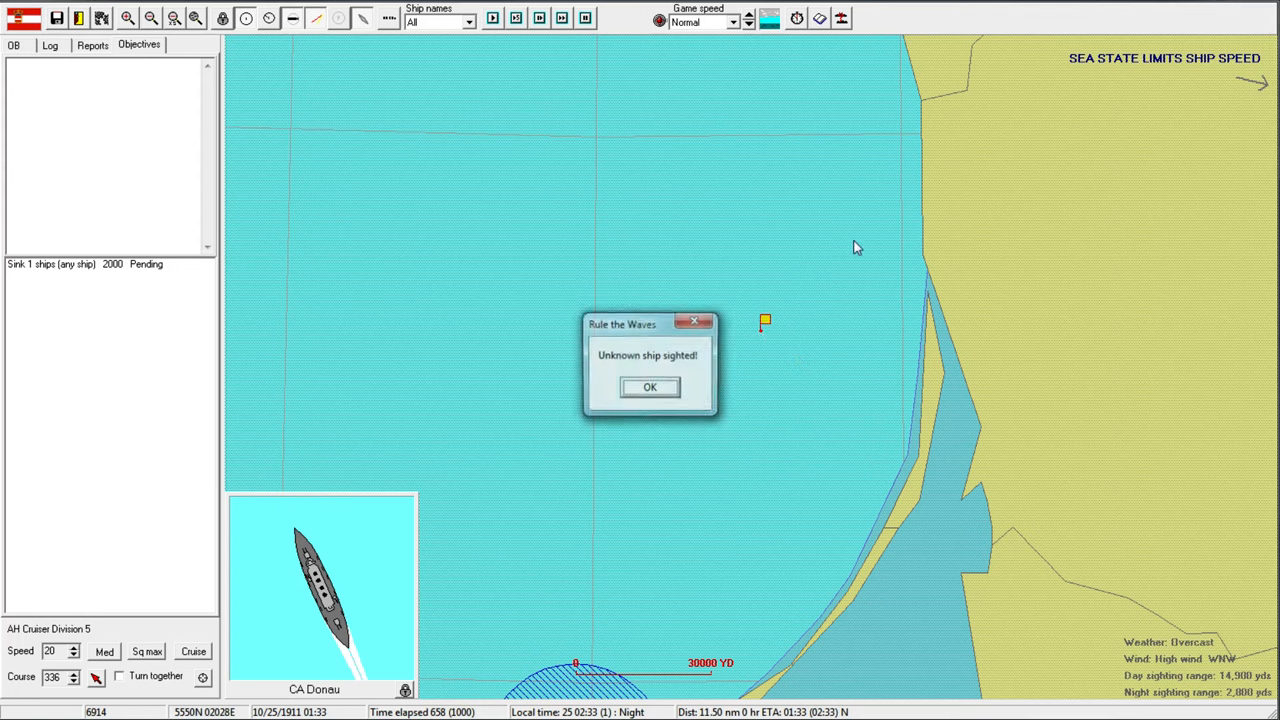
# Acknowledge the sighting and zoom in while Donau engages the enemy destroyer.
pyautogui.click(649, 387)
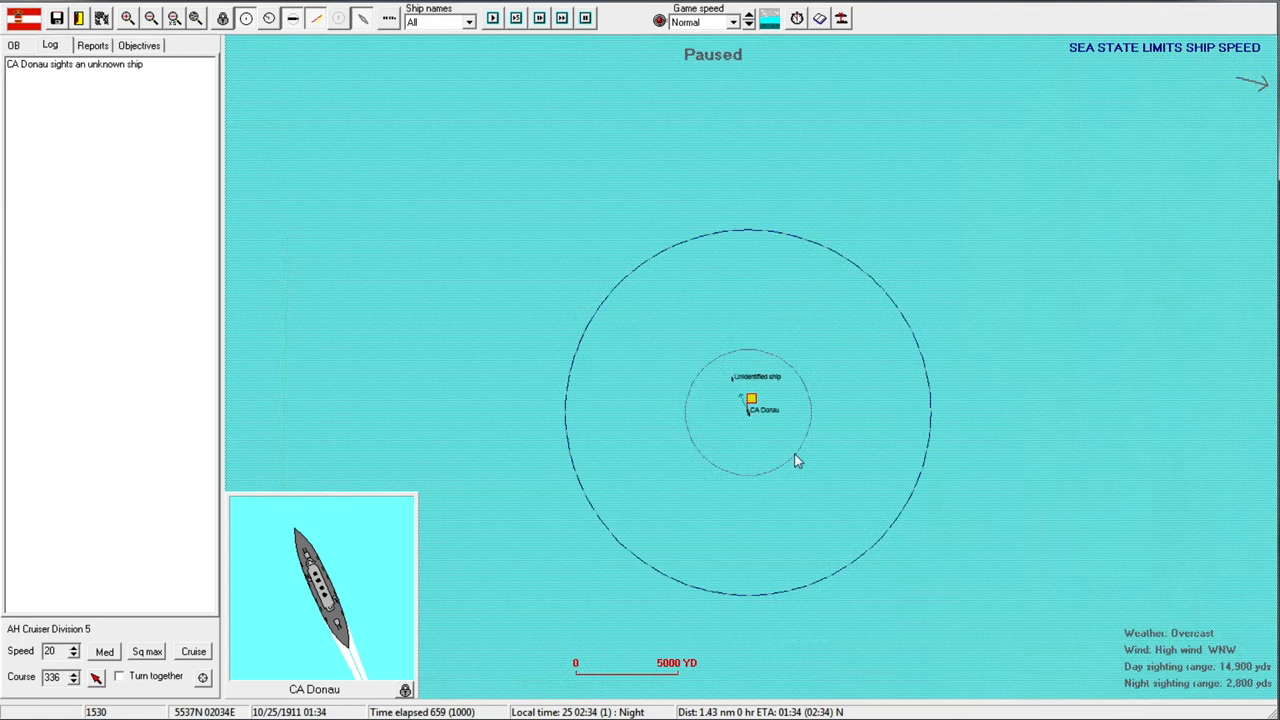
pyautogui.scroll(3)
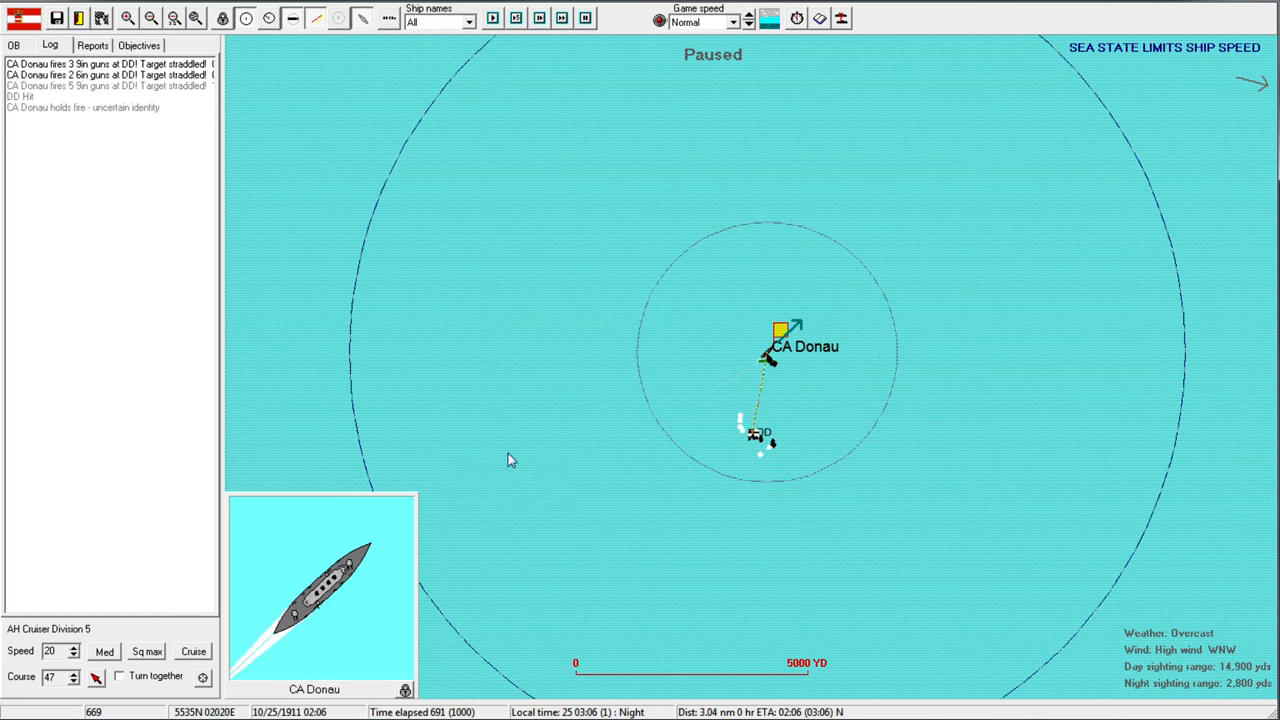
pyautogui.moveTo(783, 338)
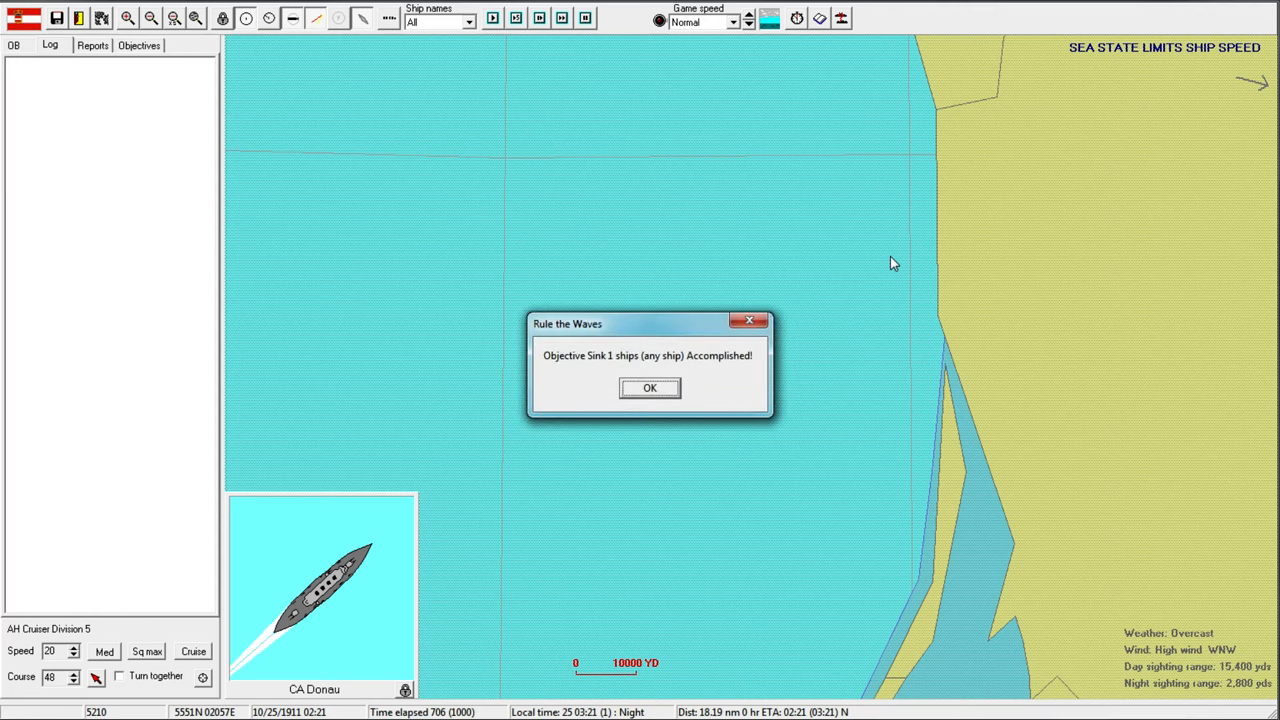
# Dismiss the Objective Accomplished notice for sinking one ship.
pyautogui.click(649, 388)
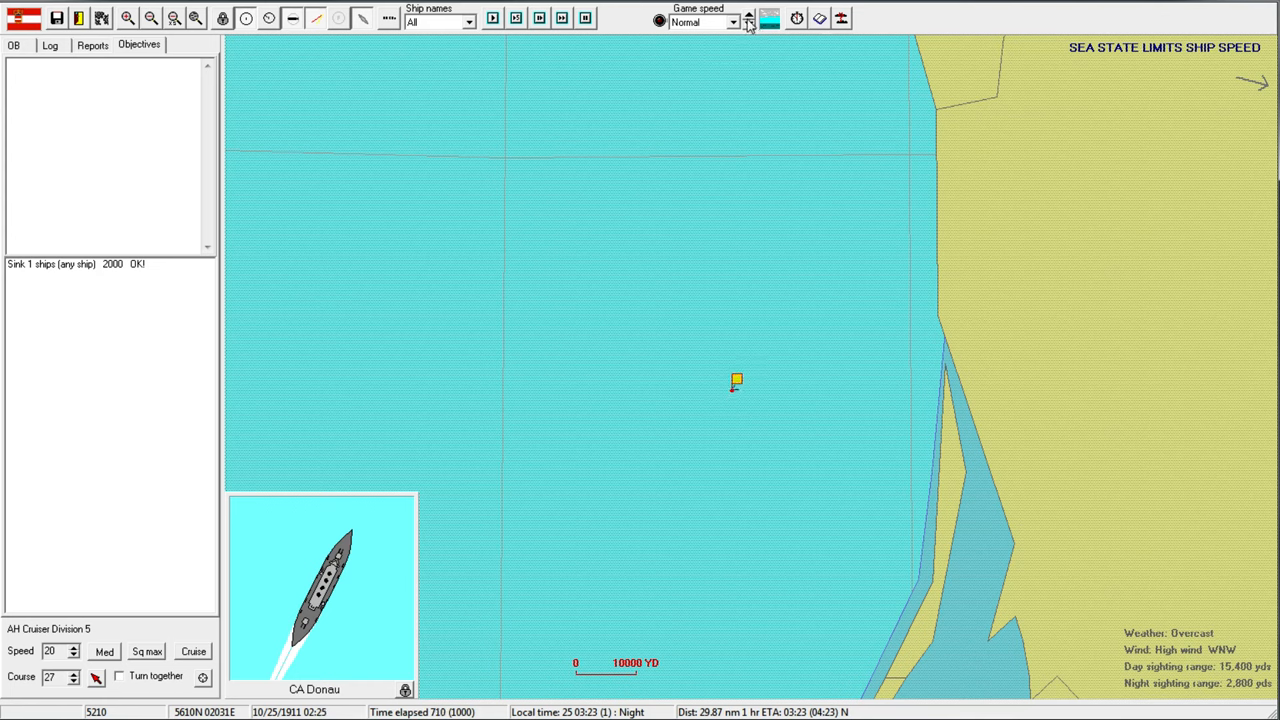
# Speed up time, zoom near Donau, and review the Eide Siebs-class minesweeper's details.
pyautogui.click(748, 17)
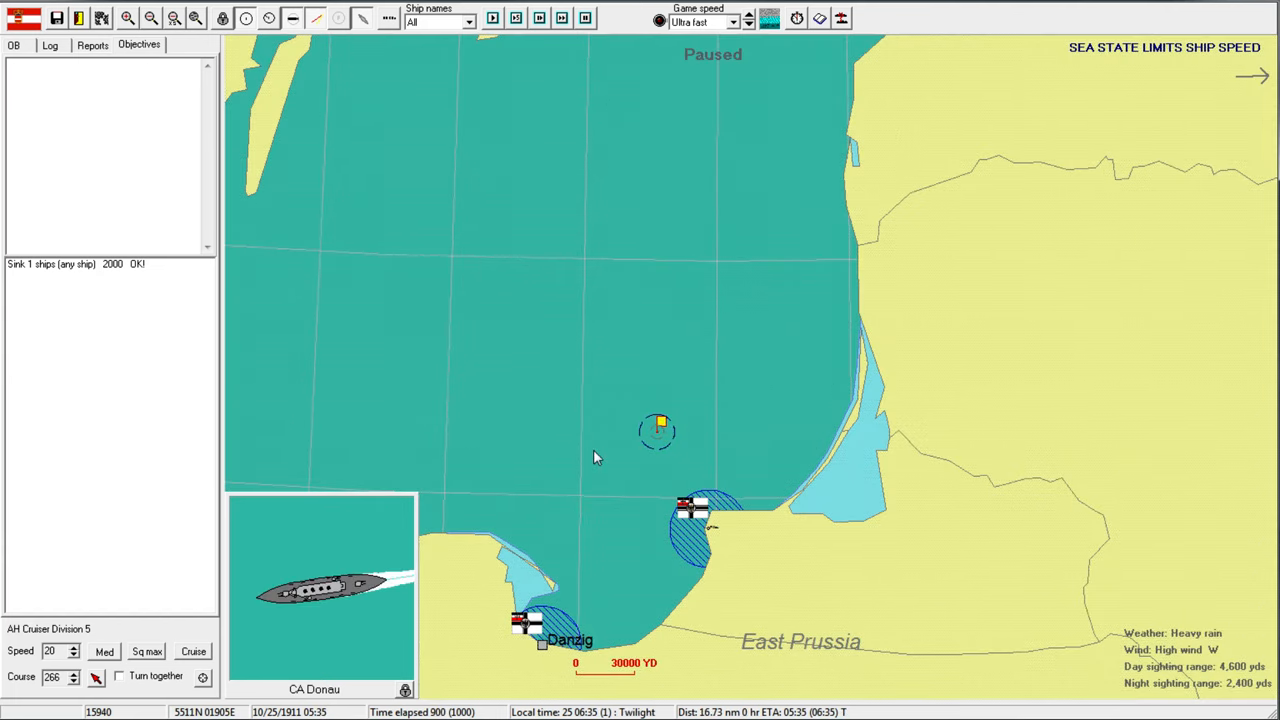
pyautogui.doubleClick(314, 590)
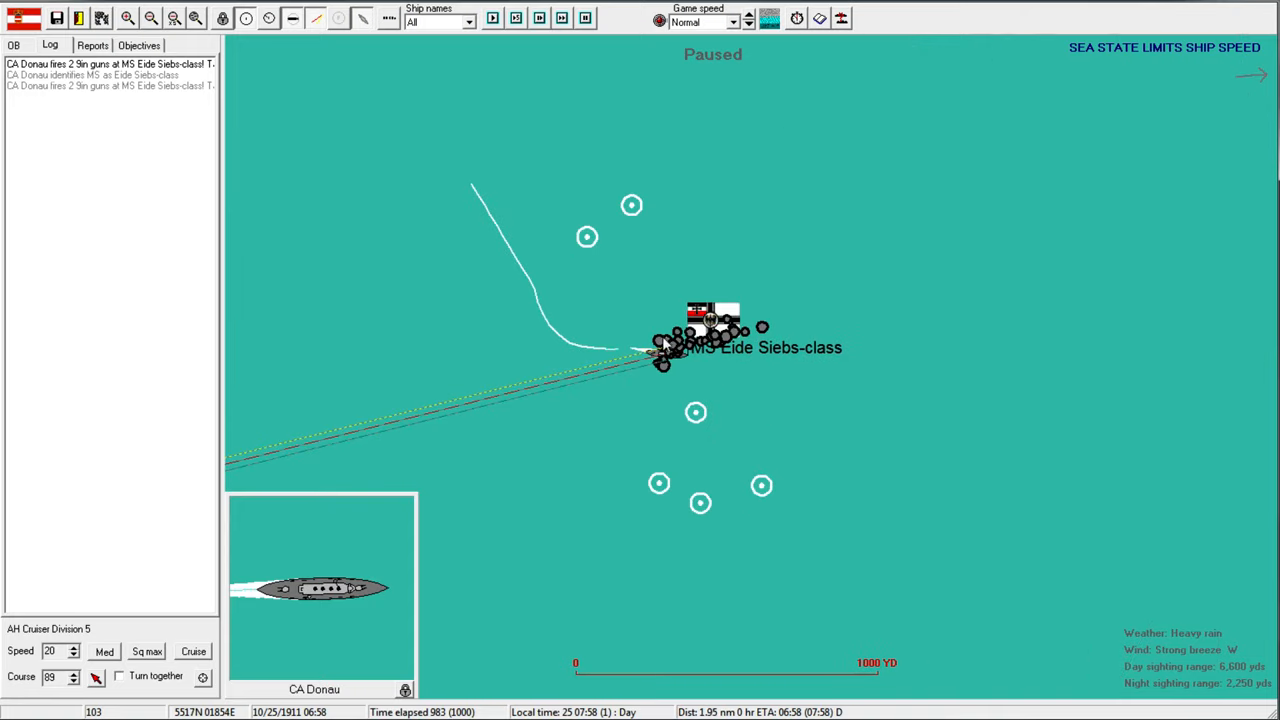
pyautogui.doubleClick(715, 330)
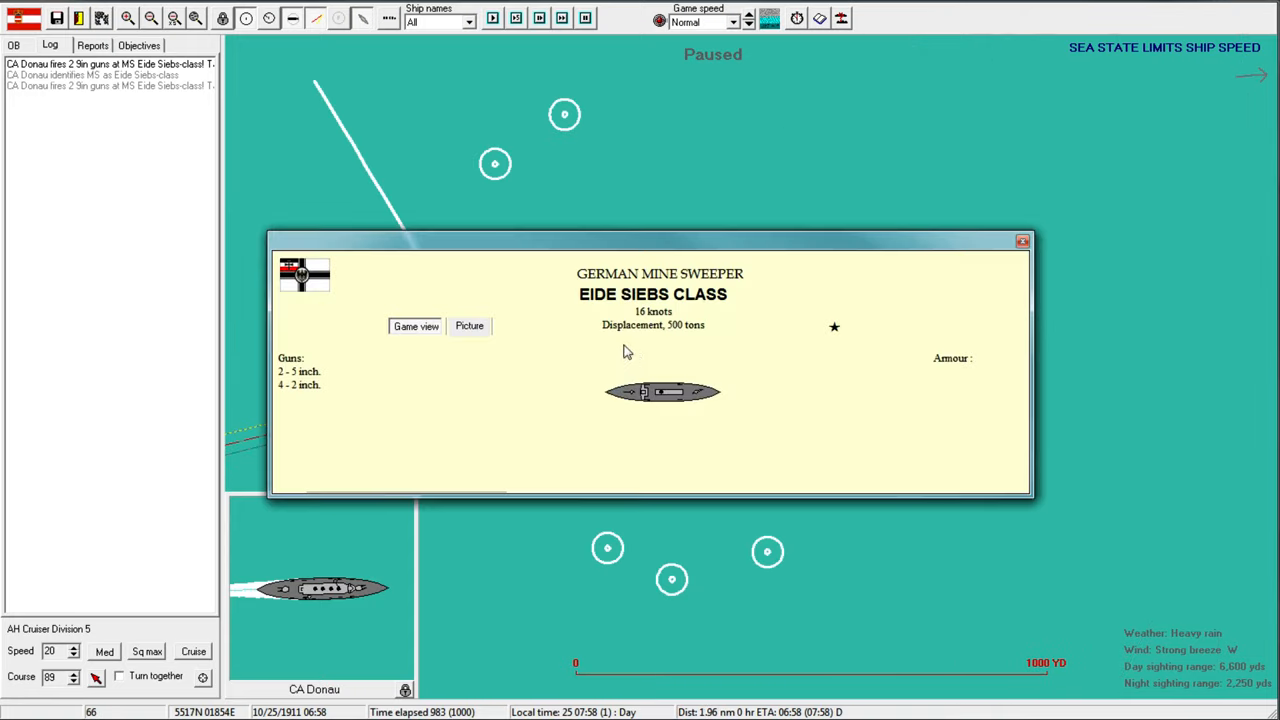
pyautogui.moveTo(676, 362)
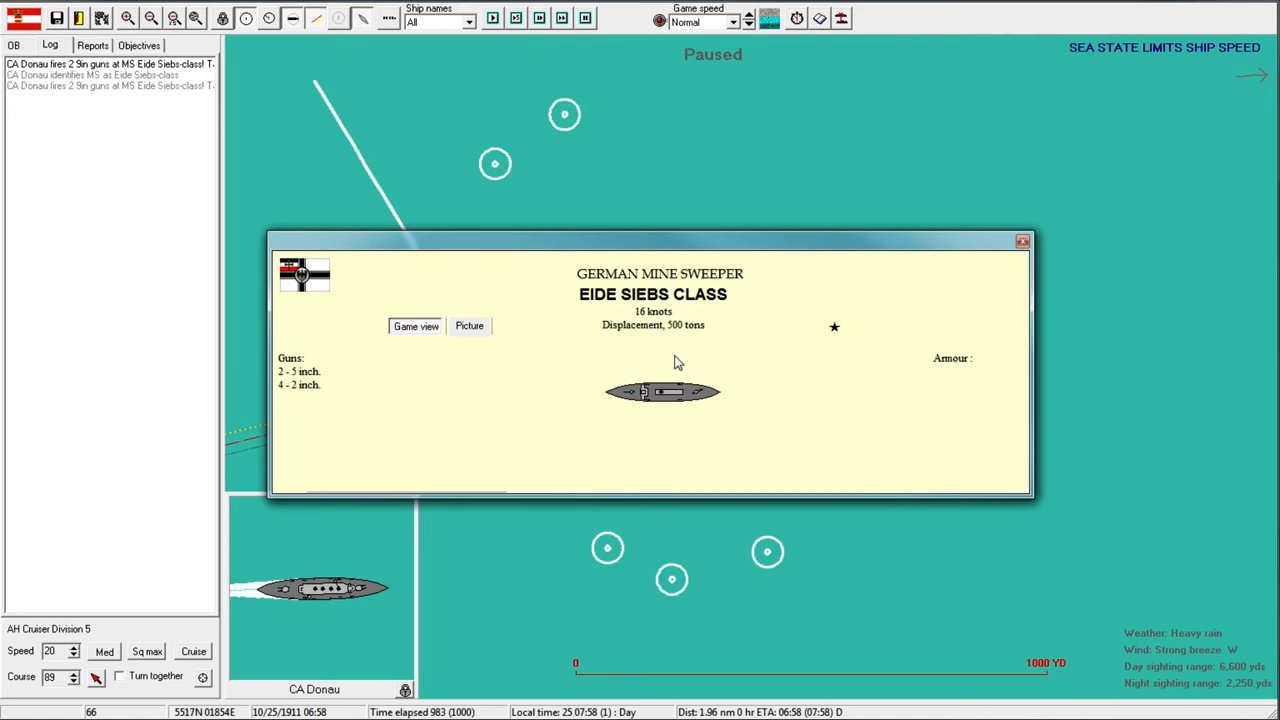
pyautogui.moveTo(628, 305)
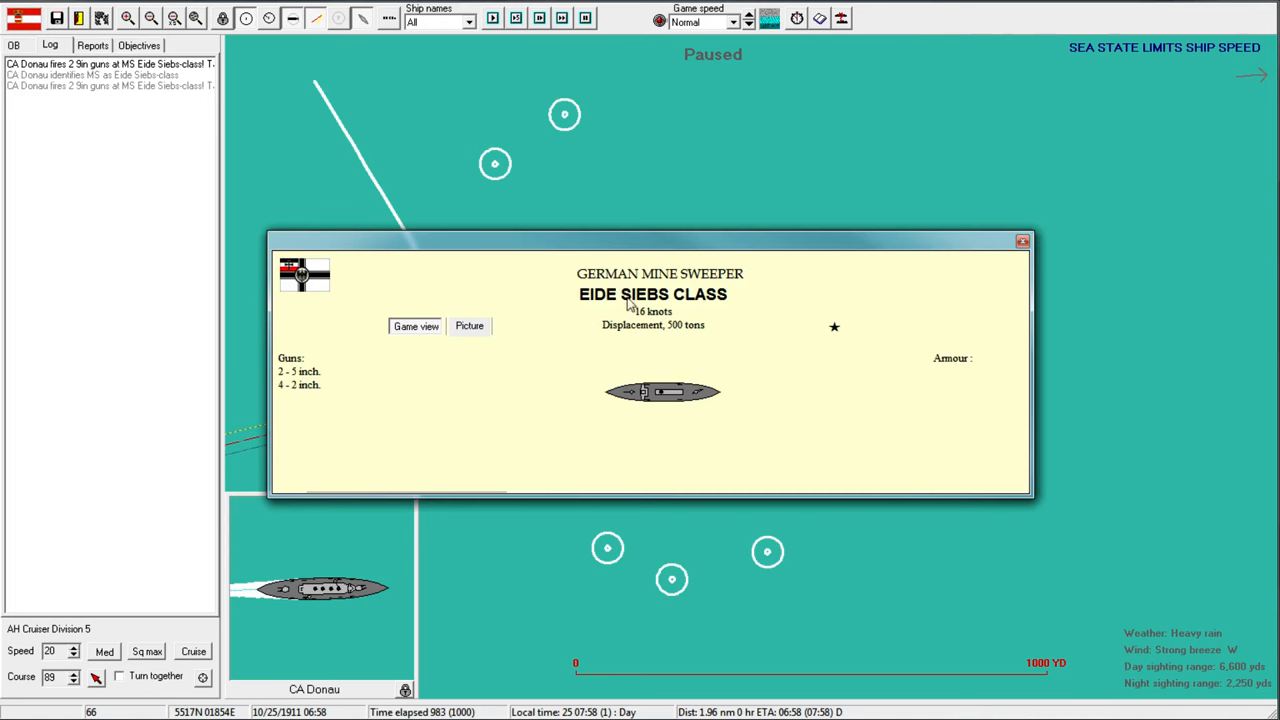
pyautogui.moveTo(315, 380)
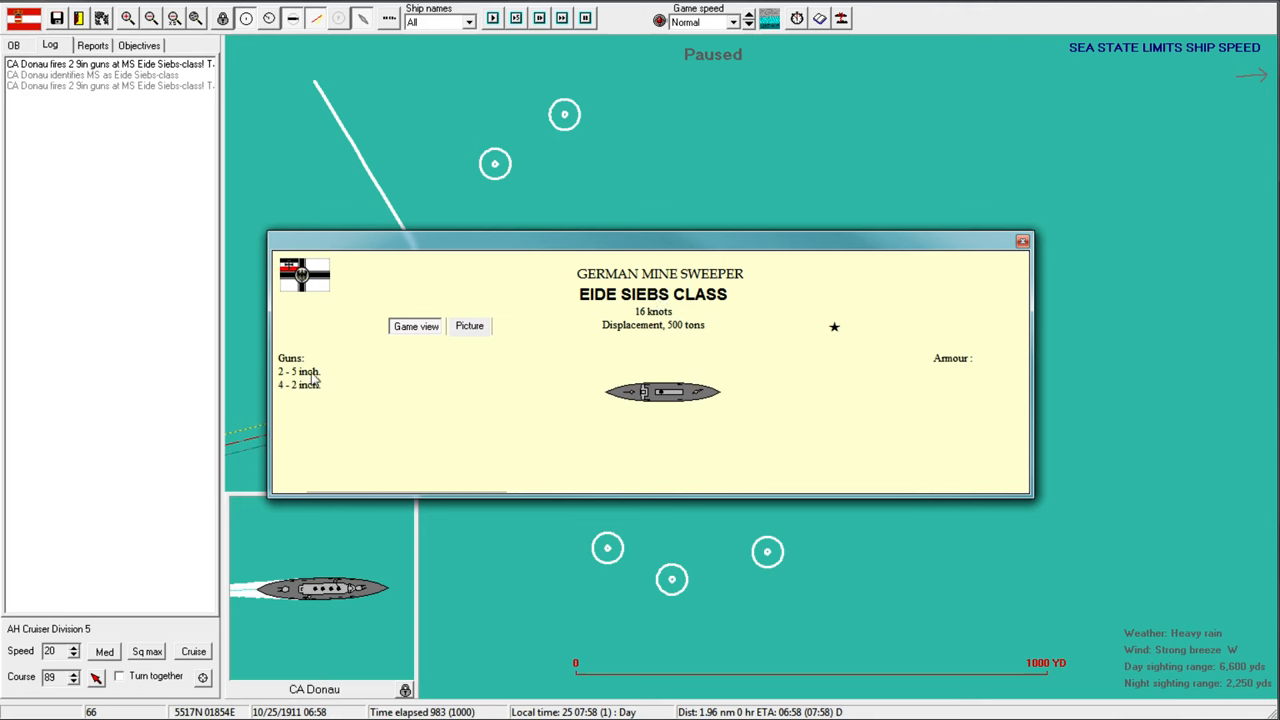
pyautogui.moveTo(697, 333)
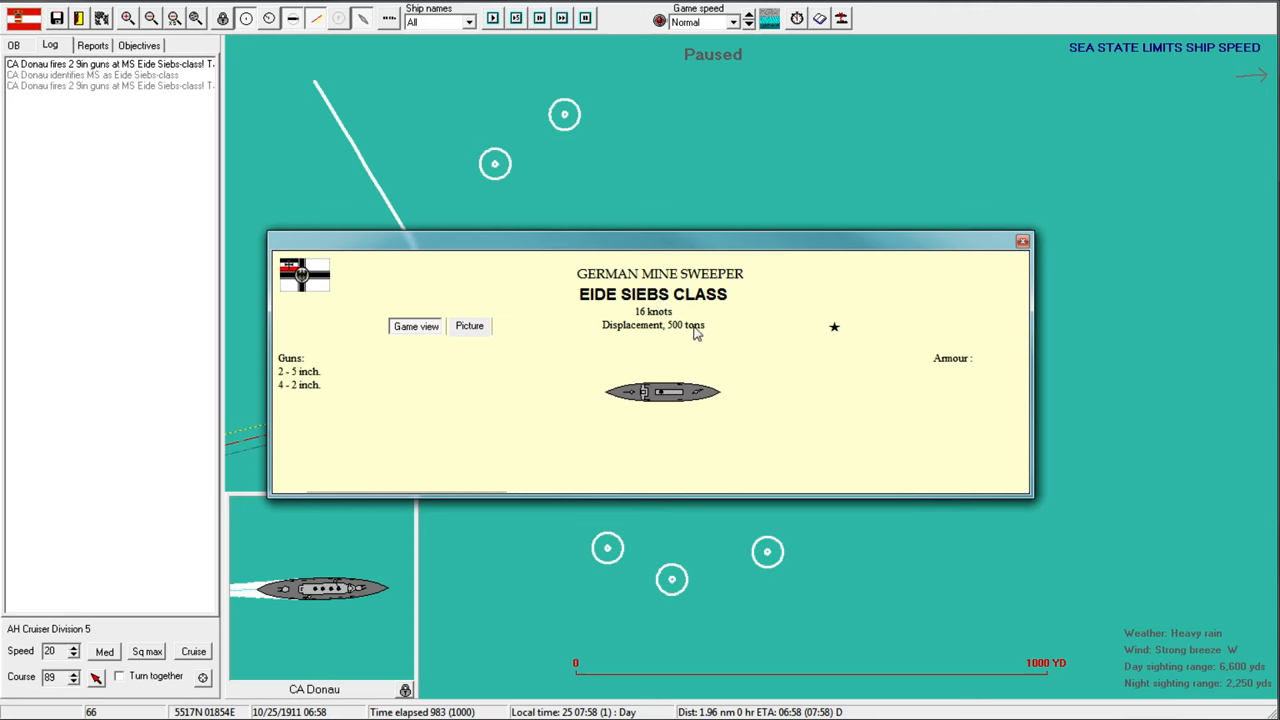
pyautogui.moveTo(260, 380)
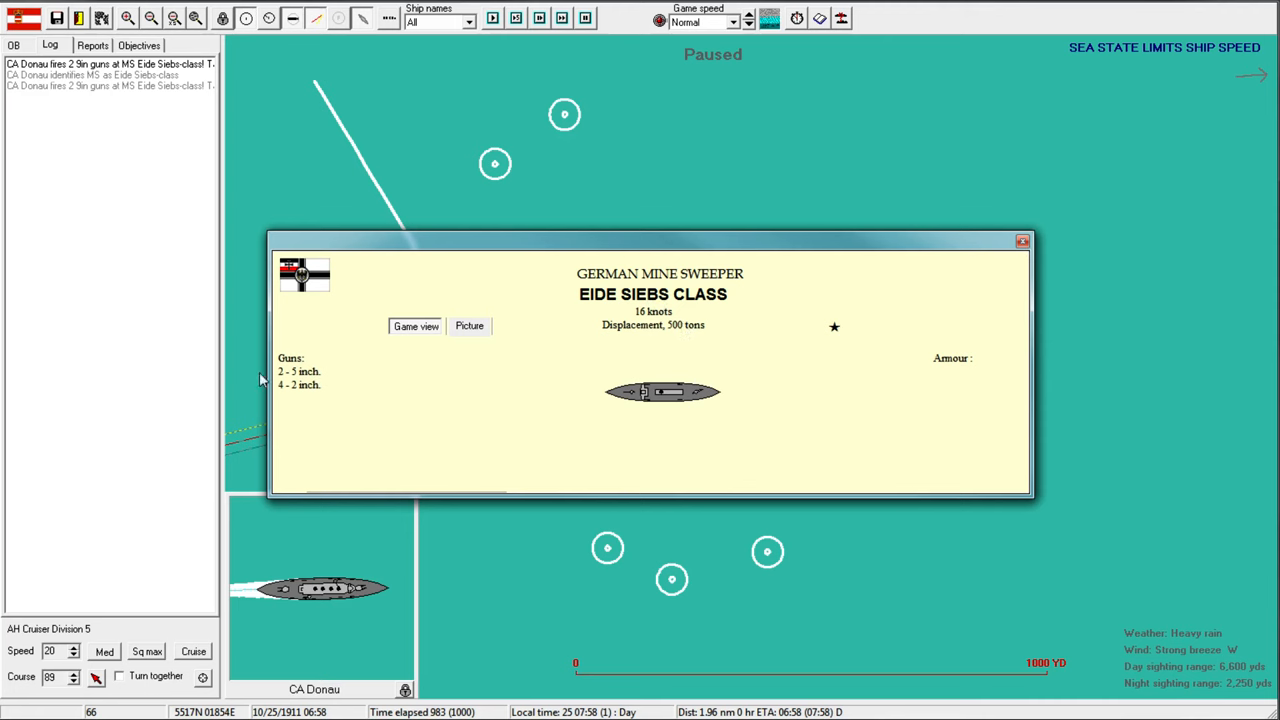
pyautogui.moveTo(1038, 256)
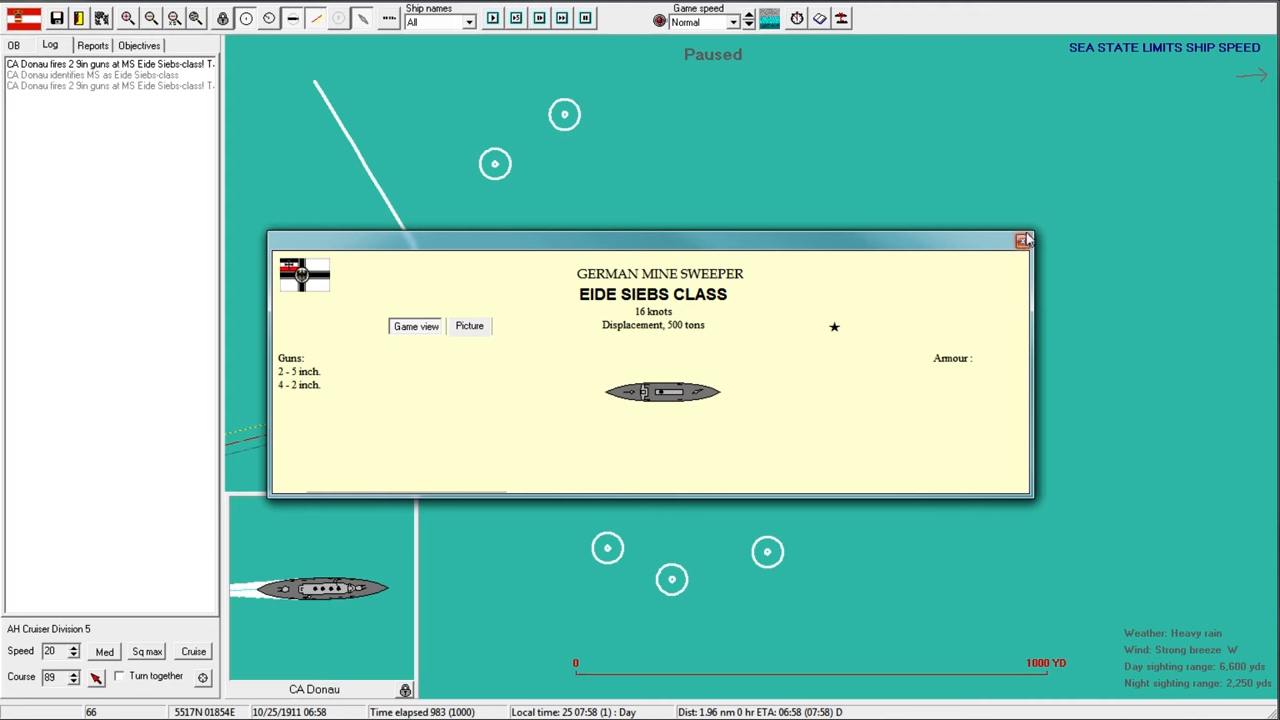
pyautogui.click(1024, 240)
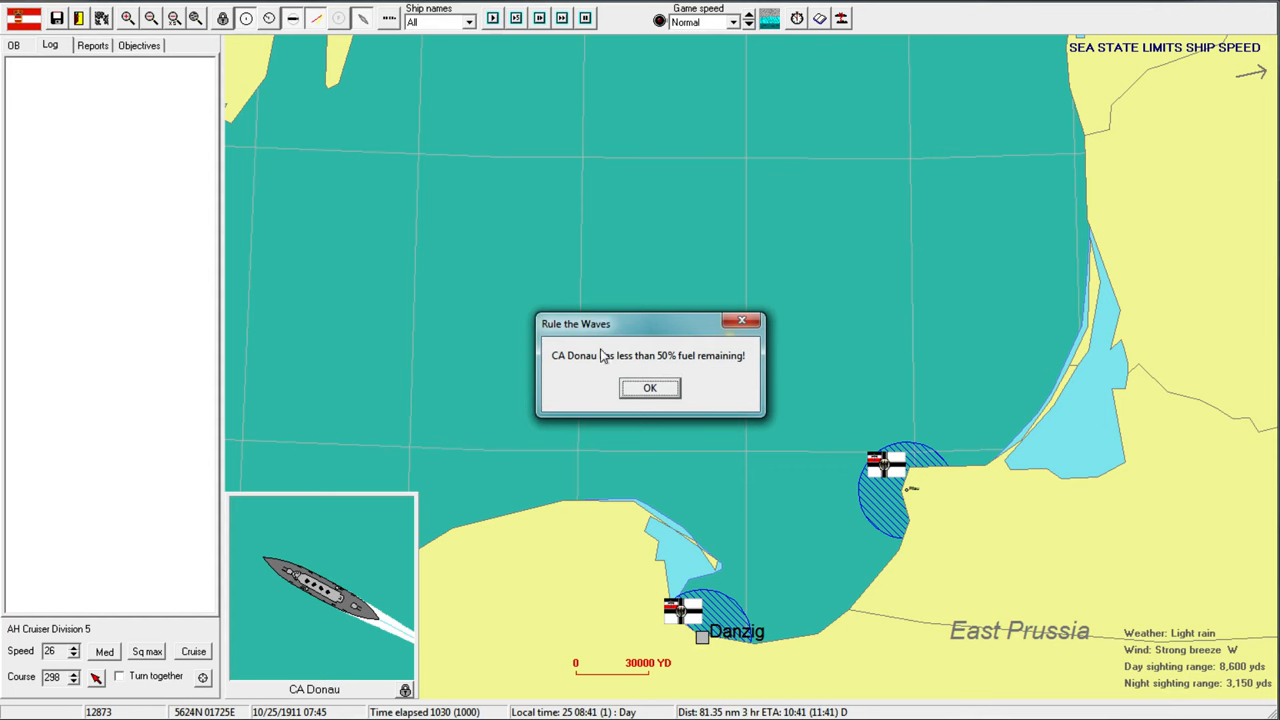
# Acknowledge Donau's low-fuel warning and dismiss the minor-victory scenario results.
pyautogui.click(649, 388)
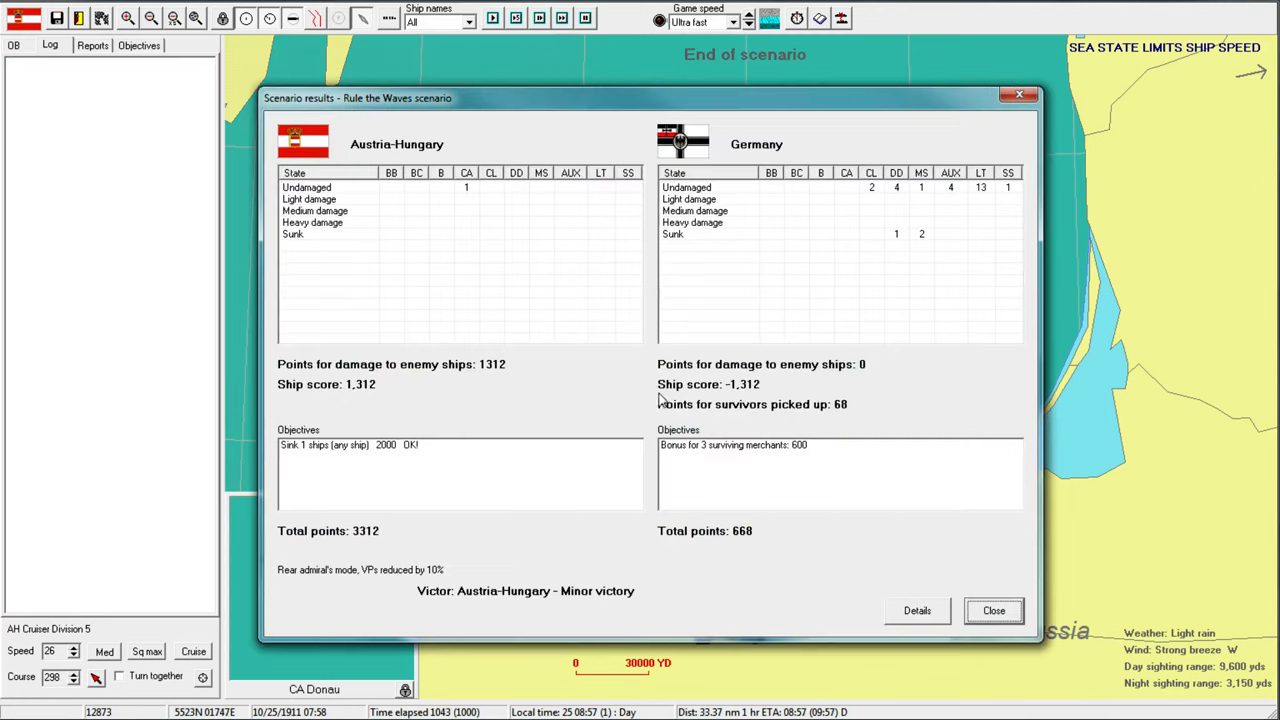
pyautogui.moveTo(910, 225)
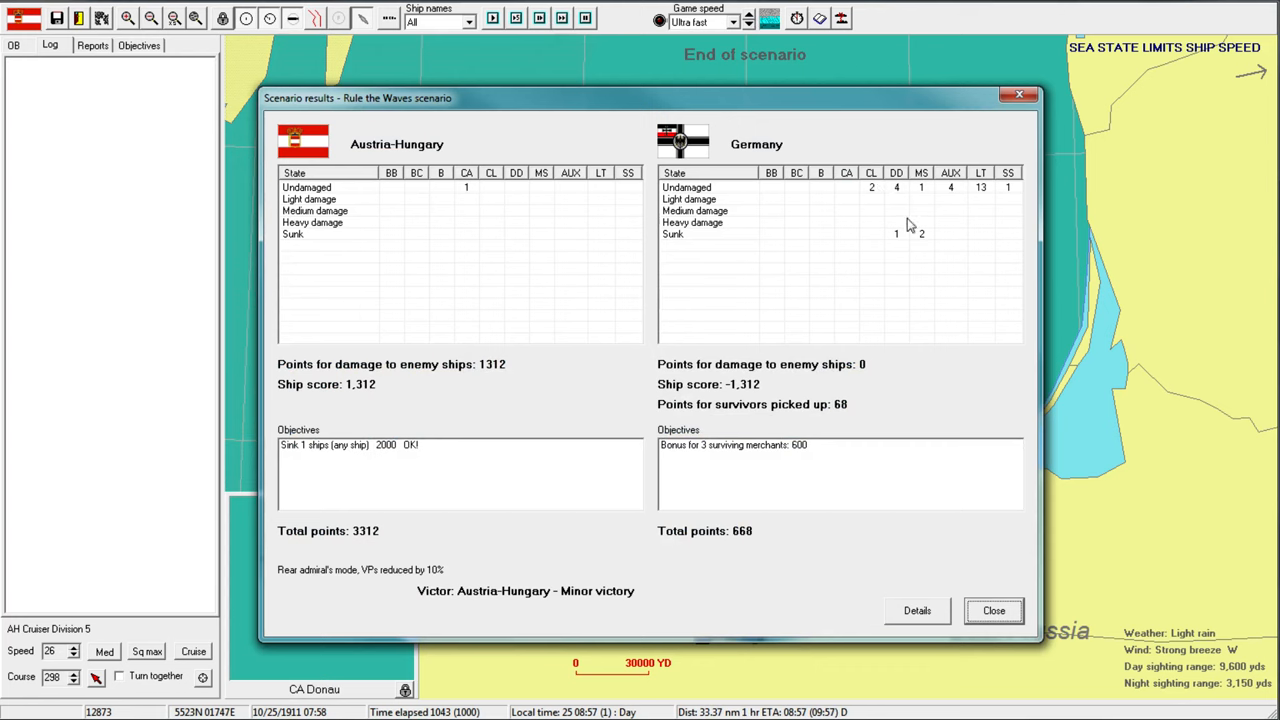
pyautogui.moveTo(835, 202)
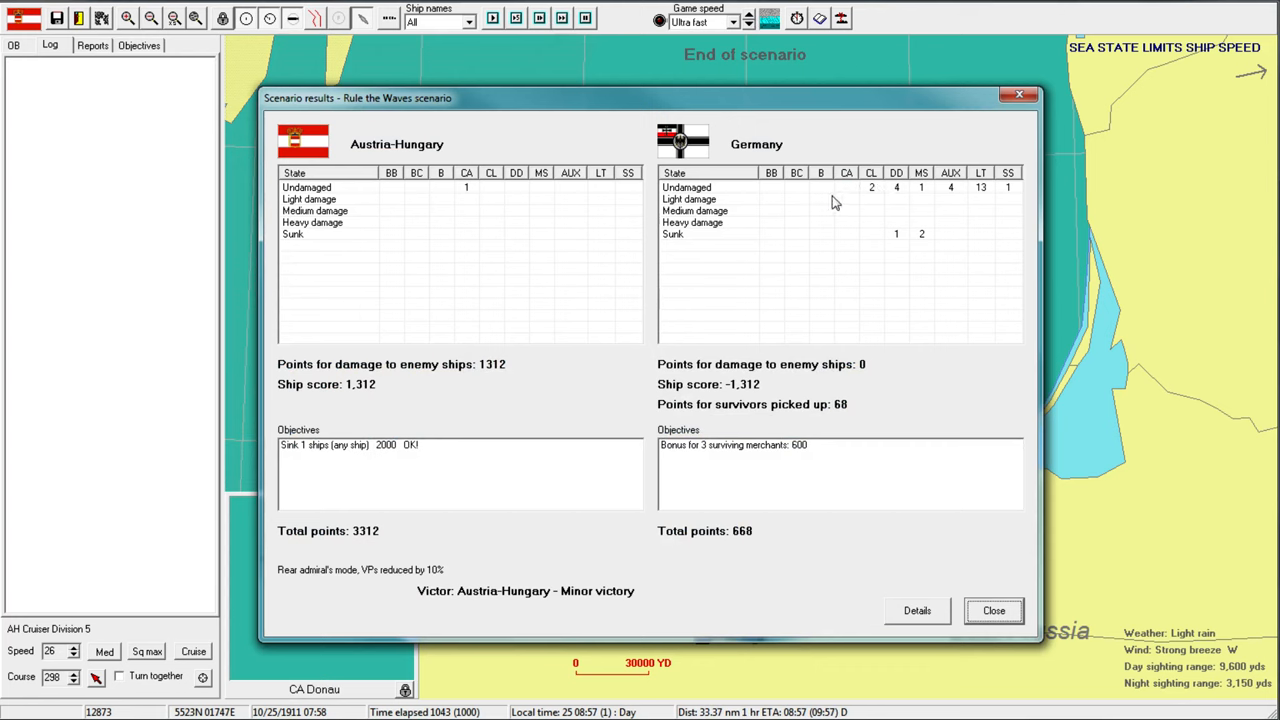
pyautogui.moveTo(743, 481)
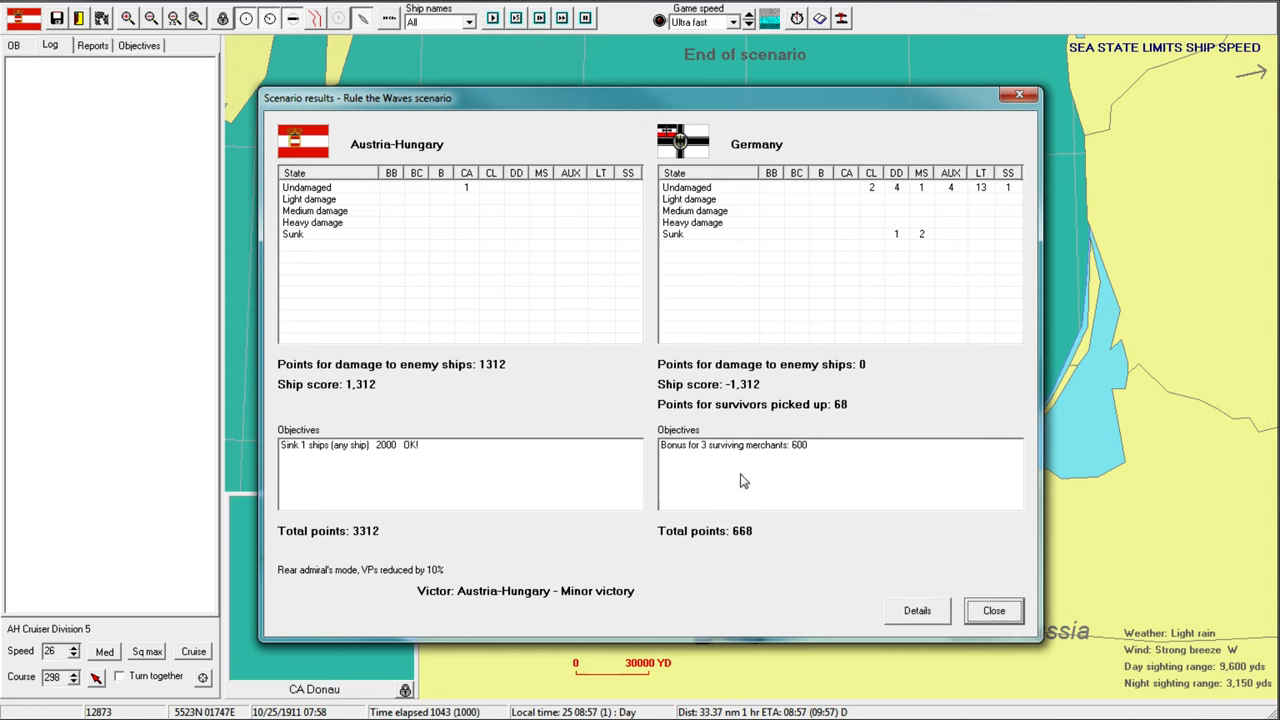
pyautogui.moveTo(897, 221)
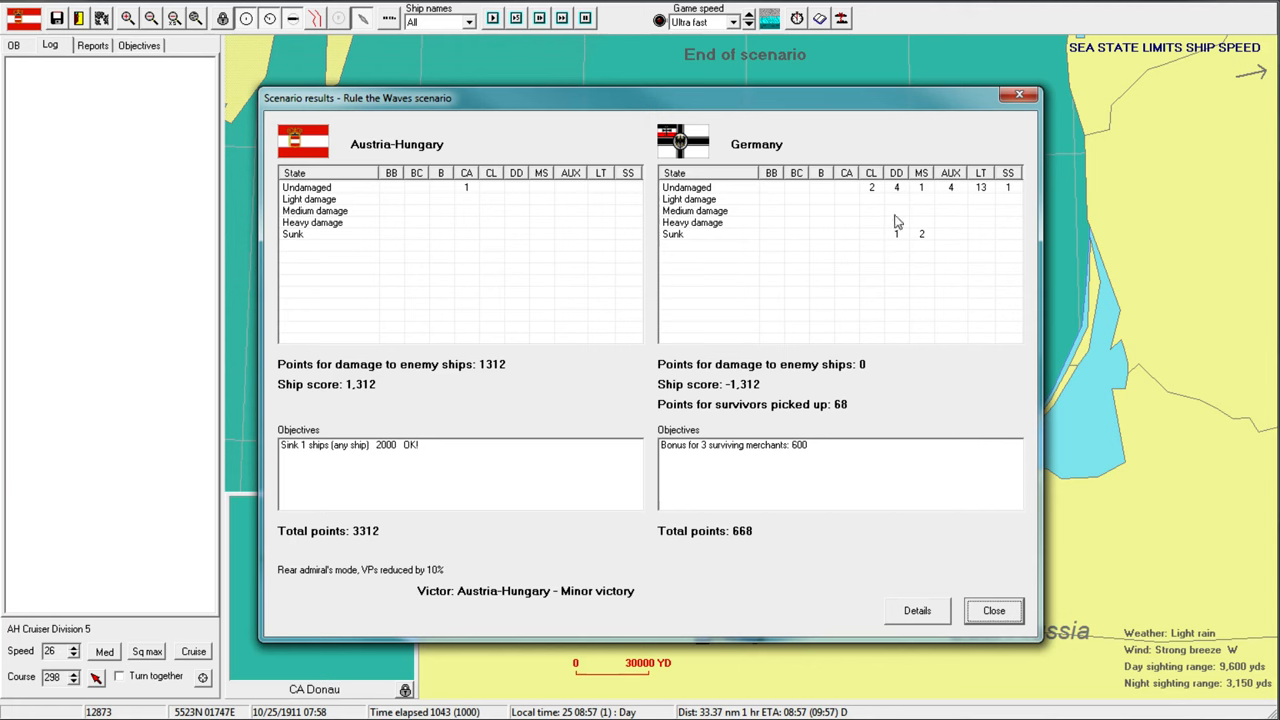
pyautogui.moveTo(903, 208)
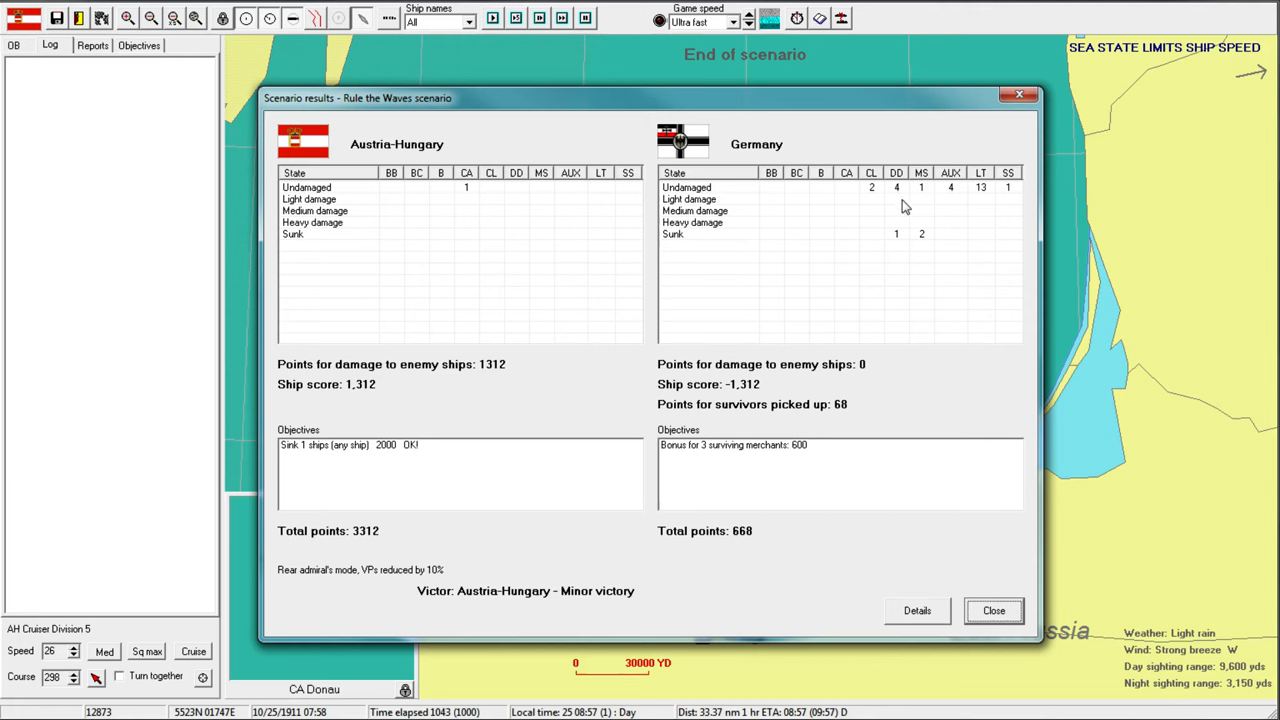
pyautogui.click(993, 610)
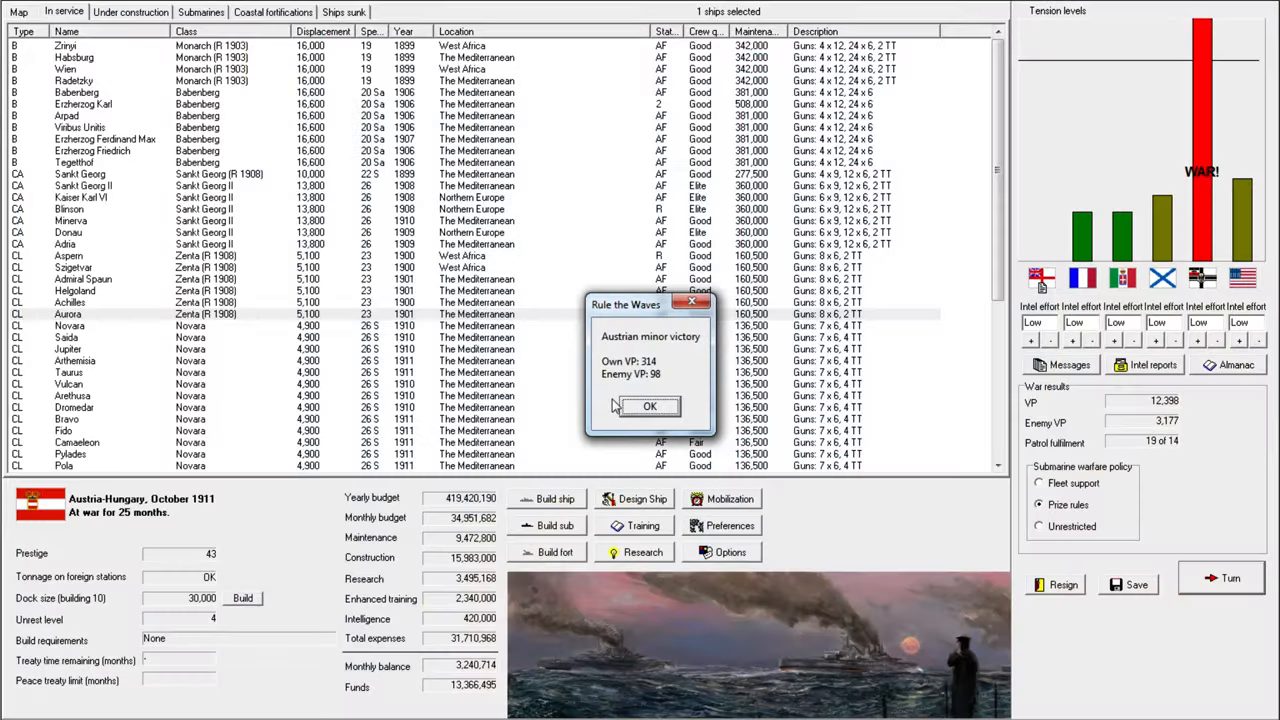
# Dismiss the victory notices and switch cruiser Kaiser Karl VI from AF to reserve.
pyautogui.click(649, 406)
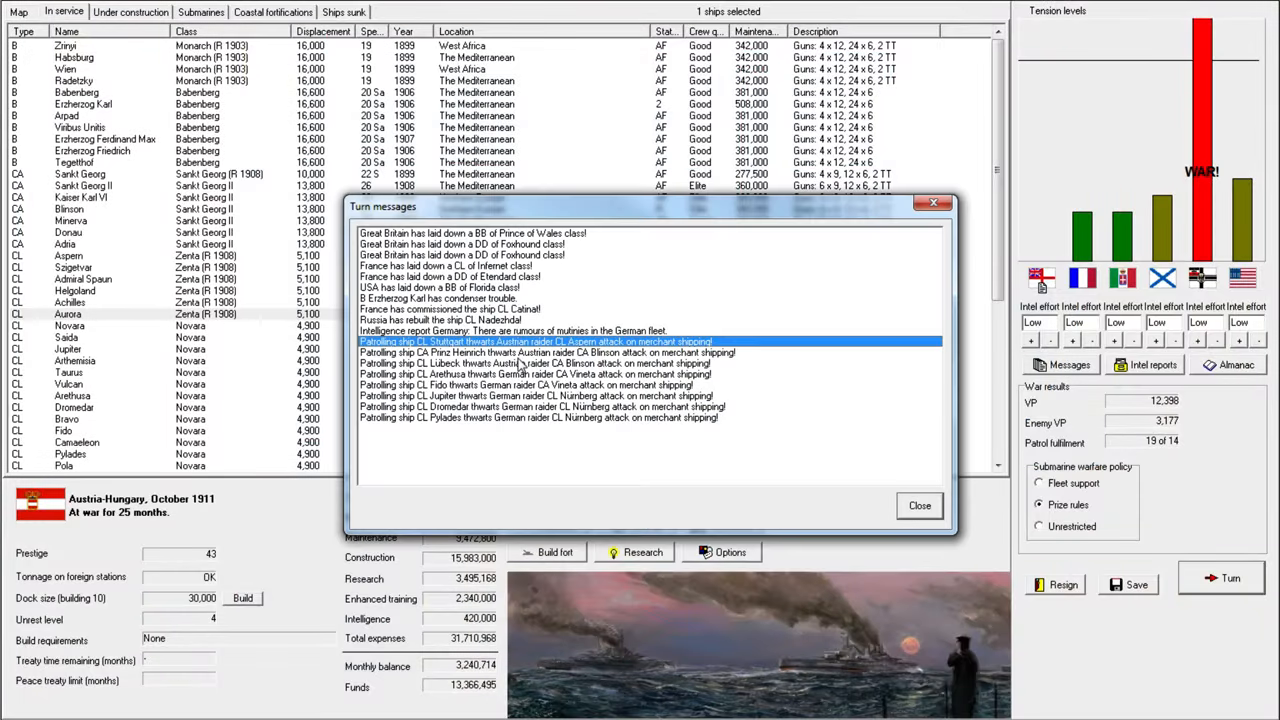
pyautogui.click(918, 505)
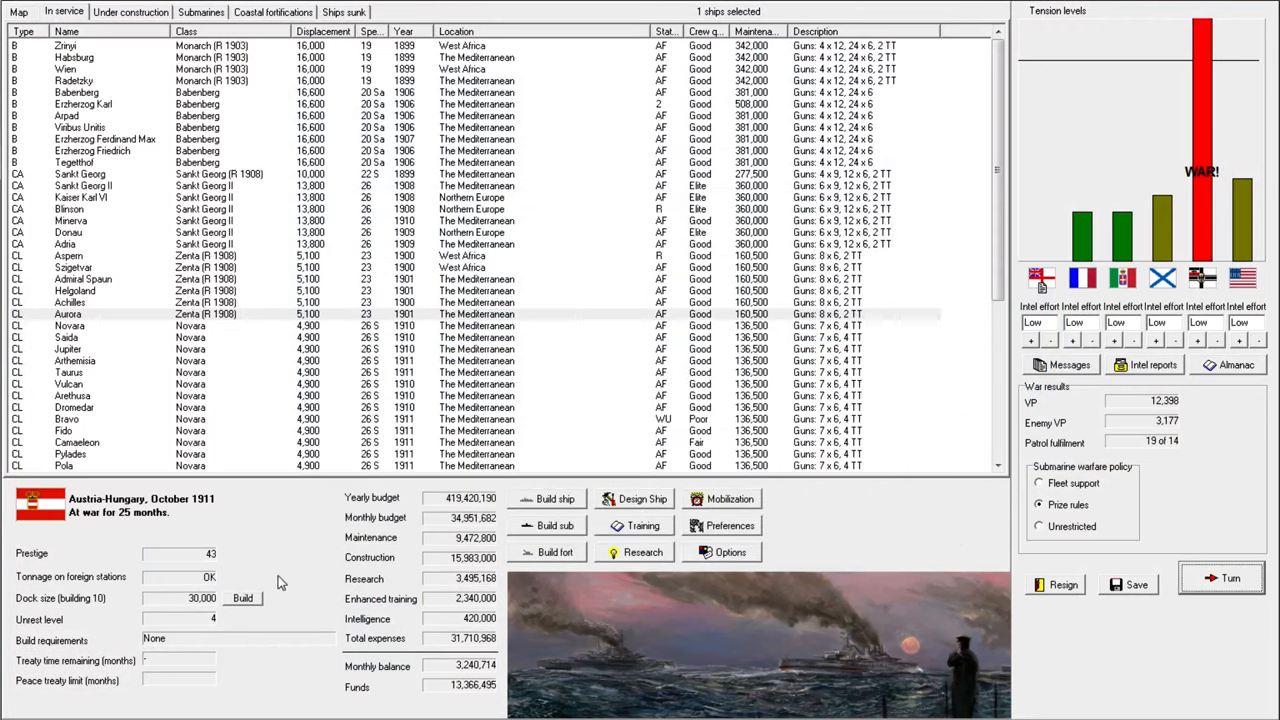
pyautogui.moveTo(495, 248)
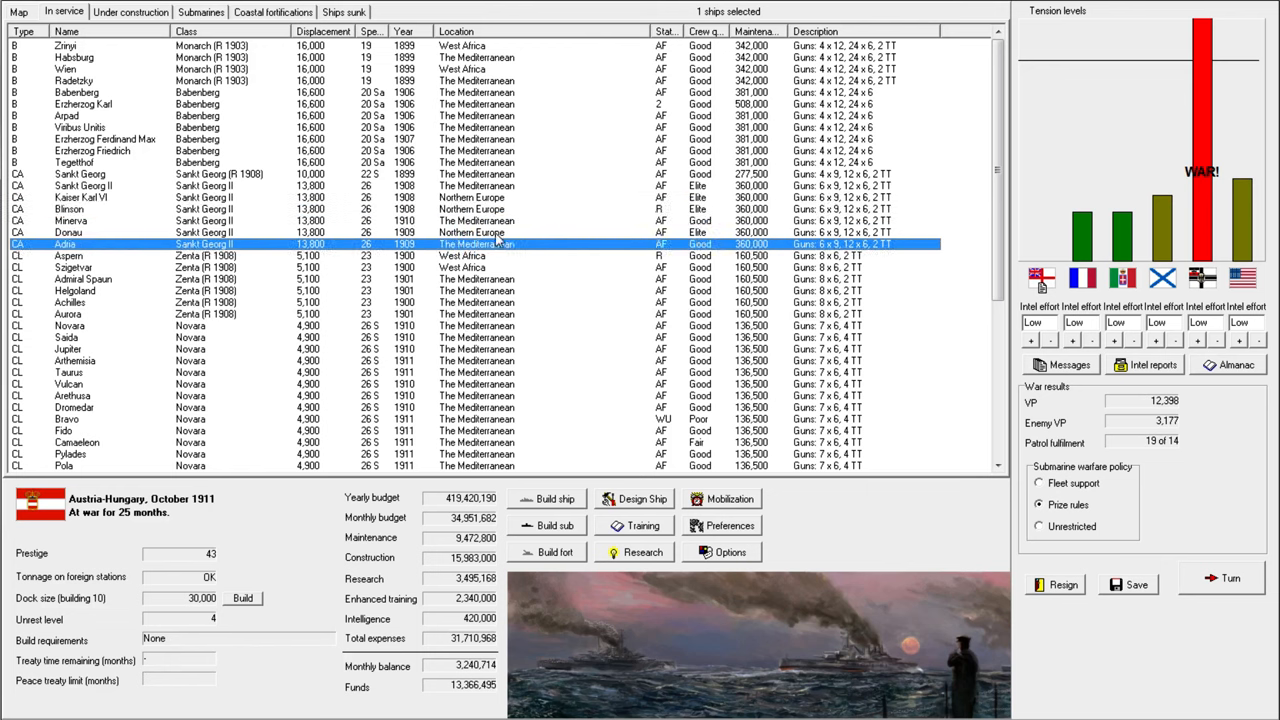
pyautogui.click(70, 231)
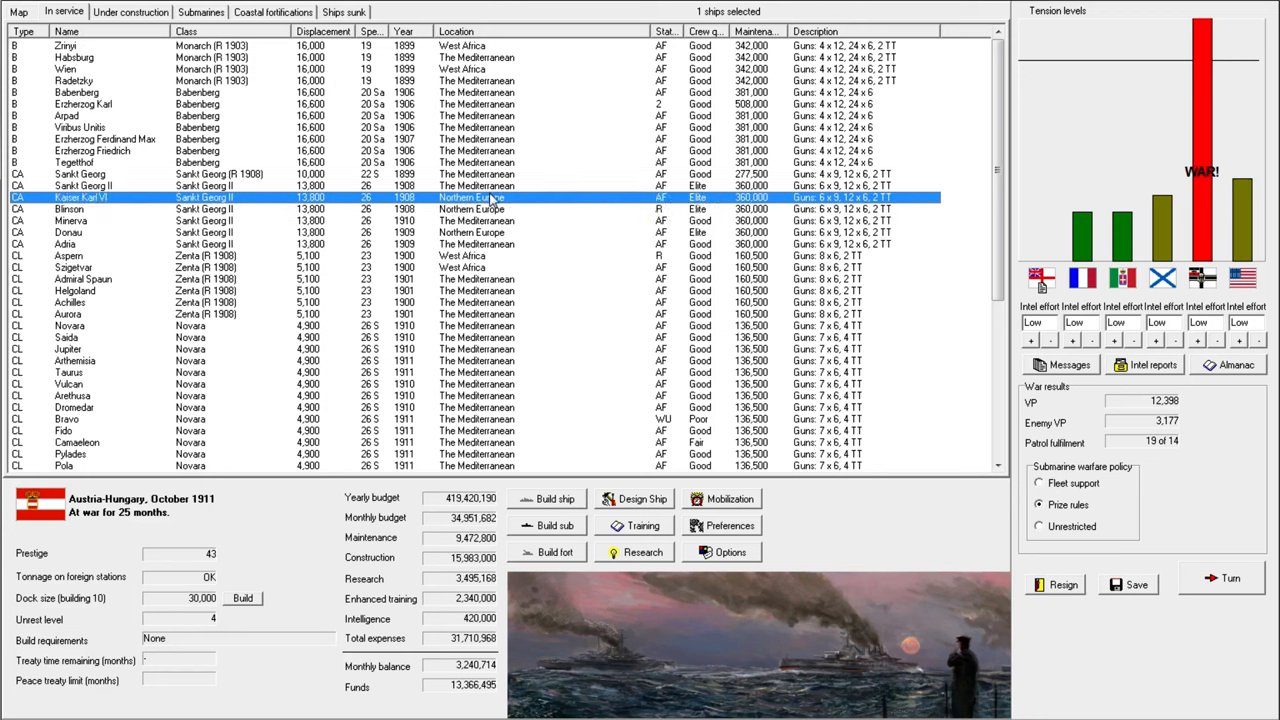
pyautogui.rightClick(490, 197)
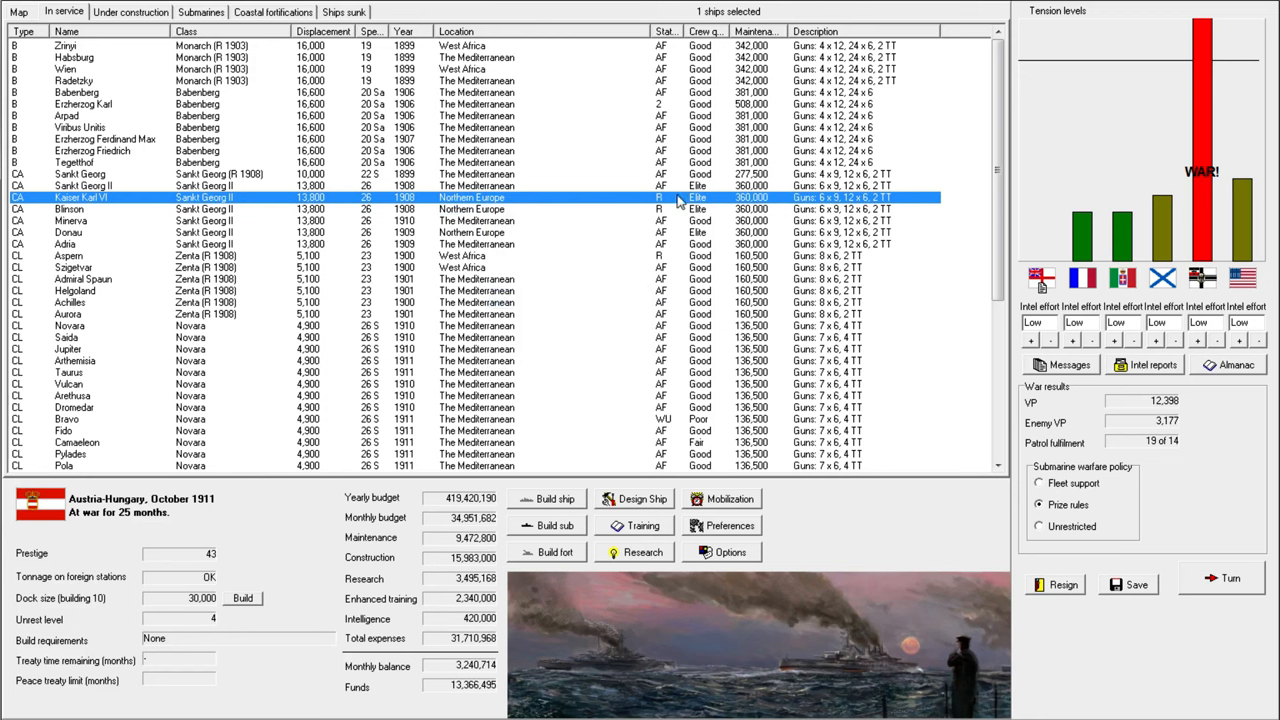
pyautogui.moveTo(515, 161)
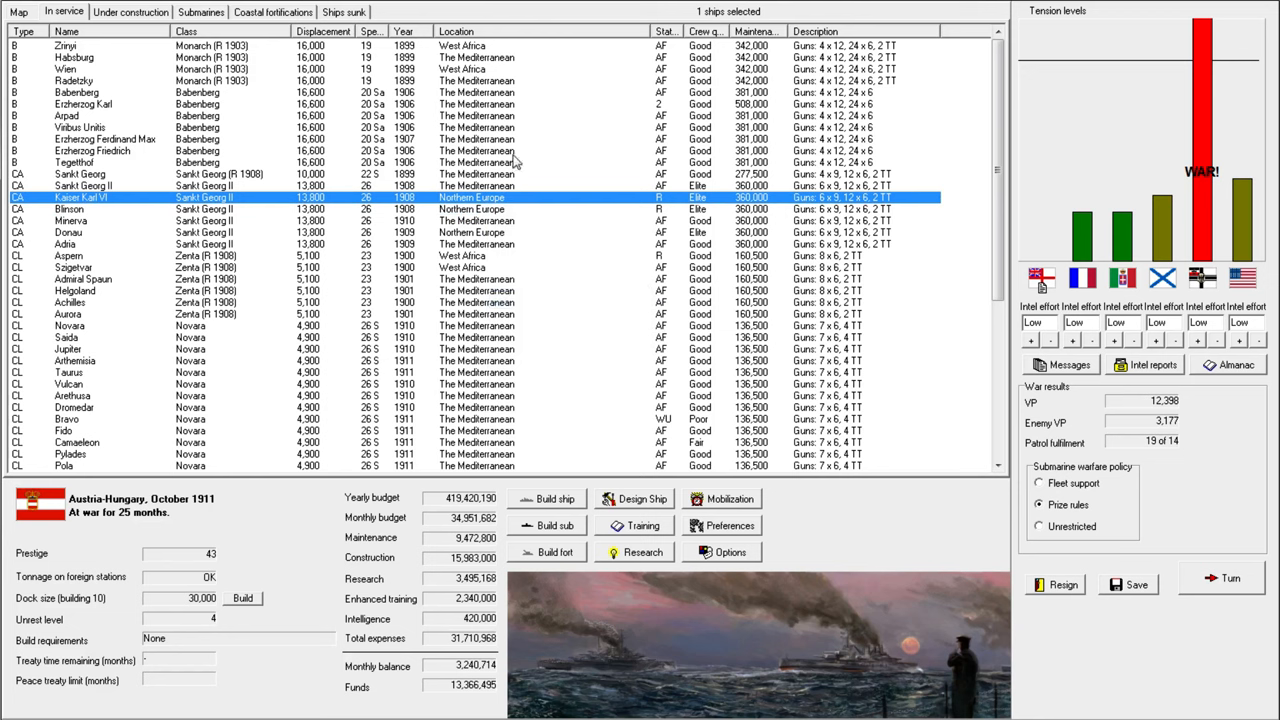
pyautogui.click(70, 419)
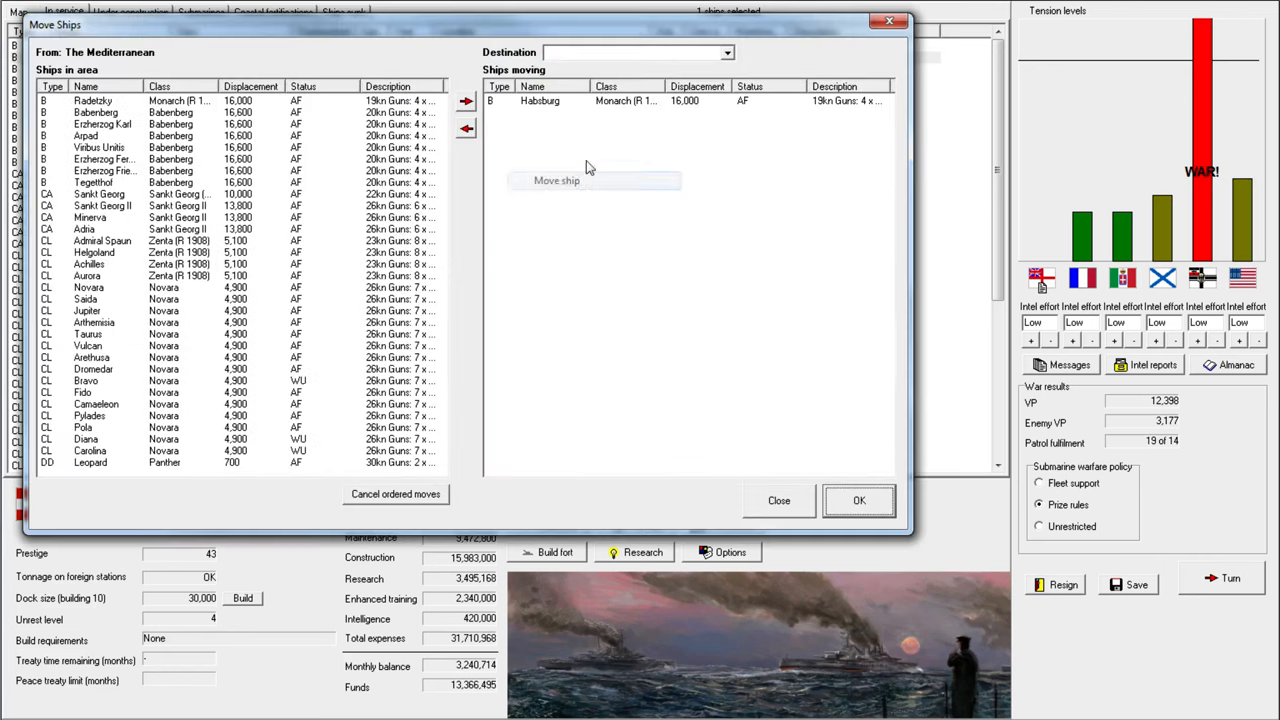
# Send the departing Mediterranean ships to West Africa, then select the cruiser Sankt Georg.
pyautogui.click(638, 52)
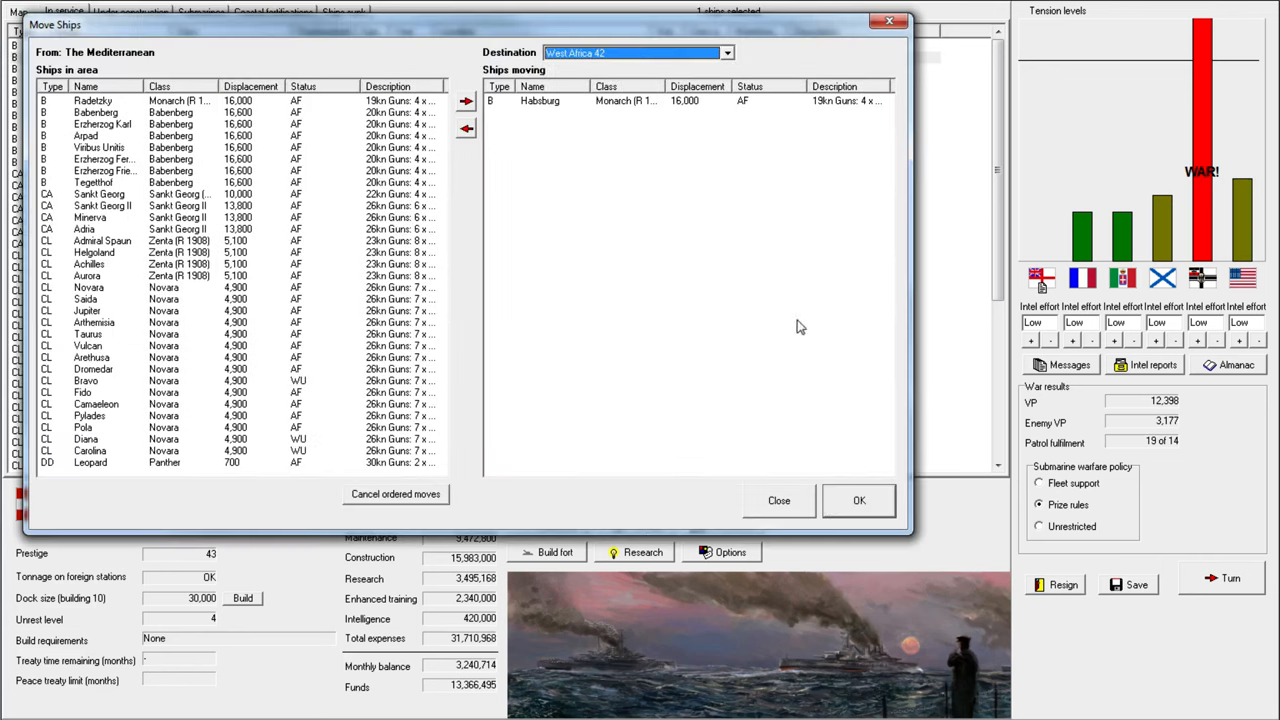
pyautogui.click(858, 500)
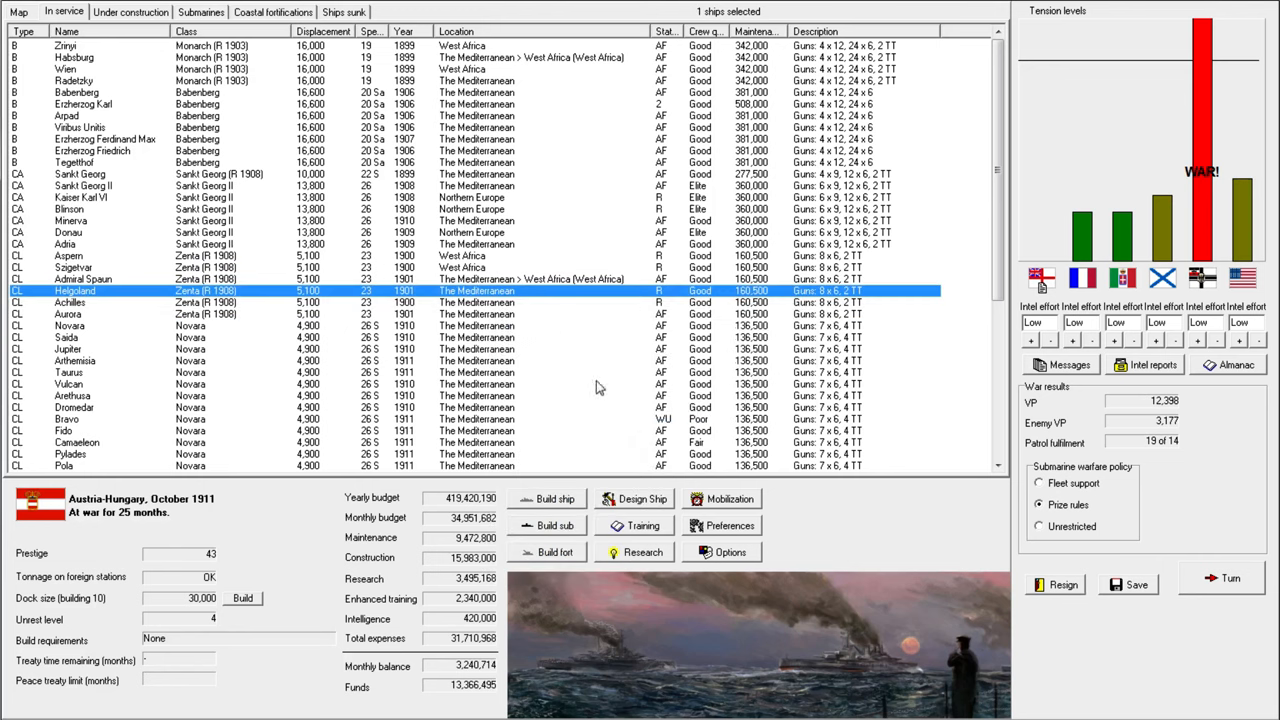
pyautogui.click(80, 174)
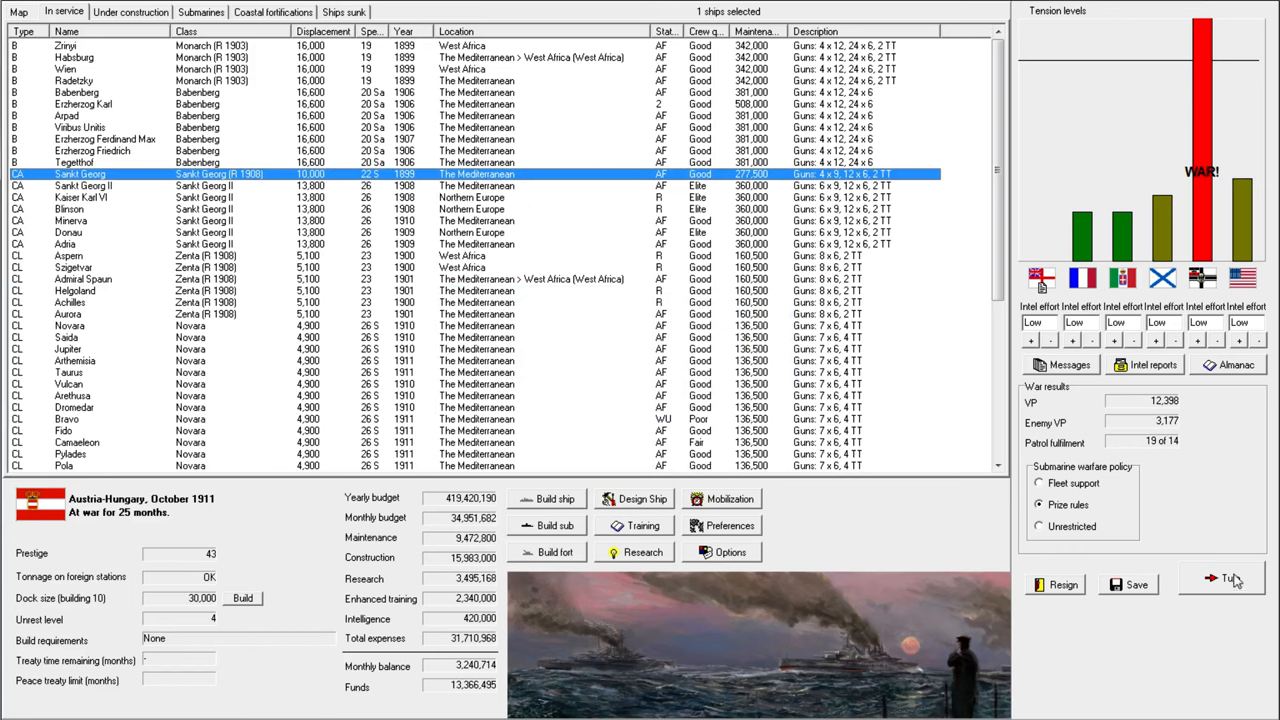
# End the month, dismiss the superheater and Szigetvar/Helgoland raider reports, and accept the cruiser battle.
pyautogui.click(1229, 583)
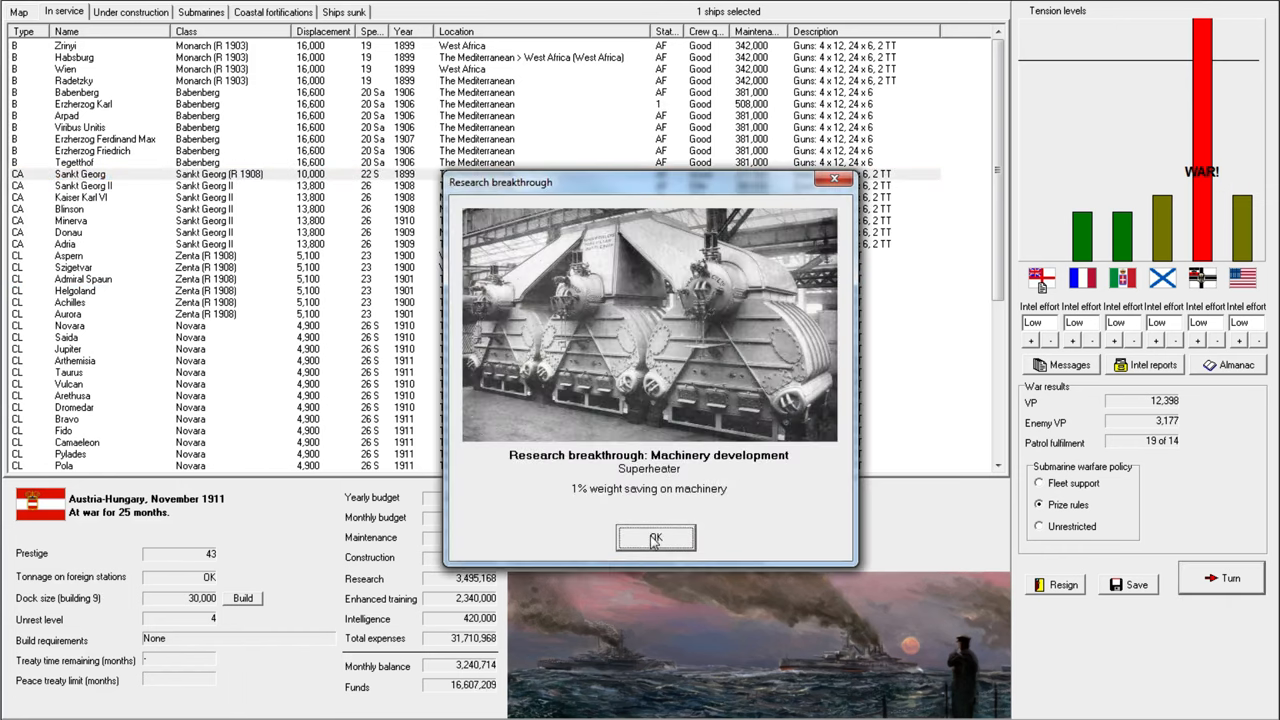
pyautogui.click(655, 538)
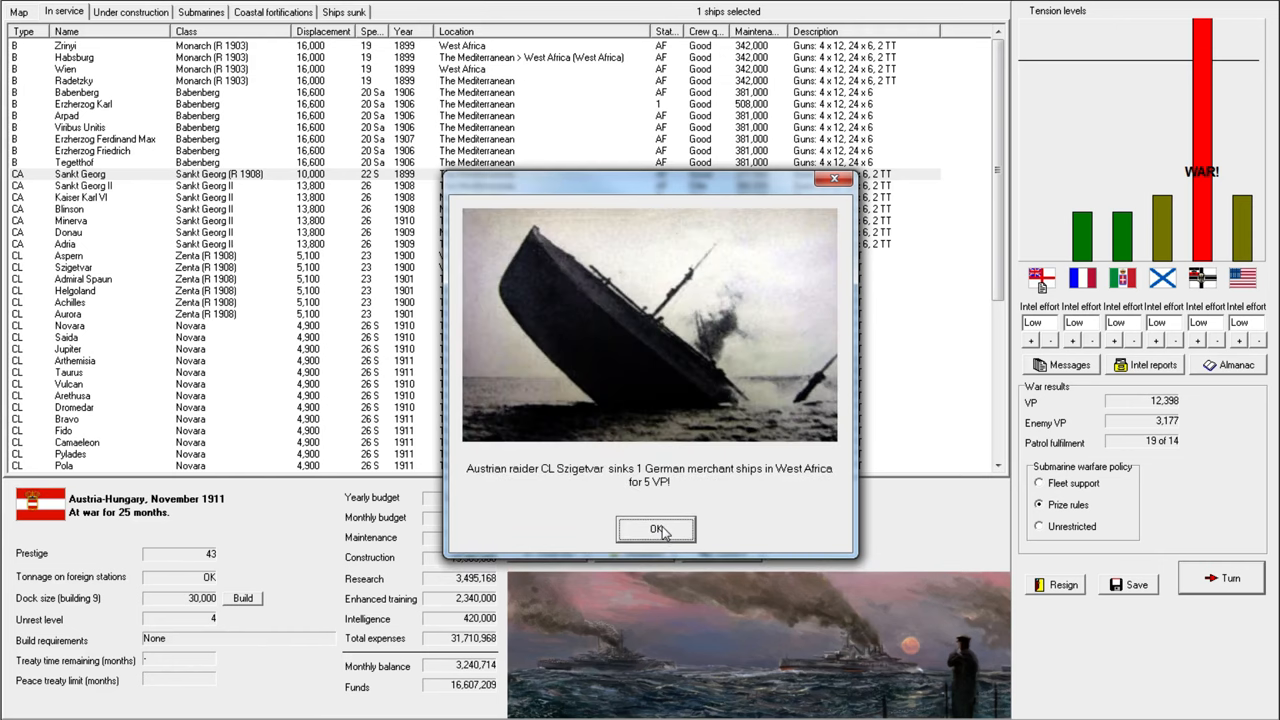
pyautogui.click(655, 529)
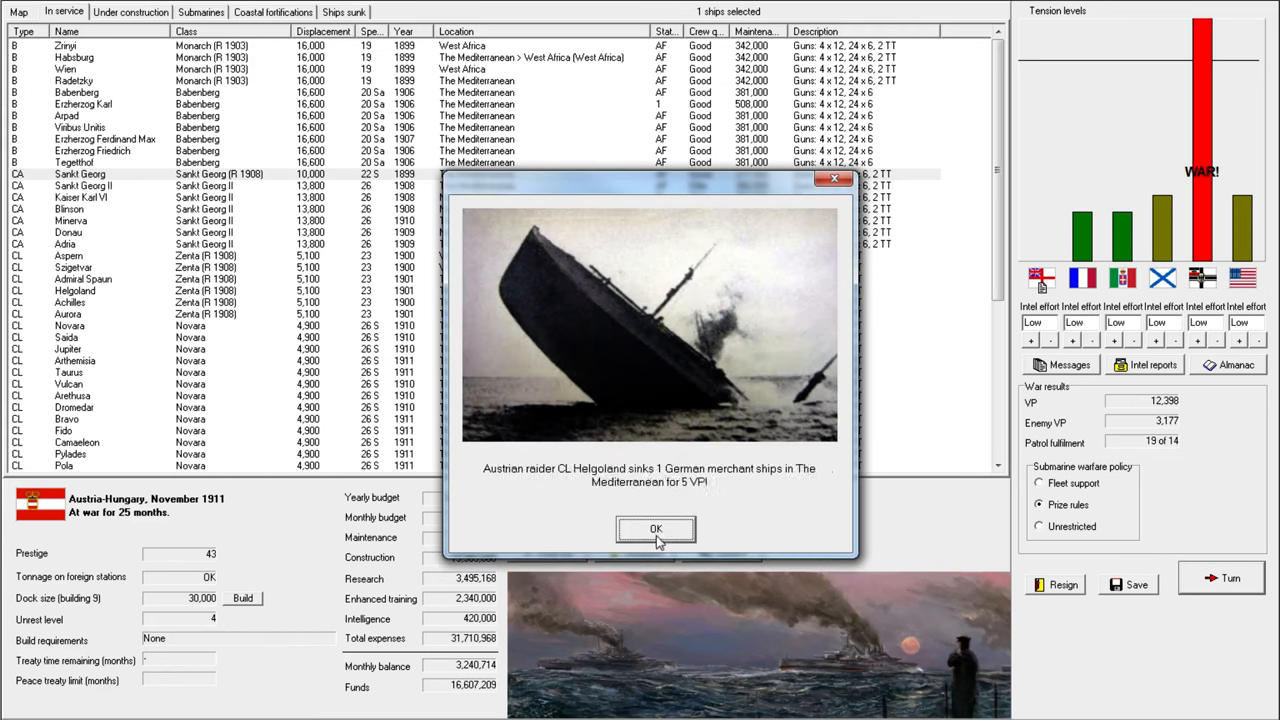
pyautogui.click(655, 528)
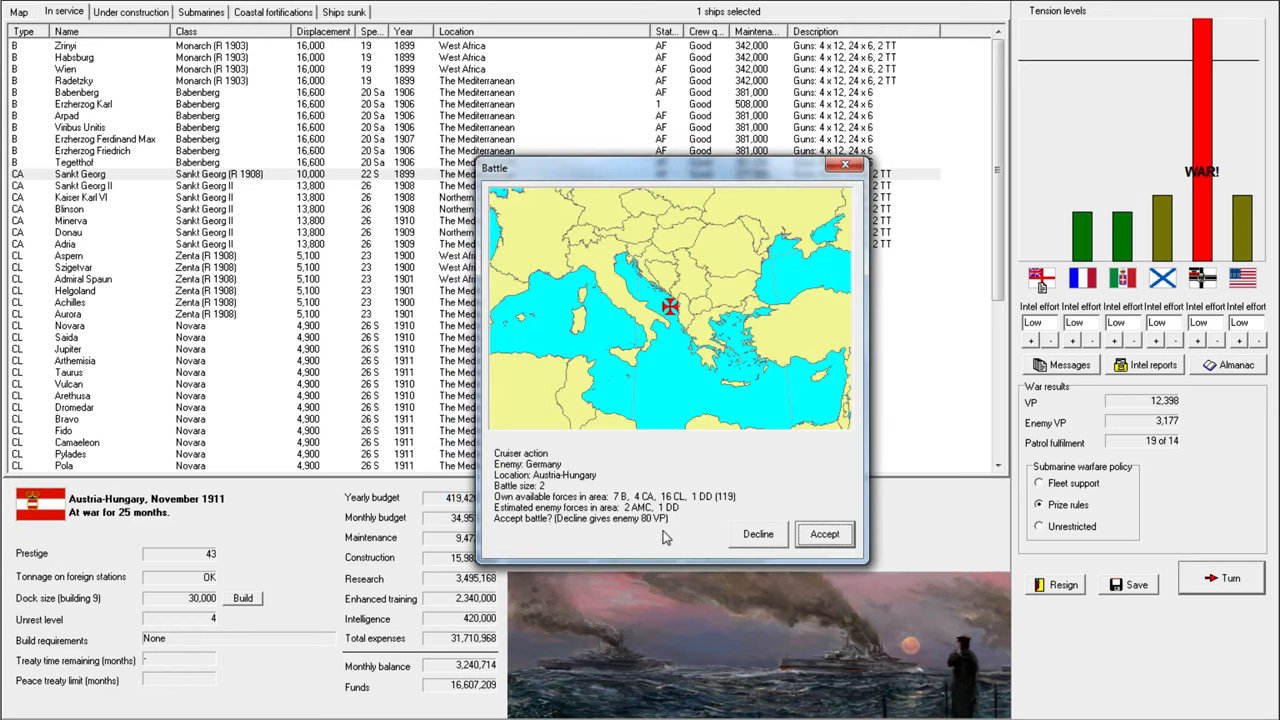
pyautogui.moveTo(730, 408)
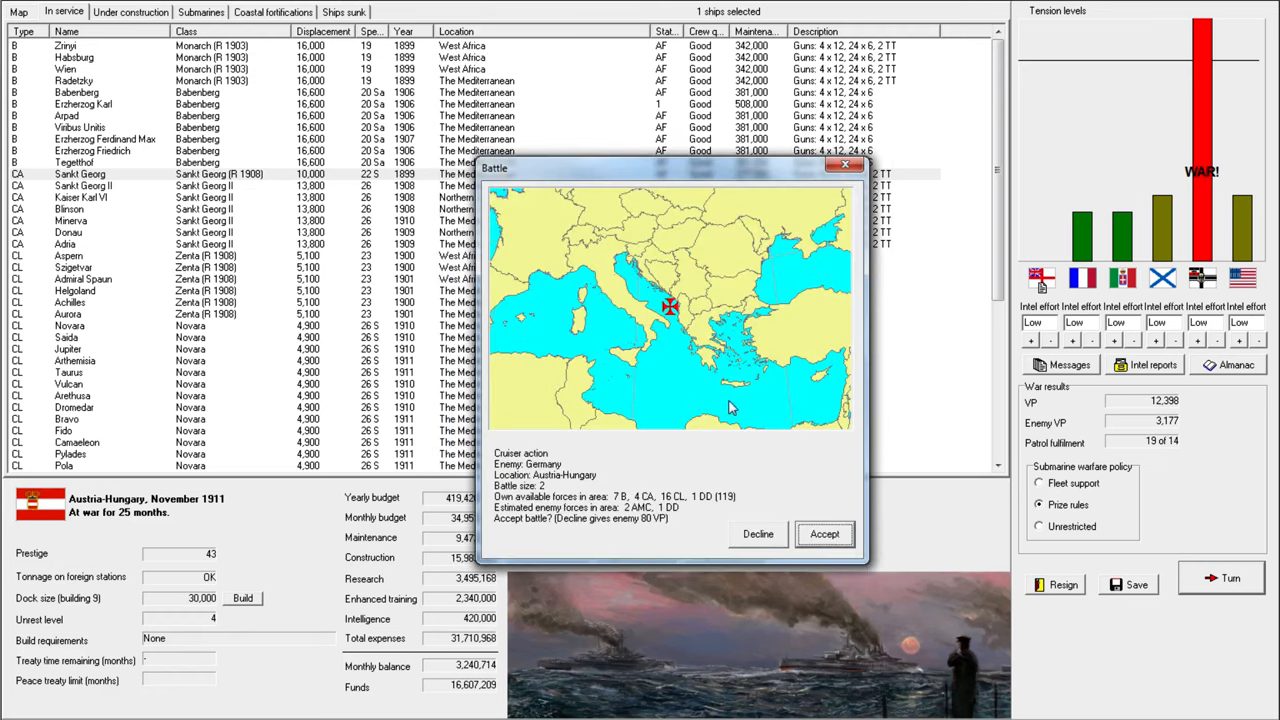
pyautogui.moveTo(513, 452)
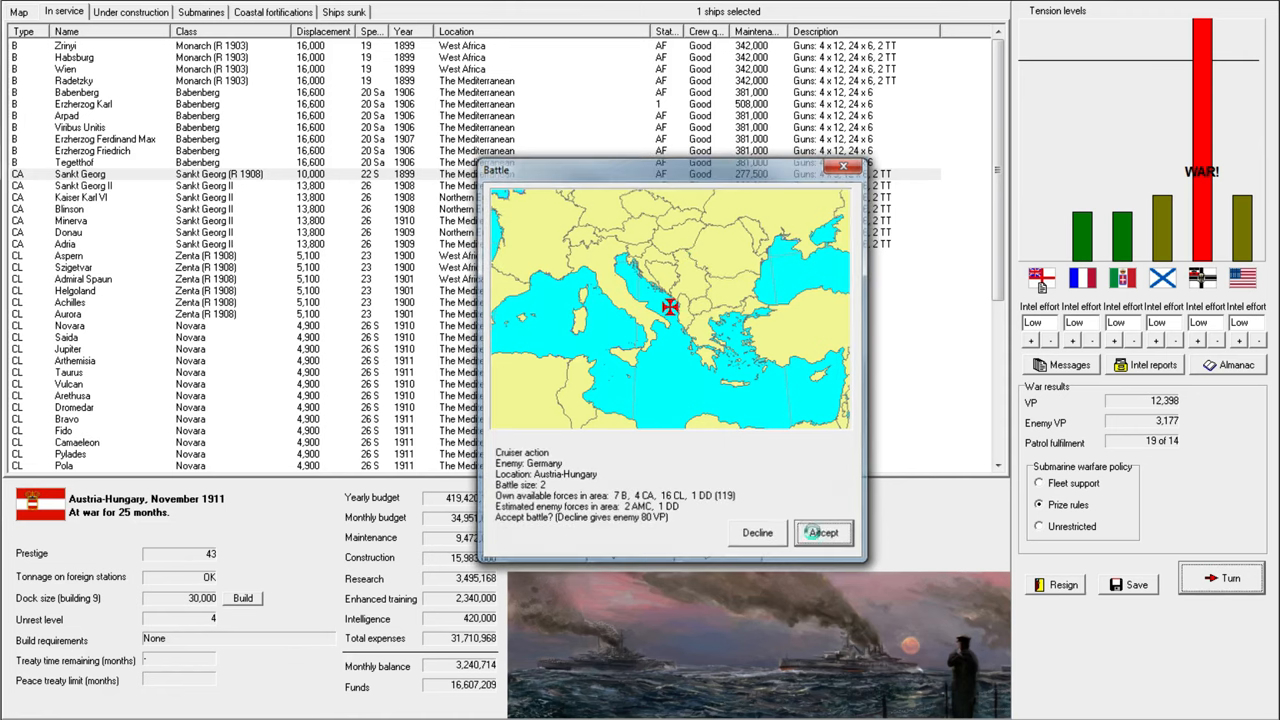
pyautogui.click(822, 532)
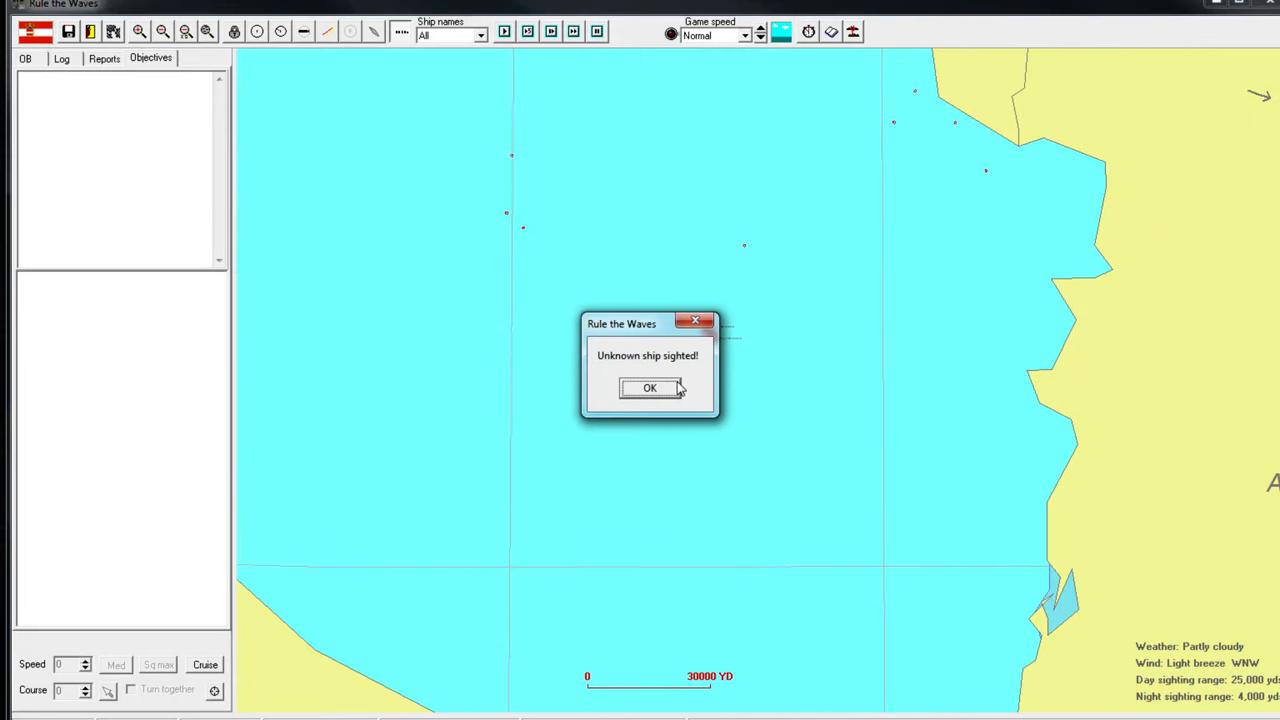
# Acknowledge the sighting, command Cruiser Division 2 and Destroyer Division 3, and inspect the Schwaben-class card.
pyautogui.click(649, 388)
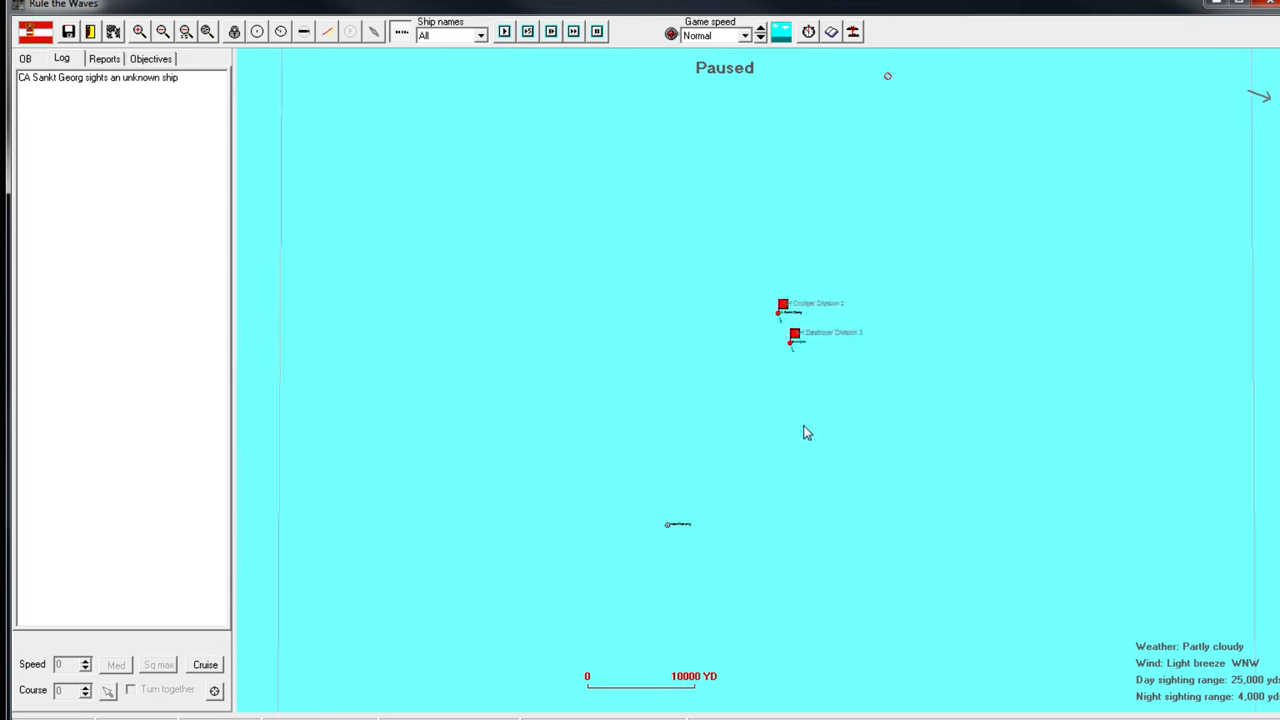
pyautogui.click(782, 306)
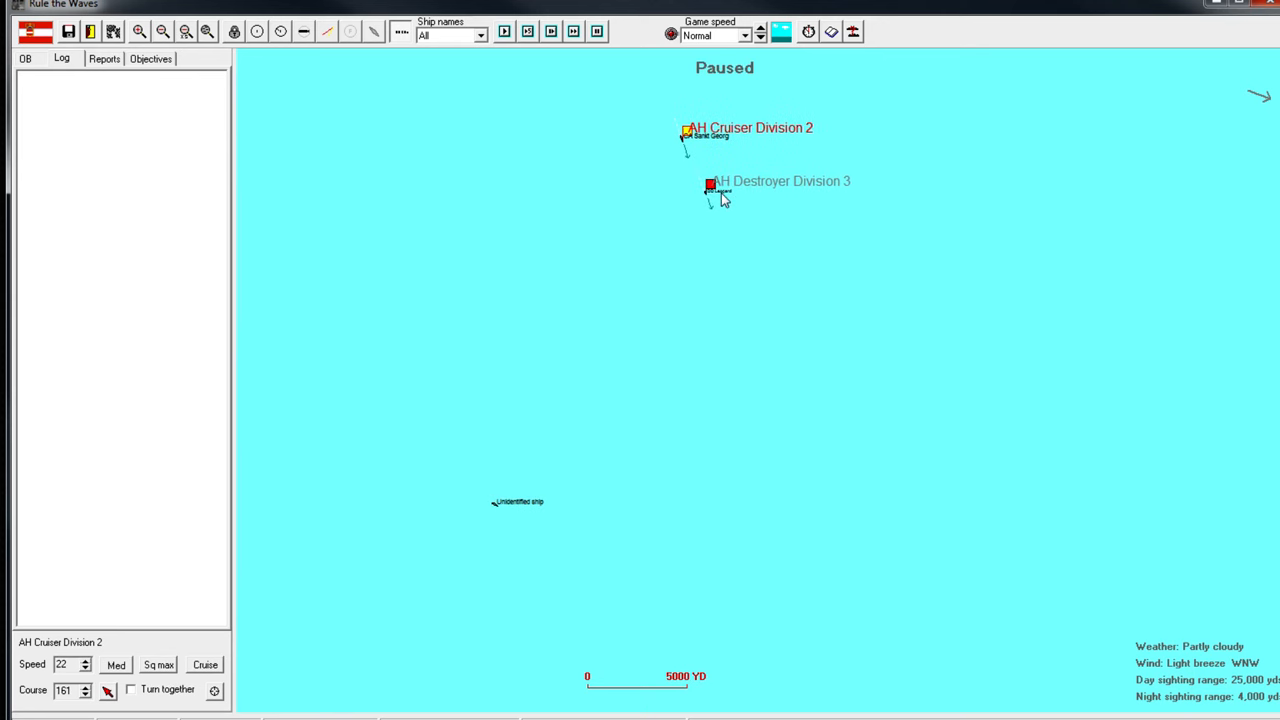
pyautogui.click(712, 191)
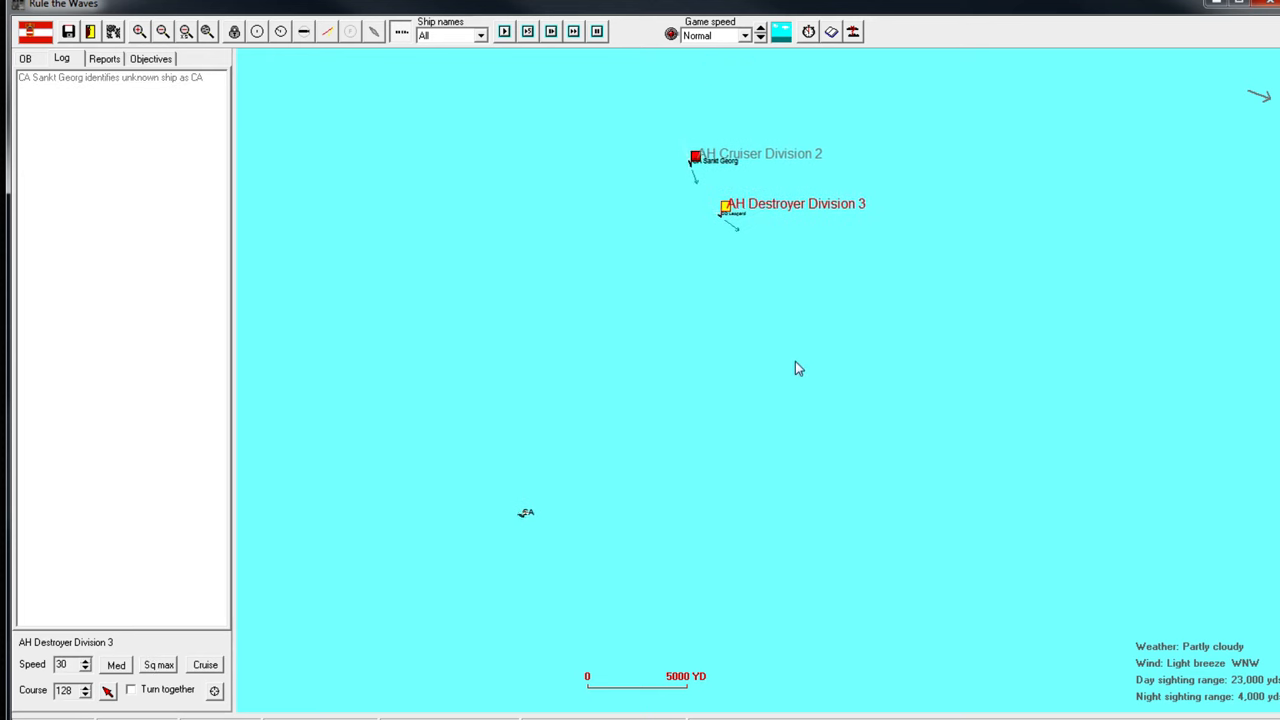
pyautogui.click(697, 163)
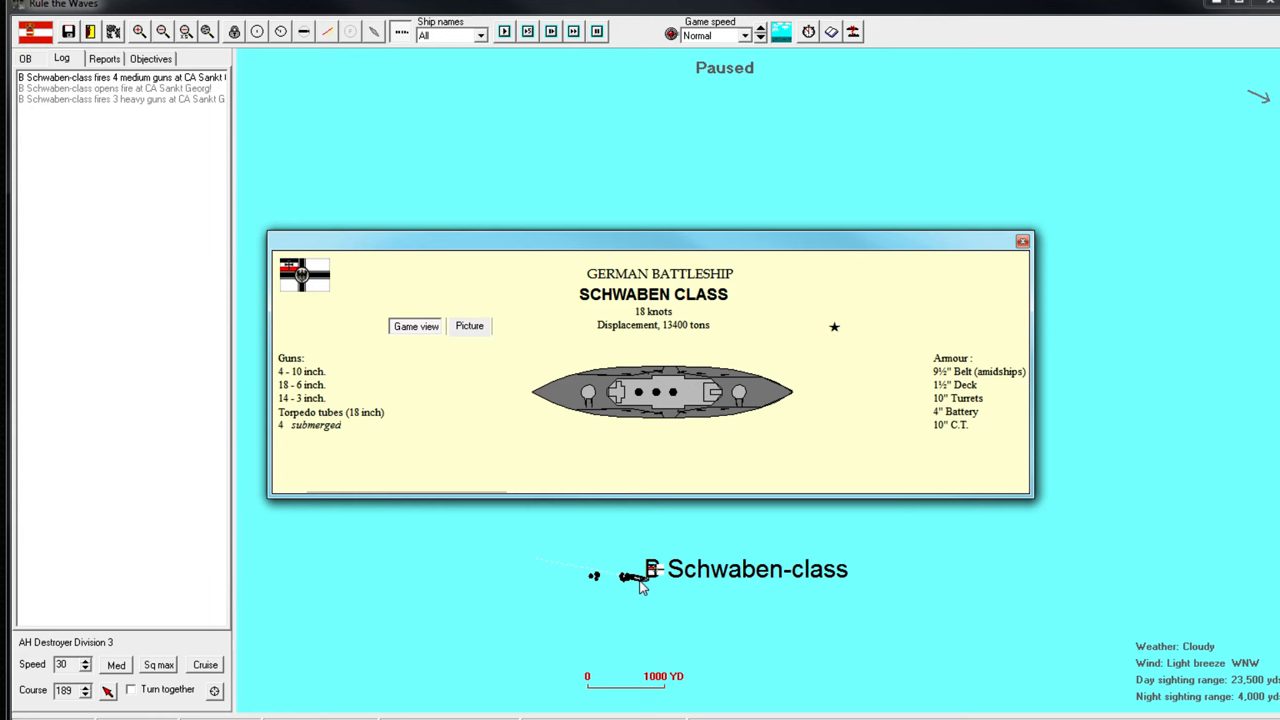
pyautogui.moveTo(311, 402)
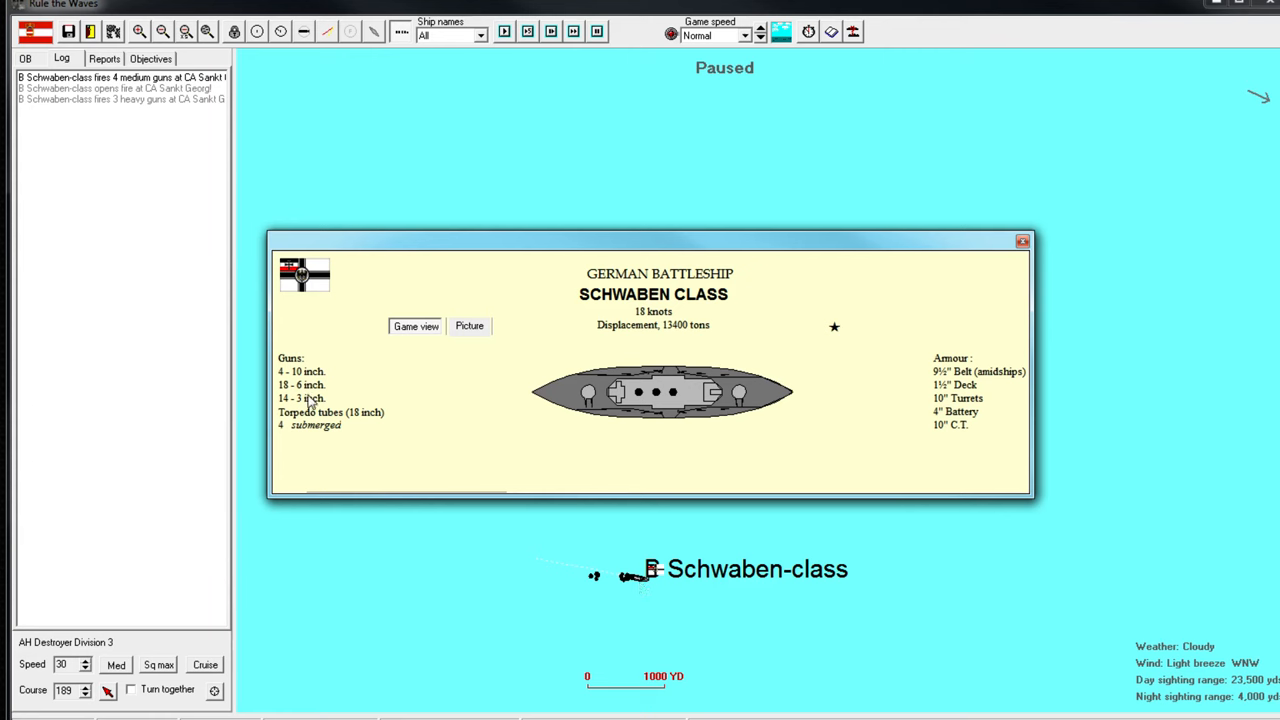
pyautogui.moveTo(472, 354)
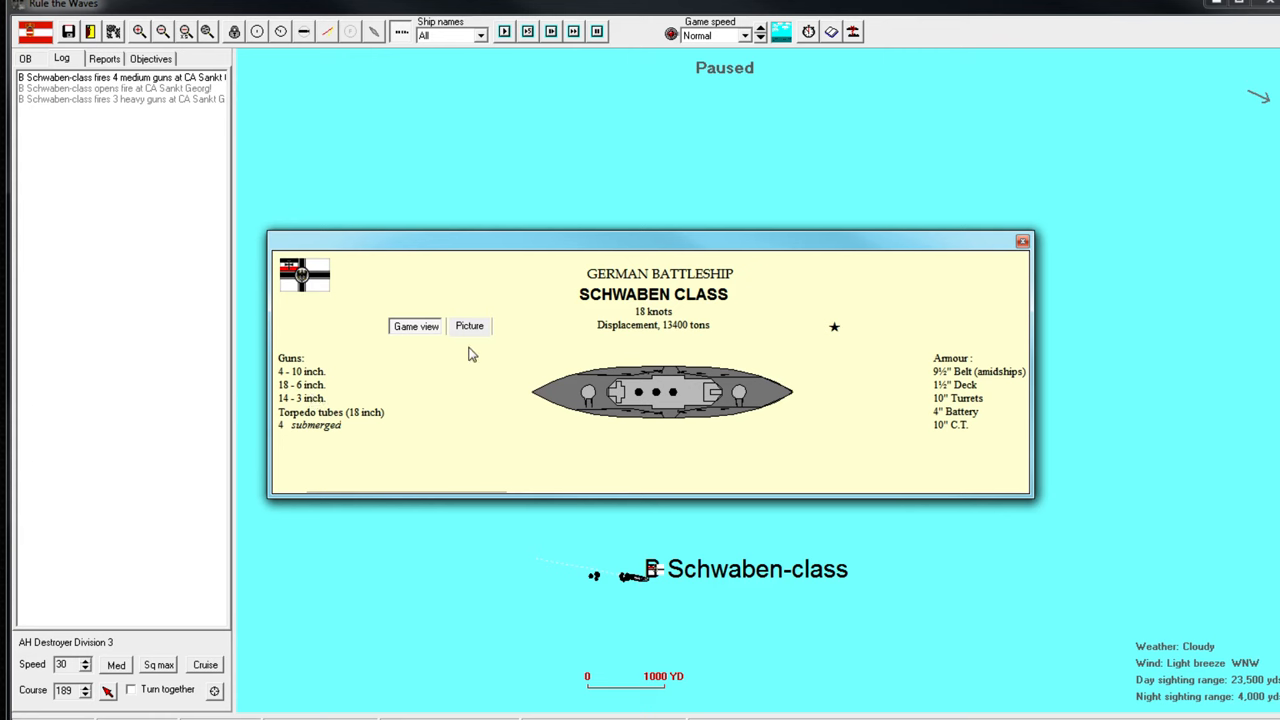
pyautogui.moveTo(741, 372)
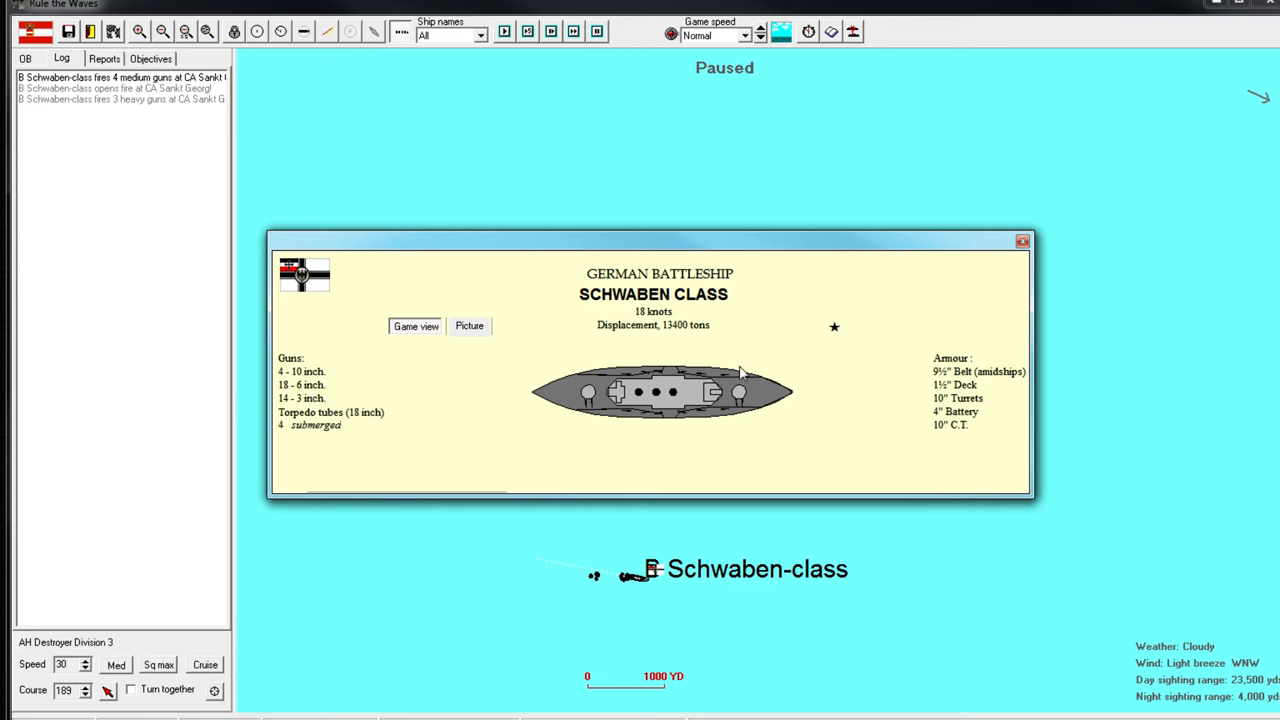
pyautogui.moveTo(697, 378)
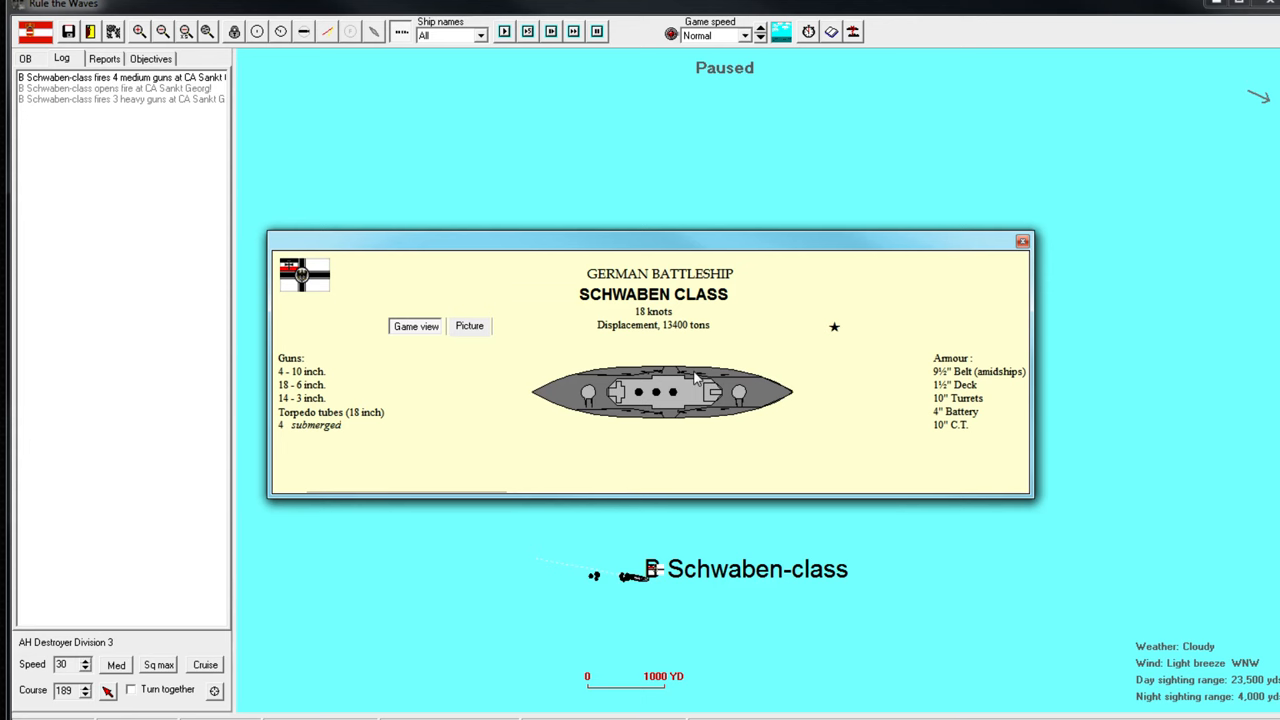
pyautogui.moveTo(877, 286)
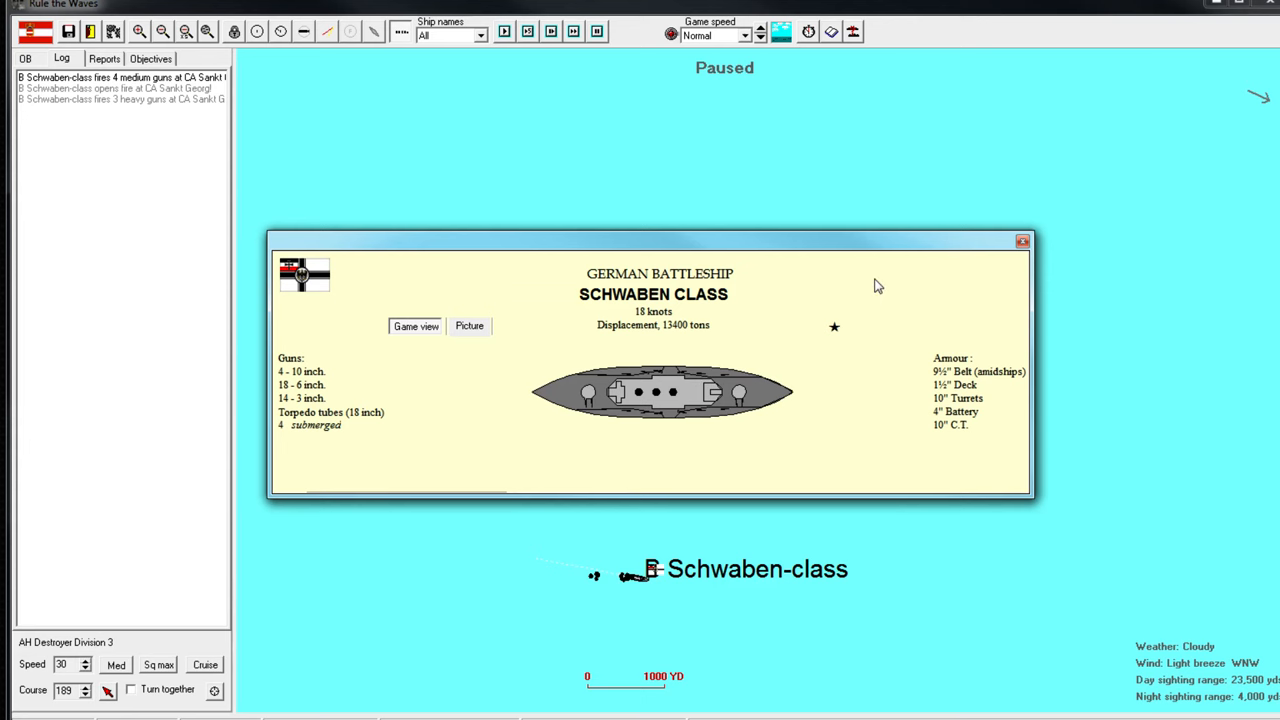
pyautogui.click(1023, 241)
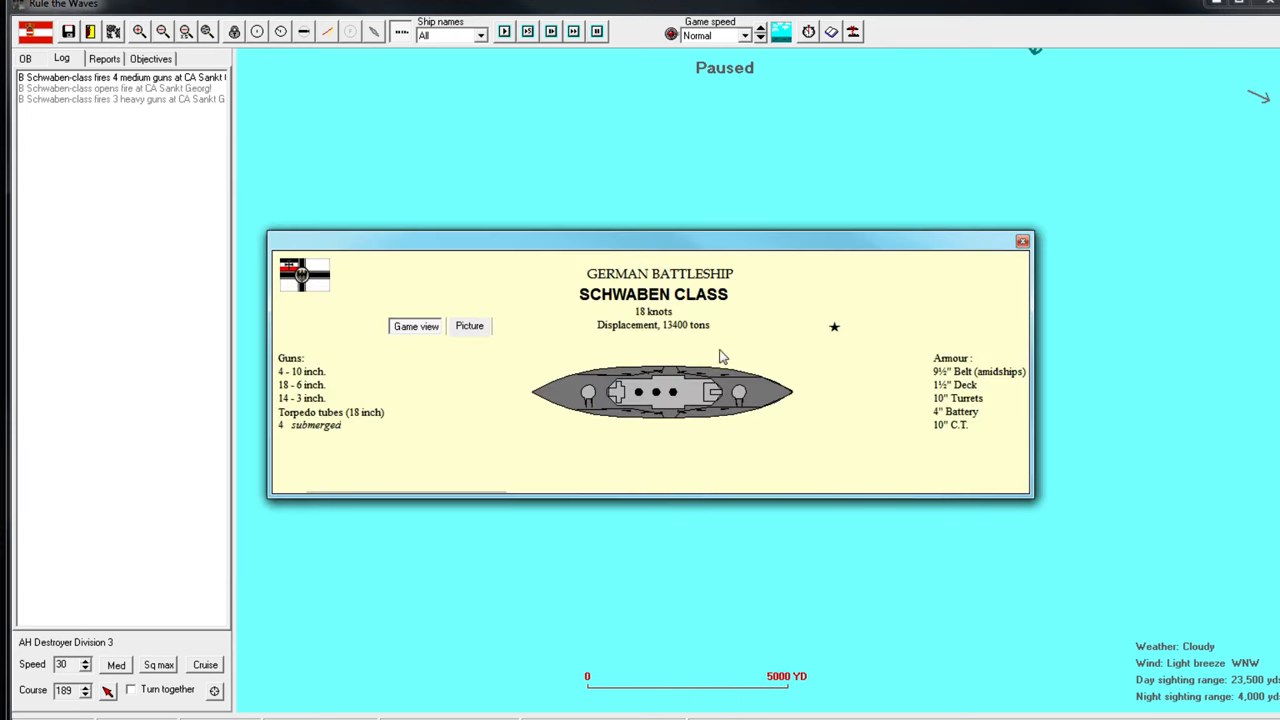
pyautogui.moveTo(300, 374)
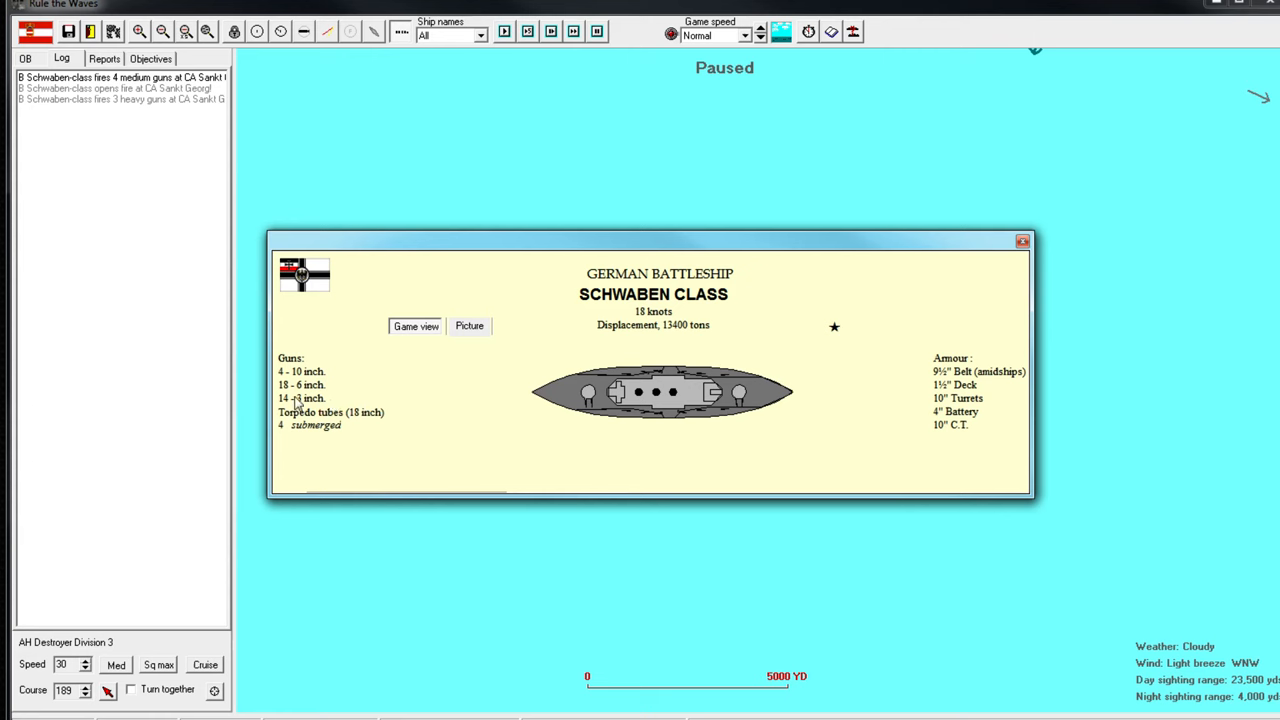
pyautogui.moveTo(1053, 246)
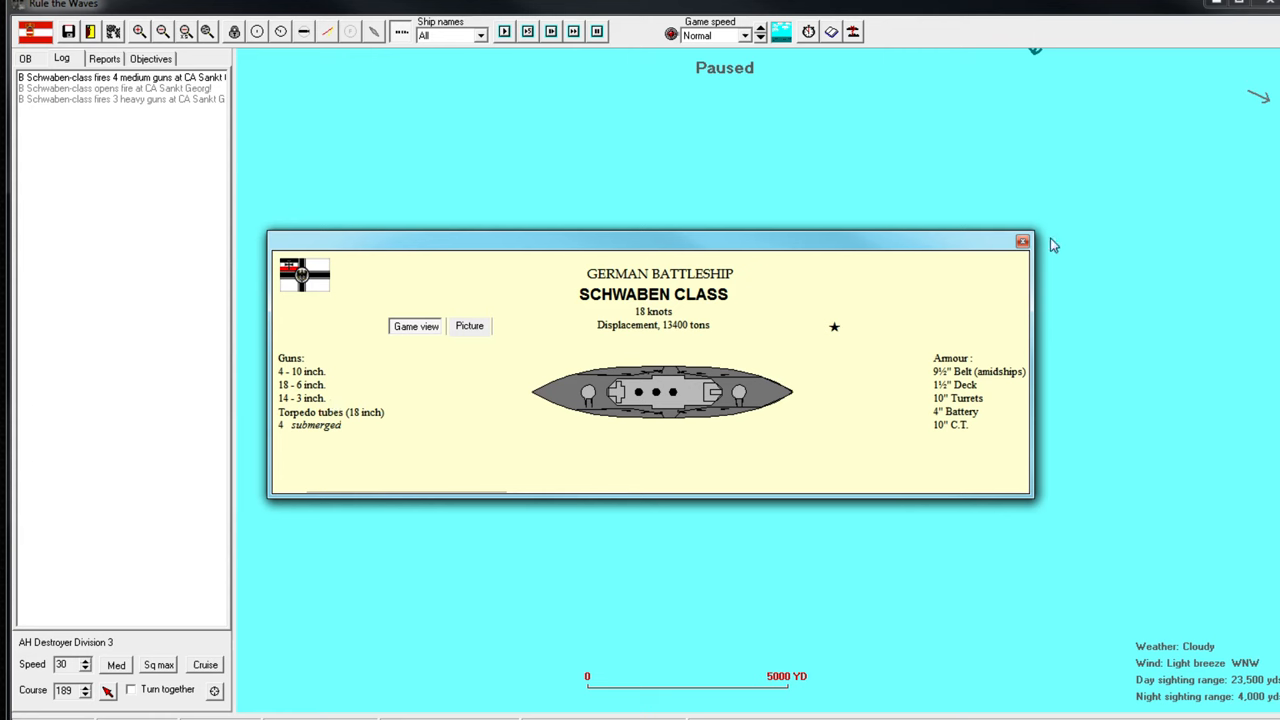
pyautogui.click(1022, 241)
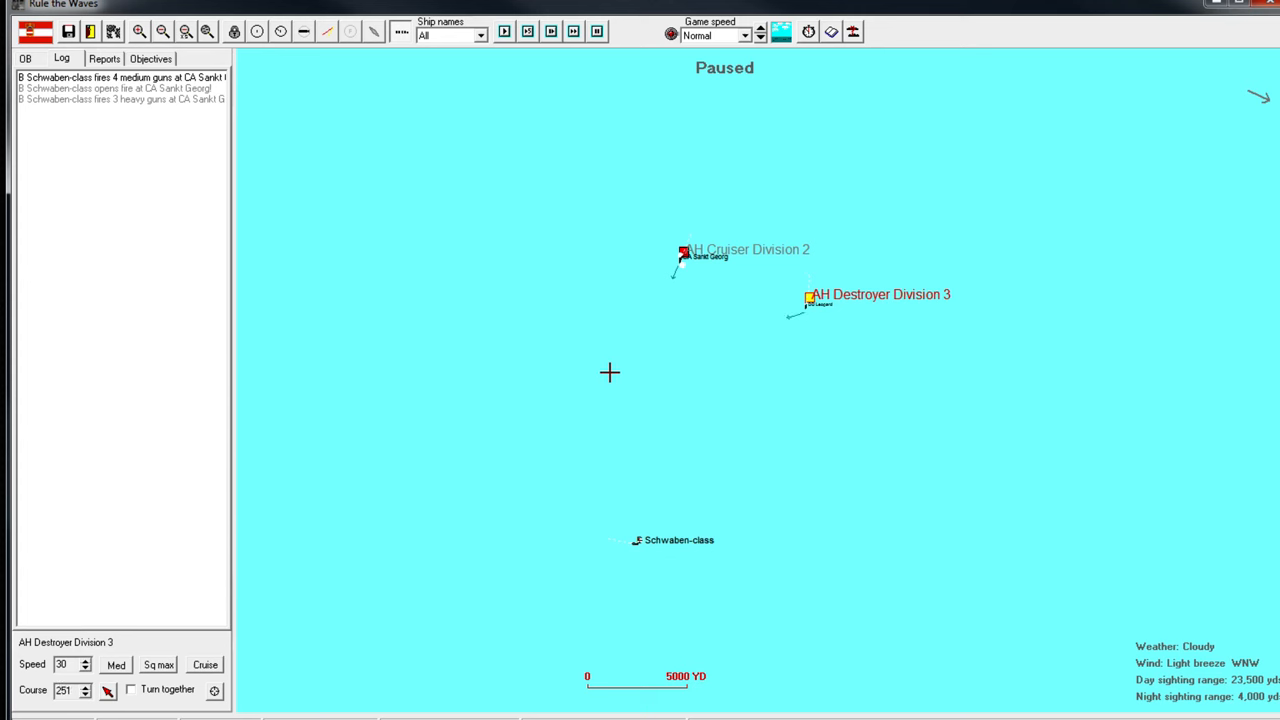
pyautogui.moveTo(808, 312)
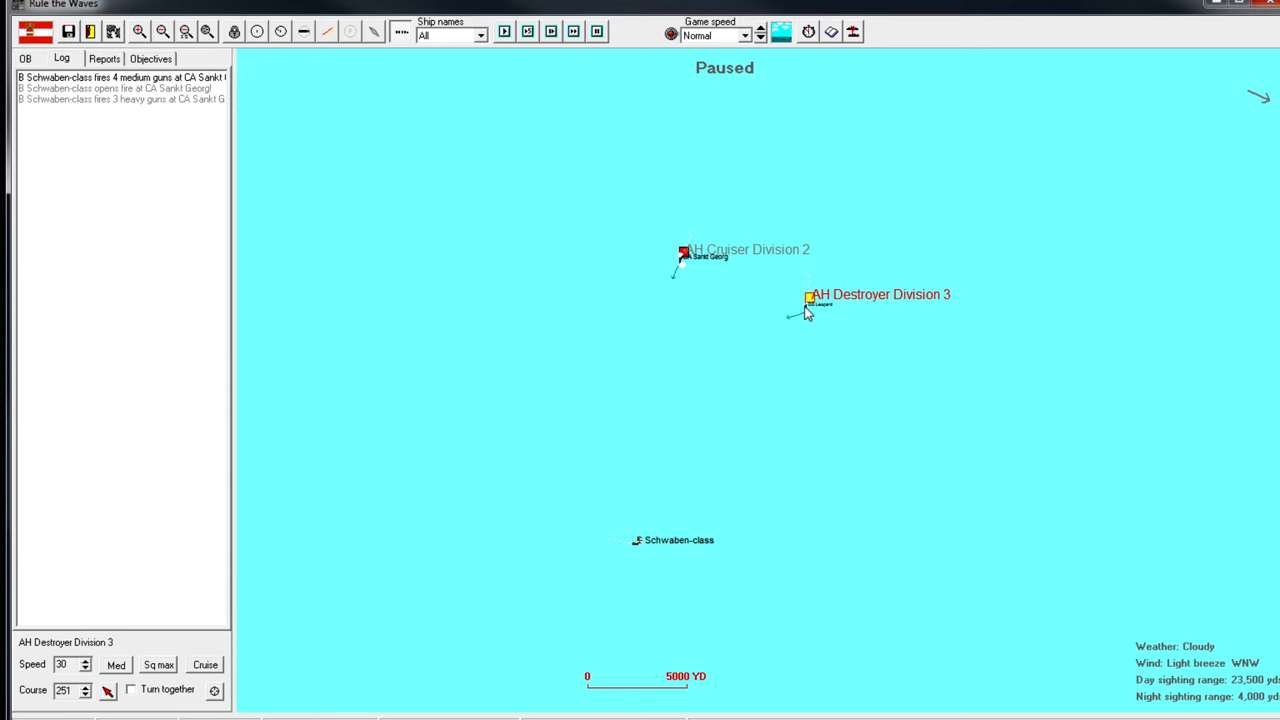
# Review destroyer Leopard's combat data, then select the cruiser and destroyer divisions.
pyautogui.doubleClick(810, 298)
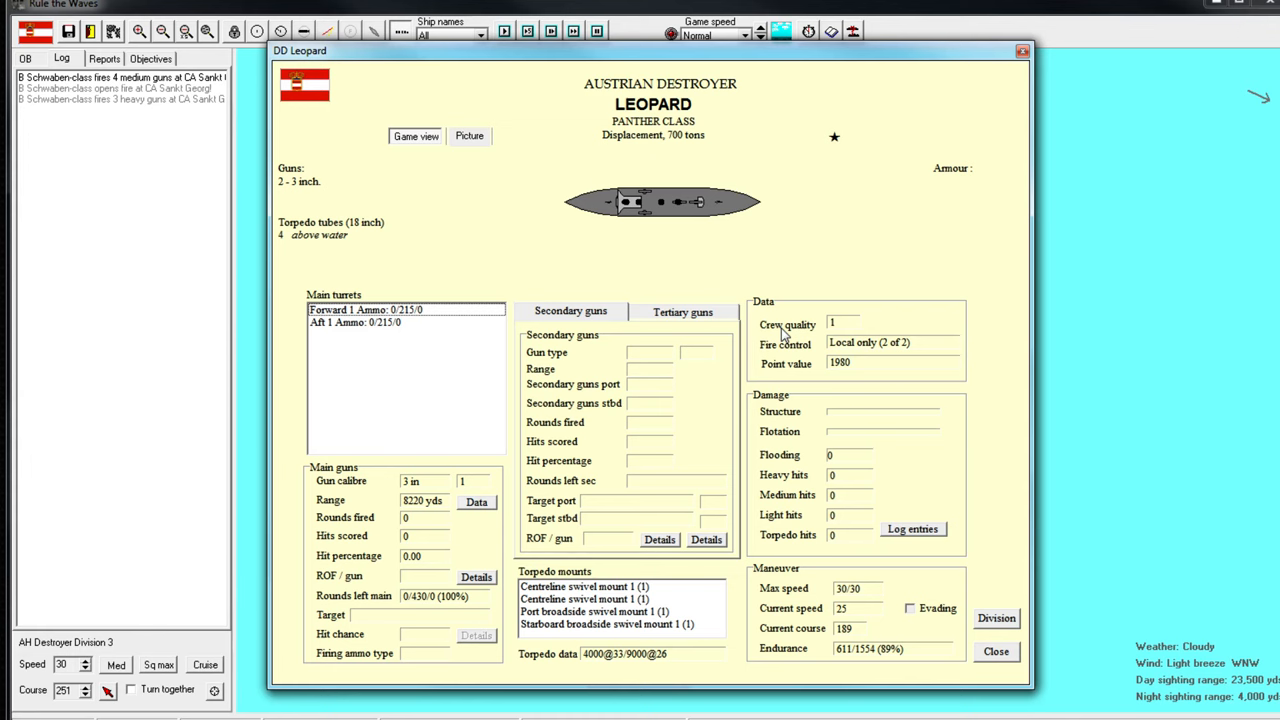
pyautogui.moveTo(1098, 62)
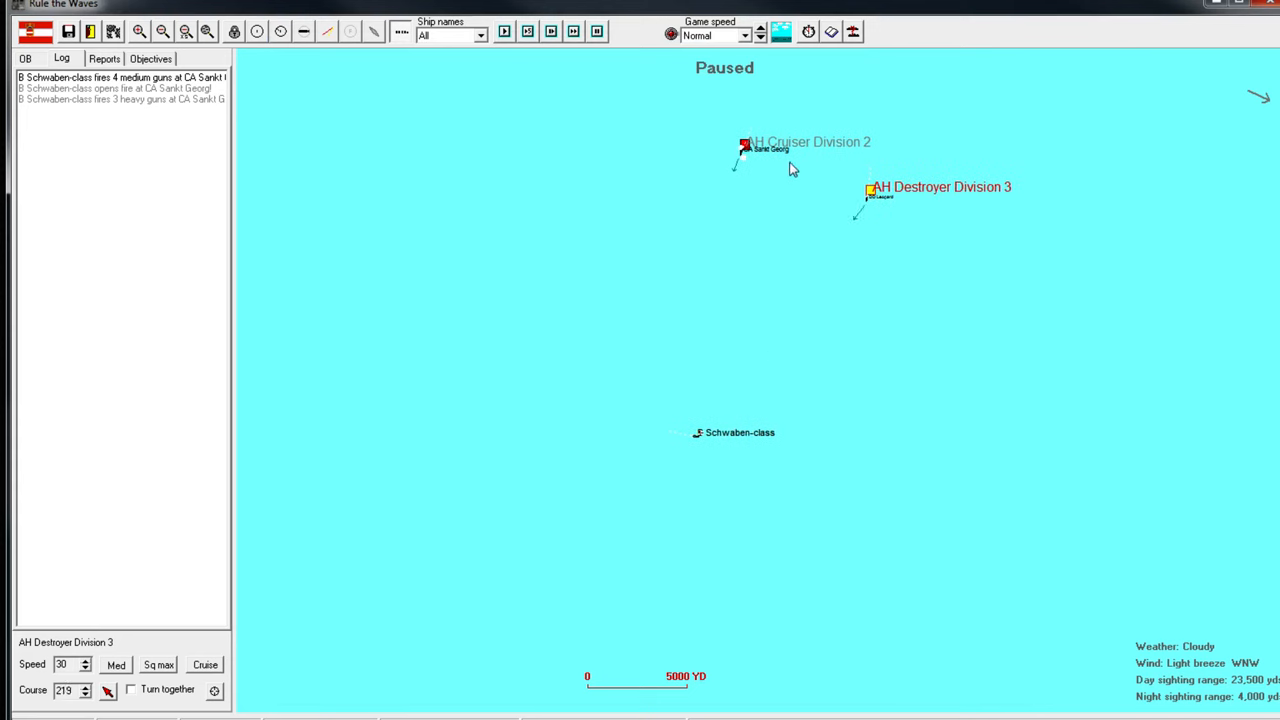
pyautogui.moveTo(763, 133)
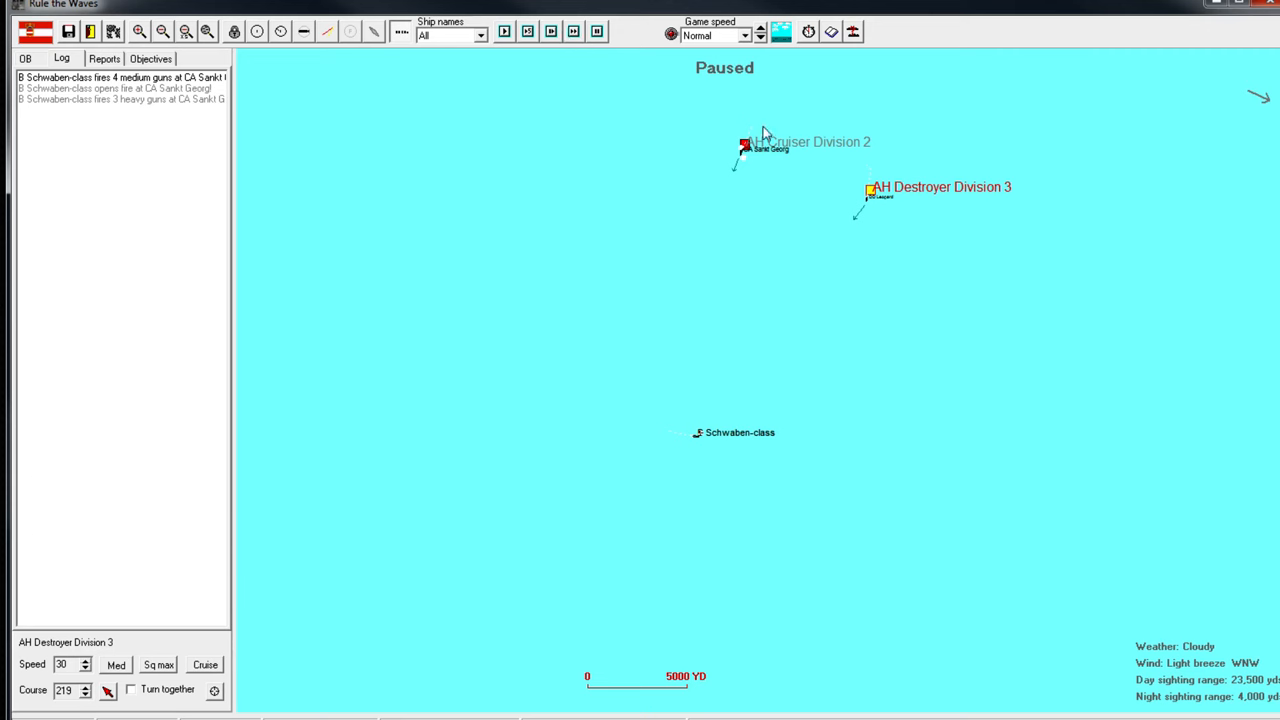
pyautogui.click(745, 143)
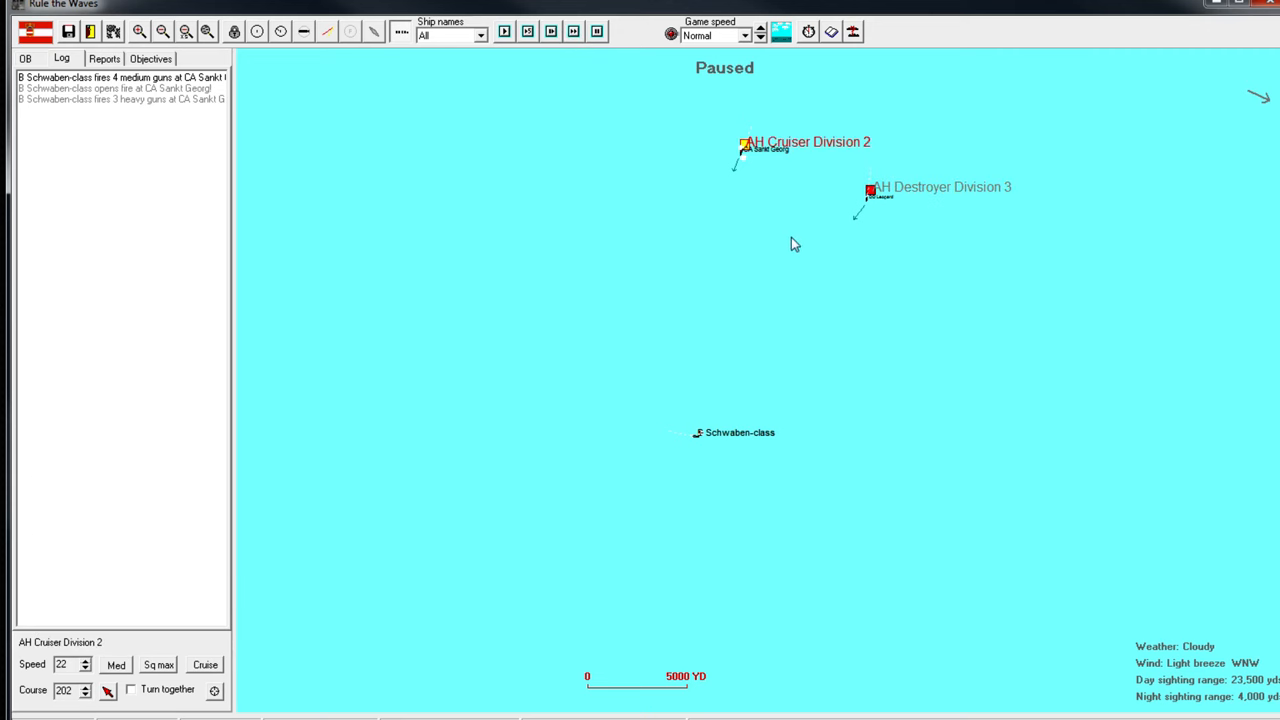
pyautogui.moveTo(800, 271)
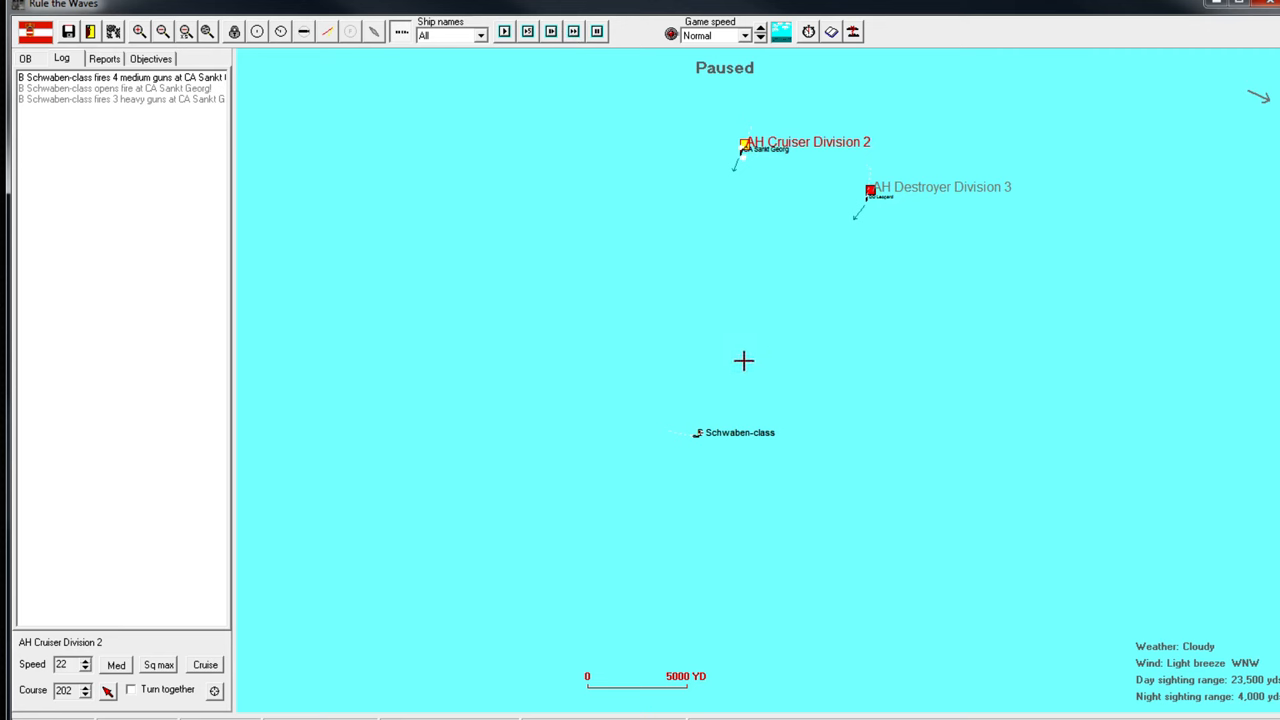
pyautogui.click(870, 190)
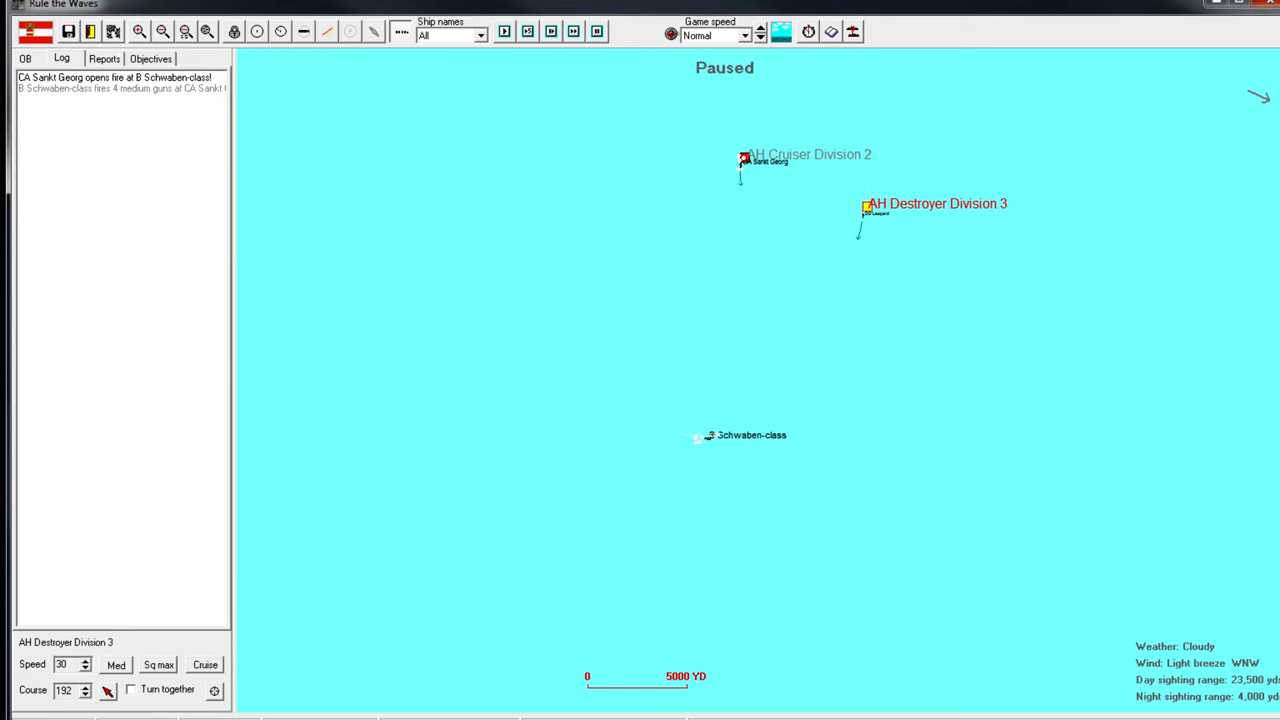
# Give Destroyer Division 3 the Support role, Line abreast formation, and turn-together orders.
pyautogui.doubleClick(745, 160)
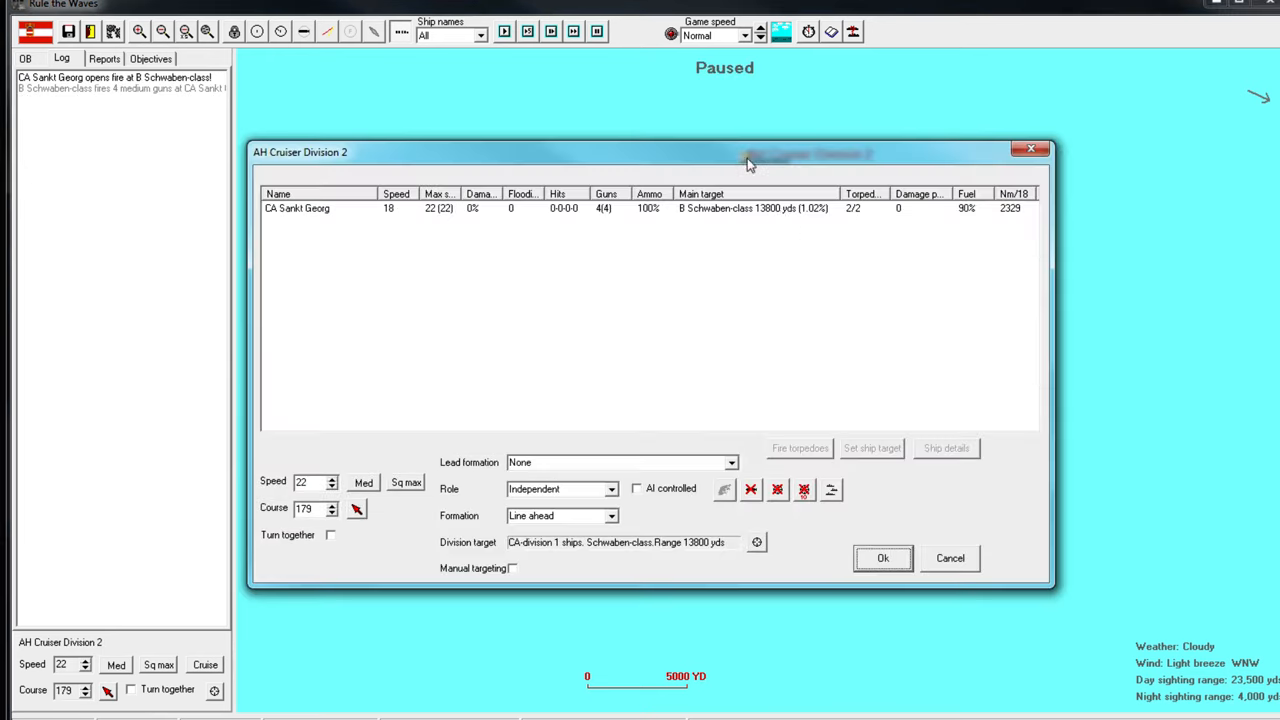
pyautogui.click(882, 558)
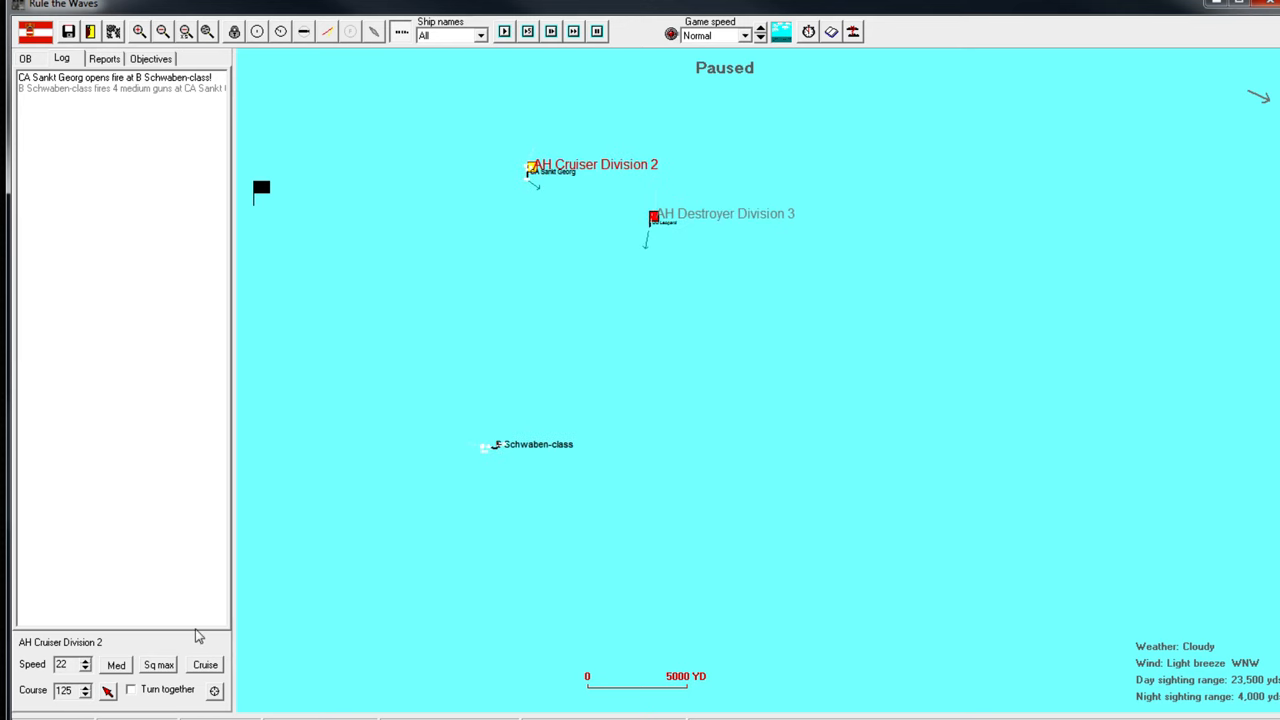
pyautogui.click(655, 216)
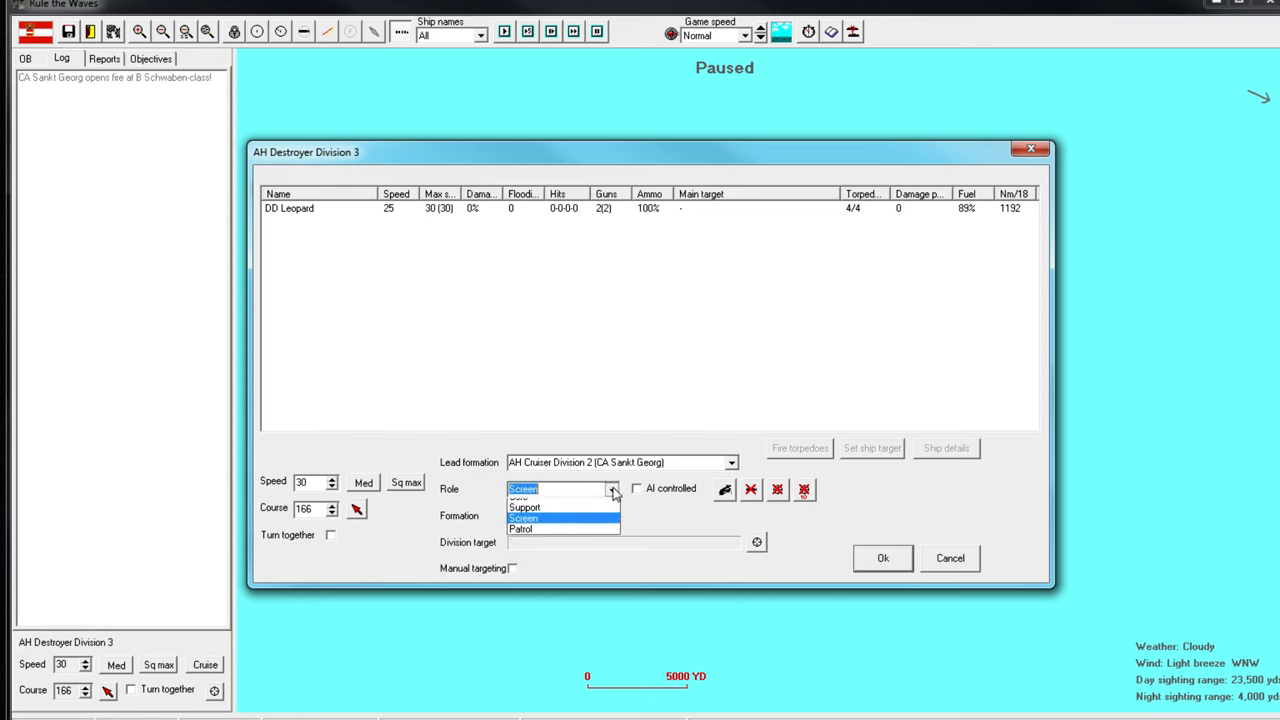
pyautogui.click(524, 507)
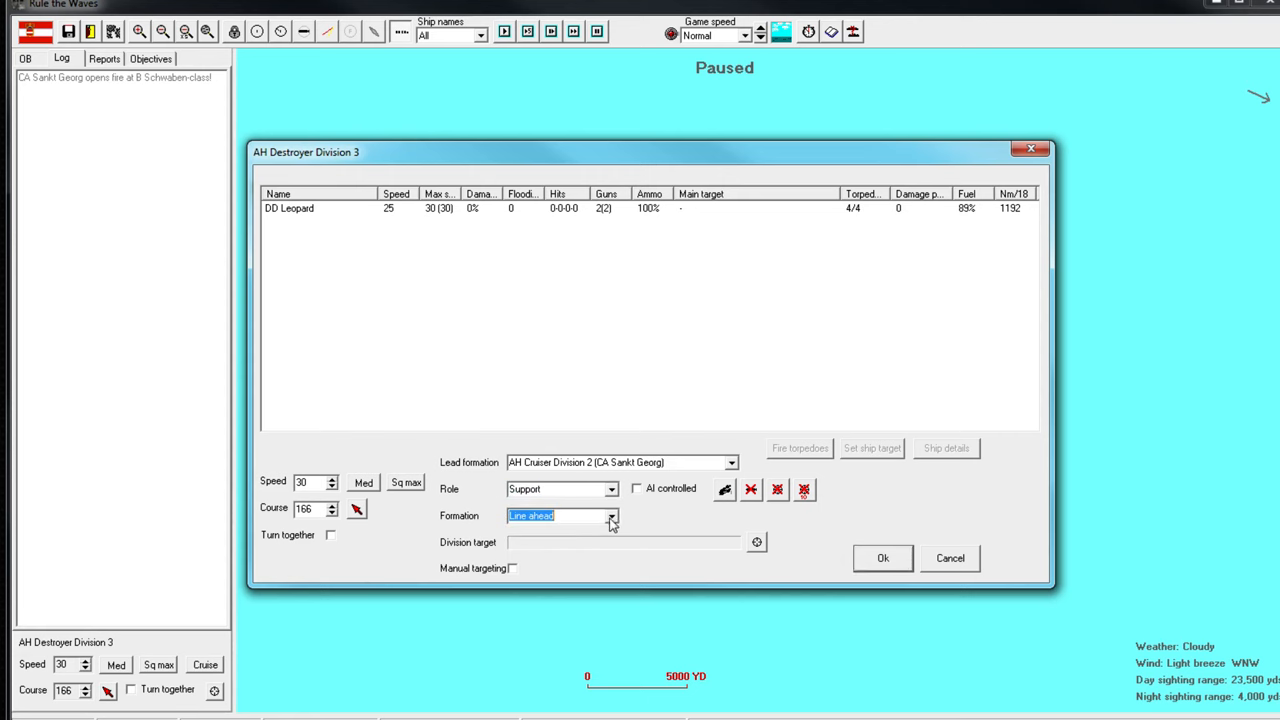
pyautogui.click(882, 558)
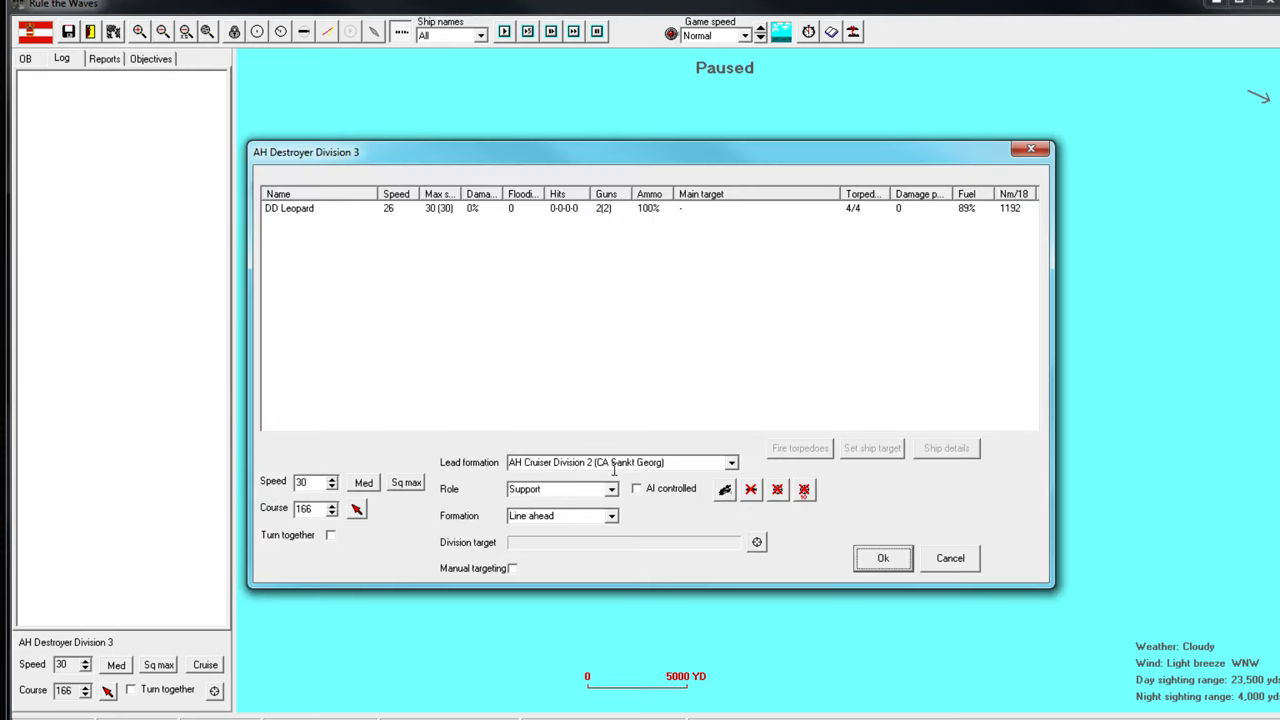
pyautogui.click(611, 515)
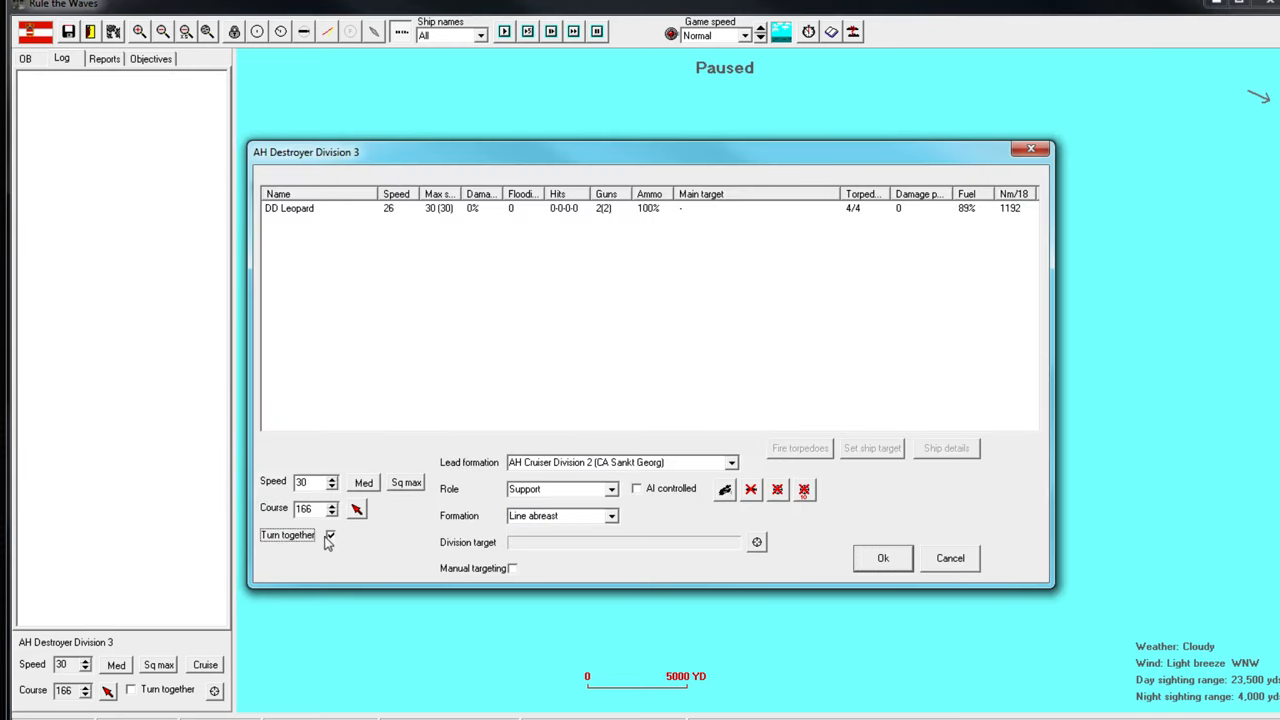
pyautogui.click(882, 558)
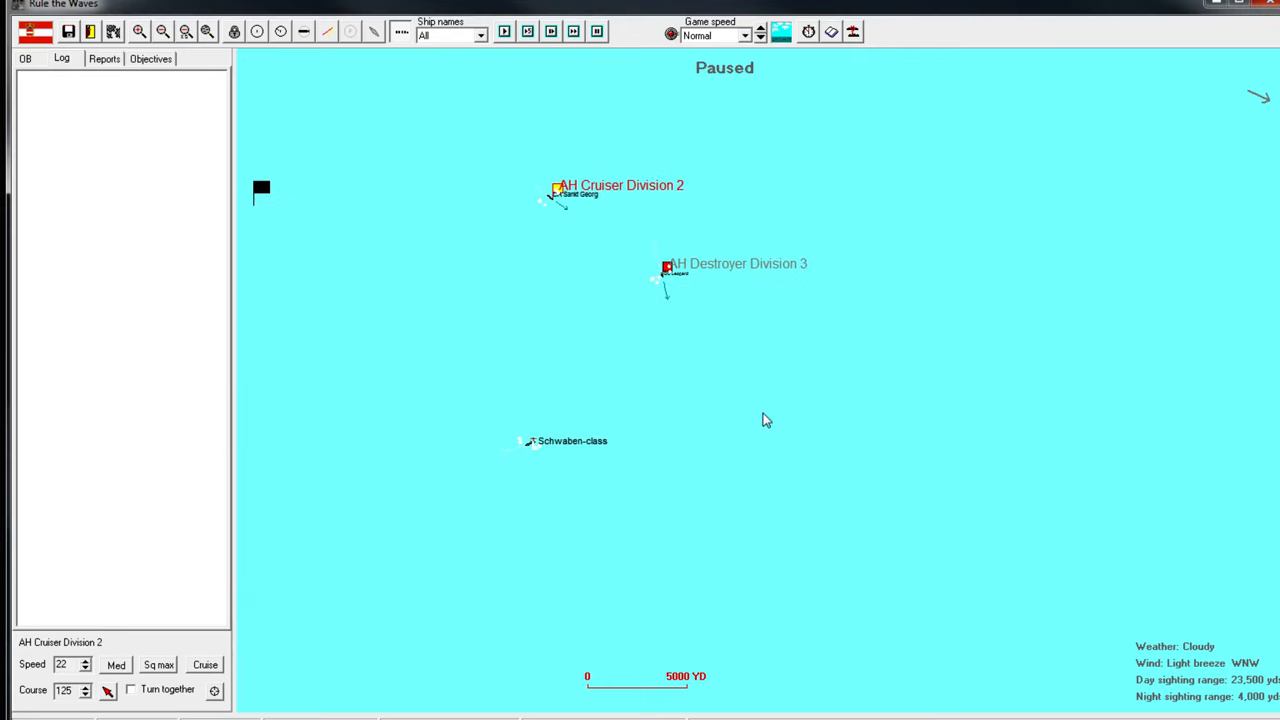
pyautogui.click(667, 267)
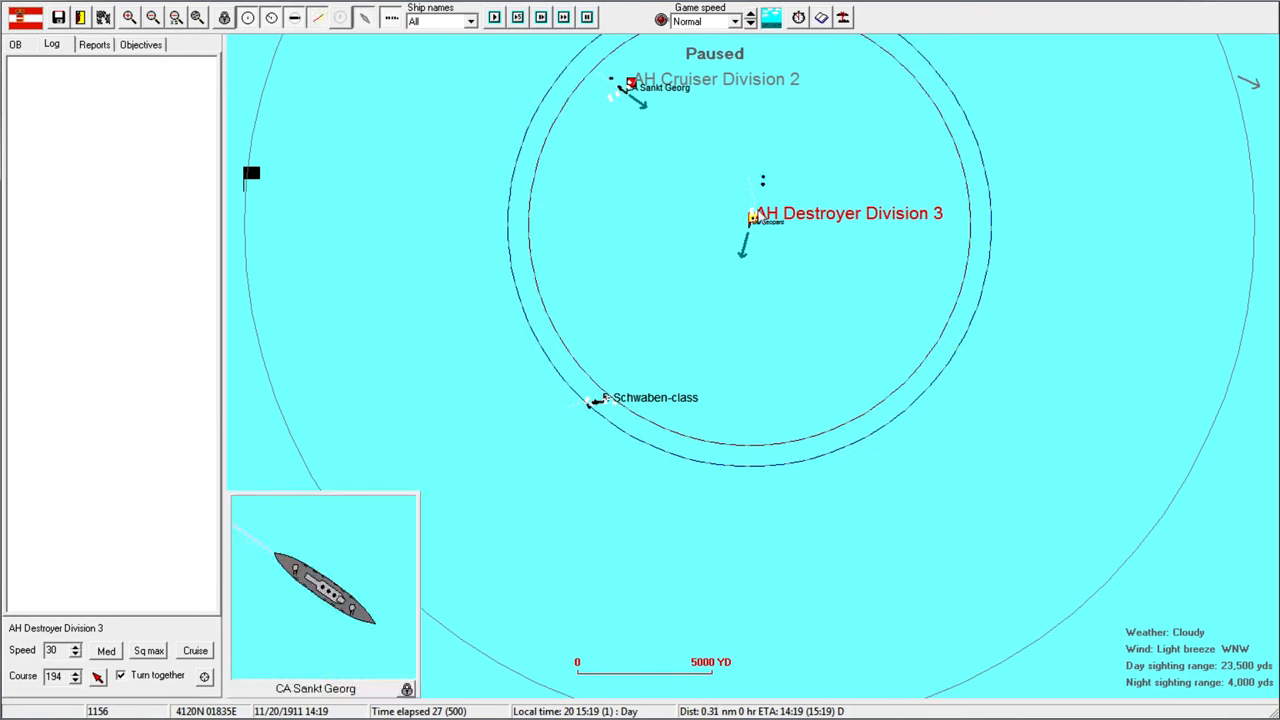
# Advance the battle several turns, checking the cruiser division and destroyer Leopard.
pyautogui.click(687, 447)
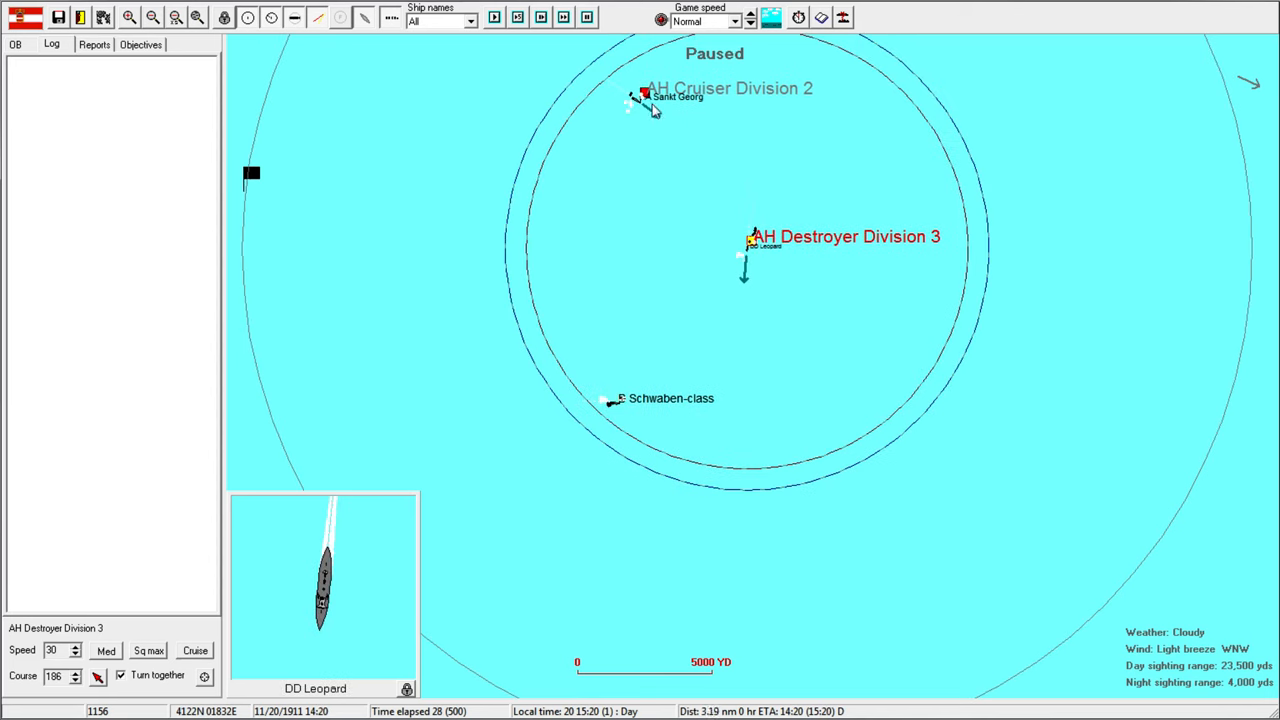
pyautogui.click(647, 97)
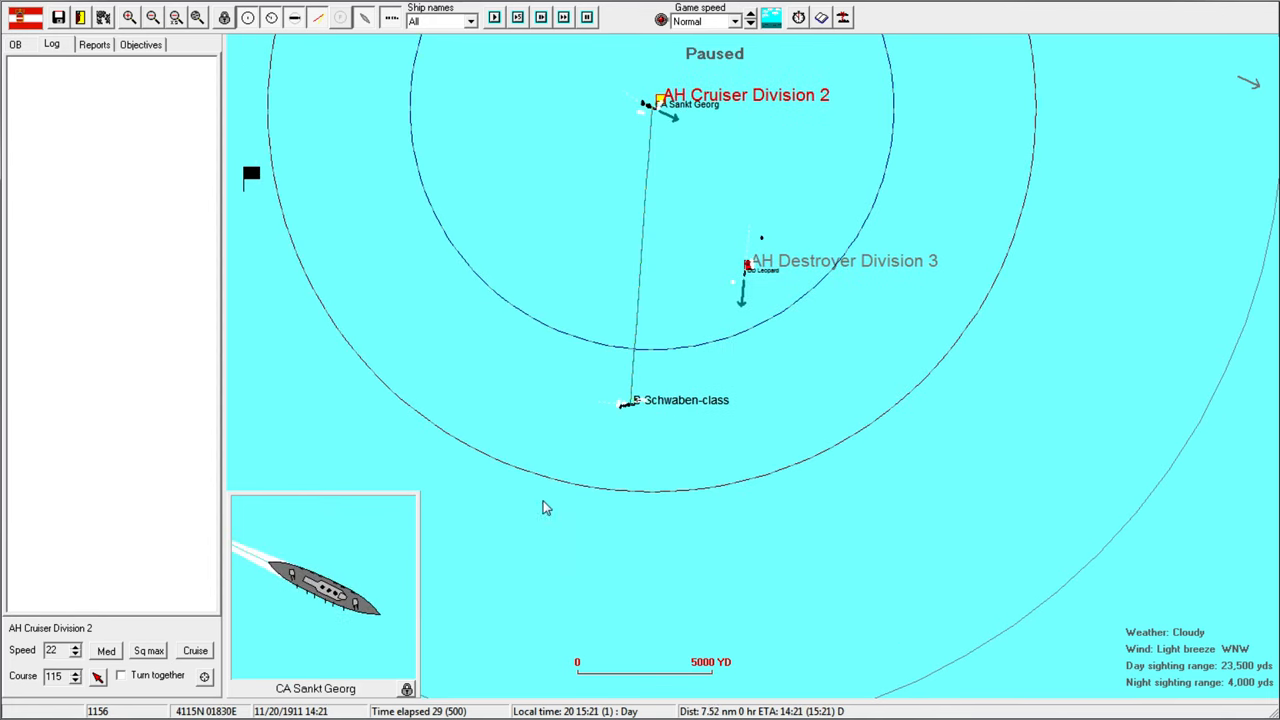
pyautogui.click(746, 266)
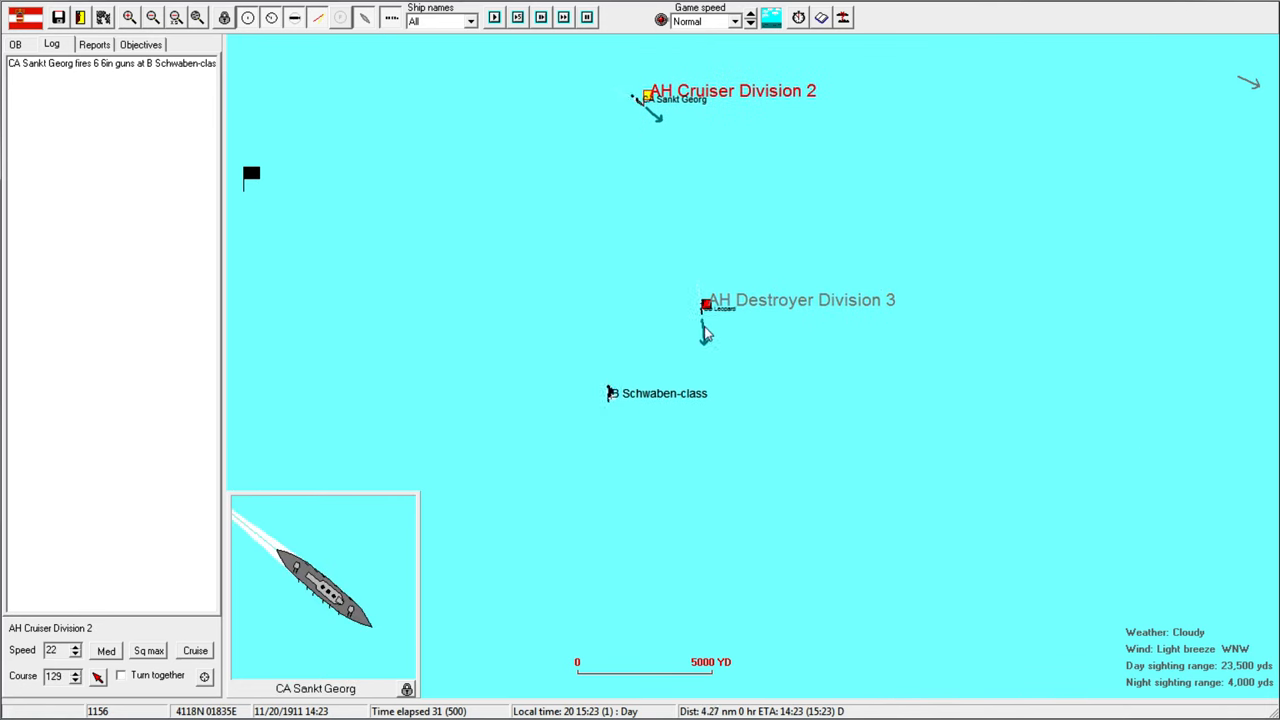
pyautogui.click(708, 312)
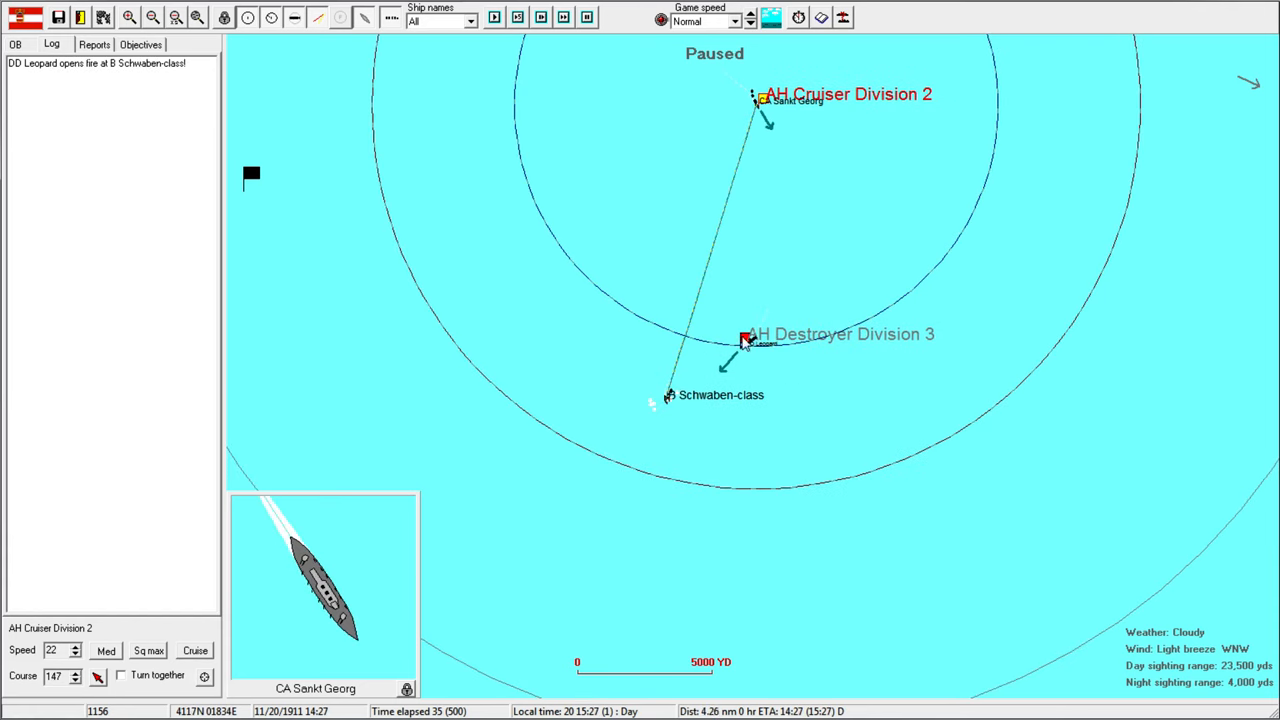
pyautogui.click(746, 338)
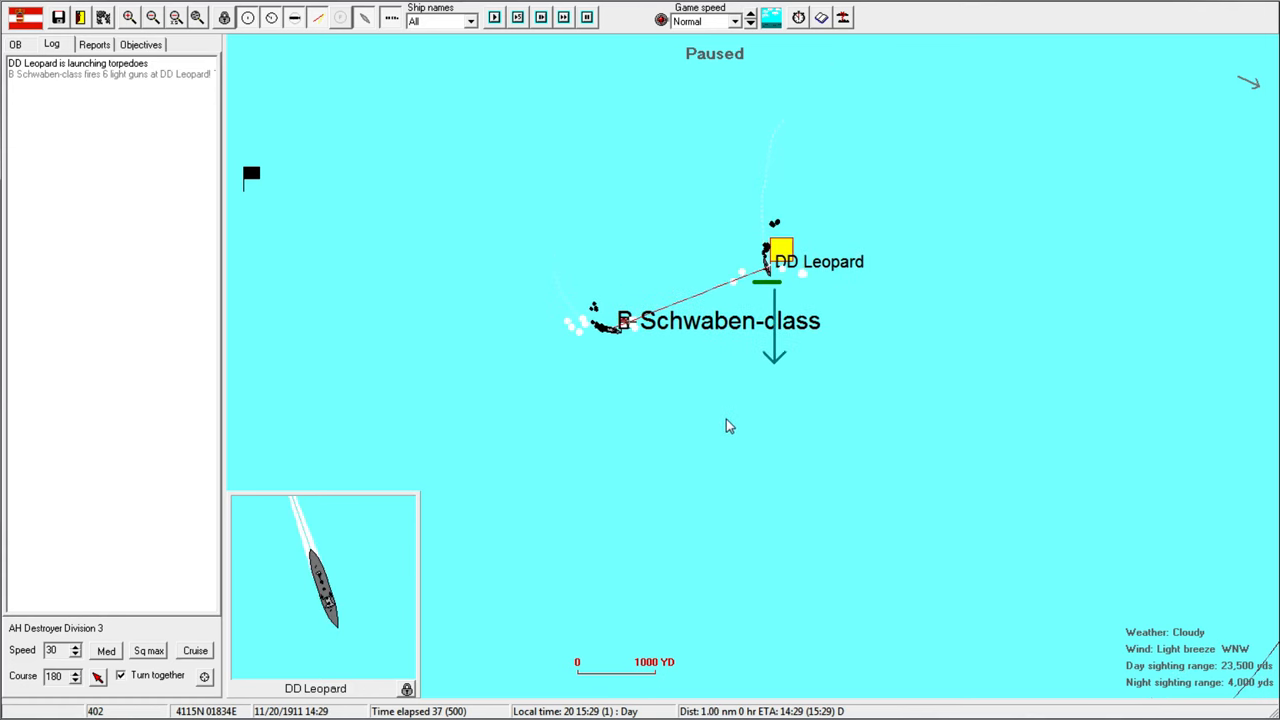
pyautogui.moveTo(764, 394)
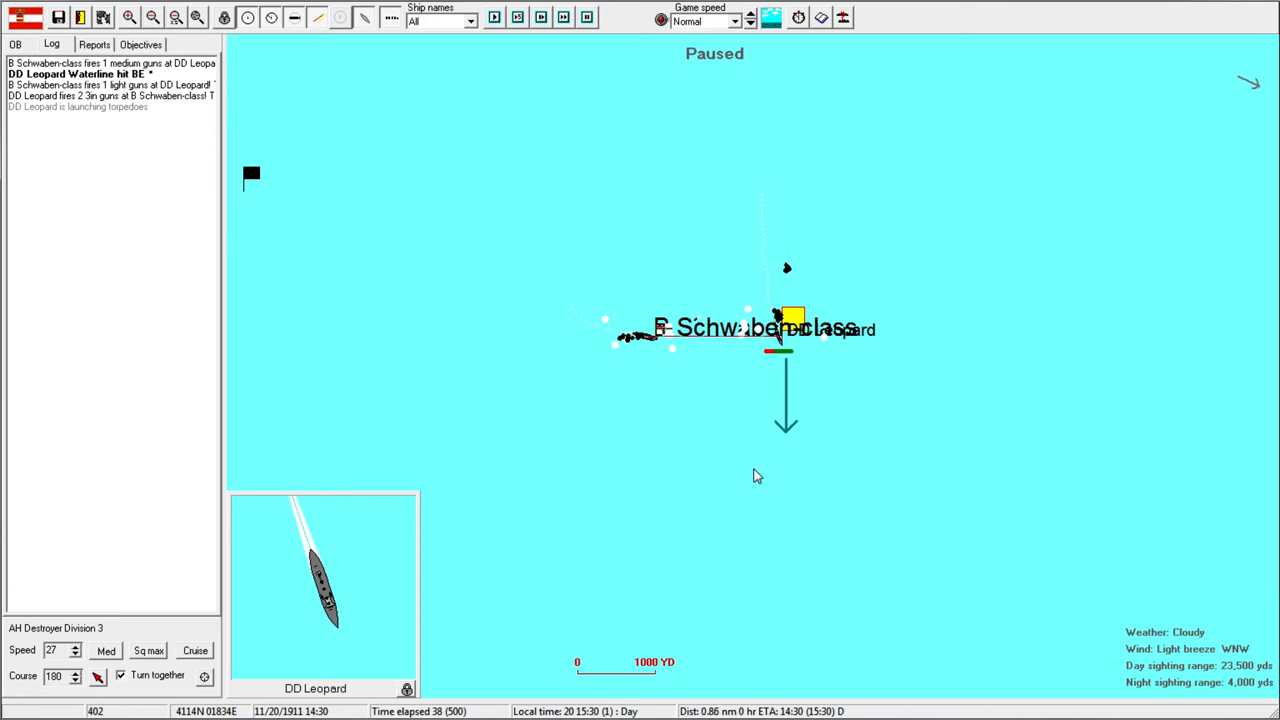
# Advance the battle and check the destroyer and cruiser divisions' status.
pyautogui.click(707, 563)
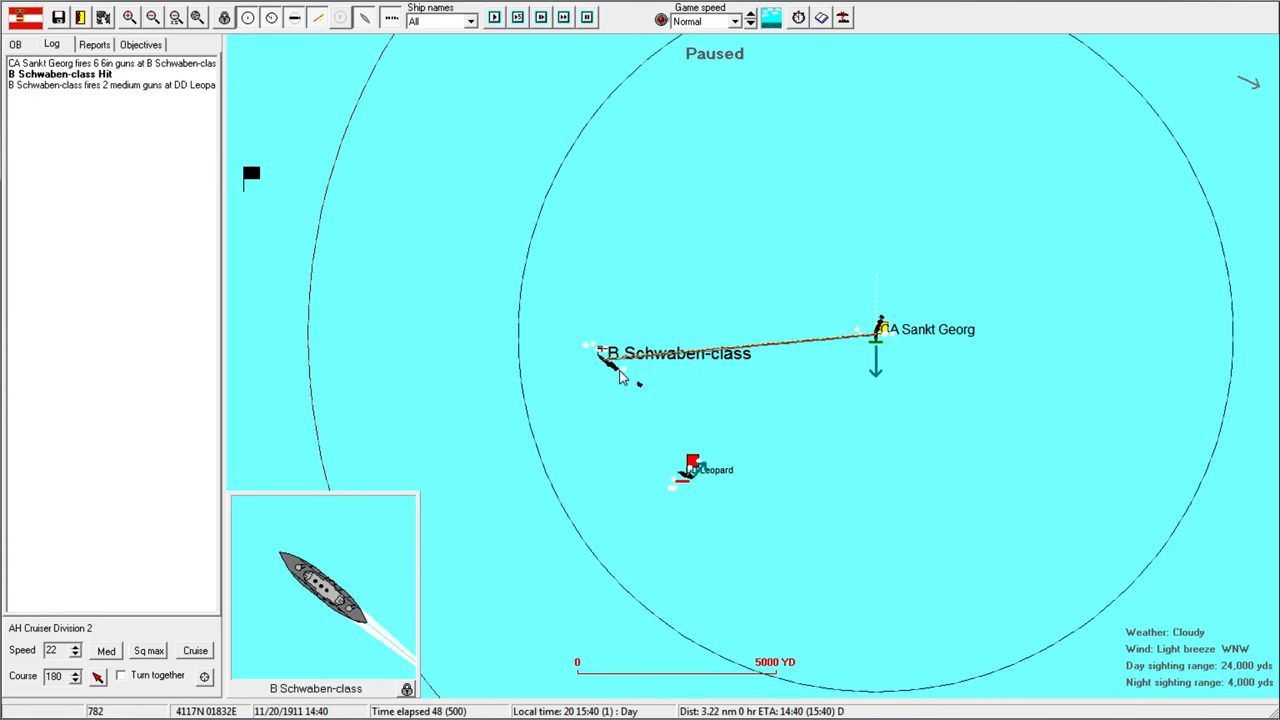
pyautogui.click(693, 465)
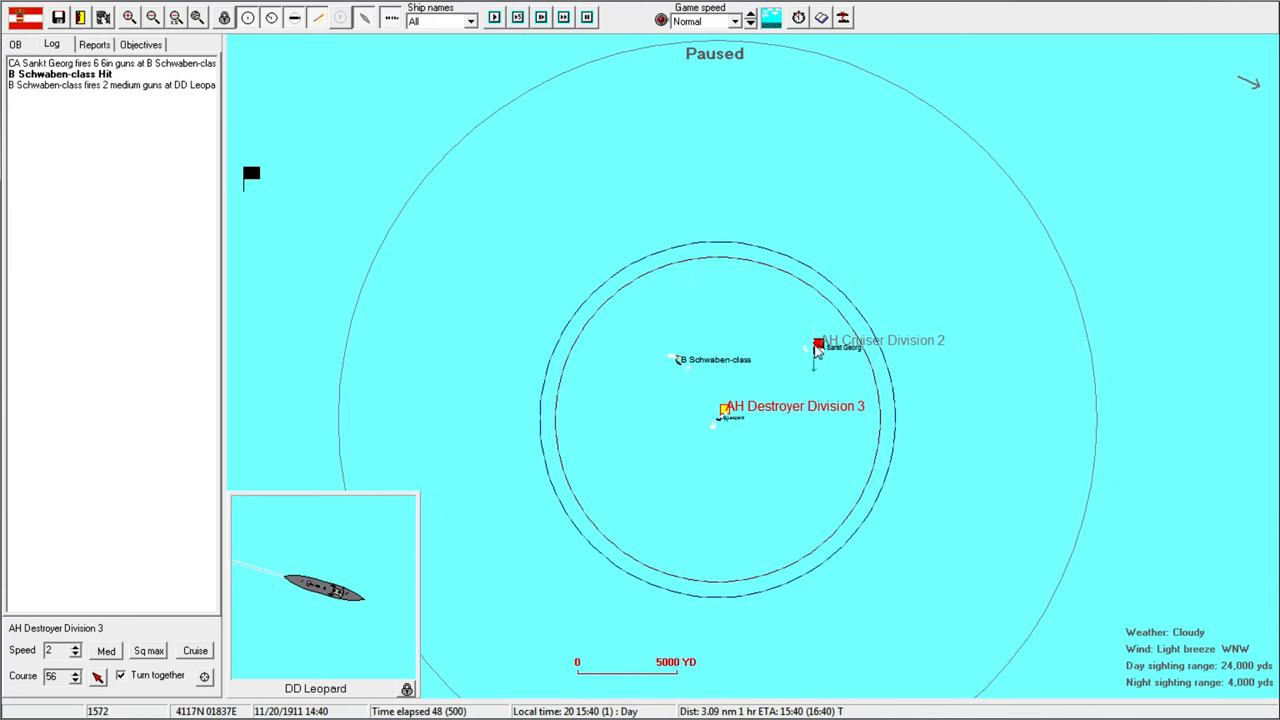
pyautogui.click(818, 345)
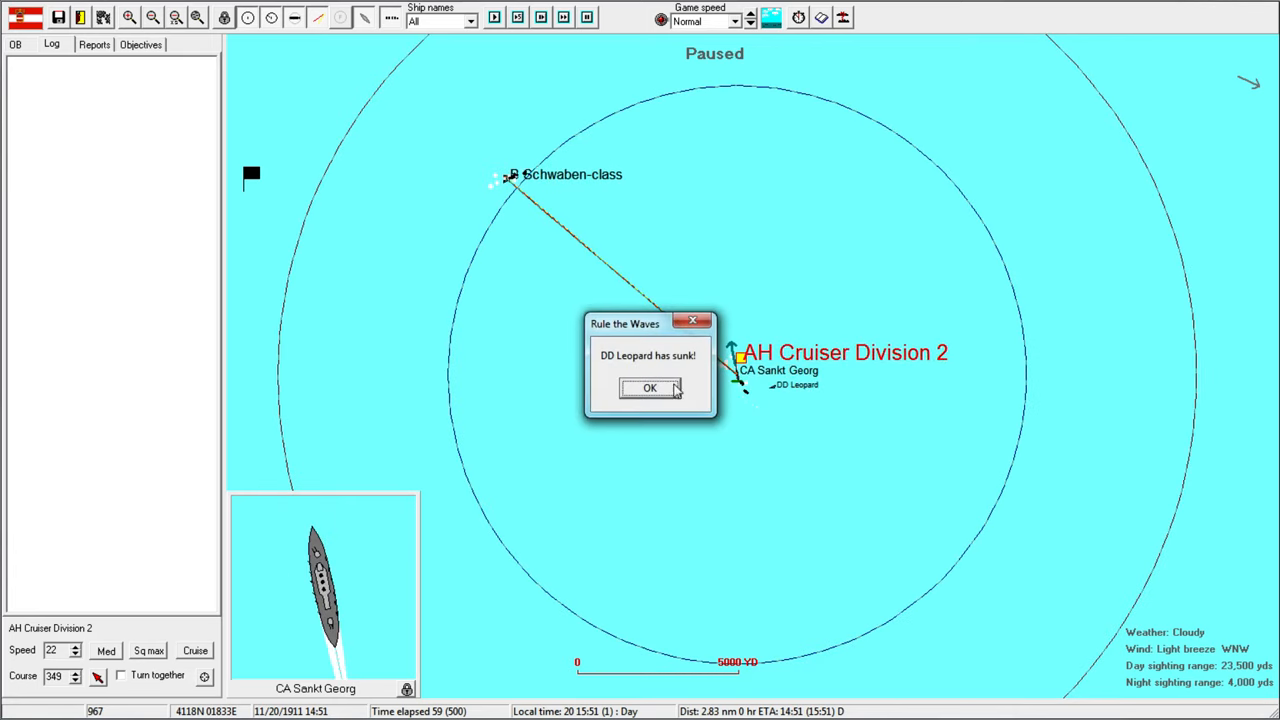
# Dismiss the 'DD Leopard has sunk!' message.
pyautogui.click(649, 388)
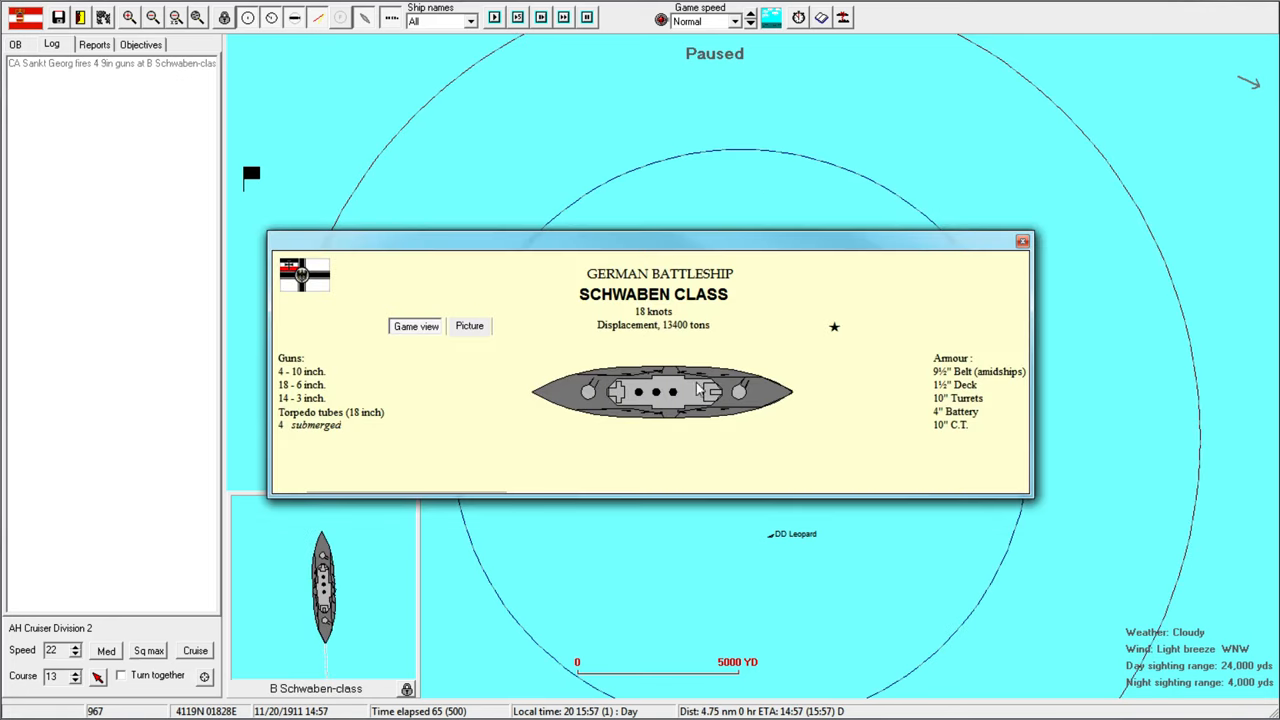
pyautogui.moveTo(780, 388)
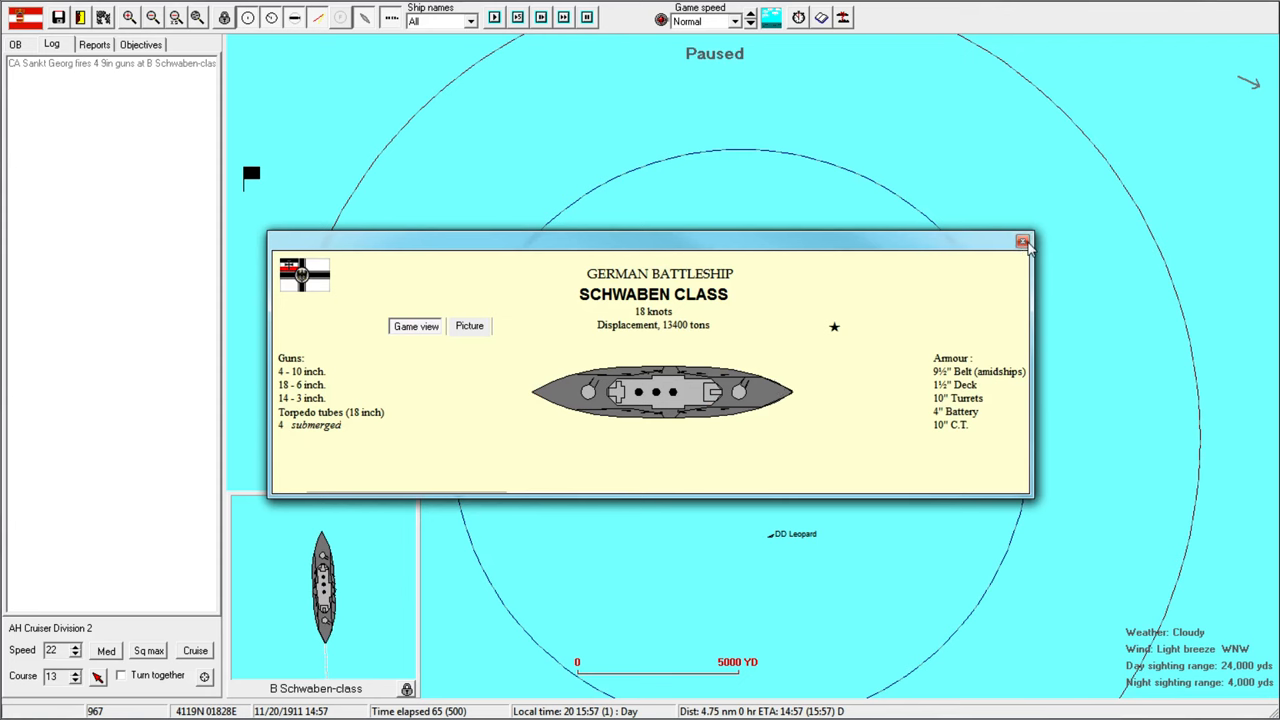
# Close the Schwaben-class specifications card, then close it again after advancing time.
pyautogui.click(1023, 242)
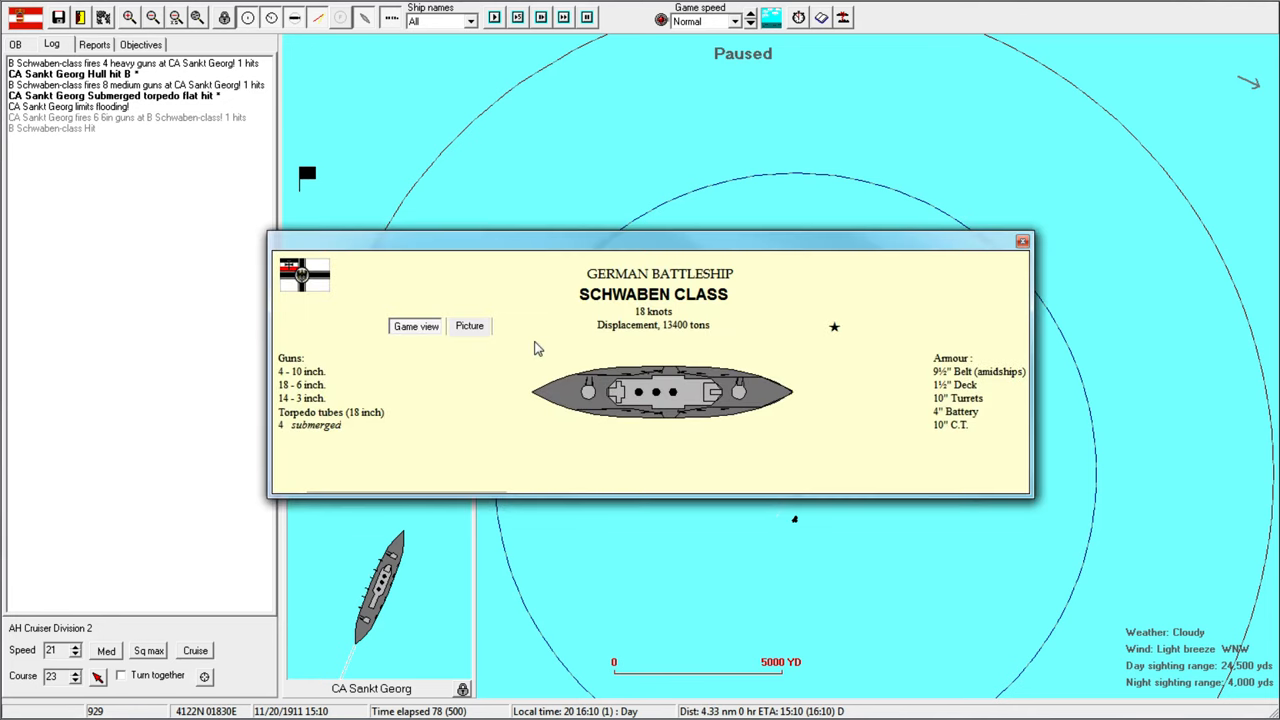
pyautogui.click(1022, 240)
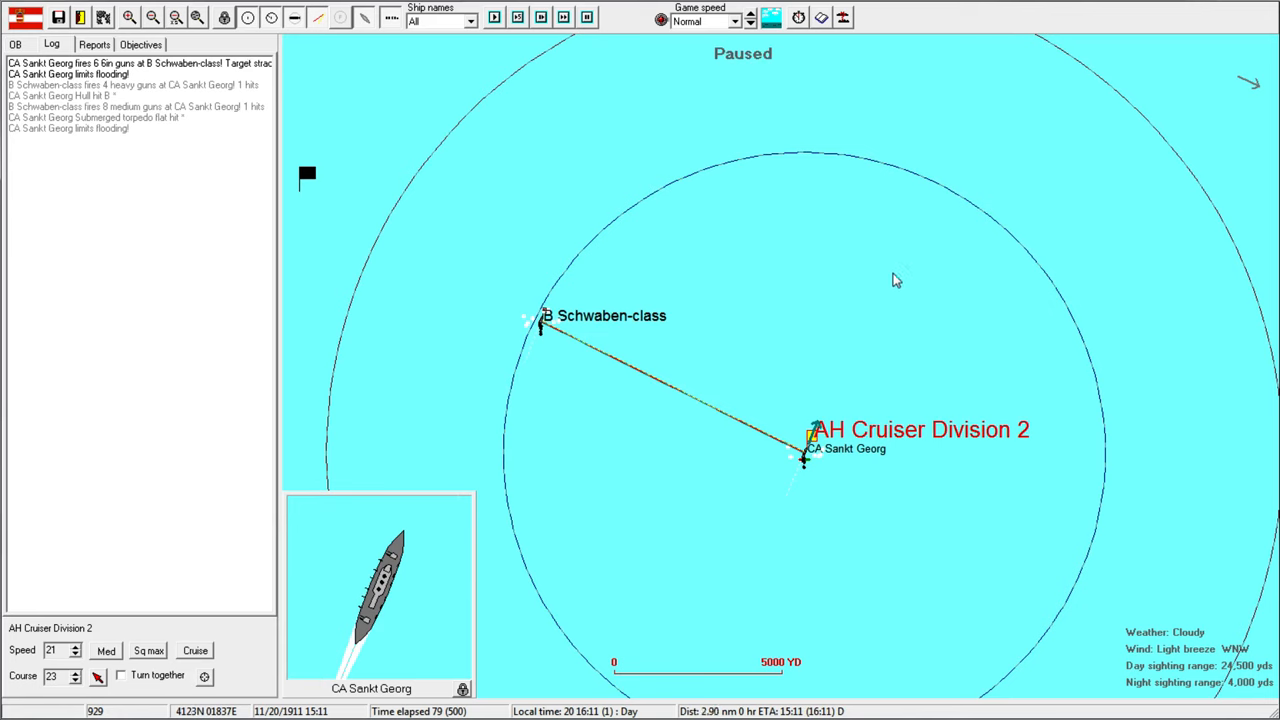
# Open and close the enemy Schwaben-class battleship's class sheet.
pyautogui.doubleClick(805, 460)
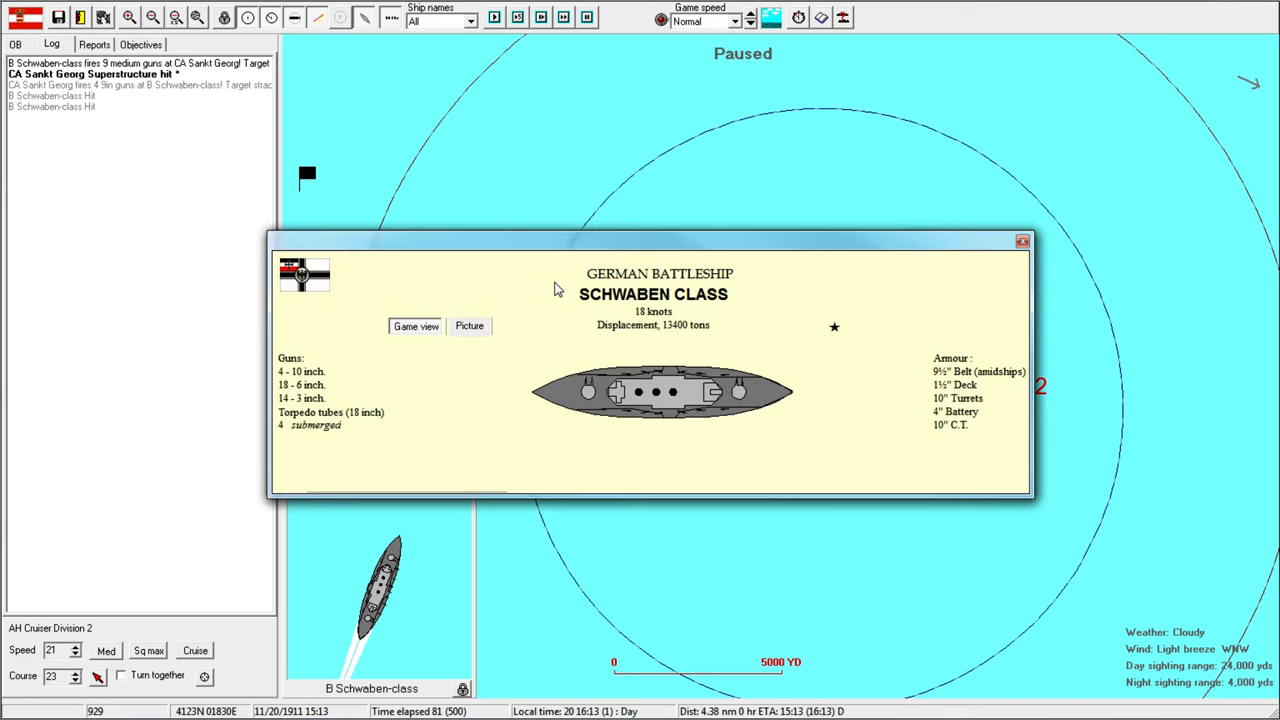
pyautogui.click(1022, 240)
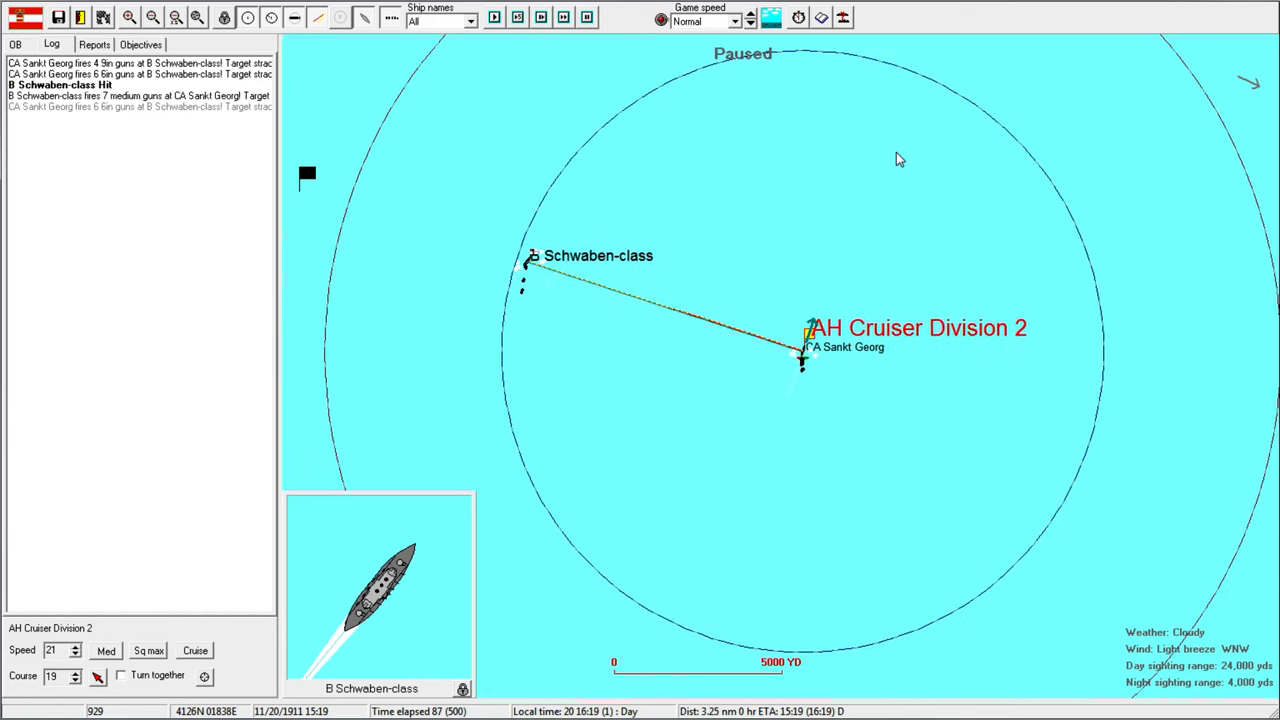
pyautogui.moveTo(528, 265)
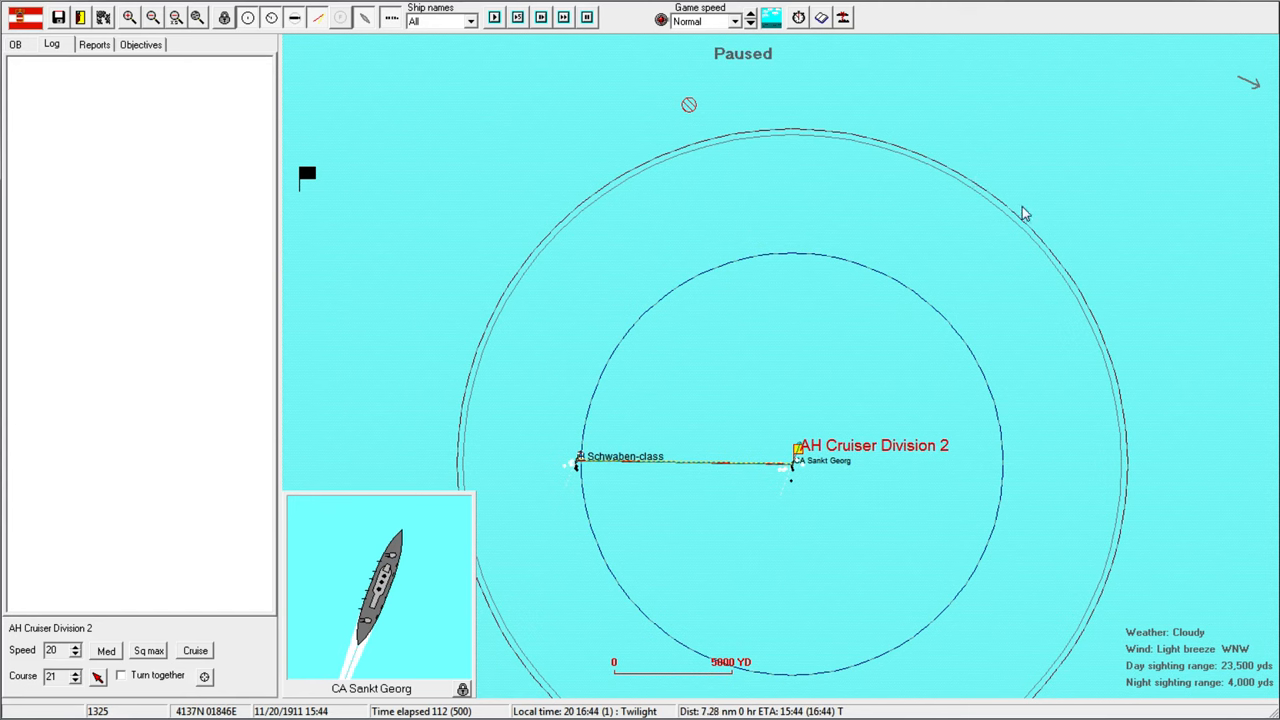
pyautogui.moveTo(1198, 208)
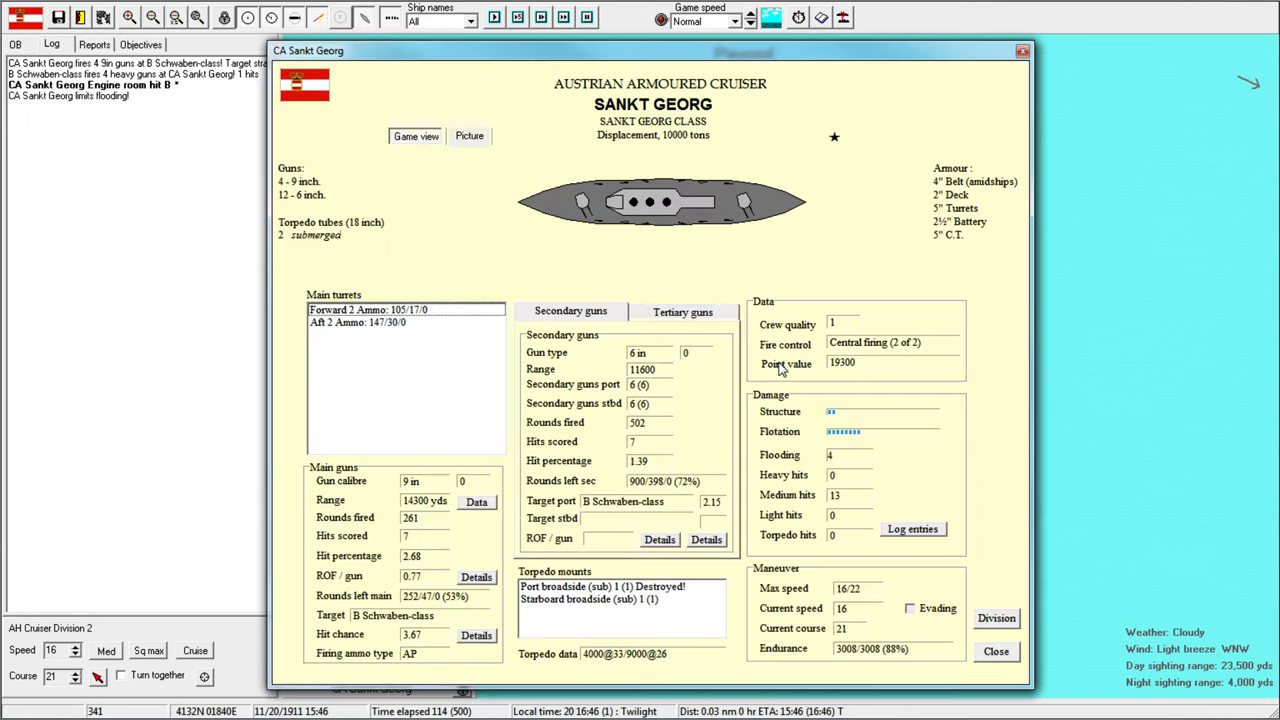
# Close Sankt Georg's report and steer away from the Schwaben-class as night falls.
pyautogui.click(996, 651)
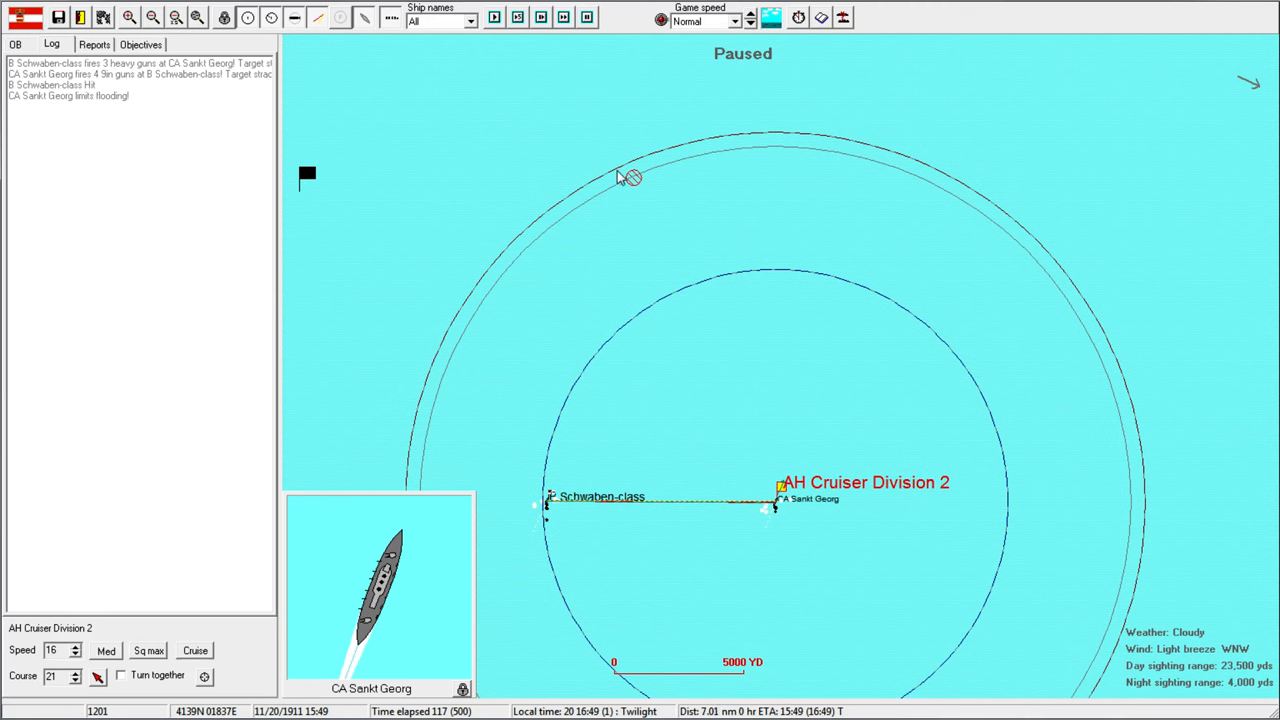
pyautogui.moveTo(627, 170)
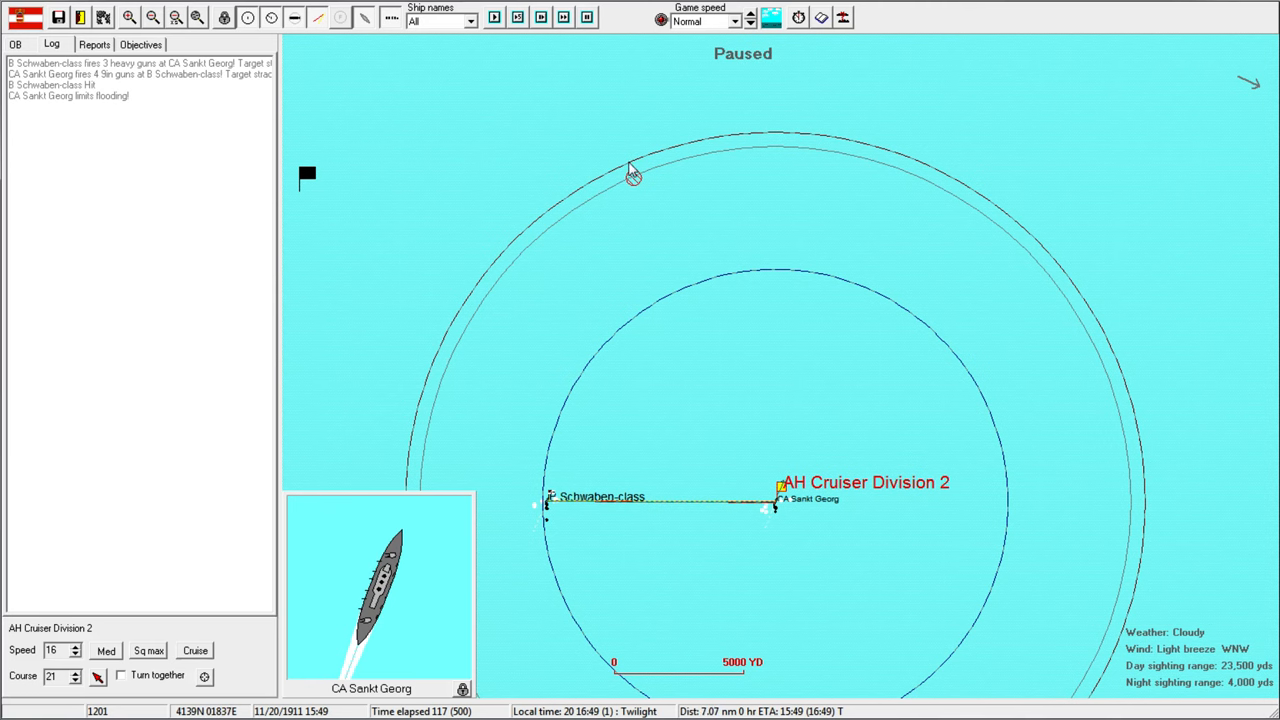
pyautogui.click(493, 17)
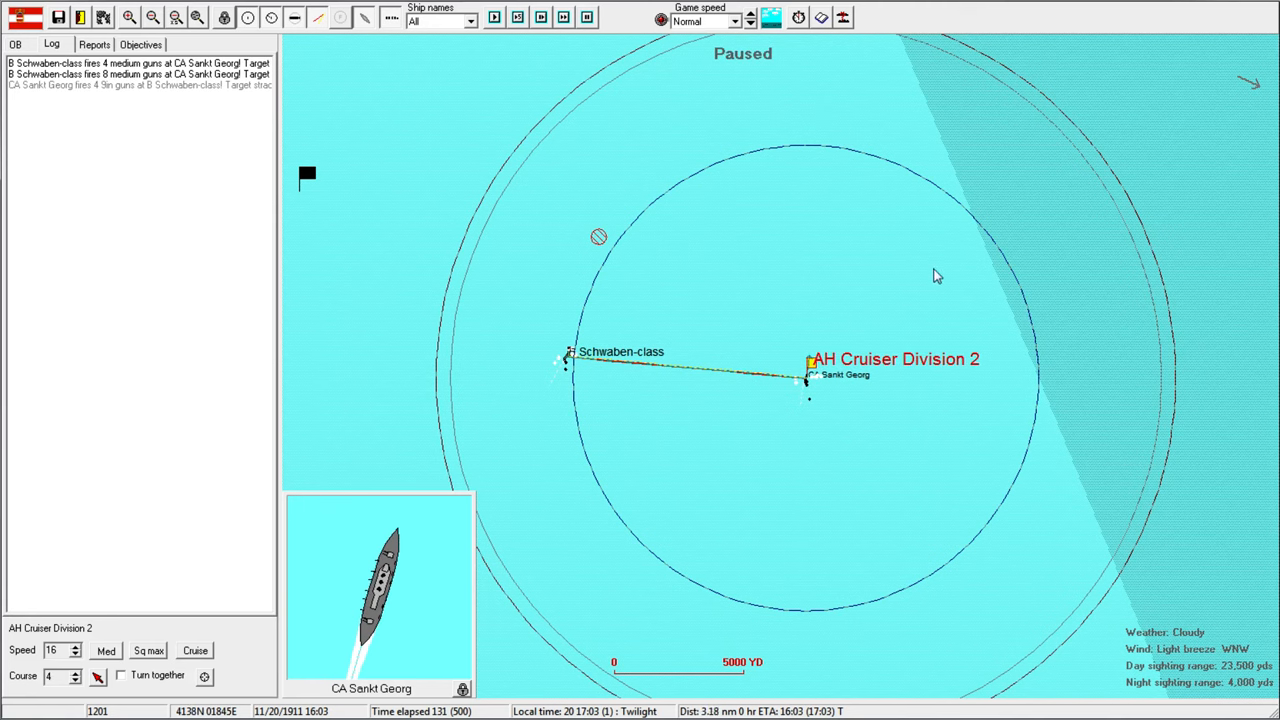
pyautogui.moveTo(635, 150)
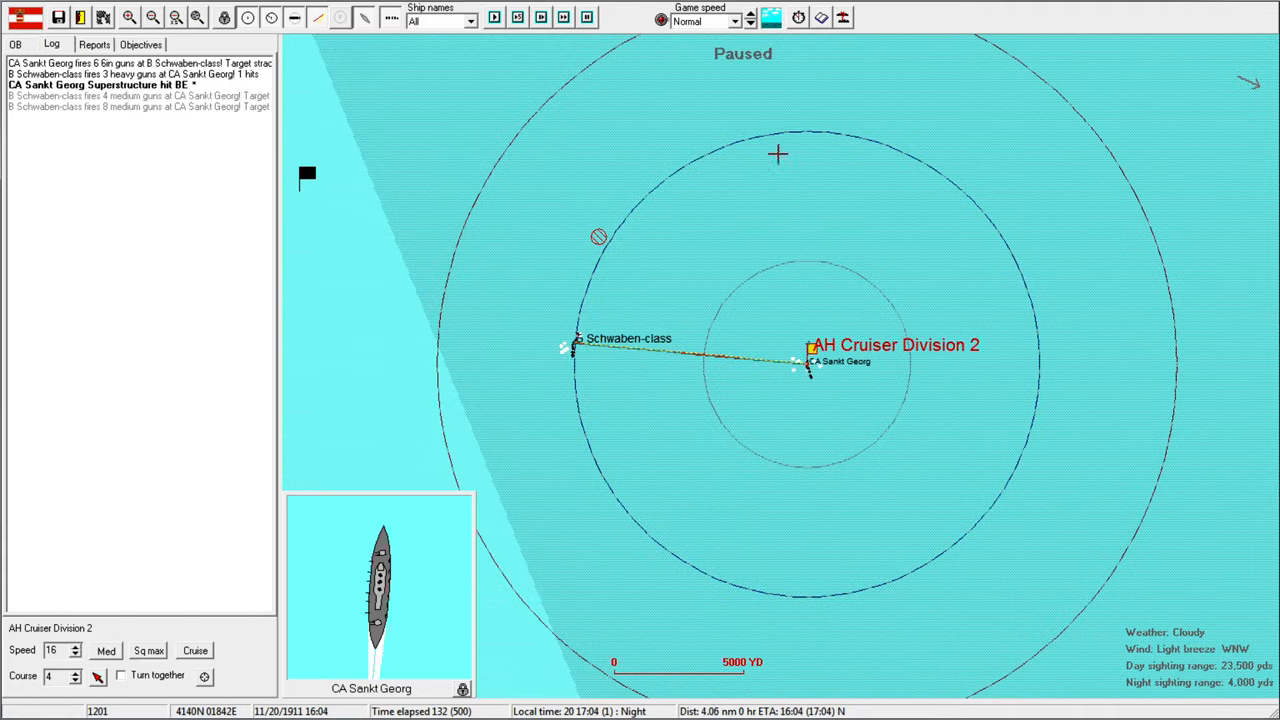
pyautogui.moveTo(778, 257)
pyautogui.write('6')
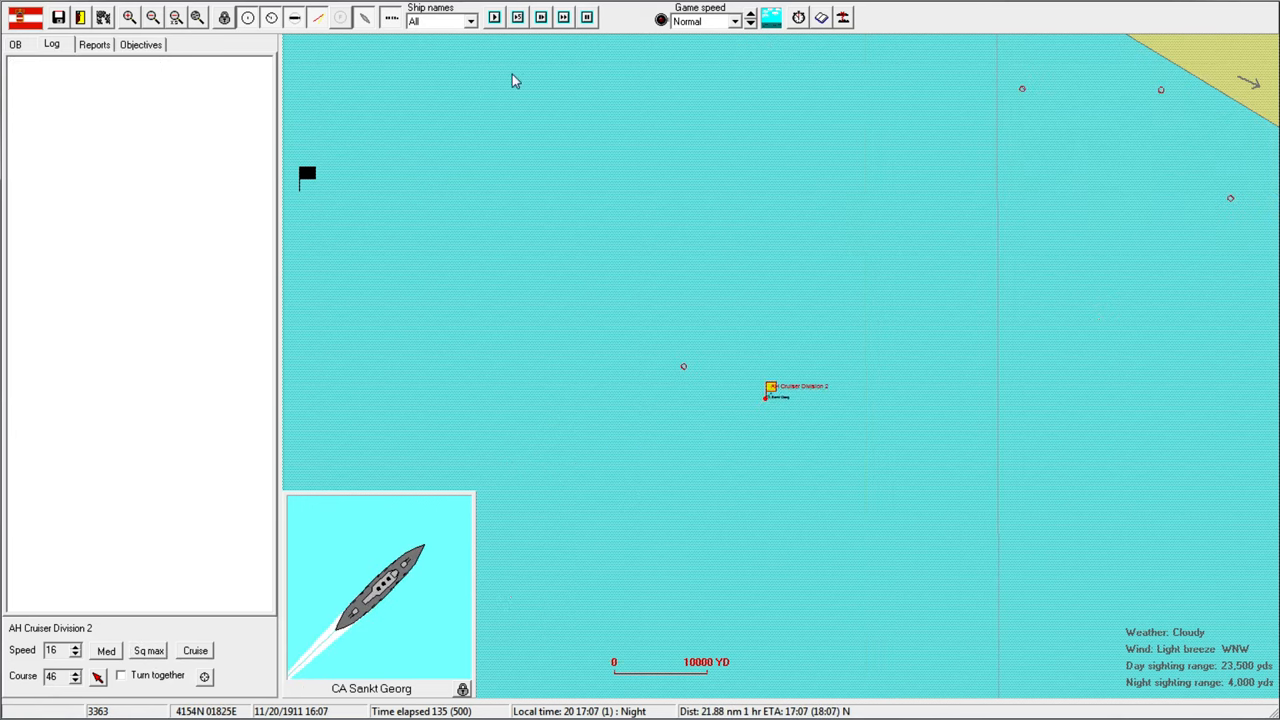
# Run the battle at Very fast speed until results show 1308 versus 2892 points.
pyautogui.click(751, 14)
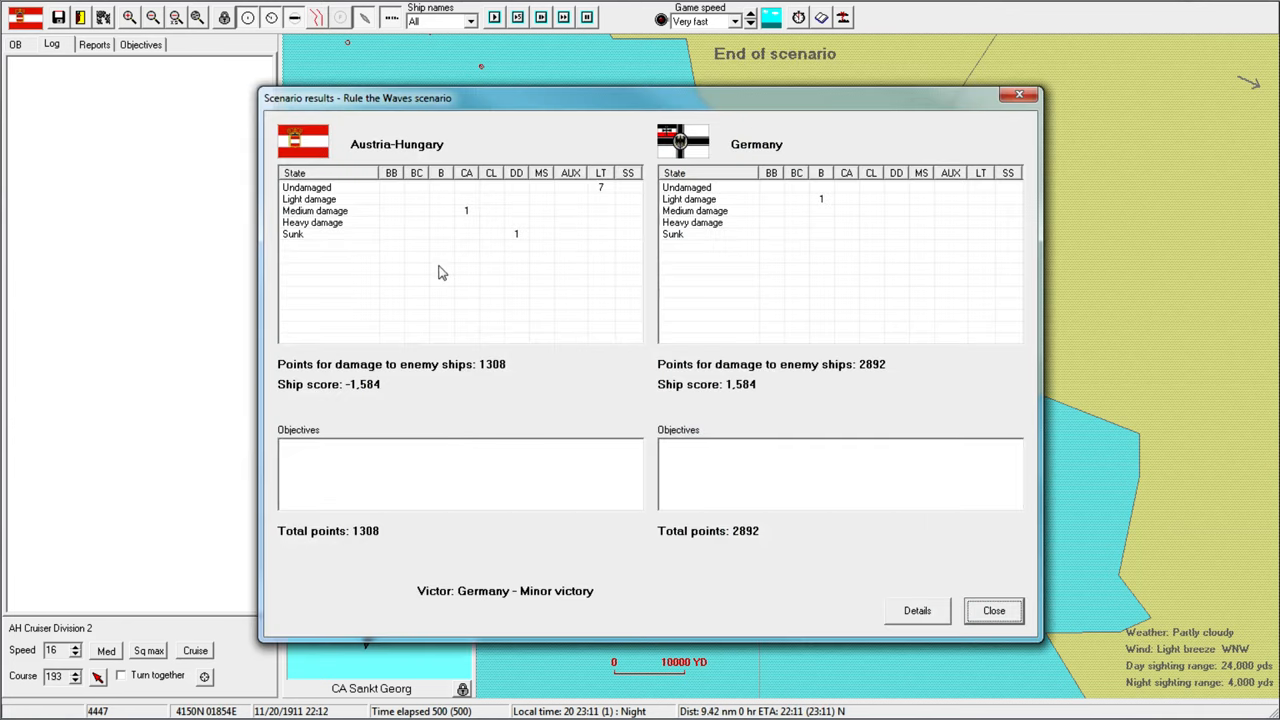
pyautogui.moveTo(805, 214)
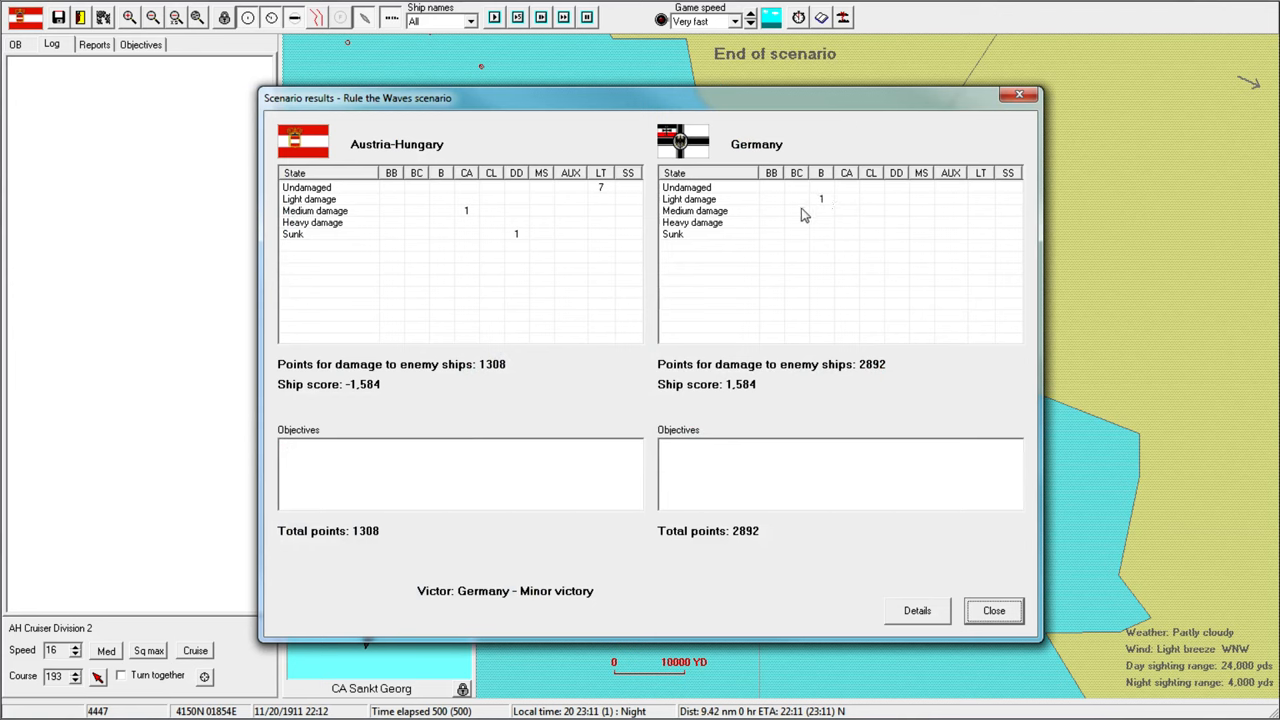
# Close the results, confirm leaving, acknowledge the enemy minor victory and close turn messages.
pyautogui.click(993, 610)
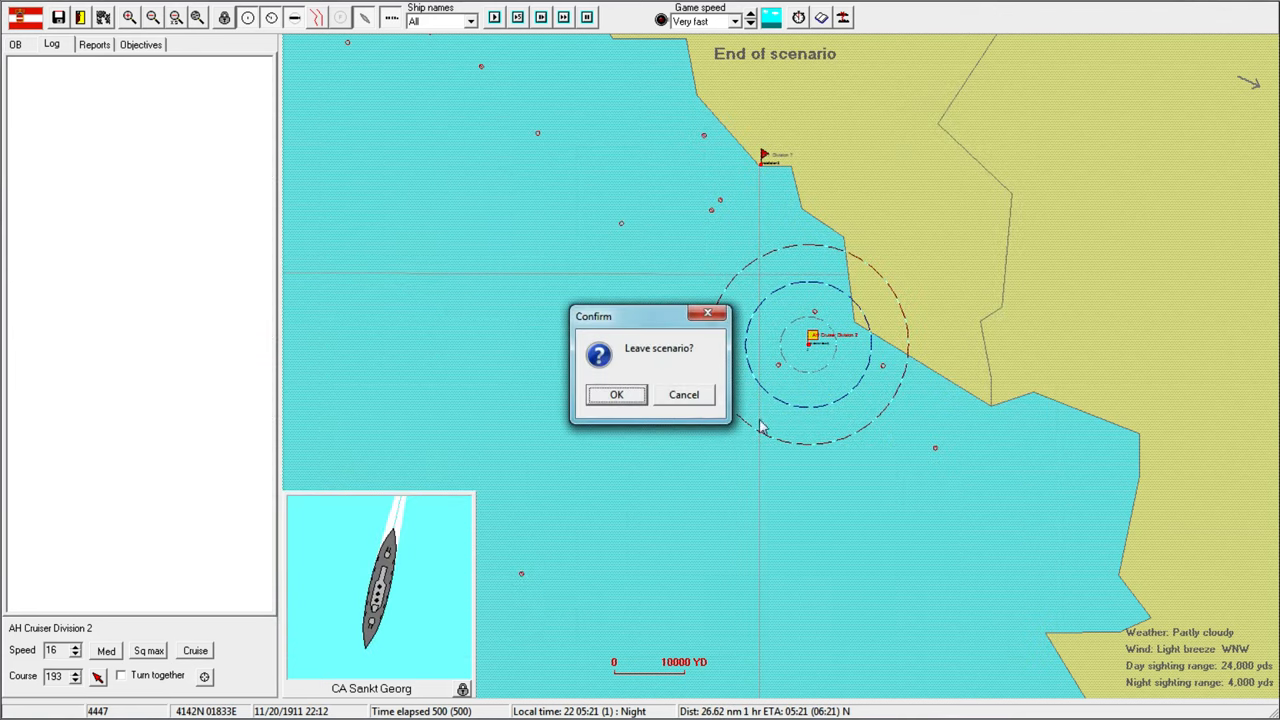
pyautogui.click(616, 394)
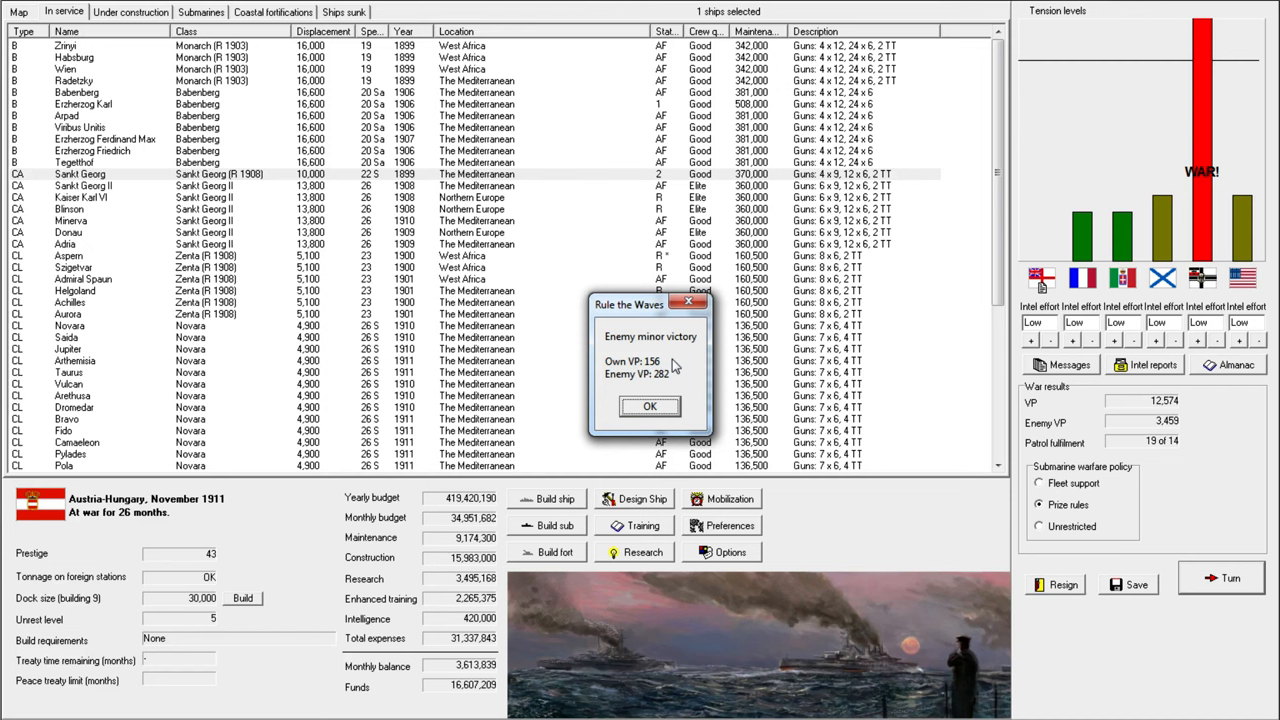
pyautogui.moveTo(652, 362)
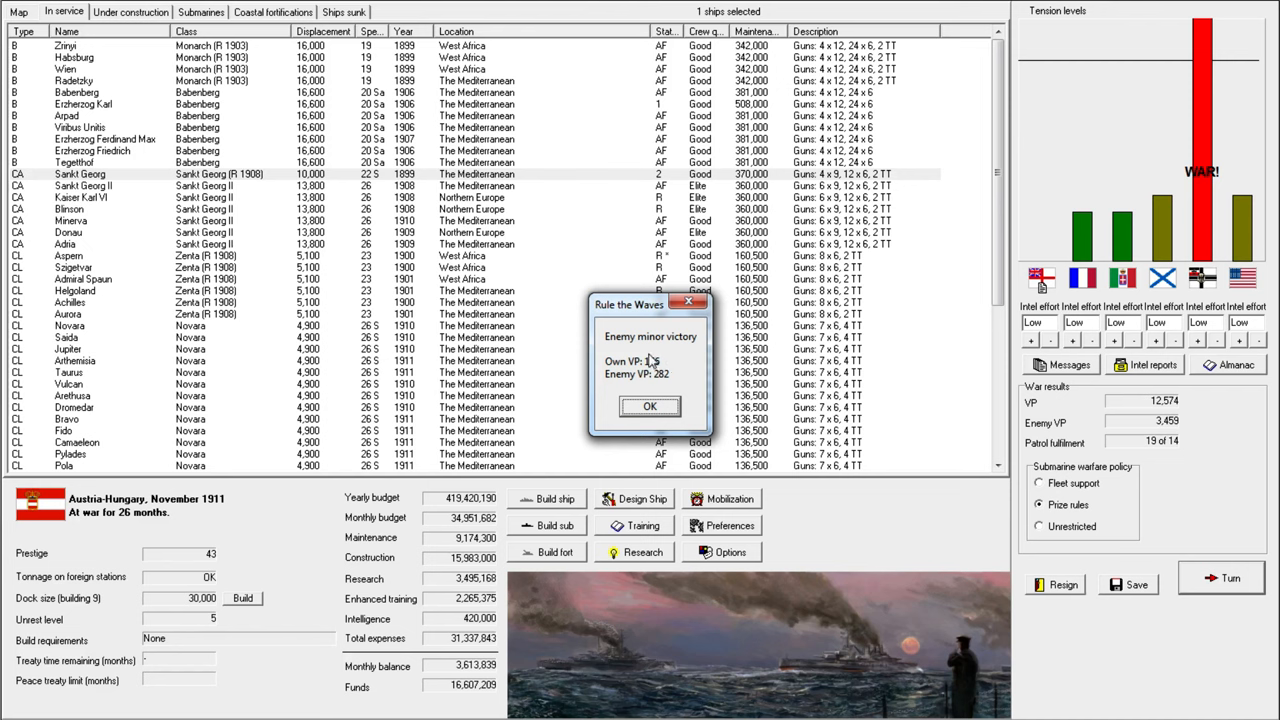
pyautogui.click(649, 406)
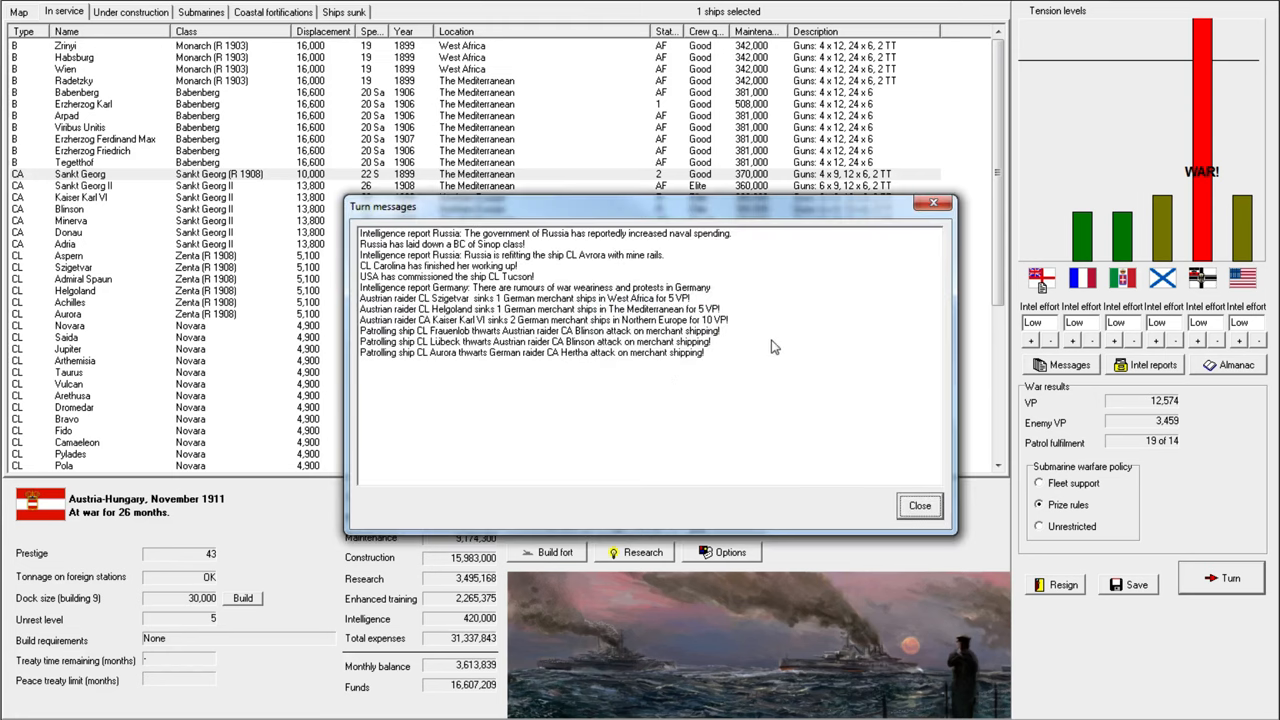
pyautogui.moveTo(919, 506)
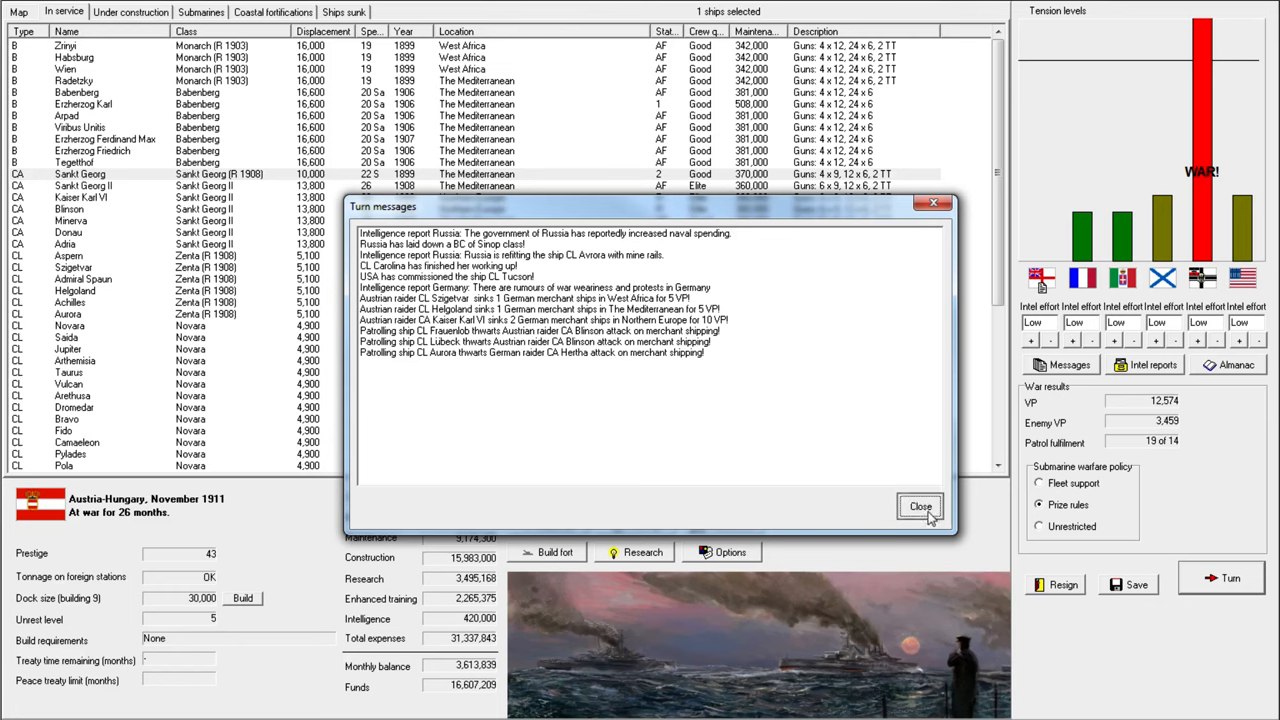
pyautogui.click(919, 506)
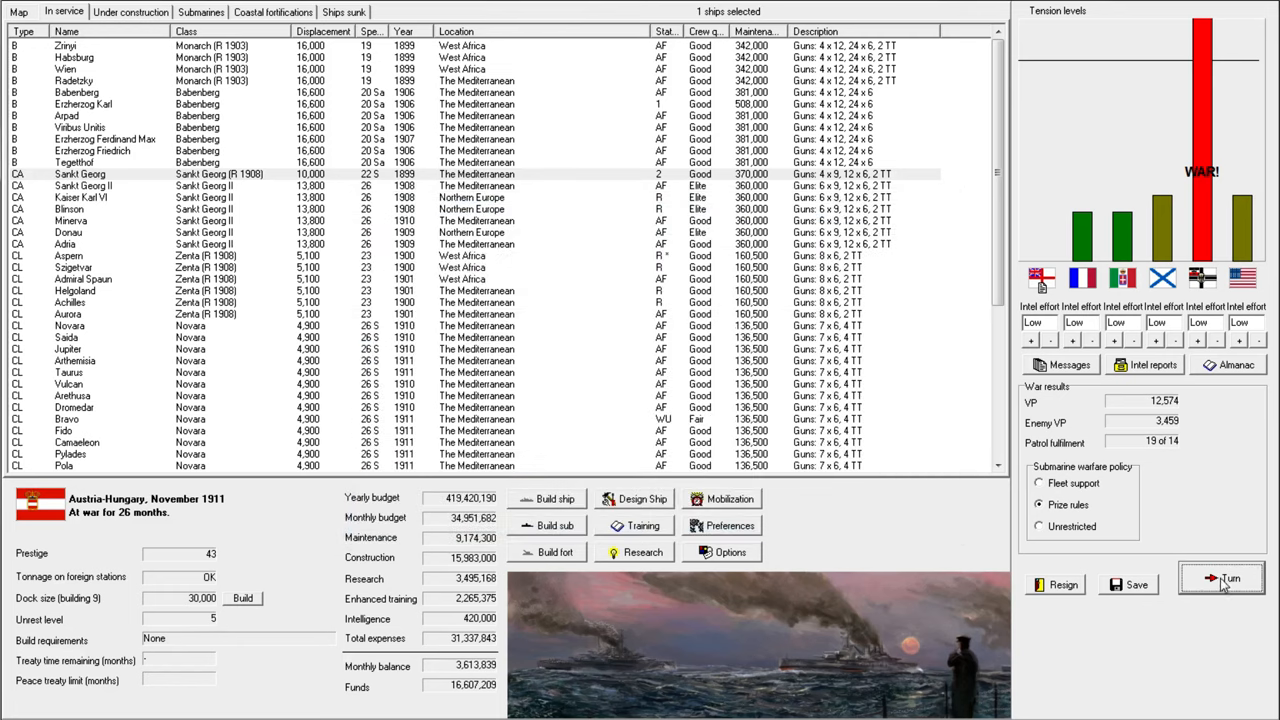
# Advance to December 1911, dismissing the Bravo, Aspern, Szigetvar and Kaiser Karl VI notices.
pyautogui.click(1222, 578)
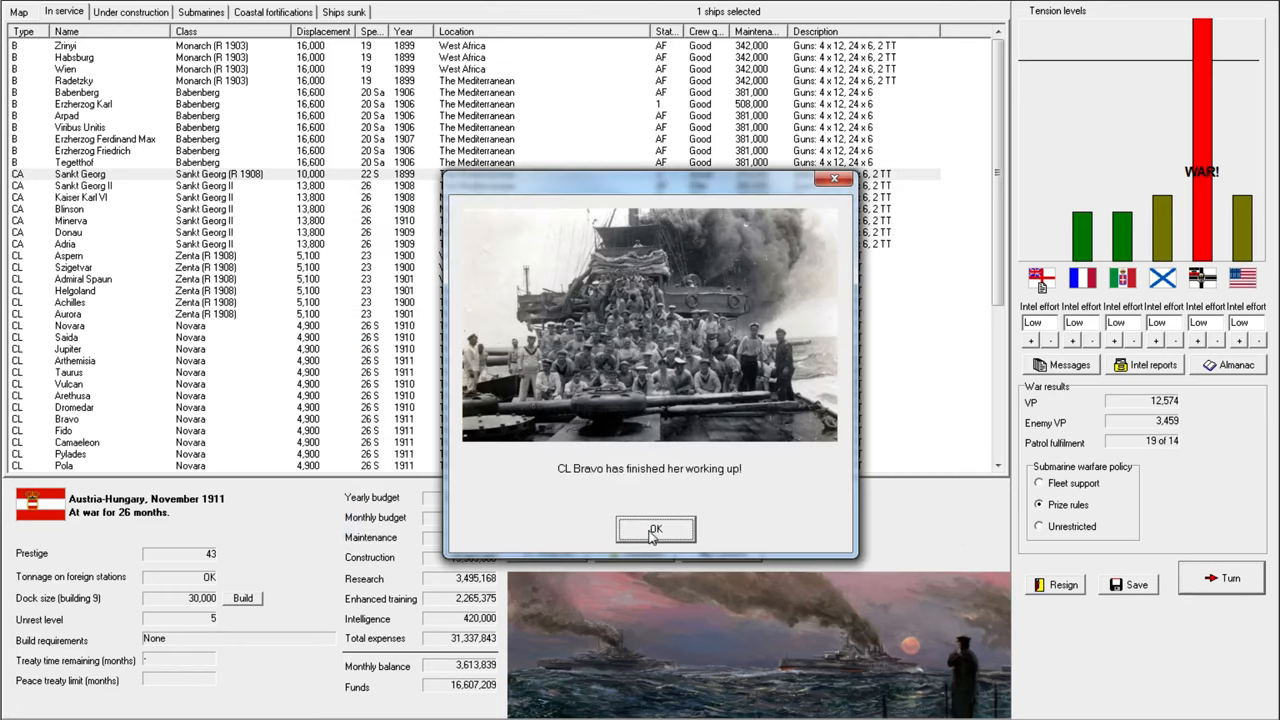
pyautogui.click(655, 528)
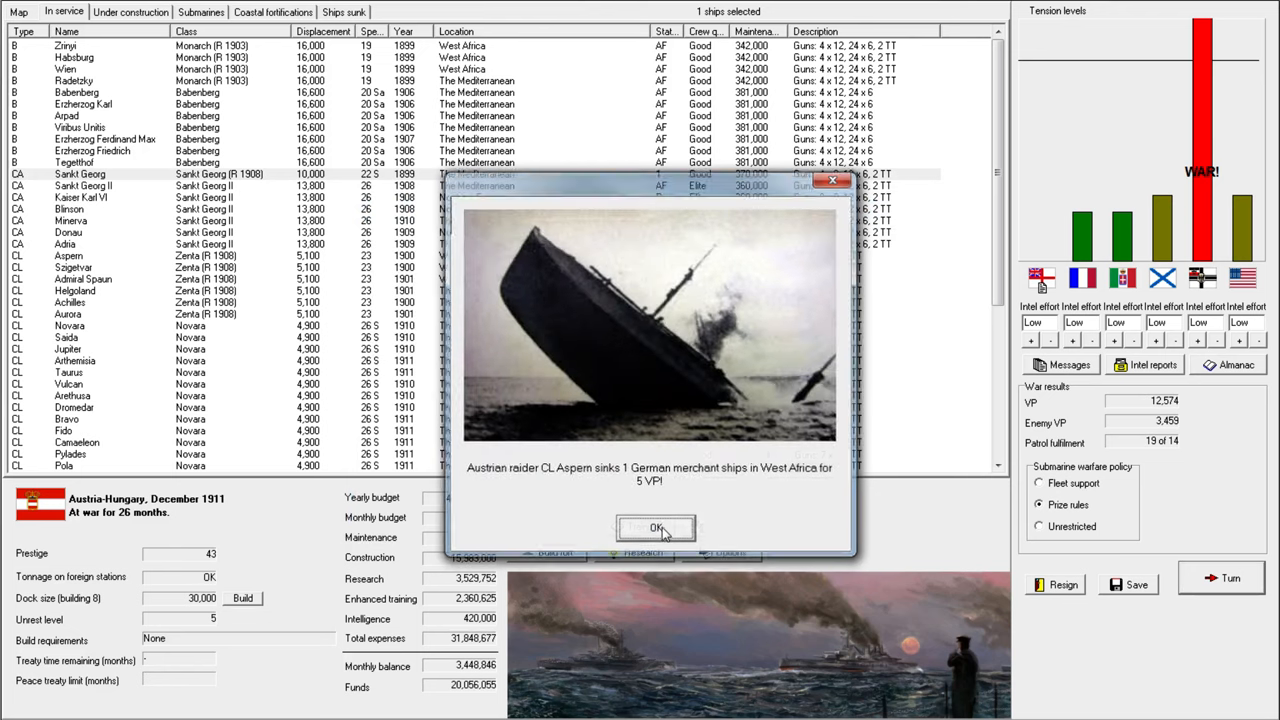
pyautogui.click(655, 528)
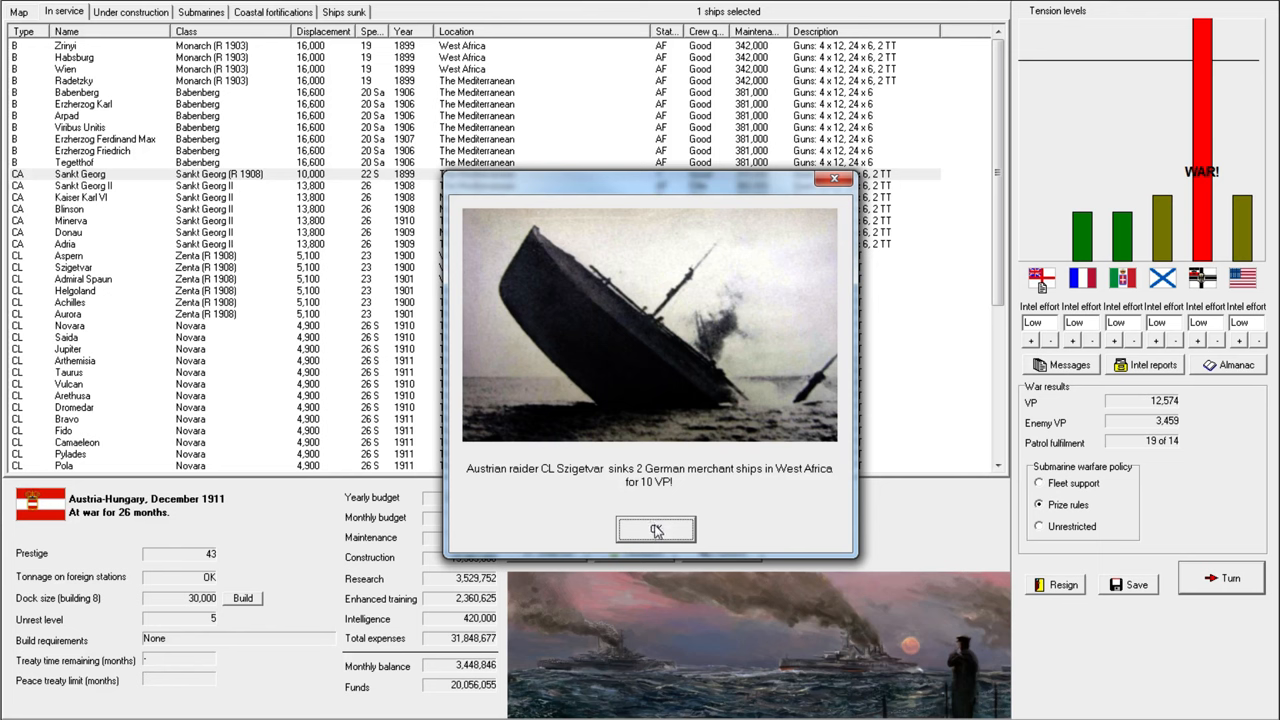
pyautogui.click(656, 529)
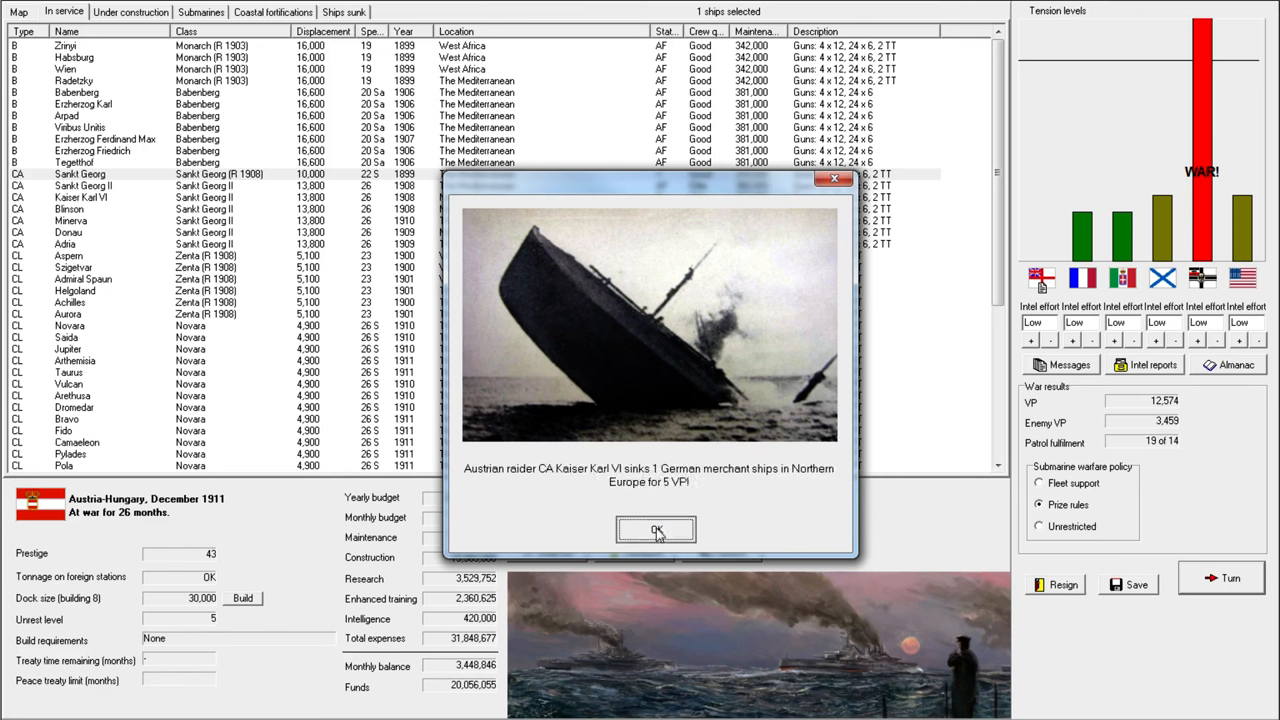
pyautogui.click(656, 530)
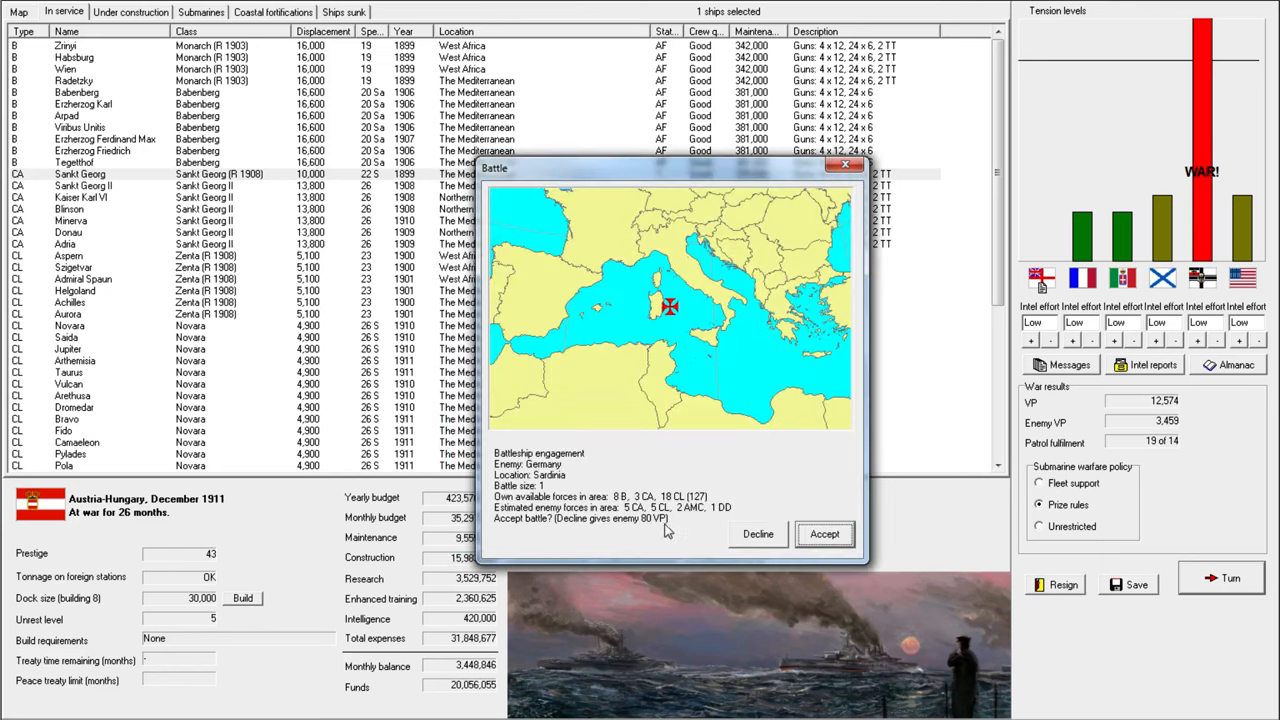
pyautogui.moveTo(755, 492)
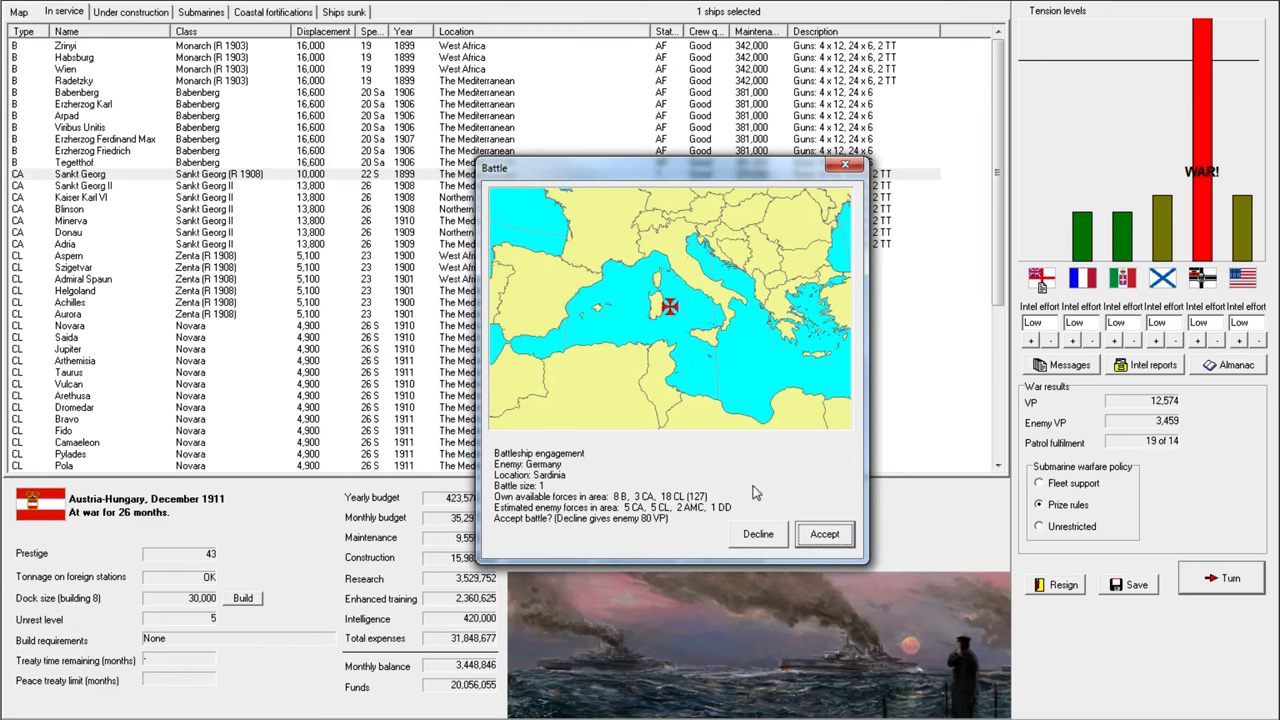
# Accept the Sardinia battleship engagement, note the German refusal, and accept the cruiser action.
pyautogui.click(757, 533)
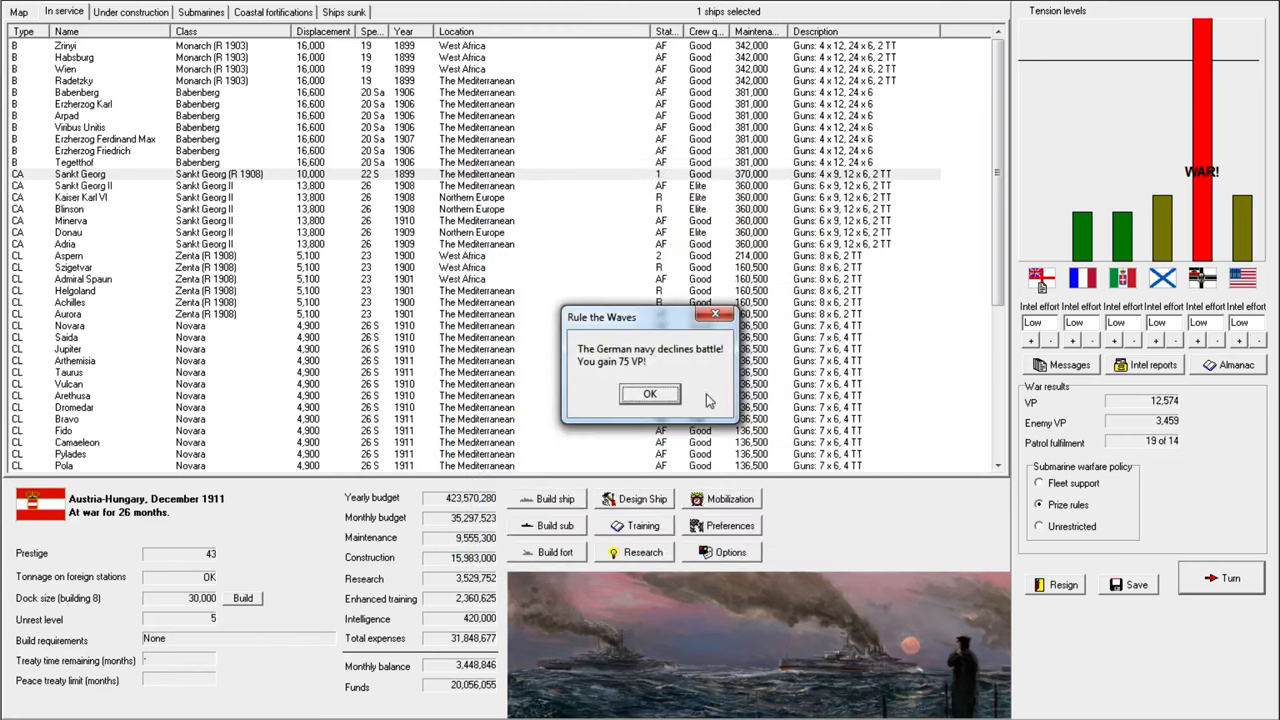
pyautogui.click(649, 393)
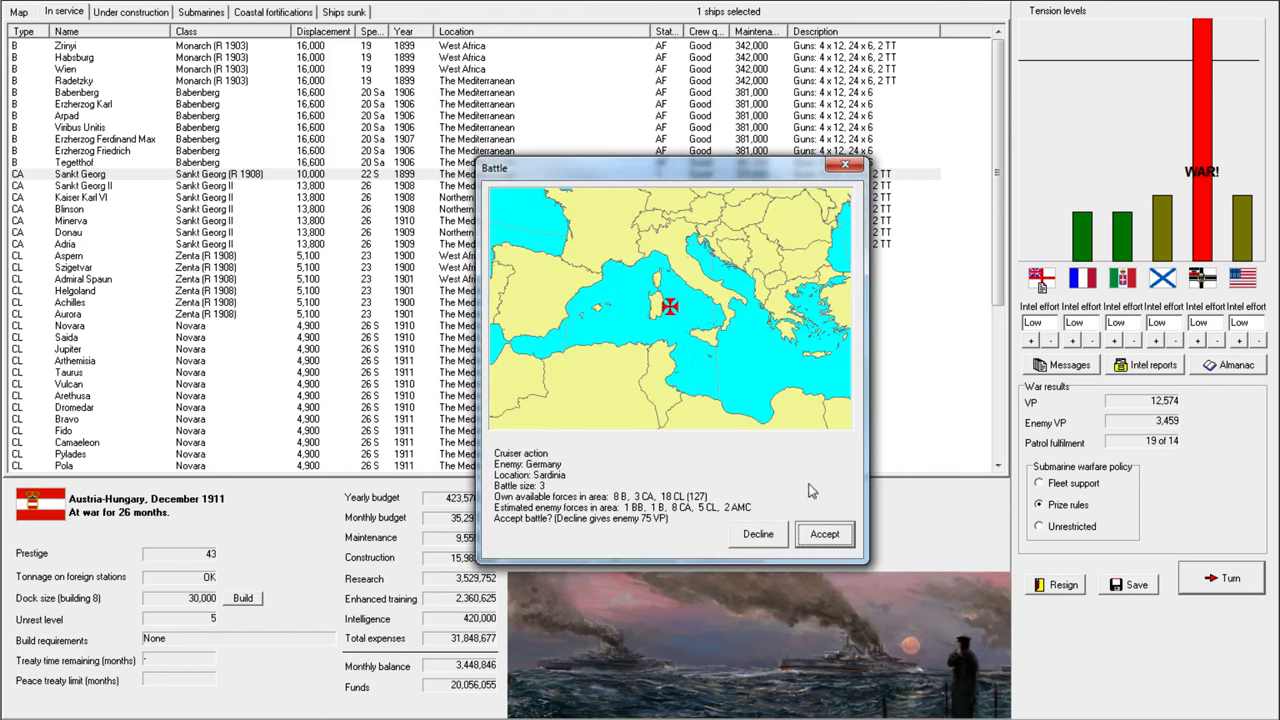
pyautogui.moveTo(673, 523)
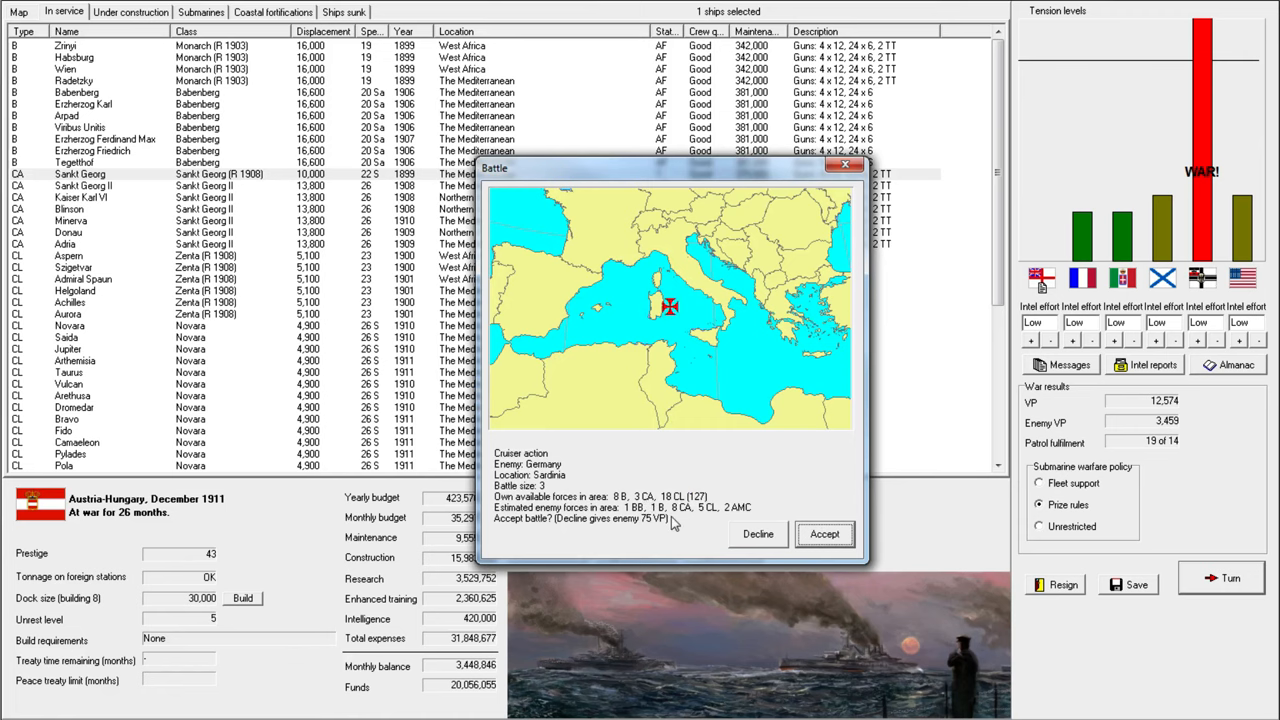
pyautogui.click(824, 533)
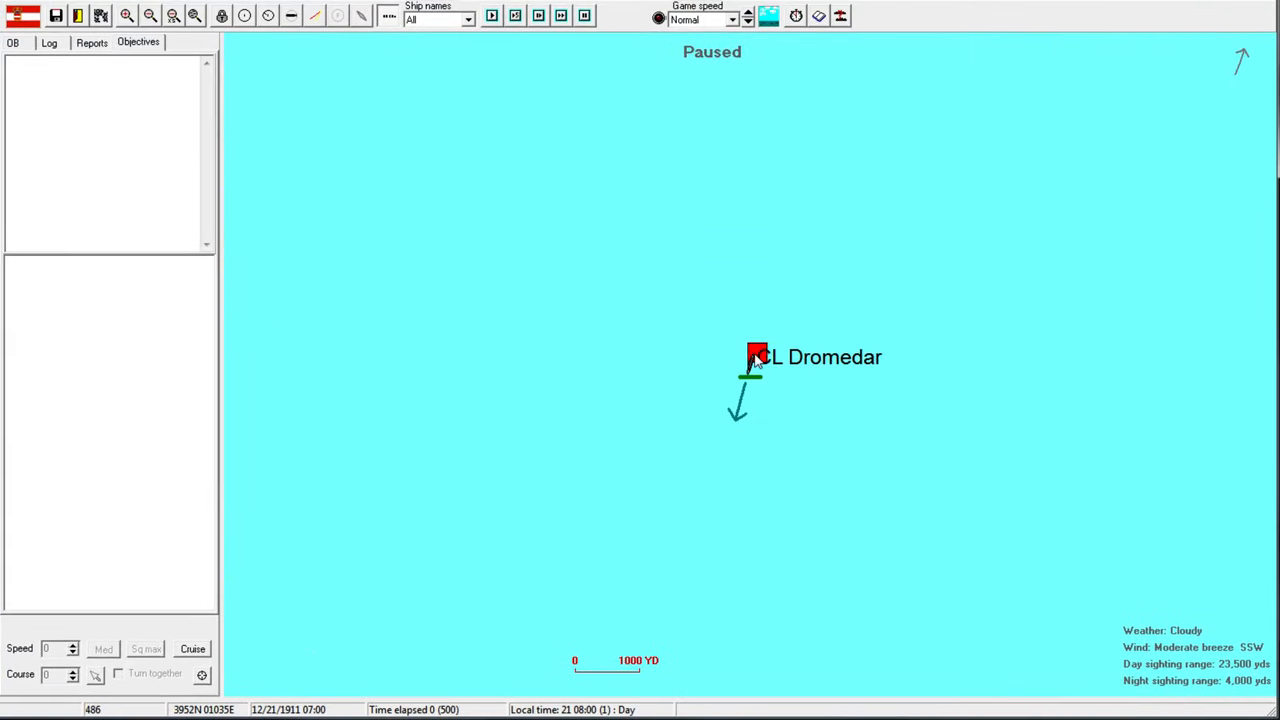
# Check the light cruiser division's target settings so Dromedar keeps firing on the Augsburg-class.
pyautogui.click(757, 357)
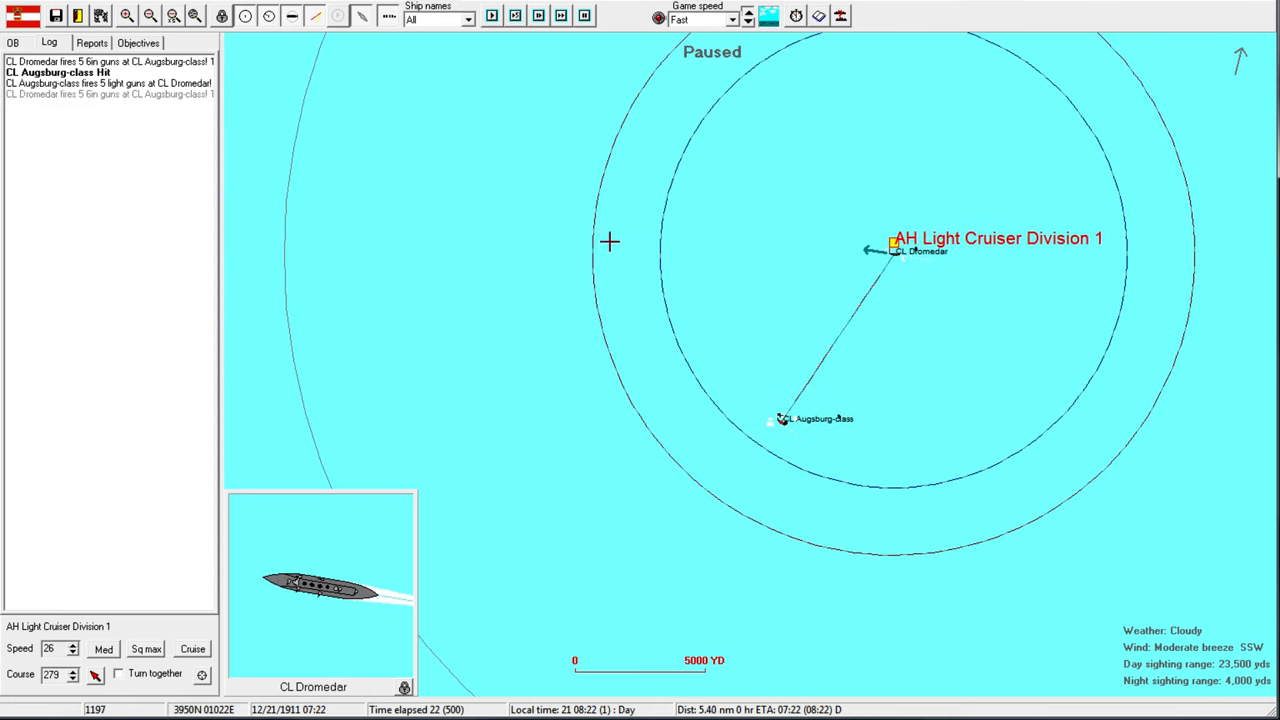
pyautogui.click(561, 15)
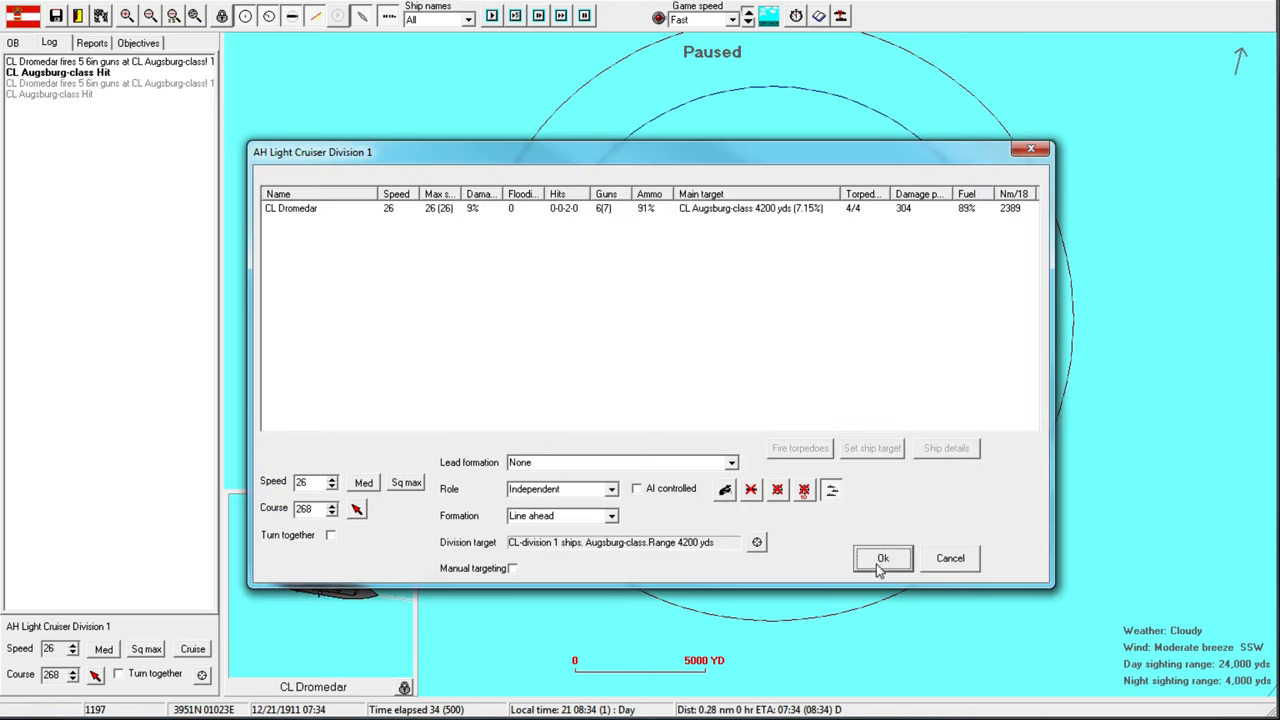
pyautogui.click(882, 558)
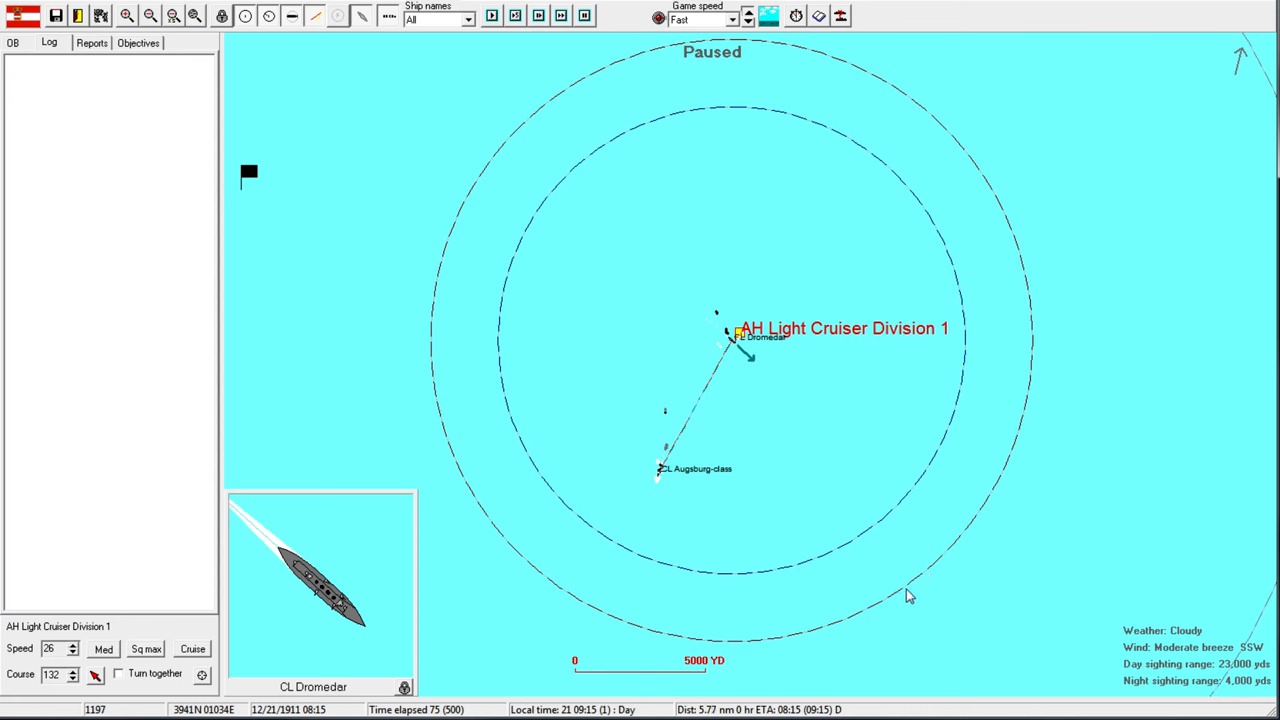
# Run the Sardinia cruiser action for extra hours and close the Augsburg class info.
pyautogui.click(72, 652)
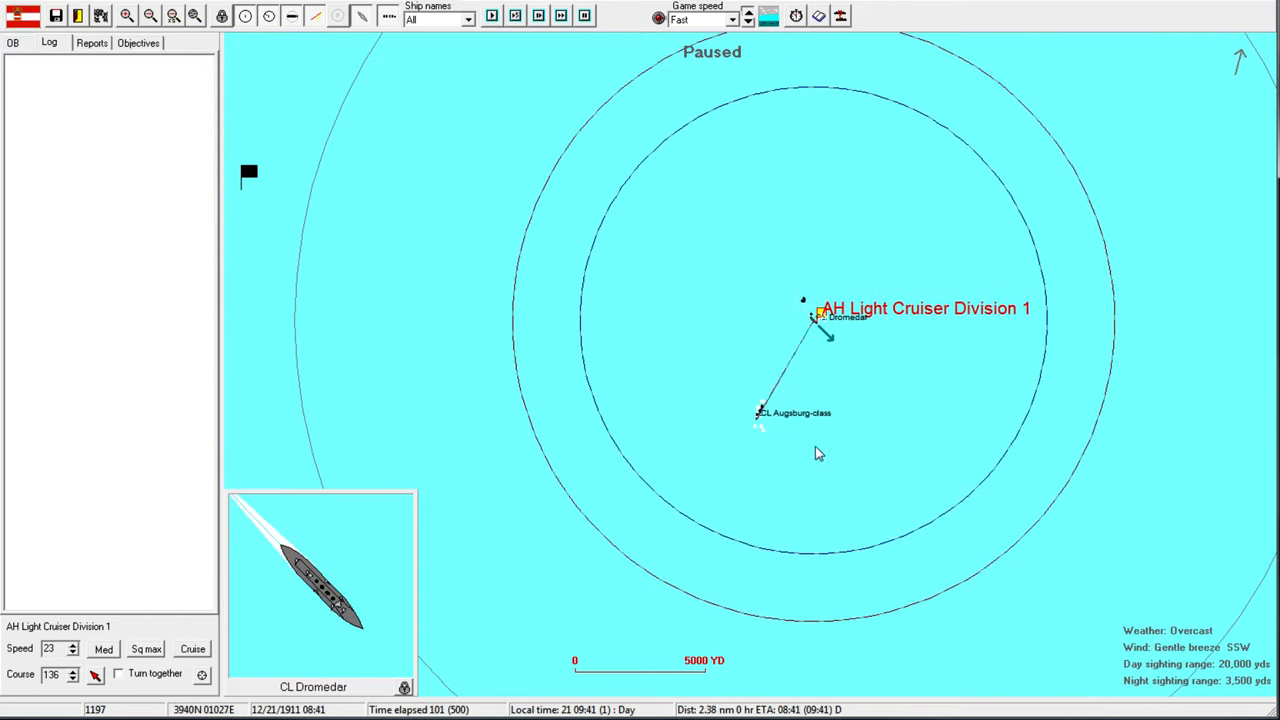
pyautogui.click(491, 15)
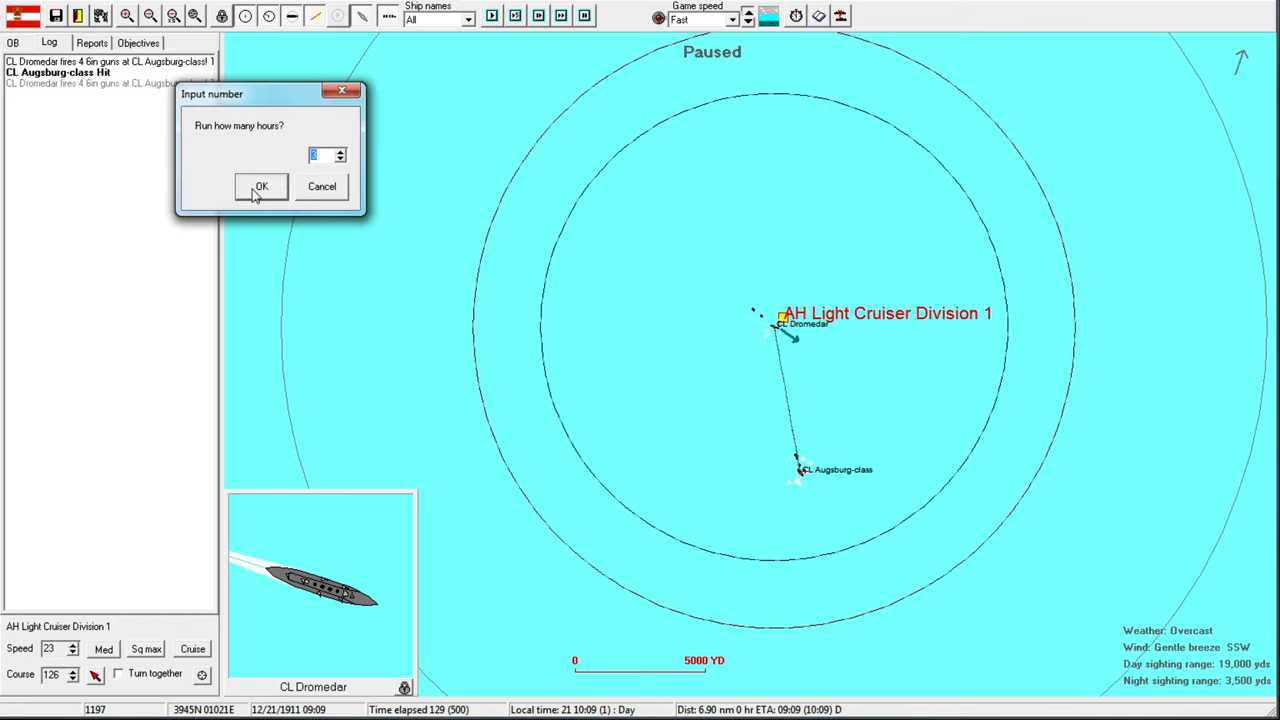
pyautogui.click(261, 187)
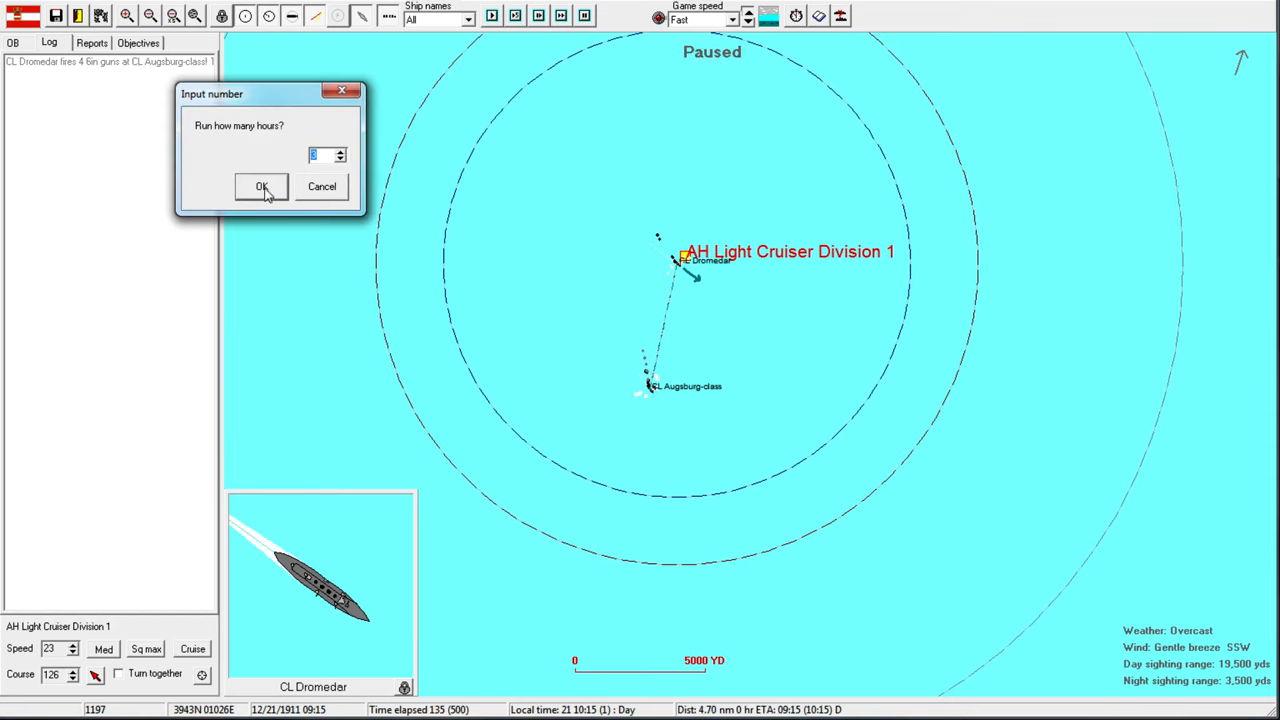
pyautogui.click(261, 187)
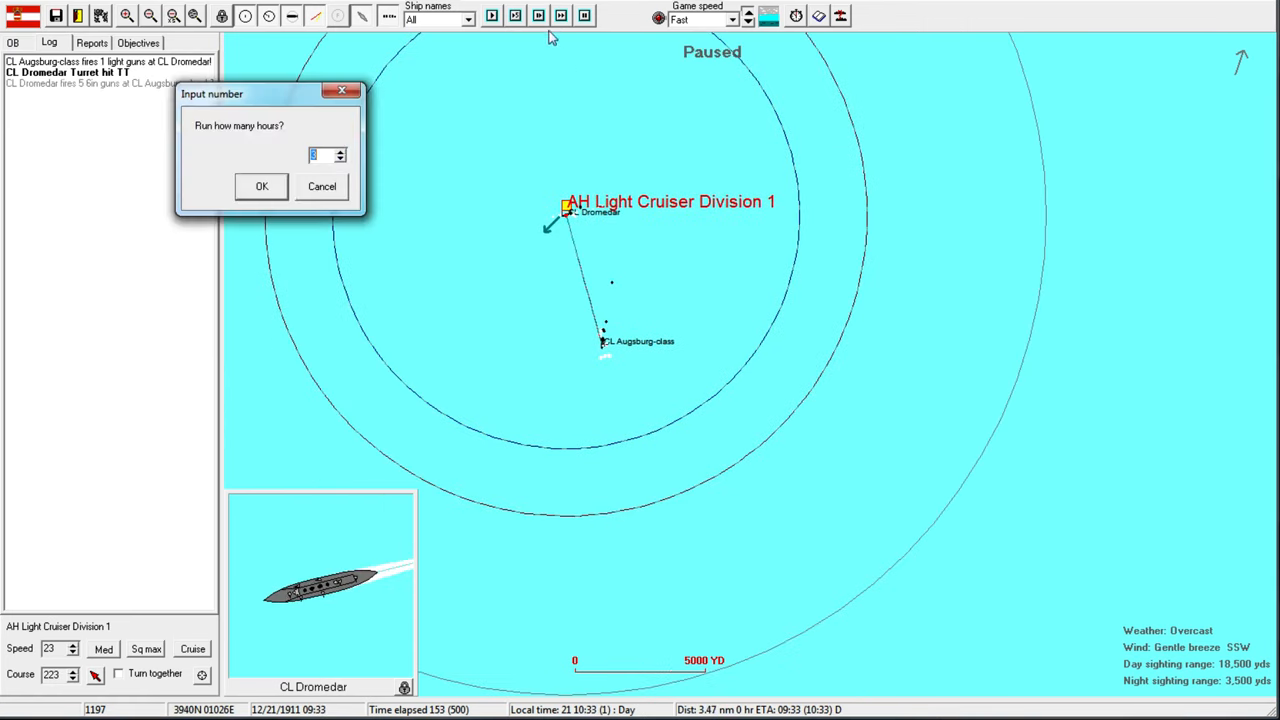
pyautogui.click(261, 186)
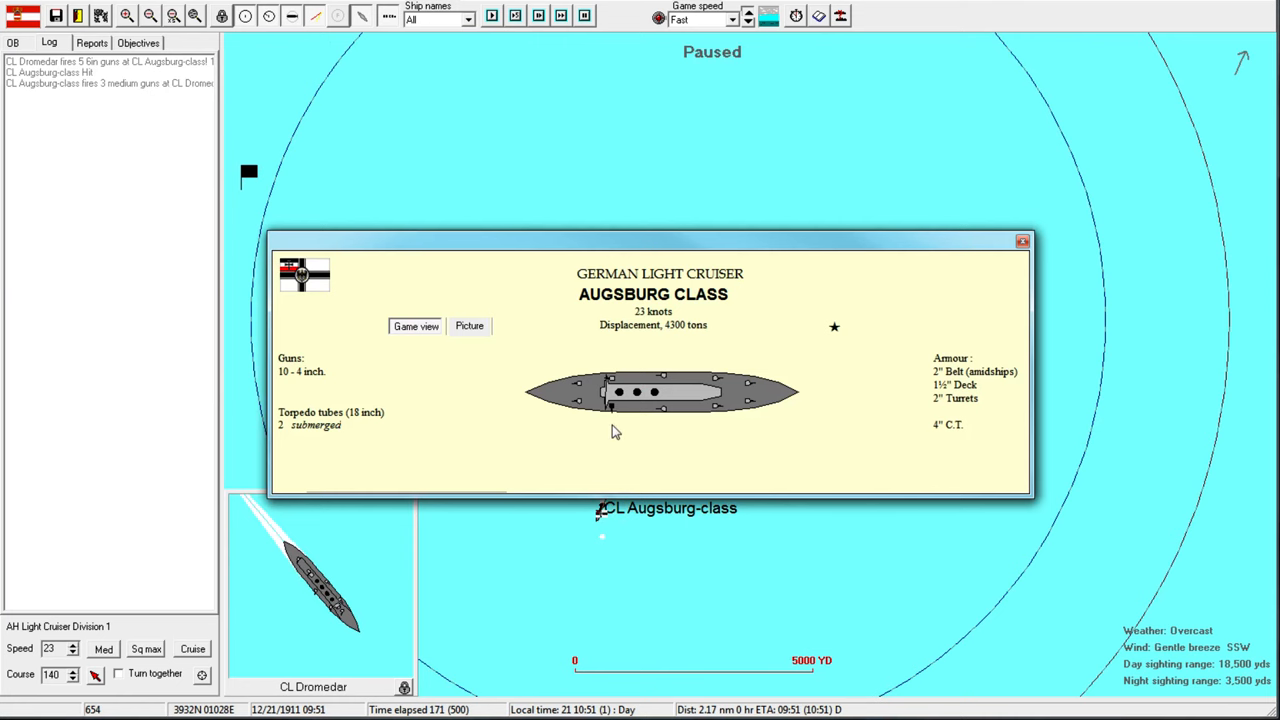
pyautogui.click(1023, 240)
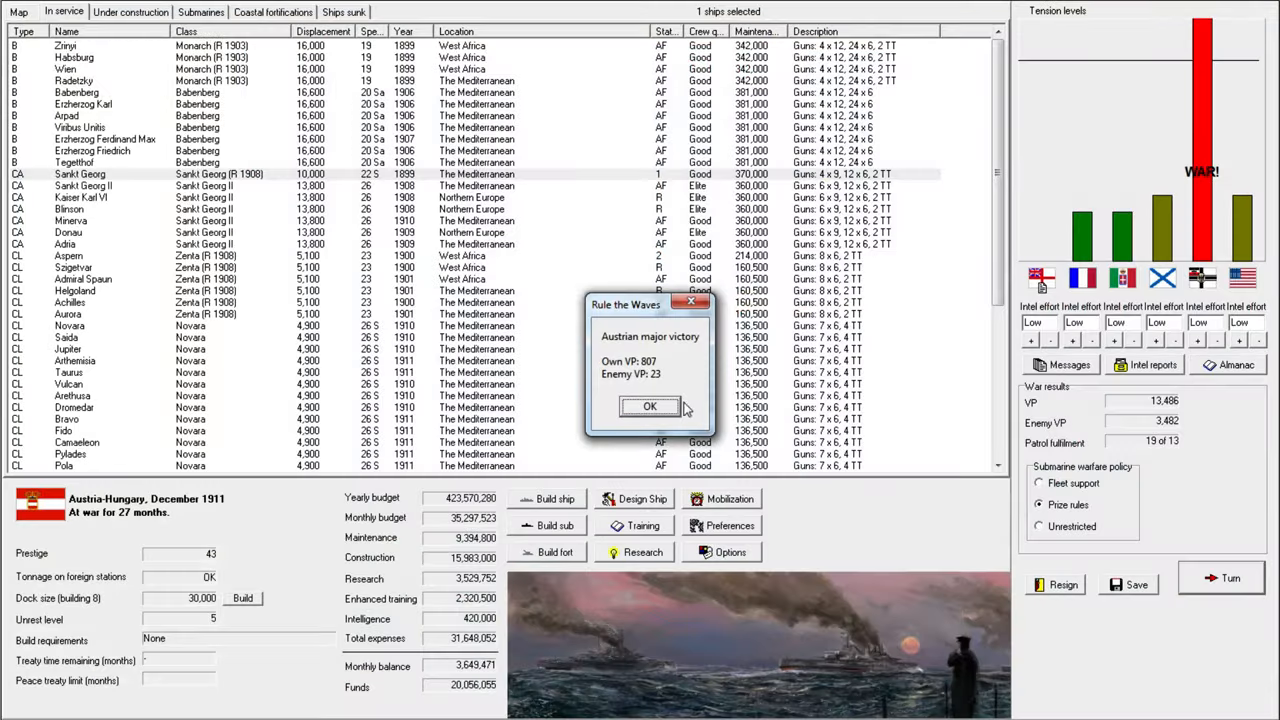
# Acknowledge the Austrian major victory, close turn messages, and list the five Kaiser-class battleships under construction.
pyautogui.click(649, 406)
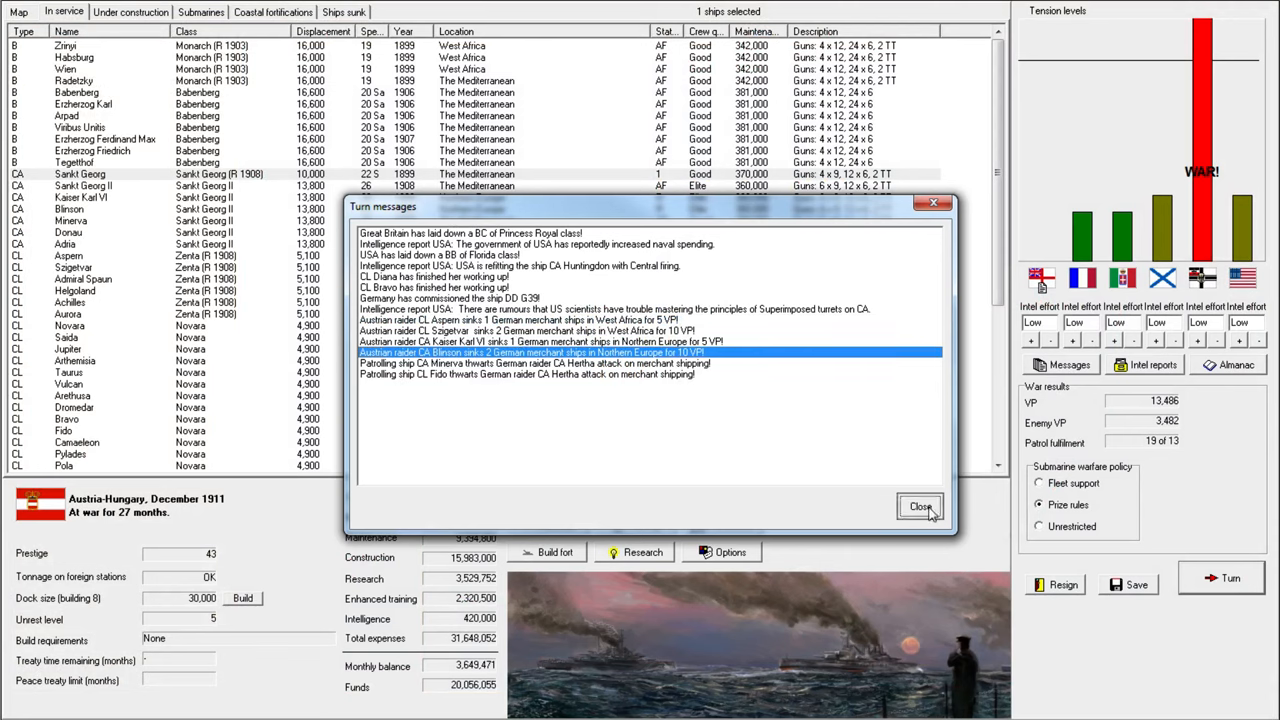
pyautogui.click(919, 506)
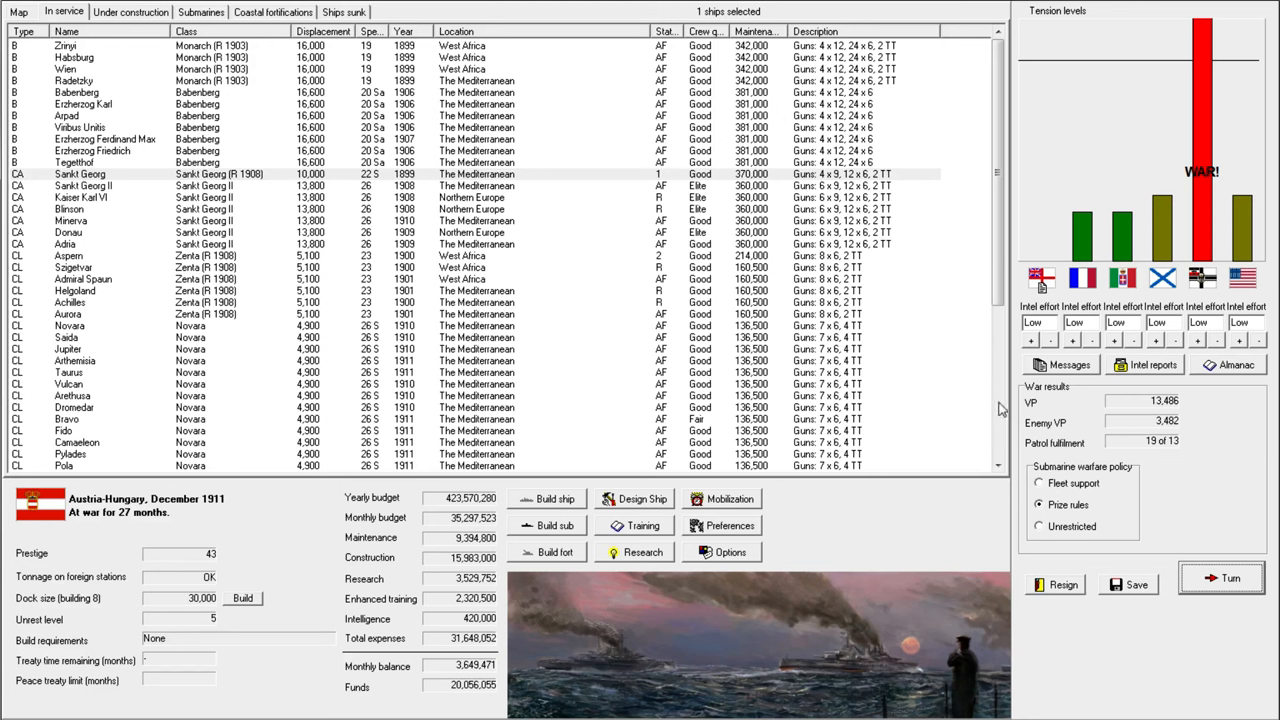
pyautogui.moveTo(470, 311)
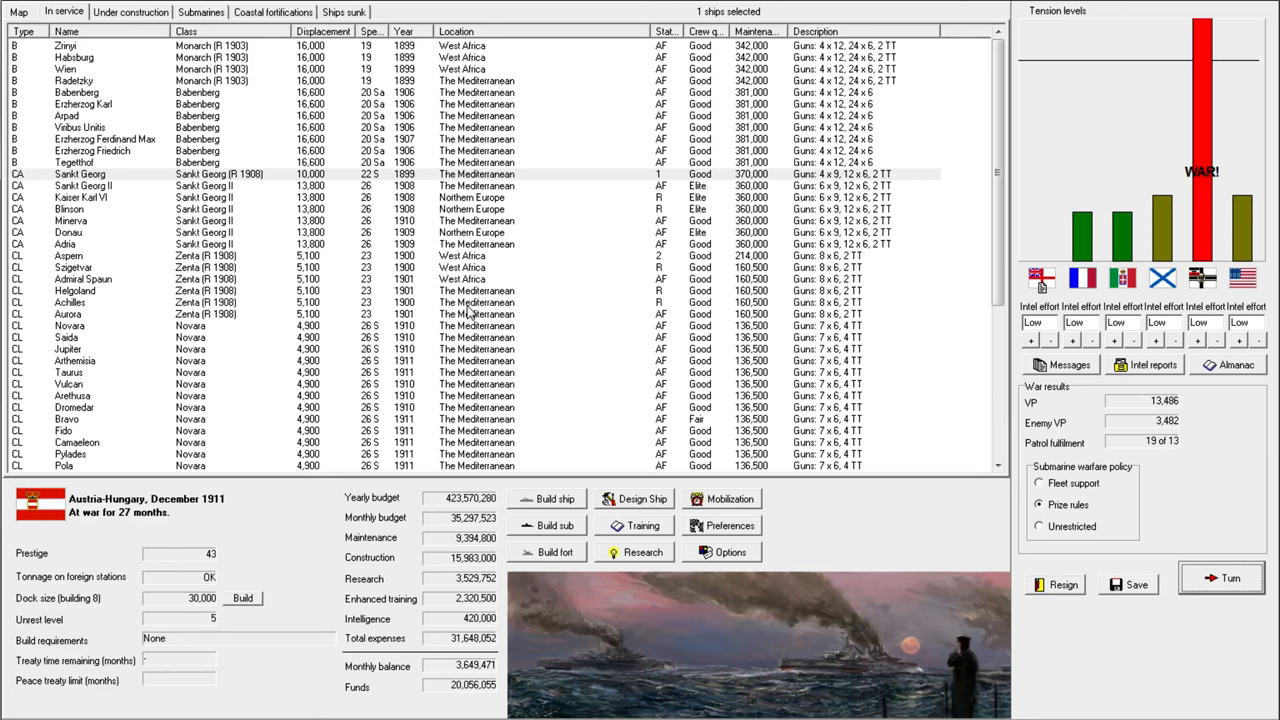
pyautogui.click(100, 197)
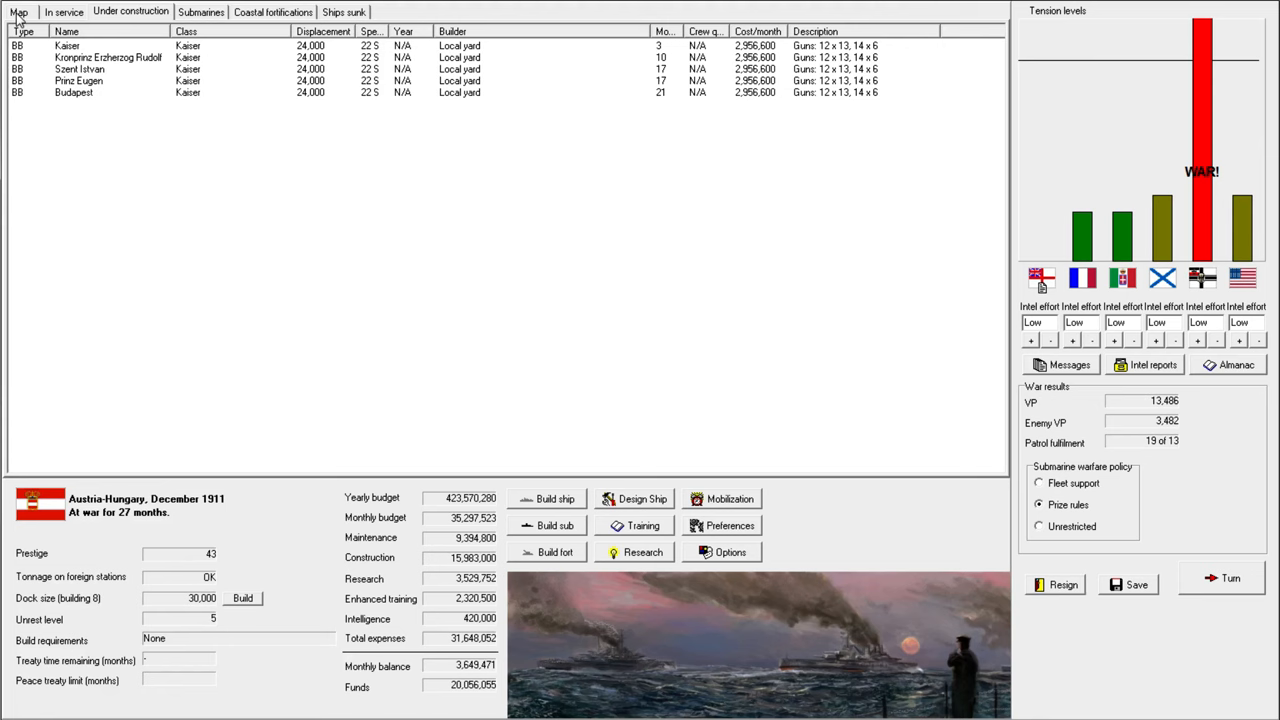
# View Mediterranean force counts on the strategic map, then return to the in-service list.
pyautogui.click(18, 11)
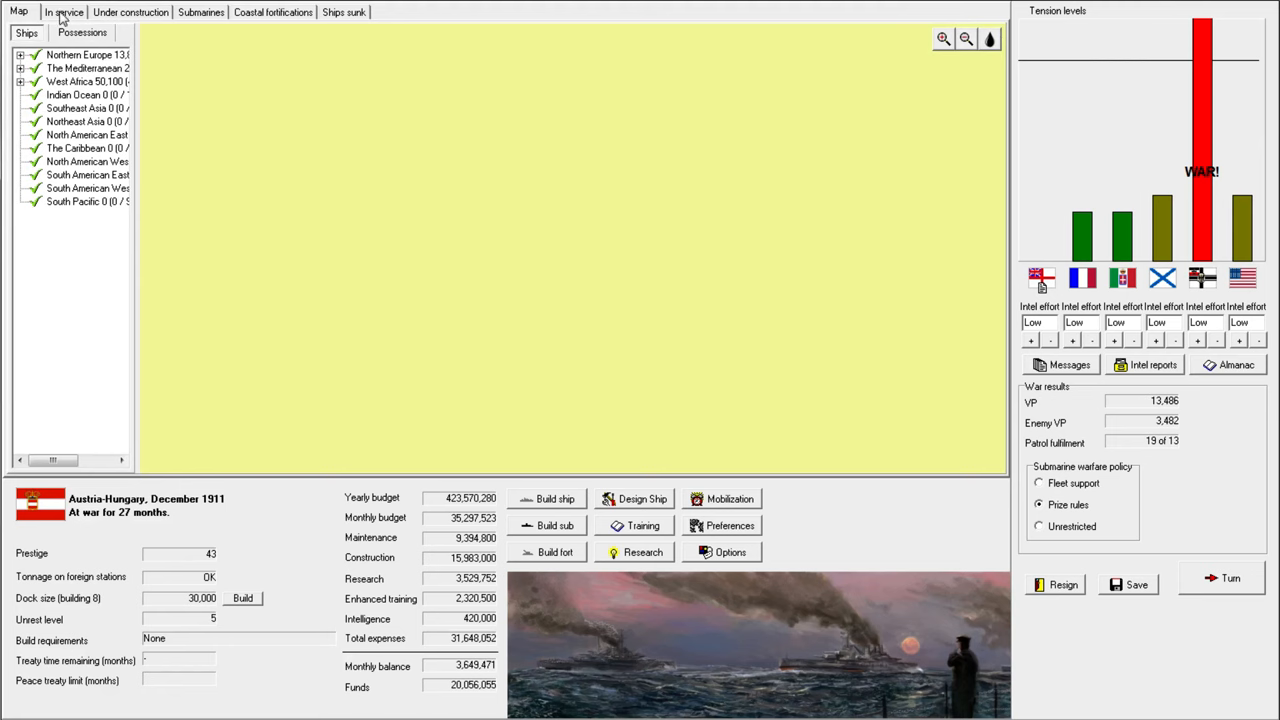
pyautogui.click(18, 11)
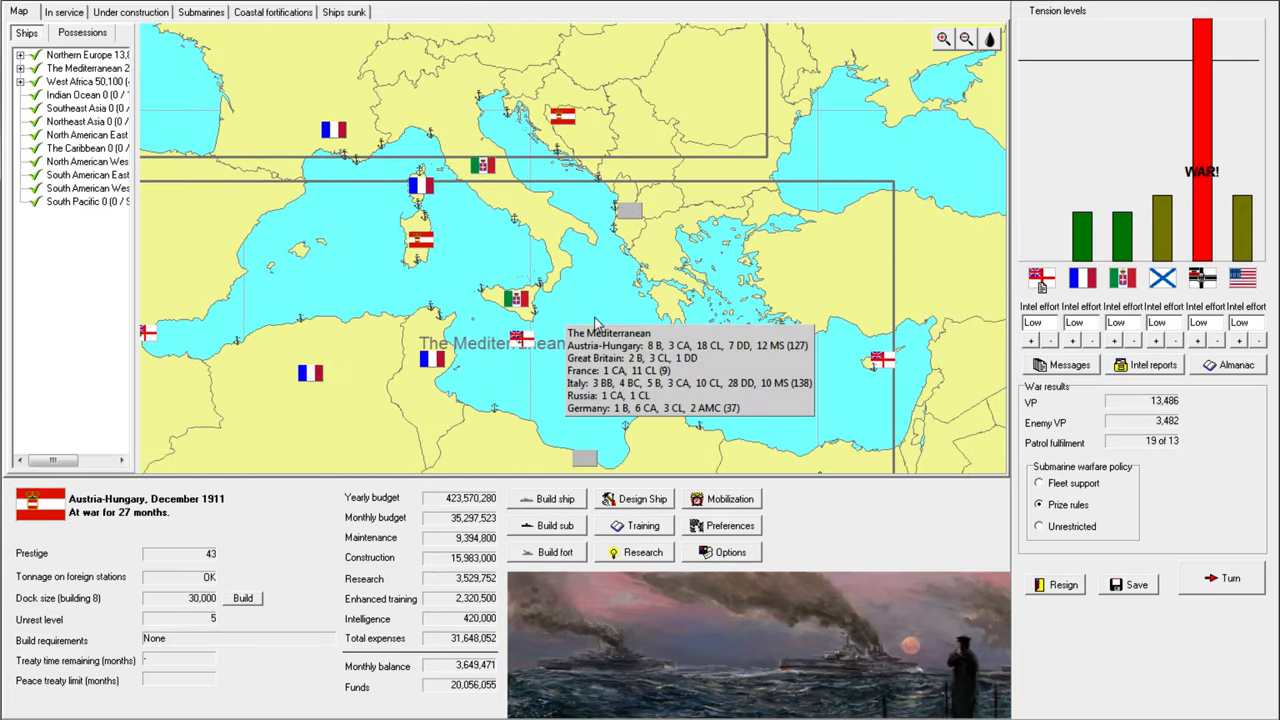
pyautogui.click(64, 11)
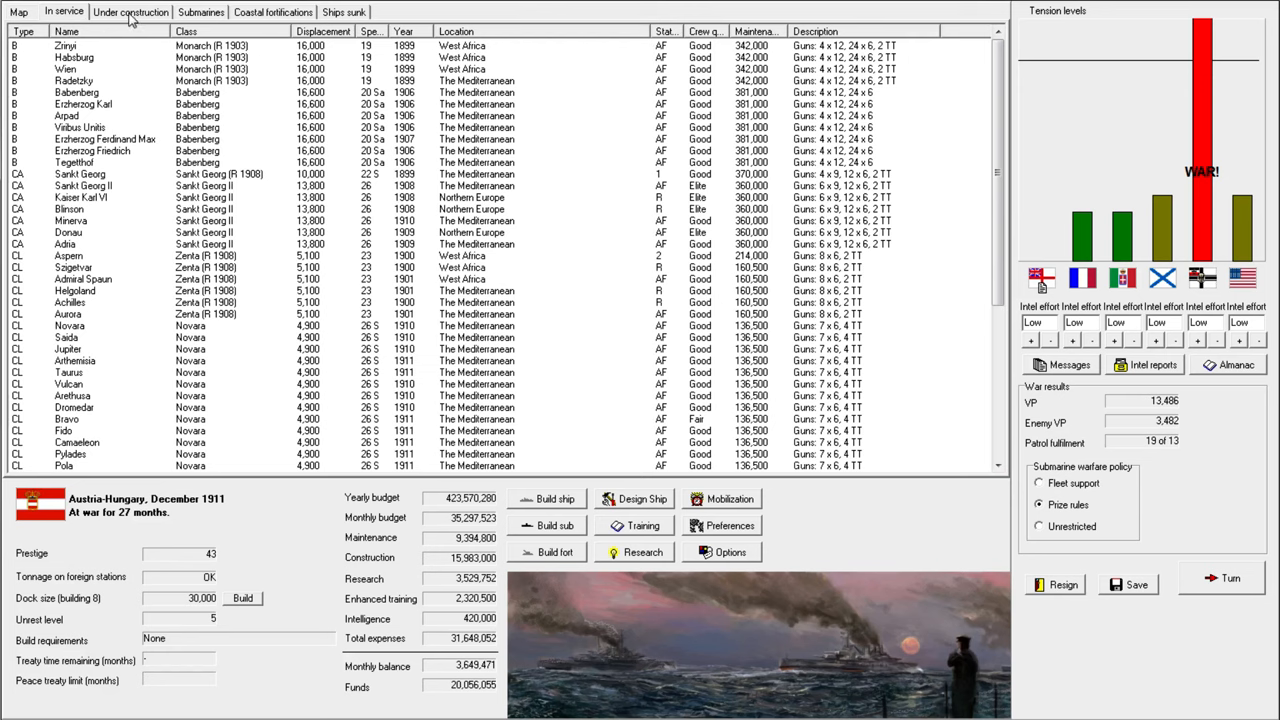
pyautogui.moveTo(223, 90)
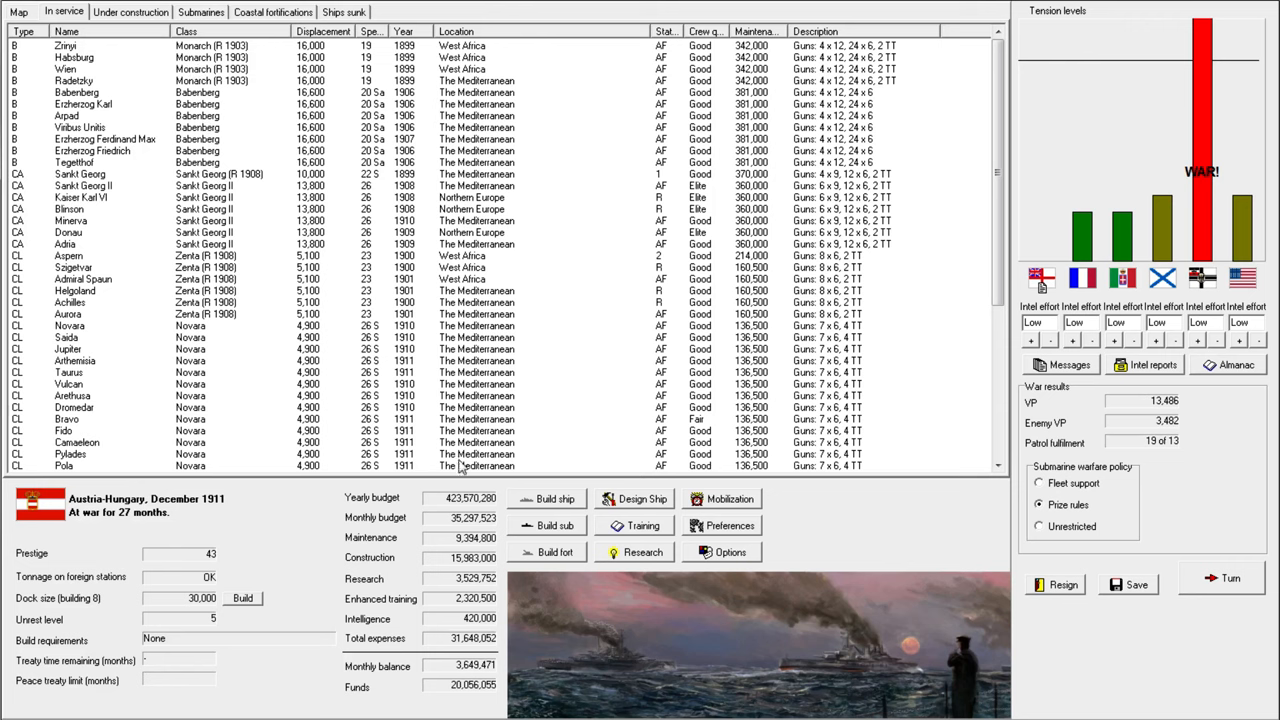
# Advance to January 1912, acknowledging the torpedo research breakthrough and German raider sinking report.
pyautogui.click(1230, 578)
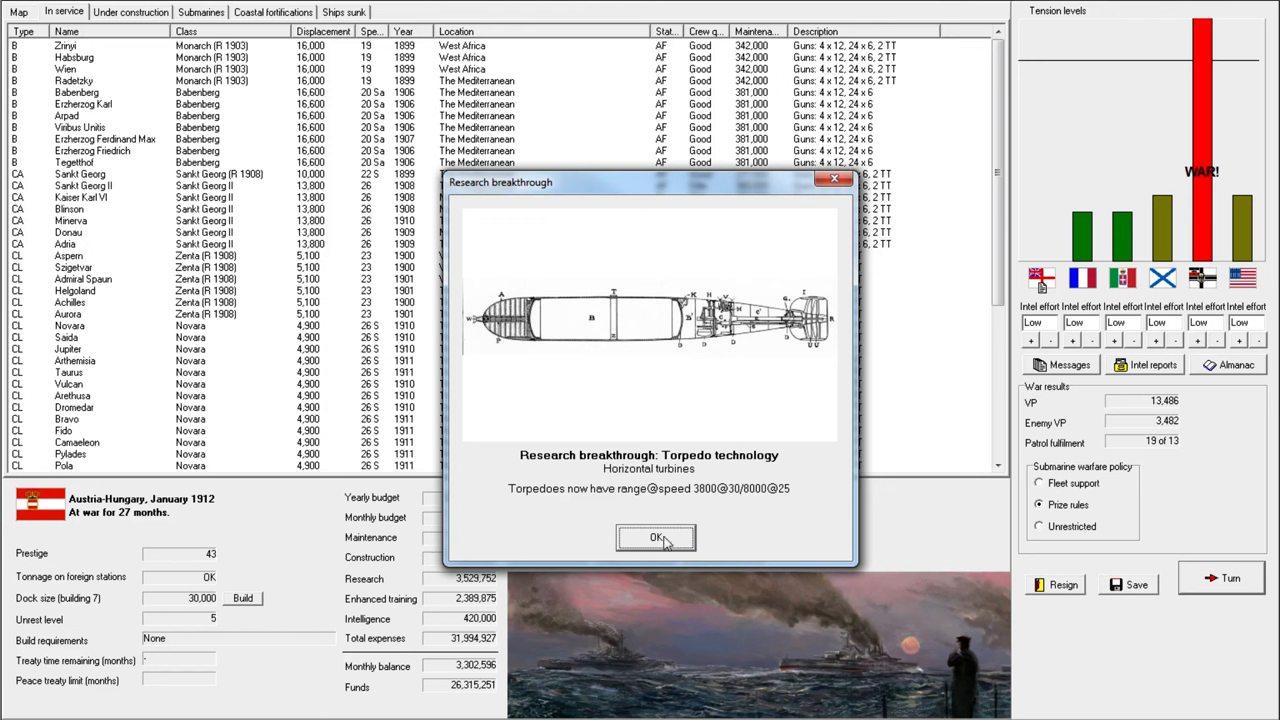
pyautogui.click(656, 537)
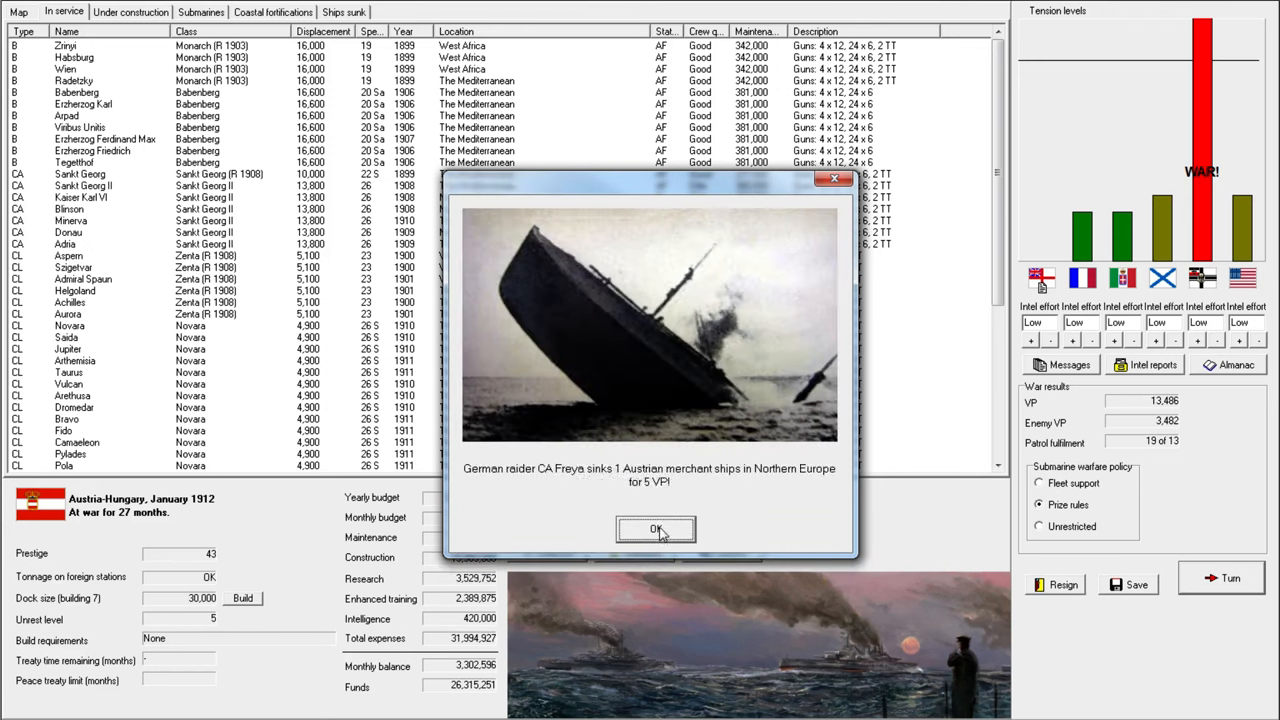
pyautogui.click(655, 529)
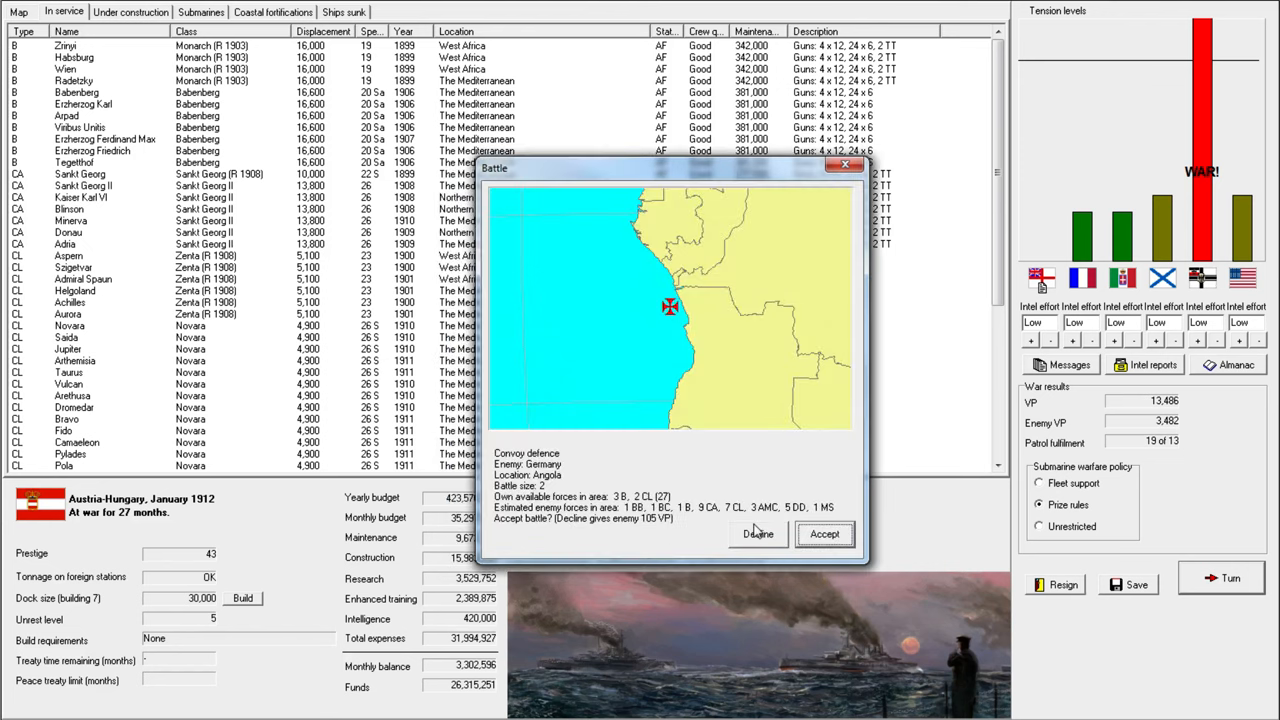
pyautogui.moveTo(668, 540)
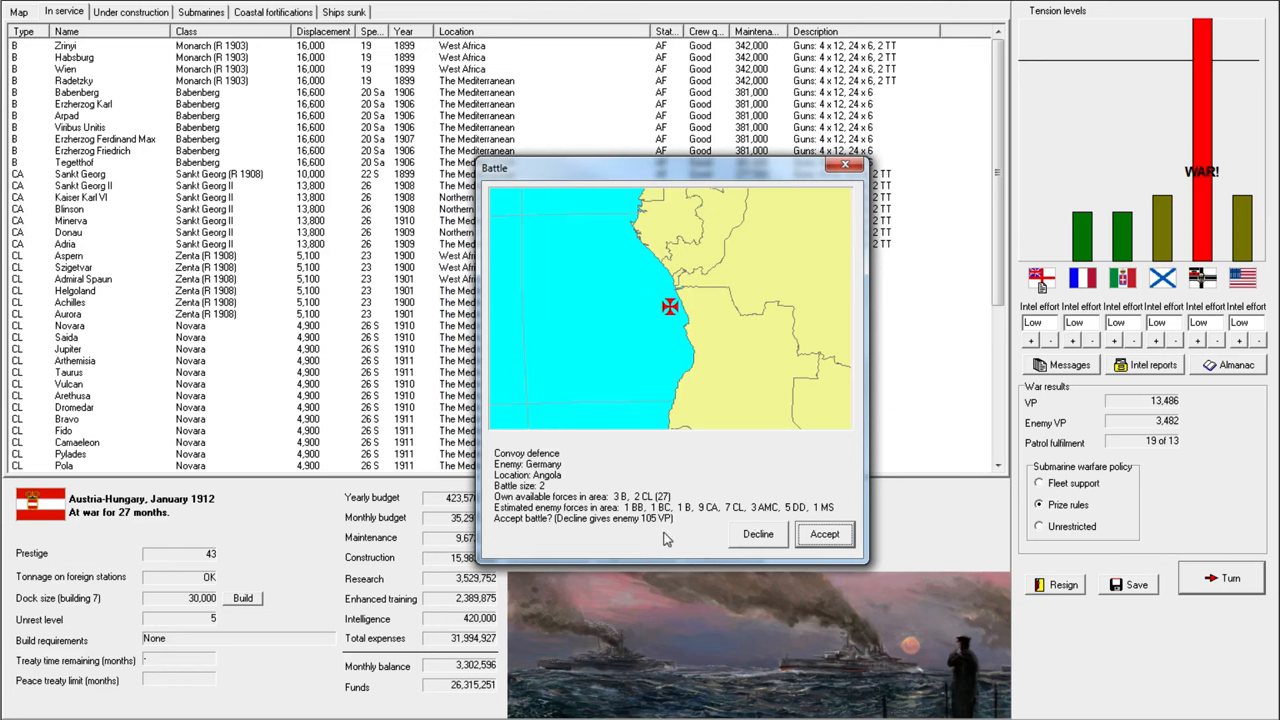
pyautogui.moveTo(655, 530)
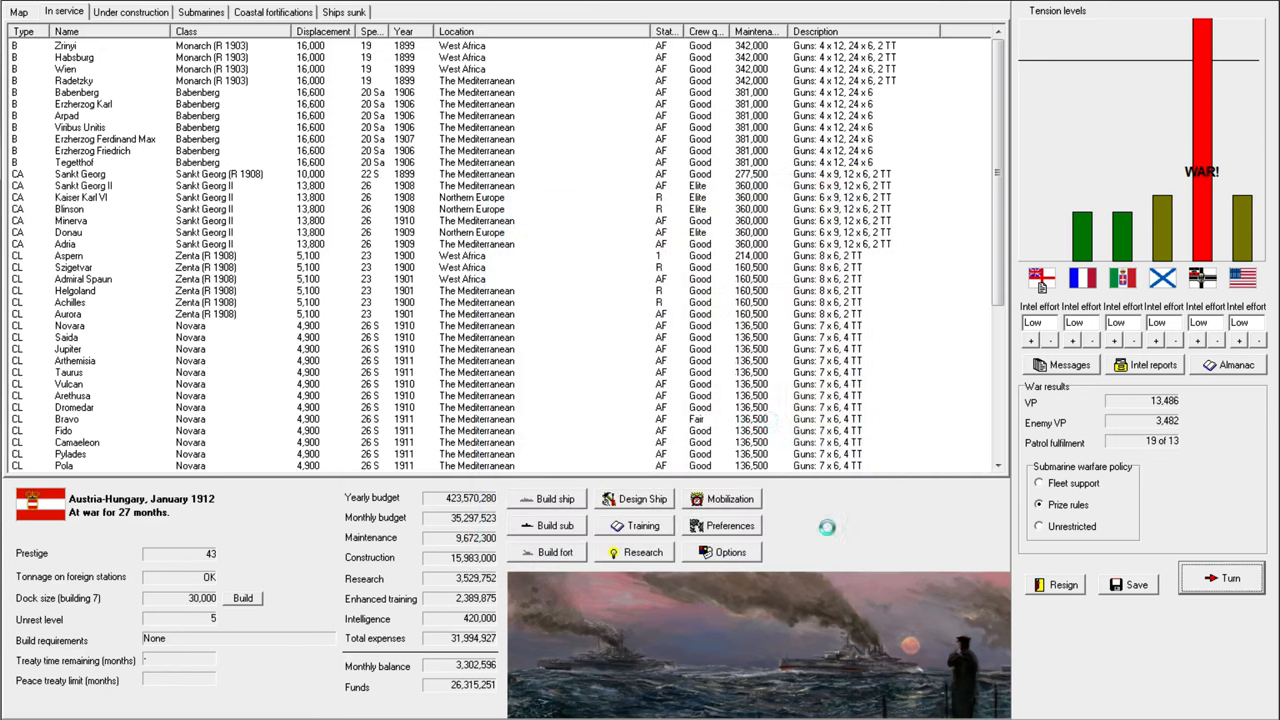
# Start the Angola convoy battle clock, then inspect the order of battle and AH Merchant Division 13.
pyautogui.click(1229, 578)
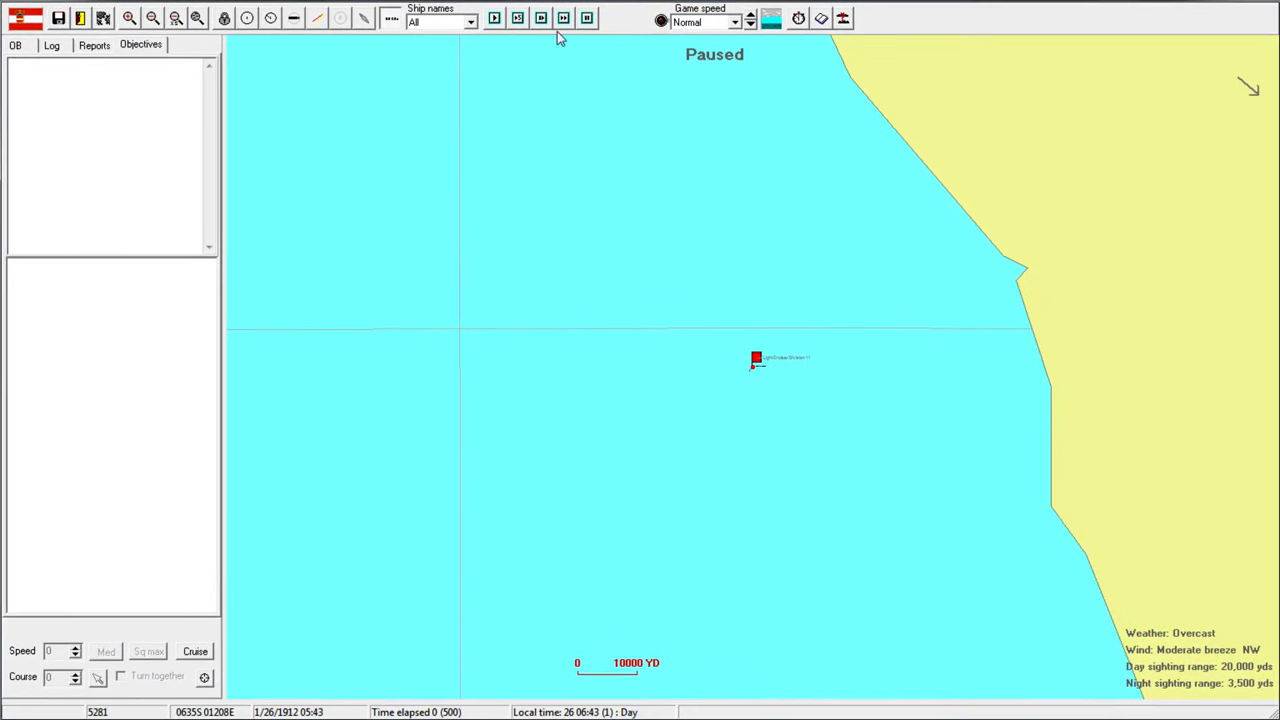
pyautogui.click(757, 358)
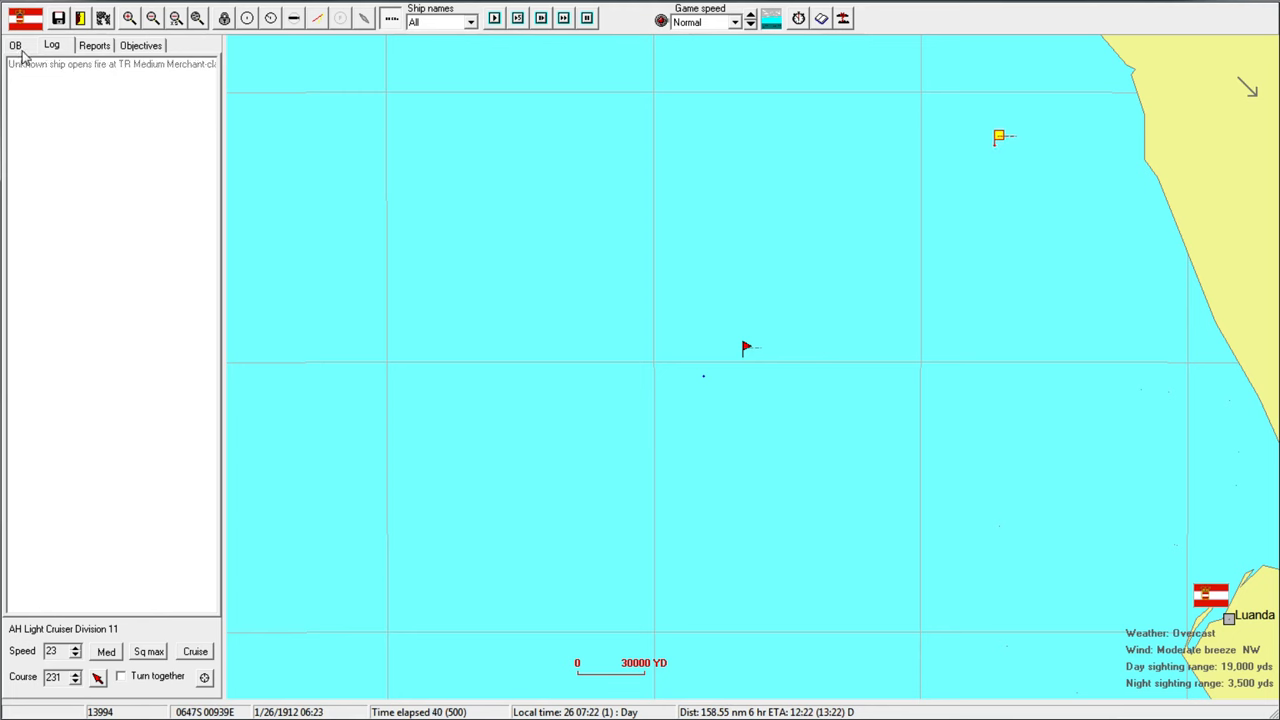
pyautogui.click(15, 45)
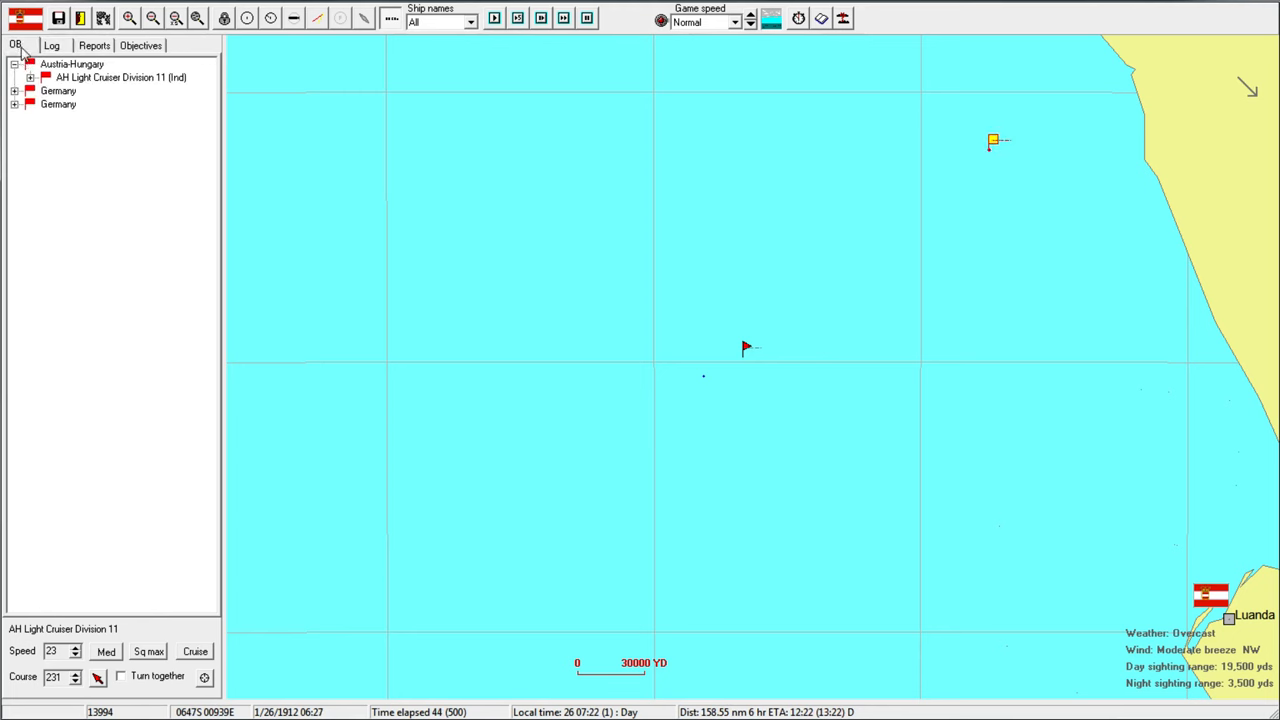
pyautogui.click(51, 45)
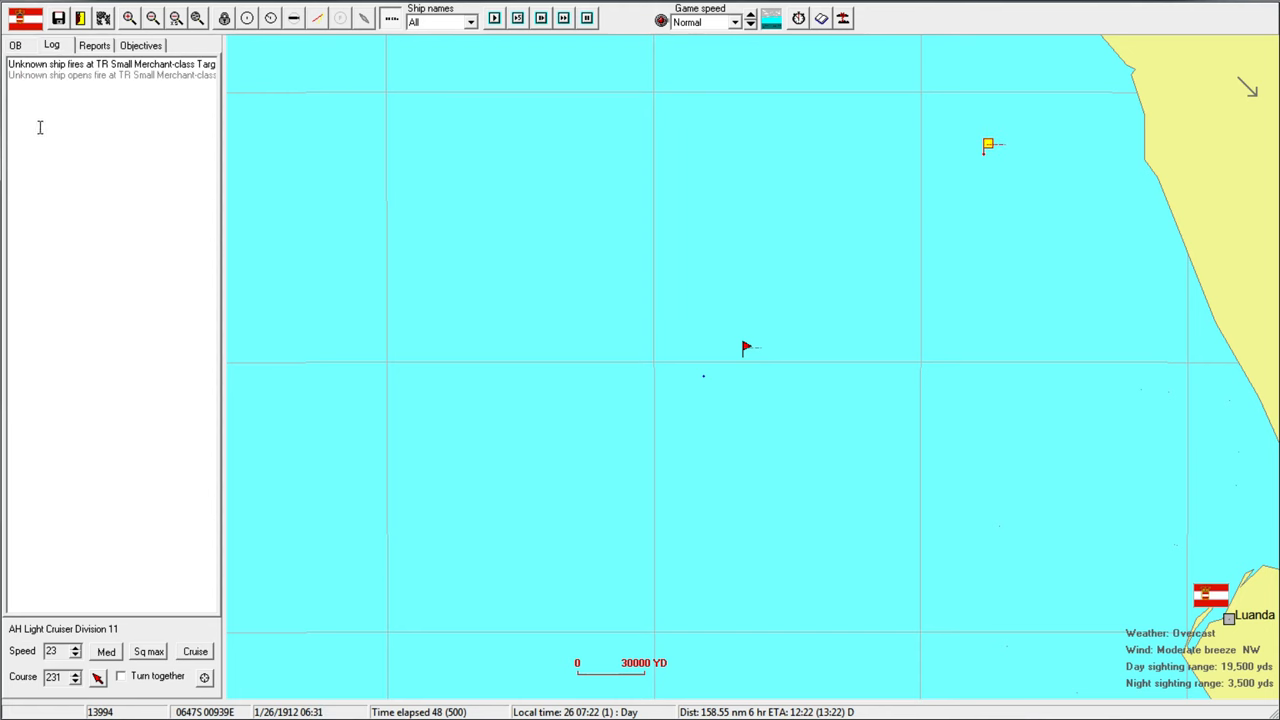
pyautogui.click(15, 44)
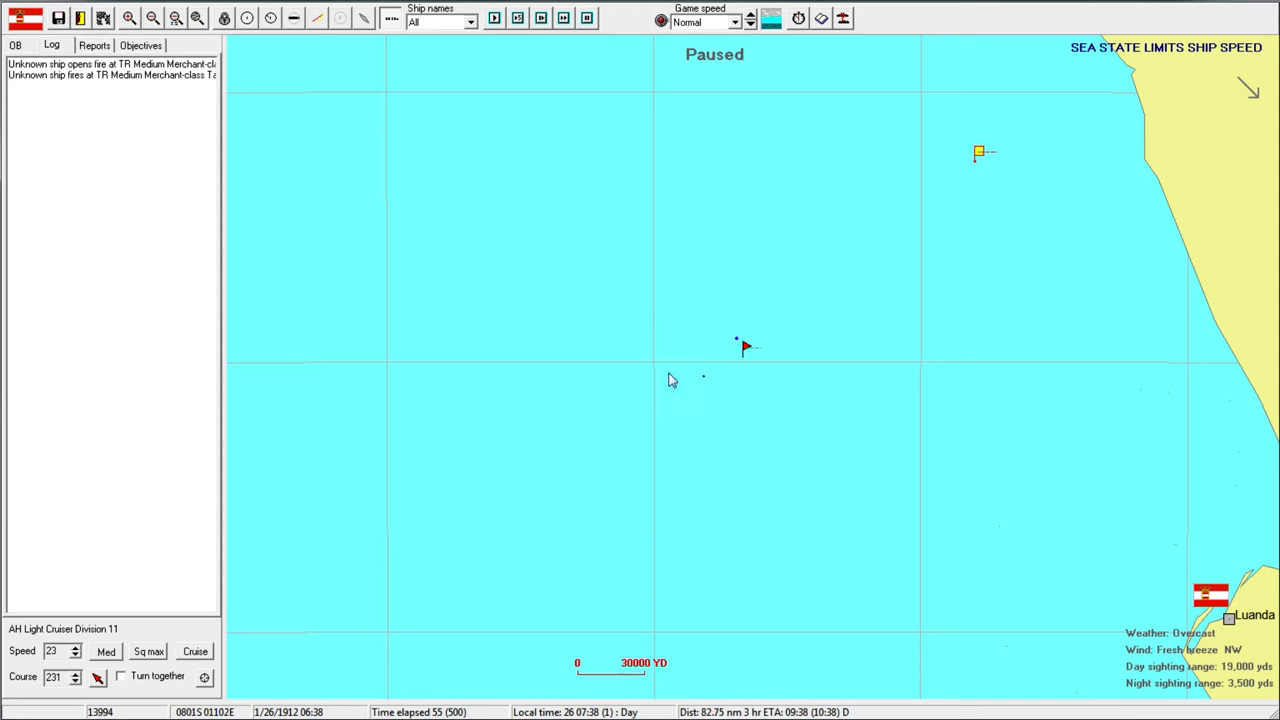
pyautogui.click(15, 45)
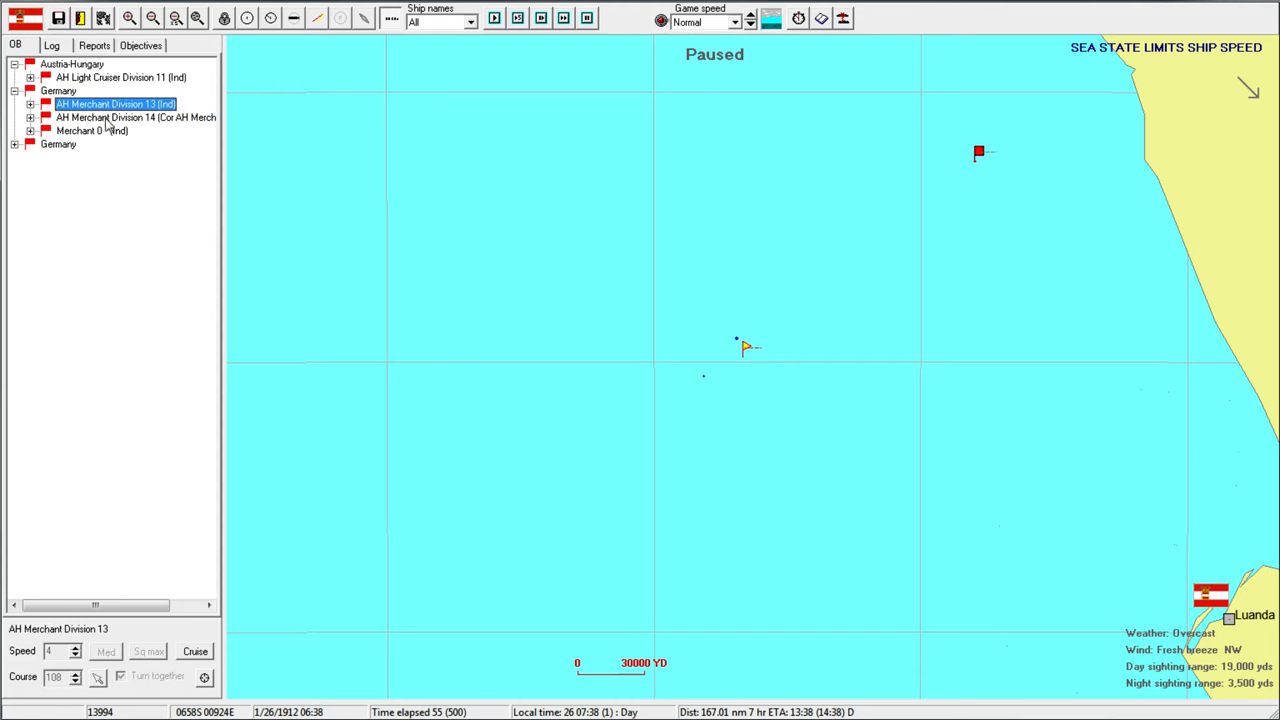
pyautogui.click(92, 131)
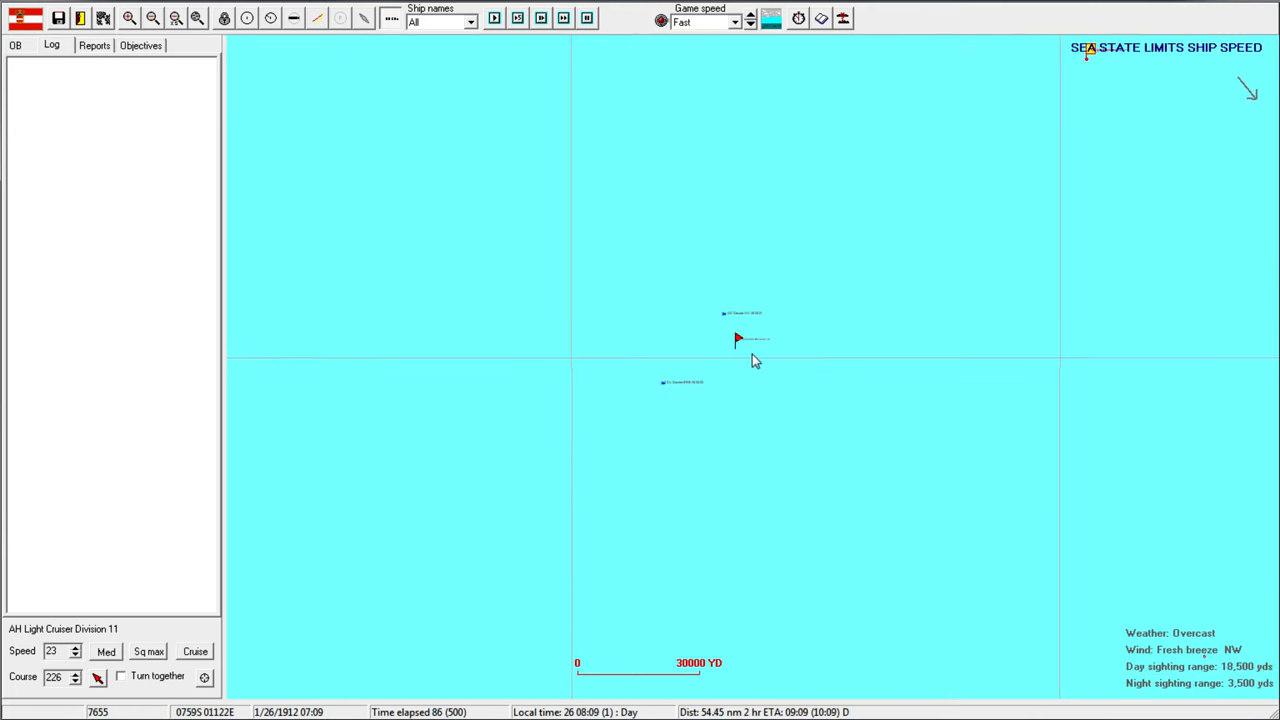
# Review the order of battle, select Light Cruiser Division 11, and resume the battle.
pyautogui.click(15, 45)
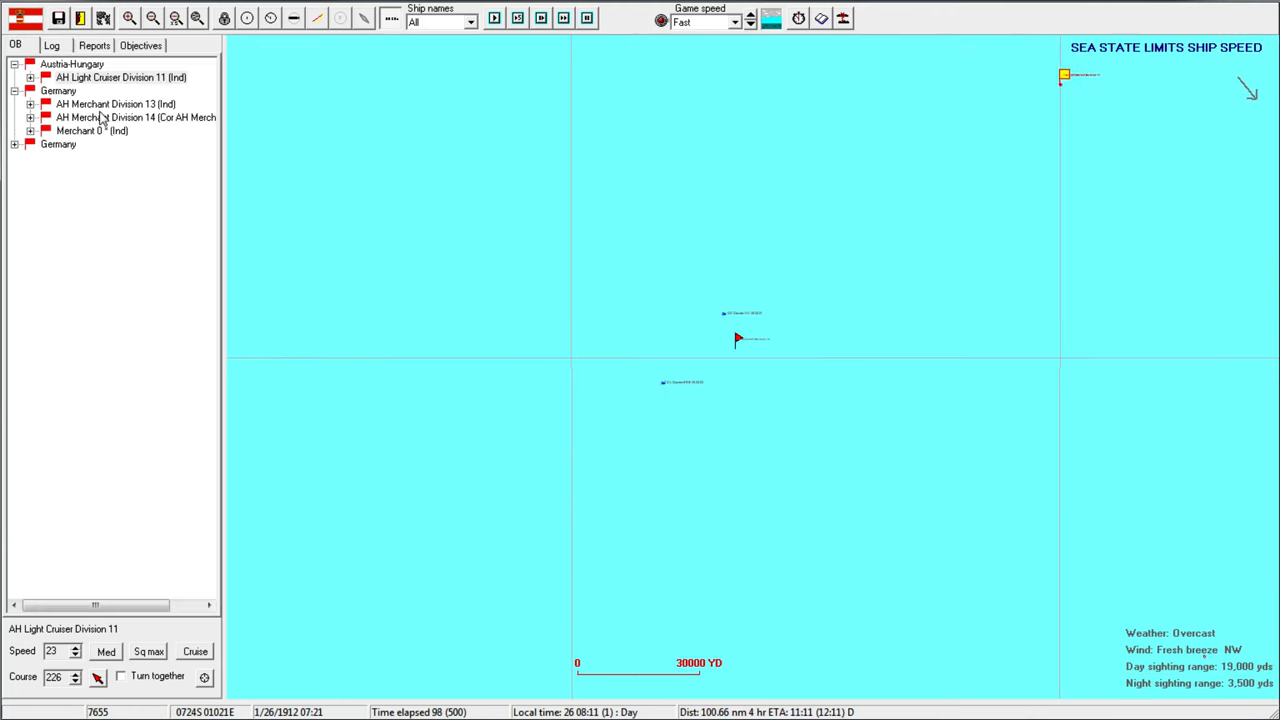
pyautogui.click(115, 104)
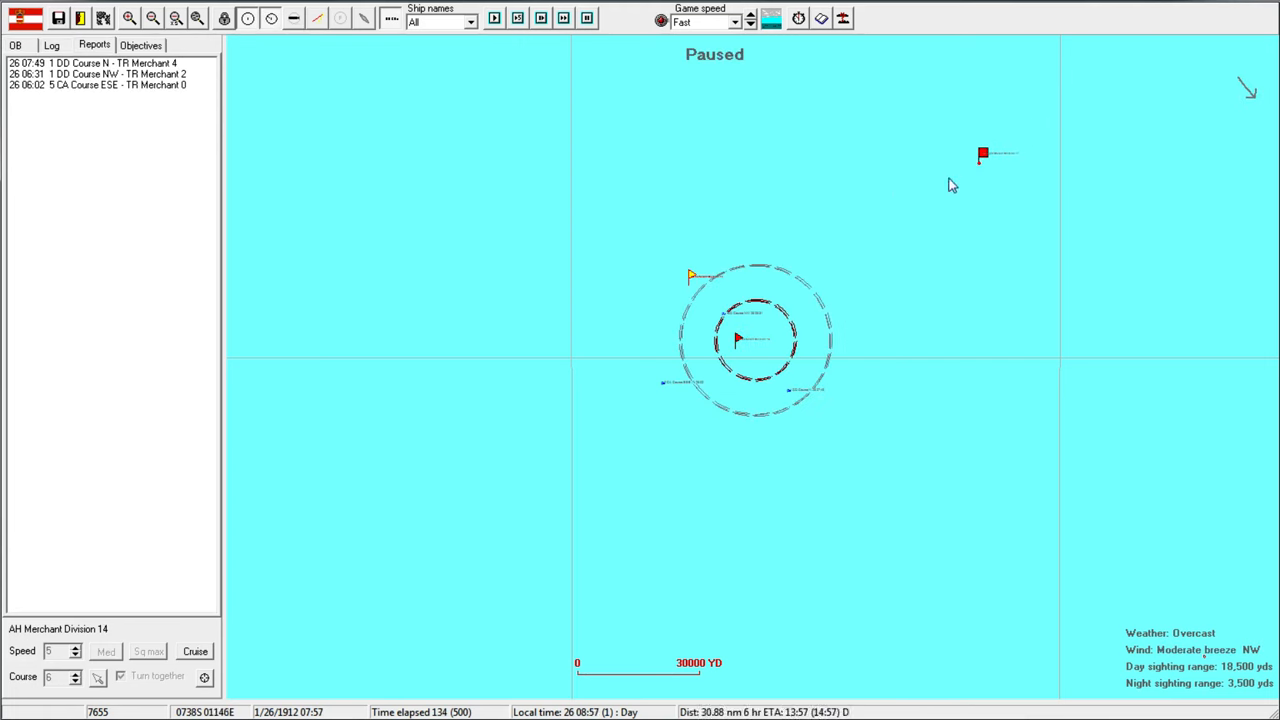
pyautogui.click(983, 155)
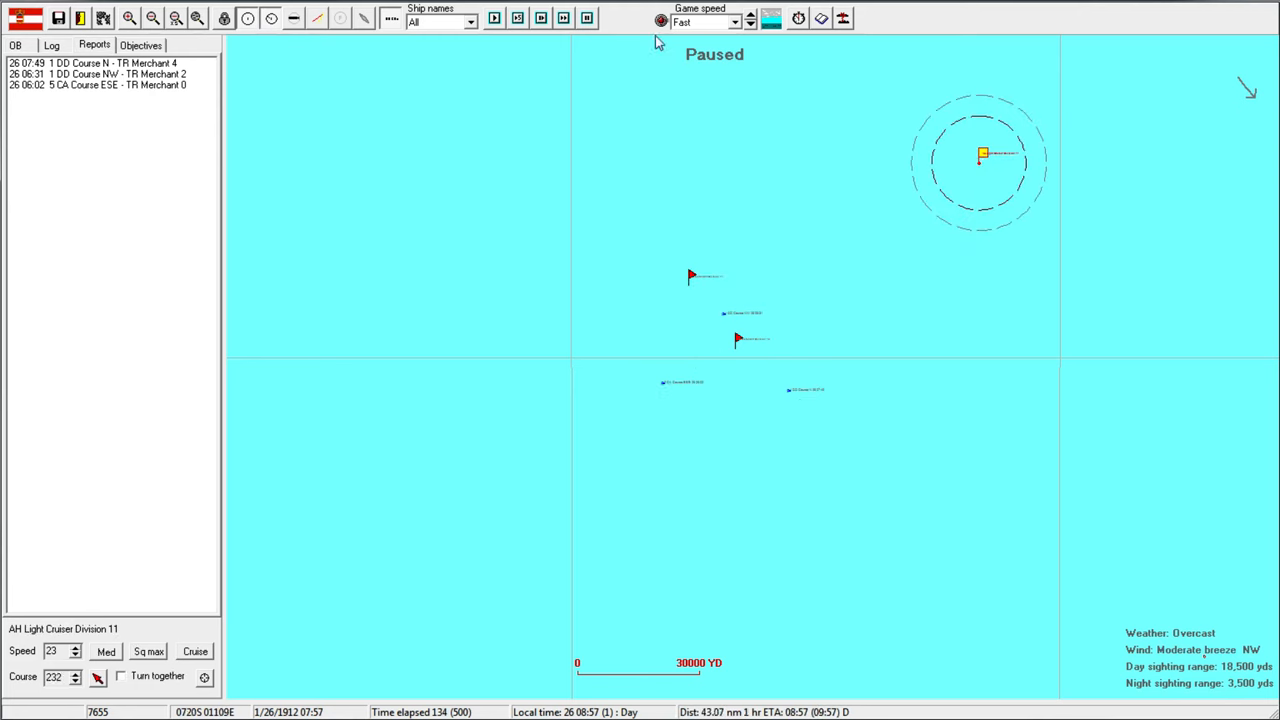
pyautogui.click(51, 45)
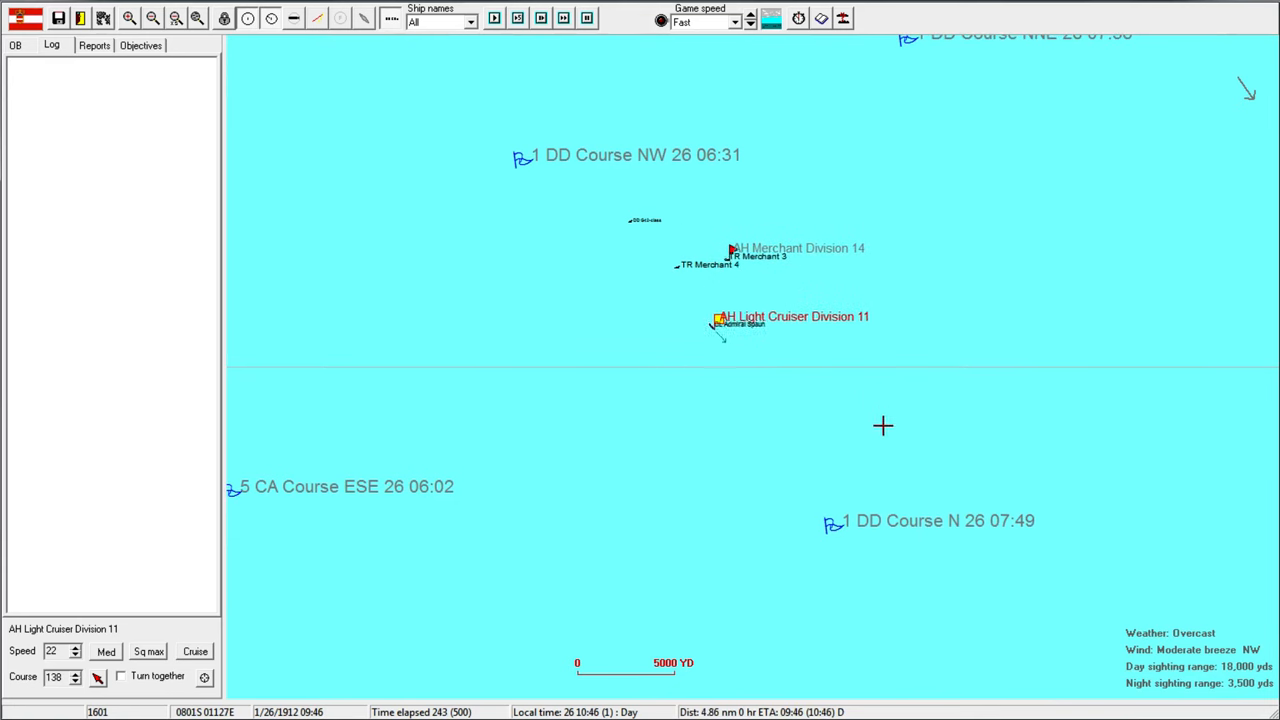
# Inspect Merchant Division 14 under Germany in the order of battle while the battle runs out.
pyautogui.click(15, 45)
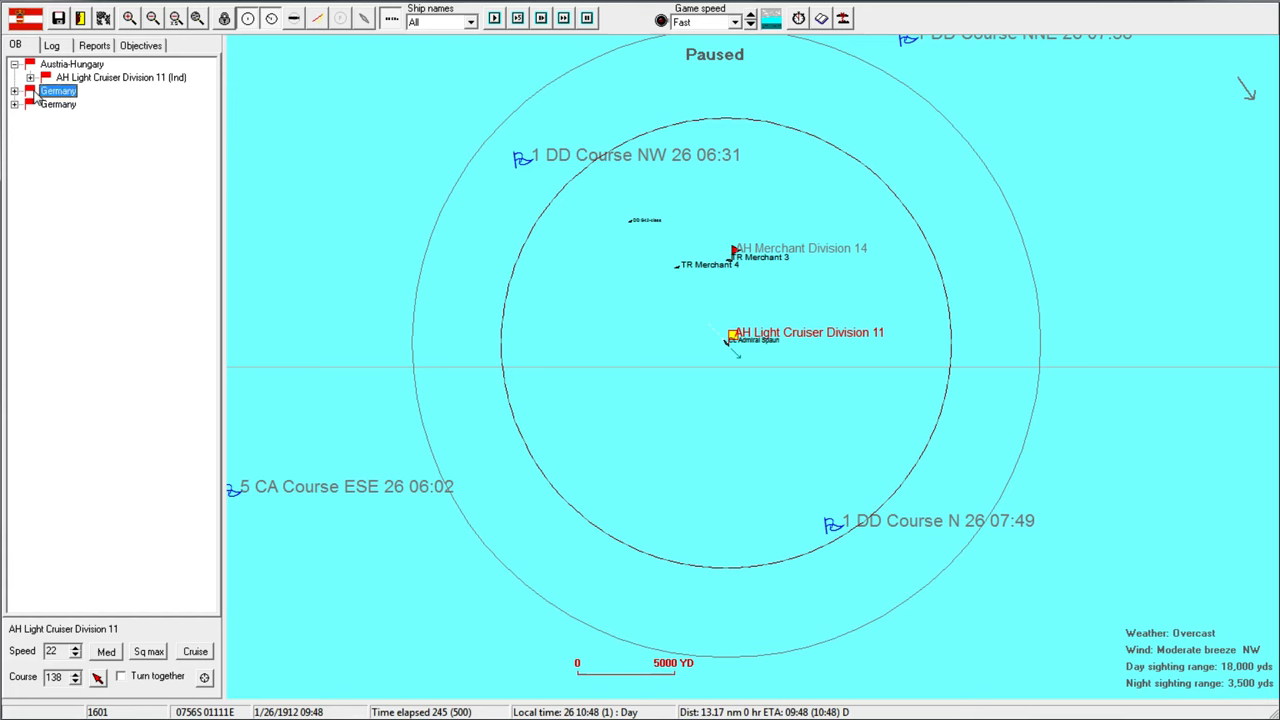
pyautogui.click(114, 104)
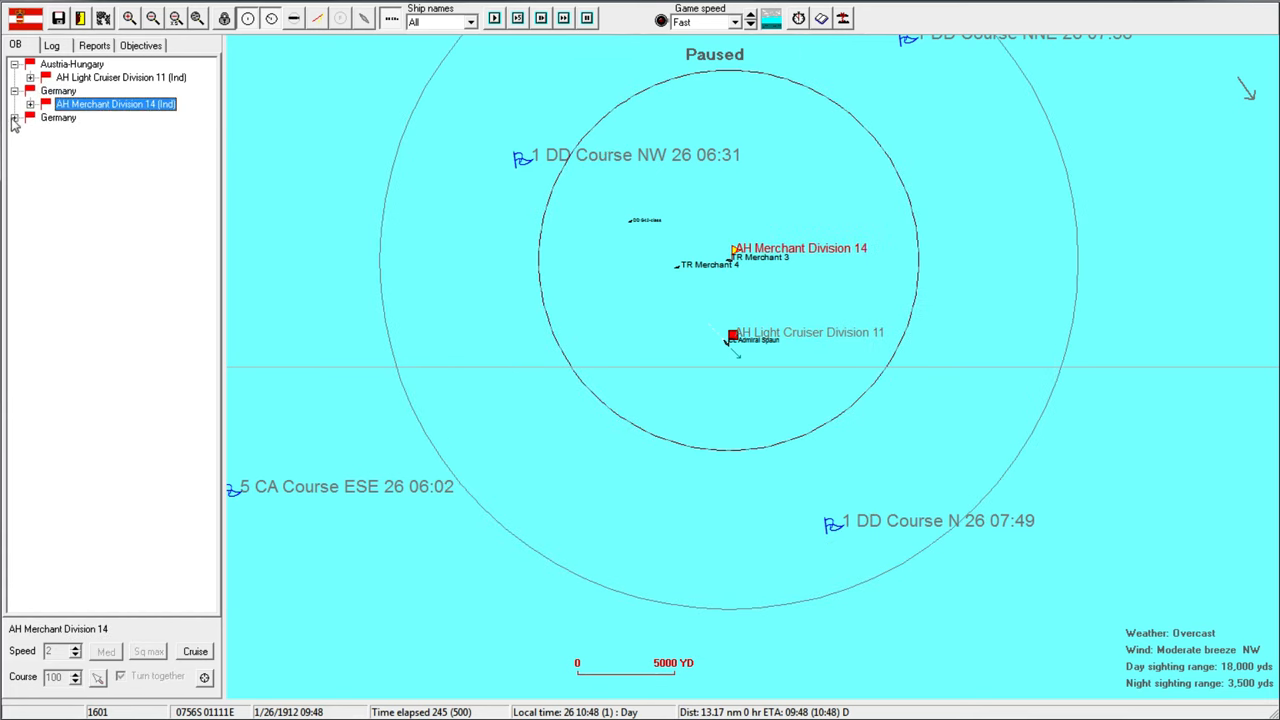
pyautogui.click(15, 117)
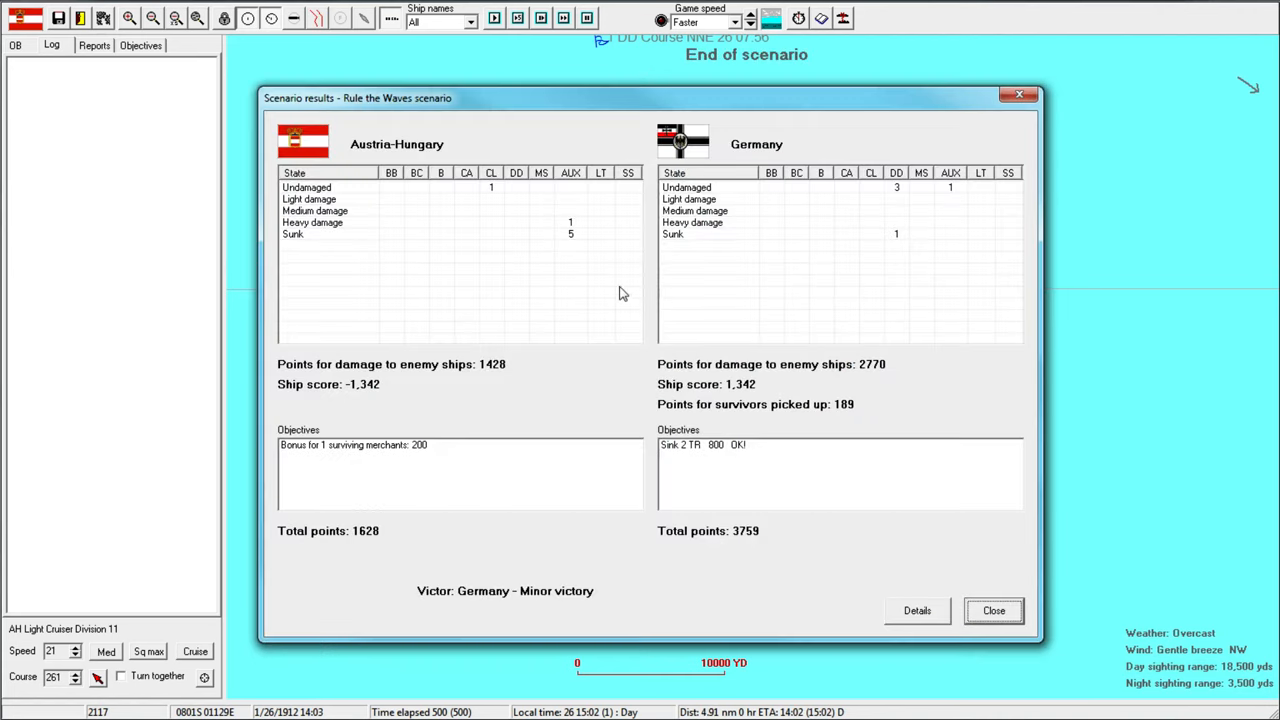
pyautogui.moveTo(925, 237)
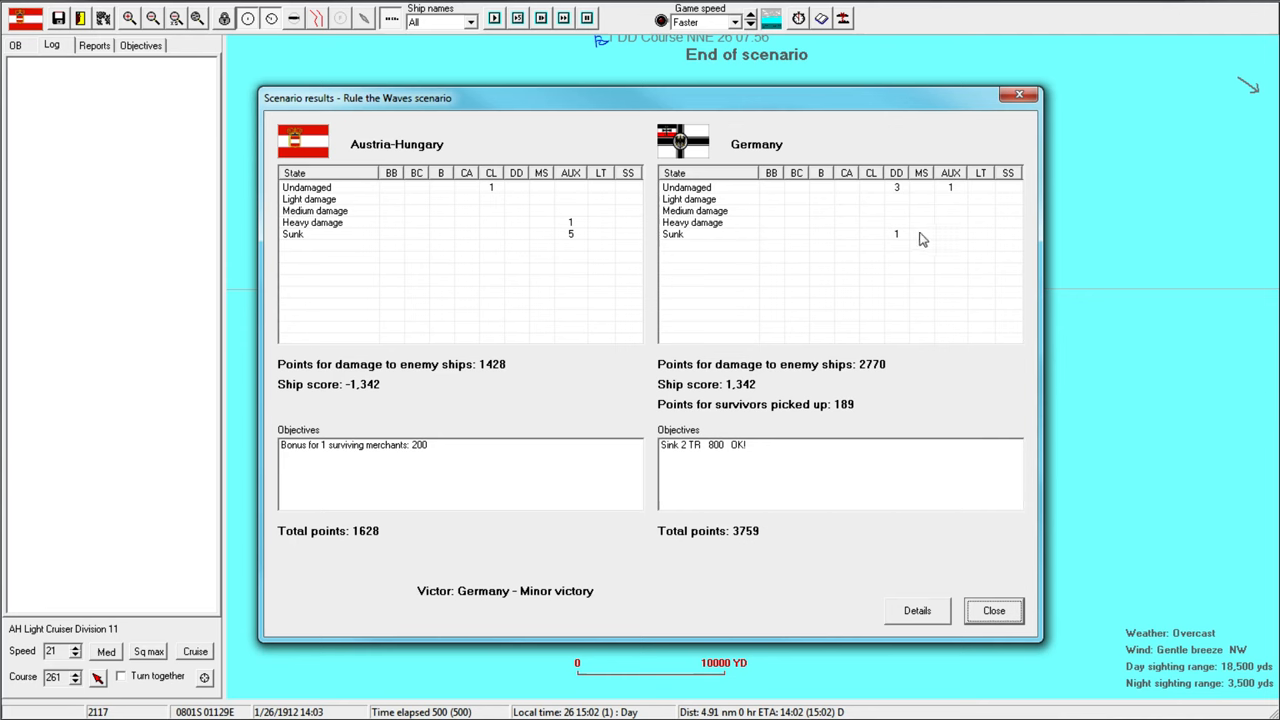
pyautogui.moveTo(540, 423)
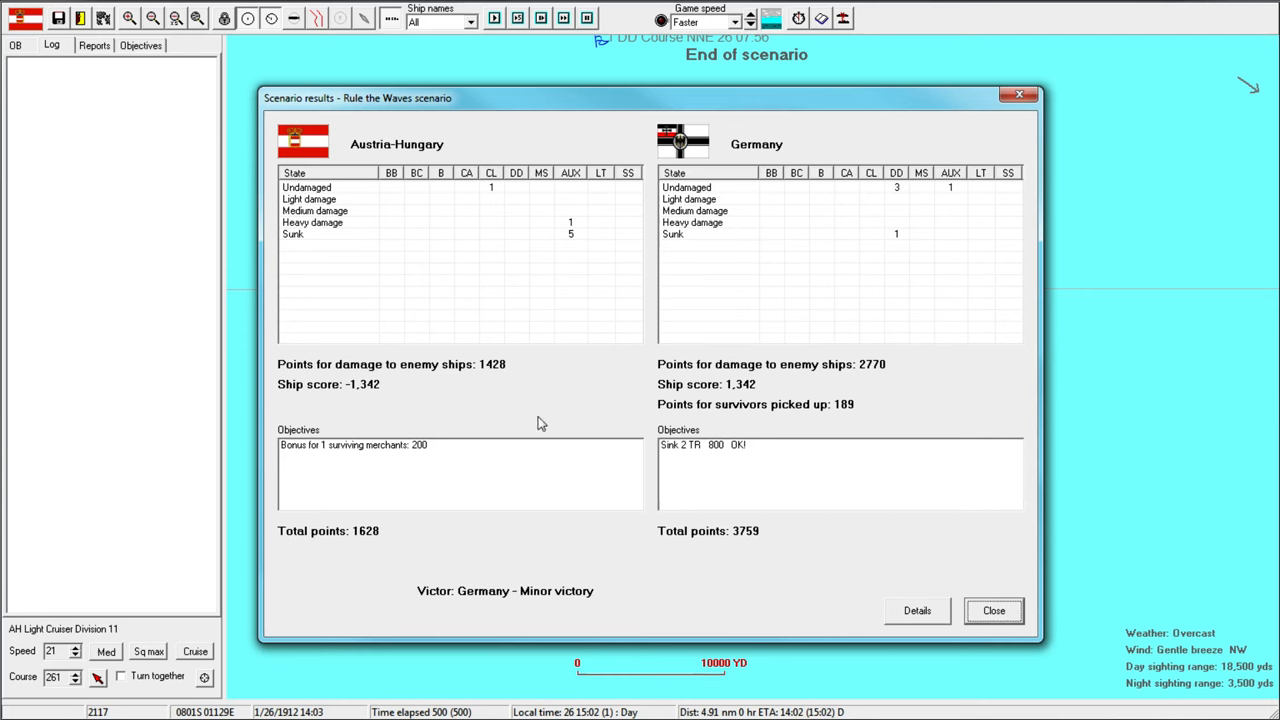
pyautogui.moveTo(585, 240)
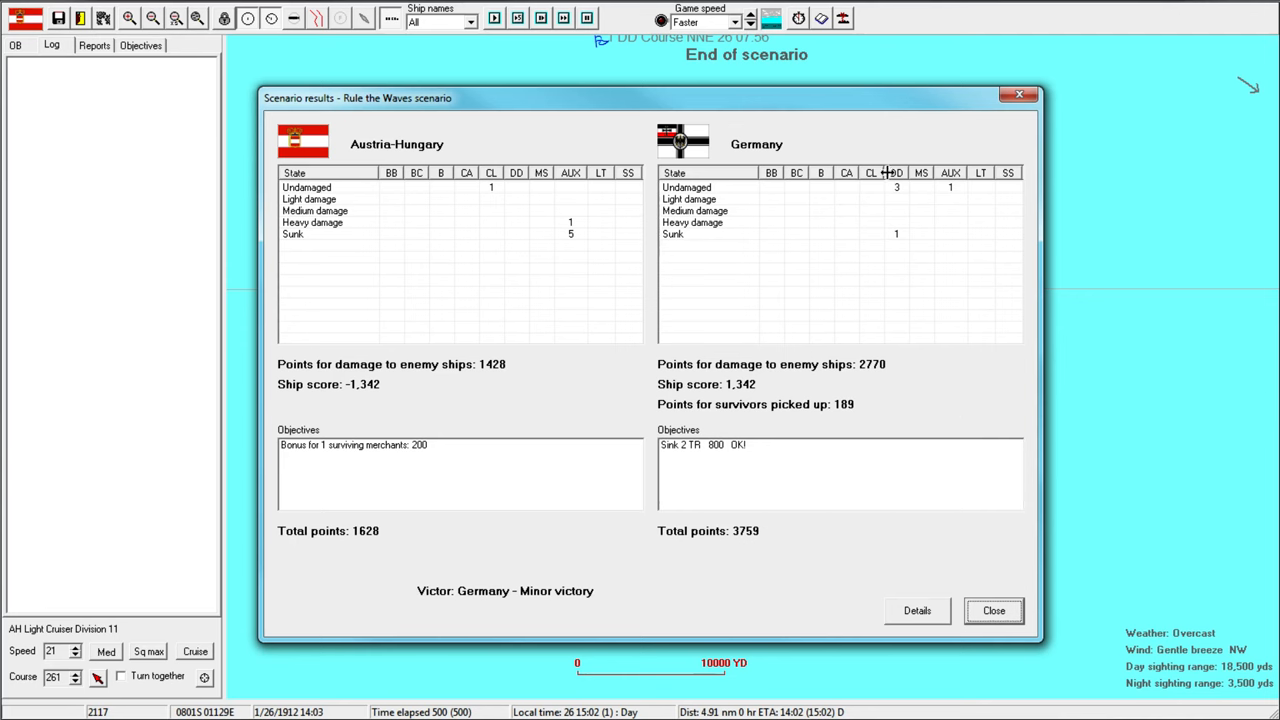
# Close the 1628-versus-3759 scenario results and confirm leaving the scenario.
pyautogui.click(992, 610)
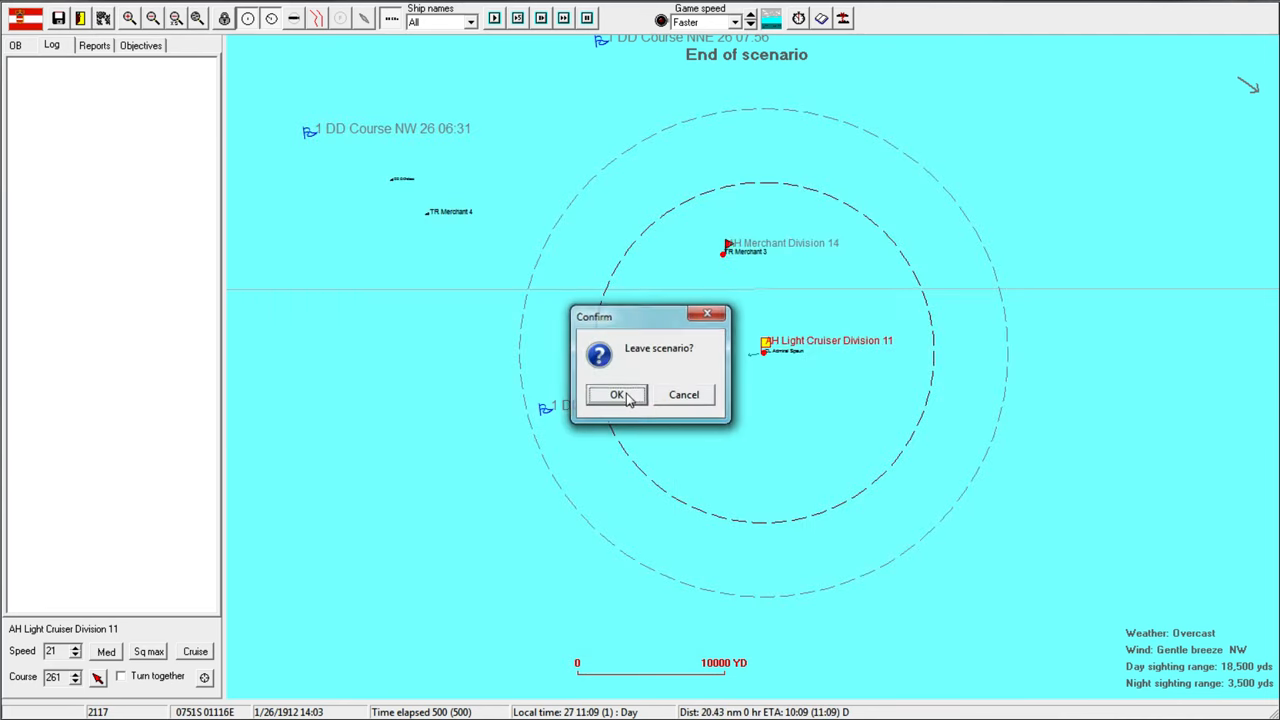
pyautogui.click(616, 394)
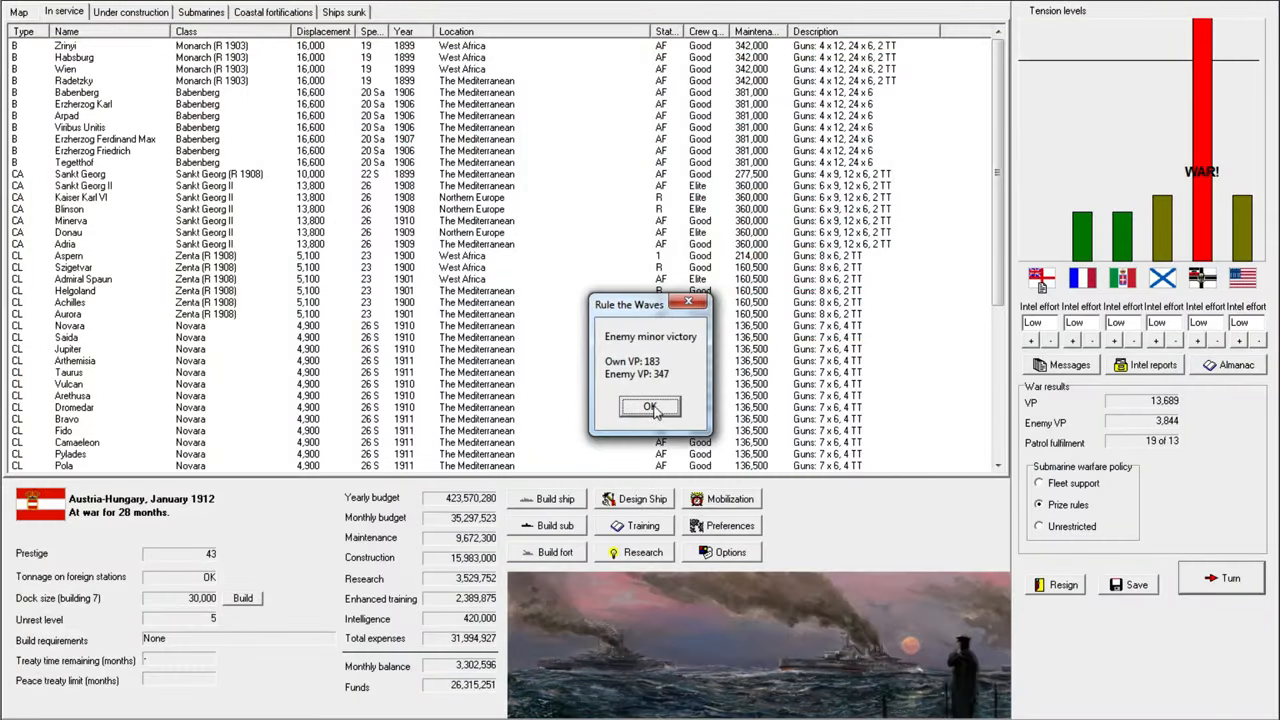
# Dismiss the 183-versus-347 VP notice, read the poor crew performance message, and close turn messages.
pyautogui.click(650, 407)
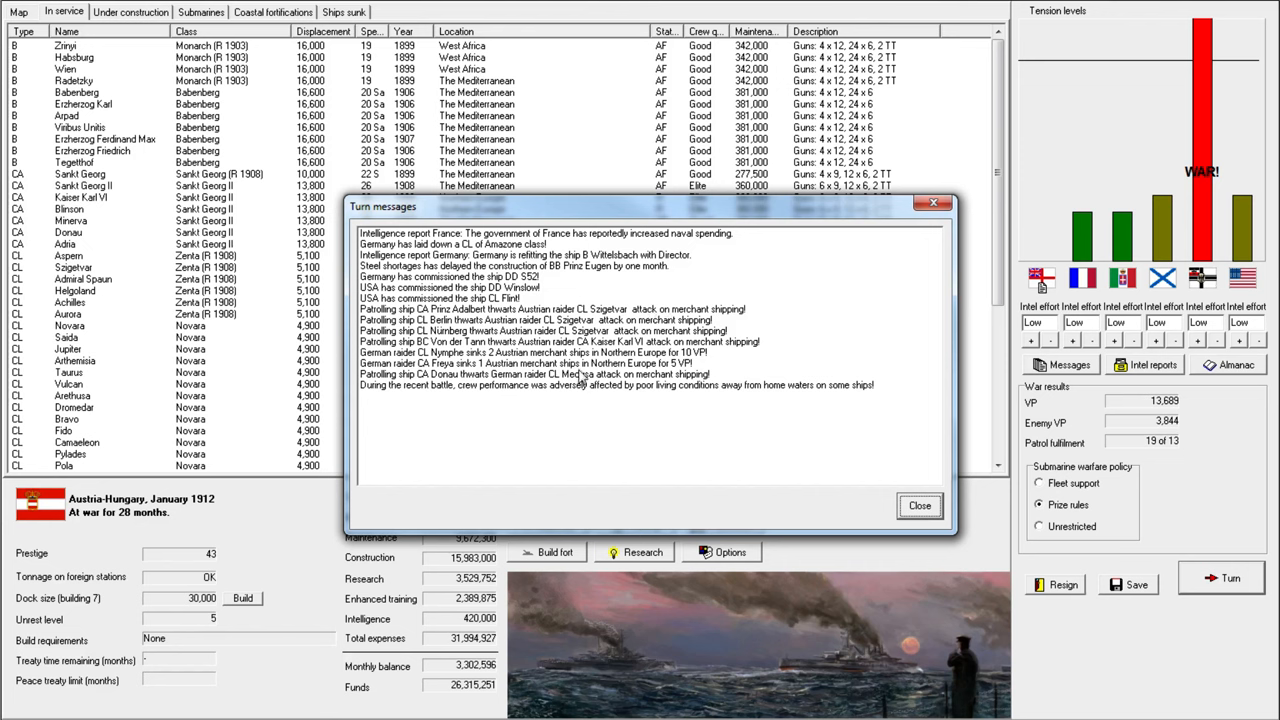
pyautogui.click(615, 385)
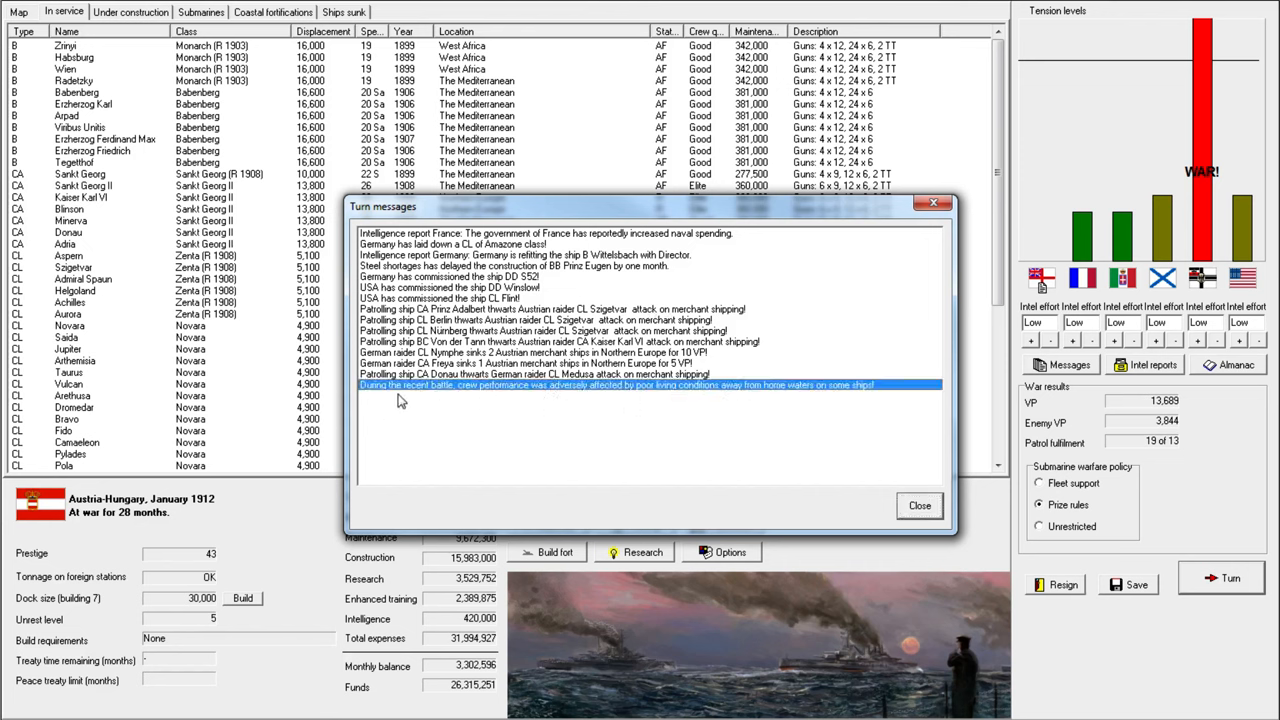
pyautogui.moveTo(648, 392)
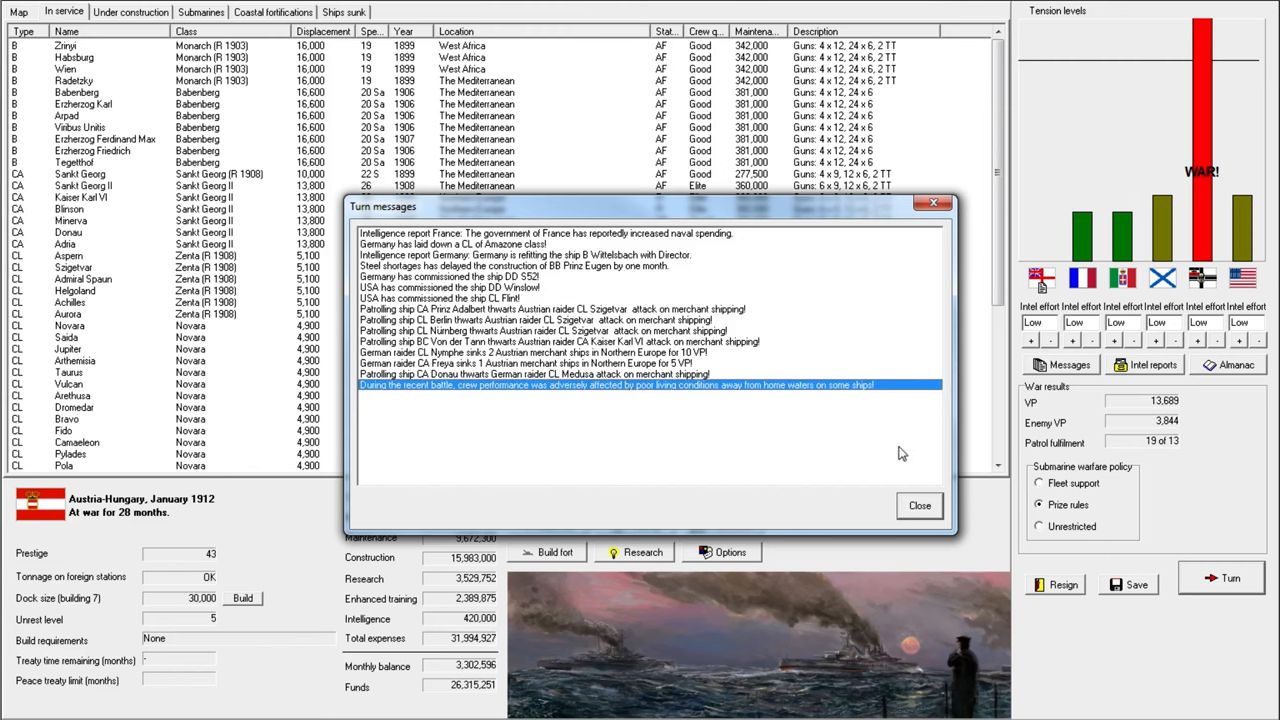
pyautogui.click(918, 505)
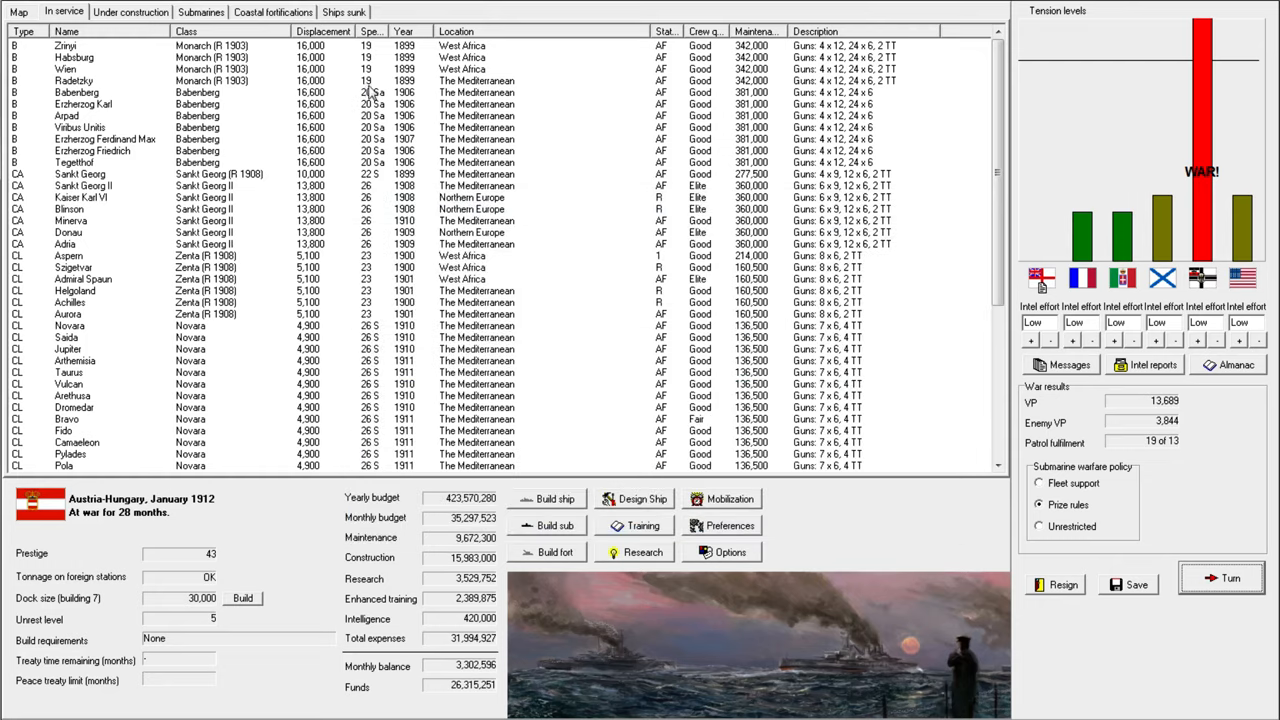
pyautogui.click(75, 92)
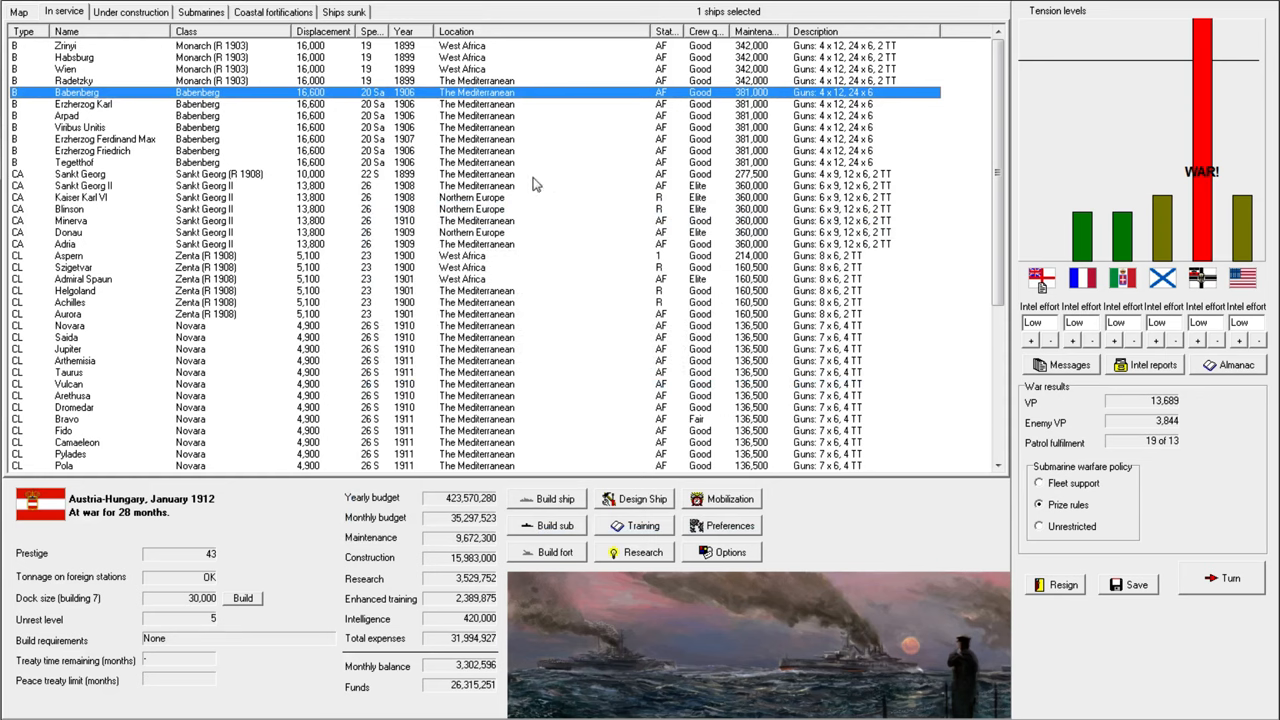
pyautogui.moveTo(509, 270)
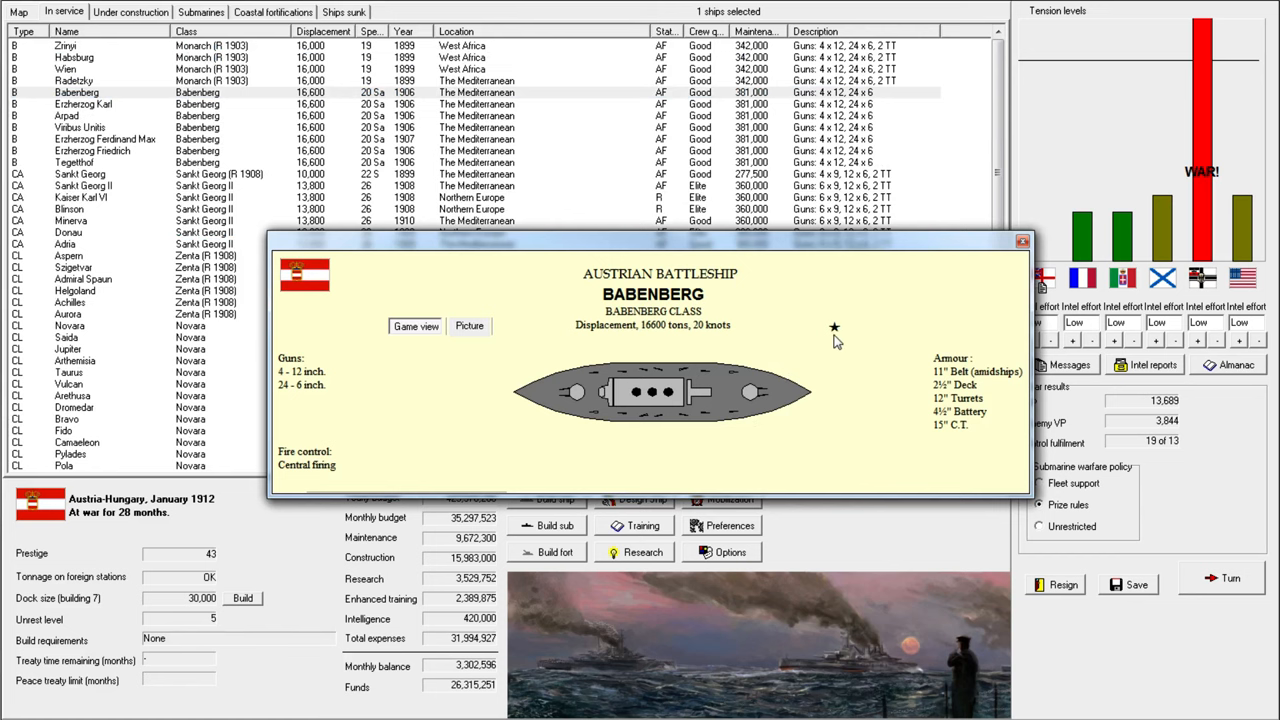
pyautogui.moveTo(477, 372)
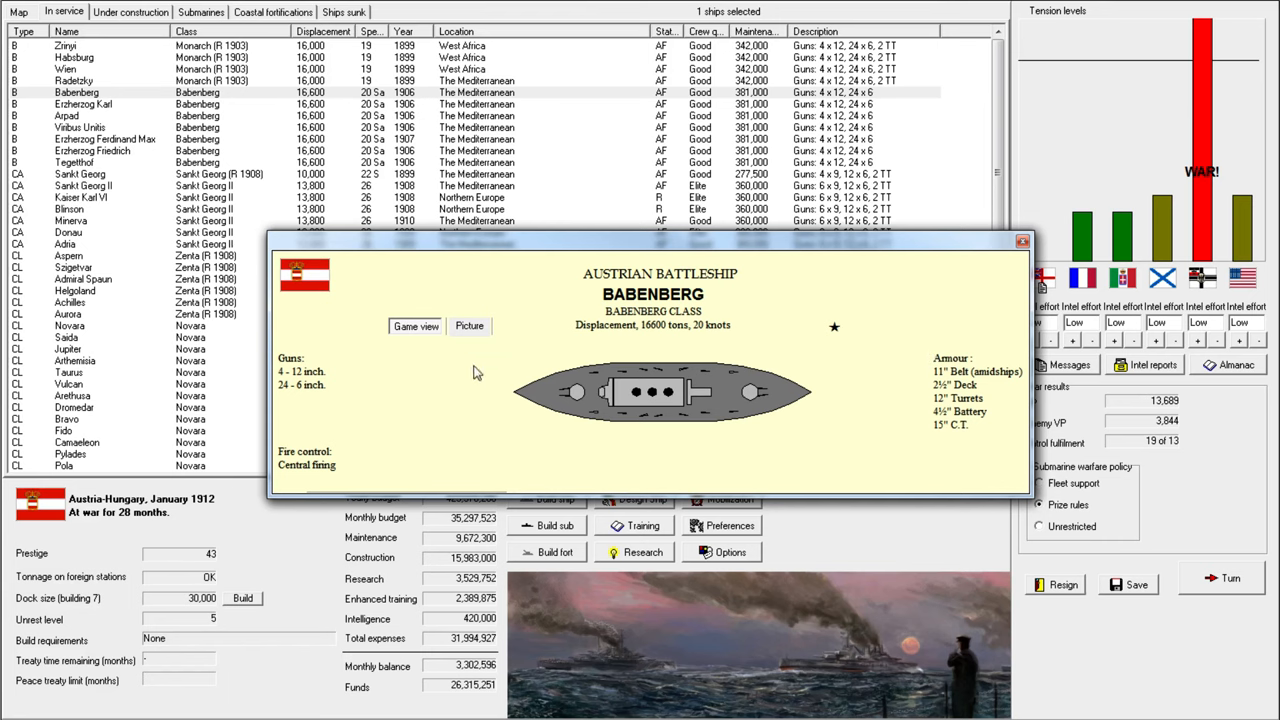
pyautogui.moveTo(923, 390)
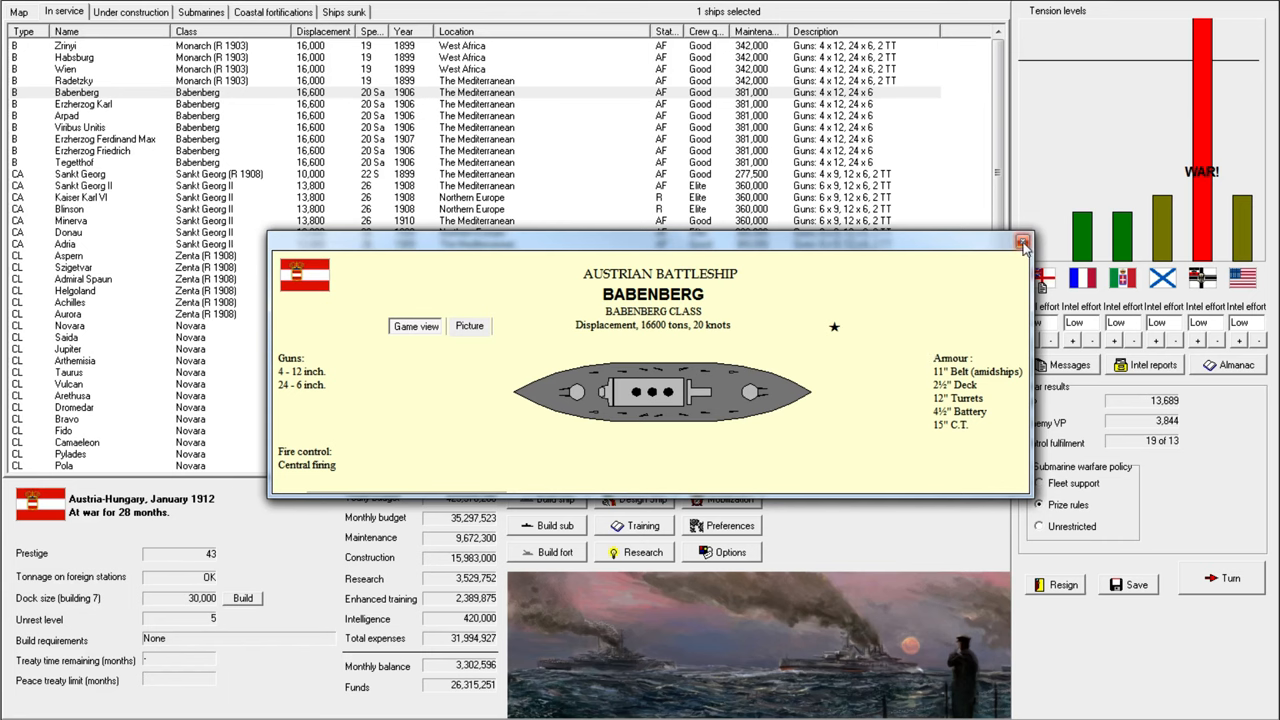
pyautogui.click(1022, 242)
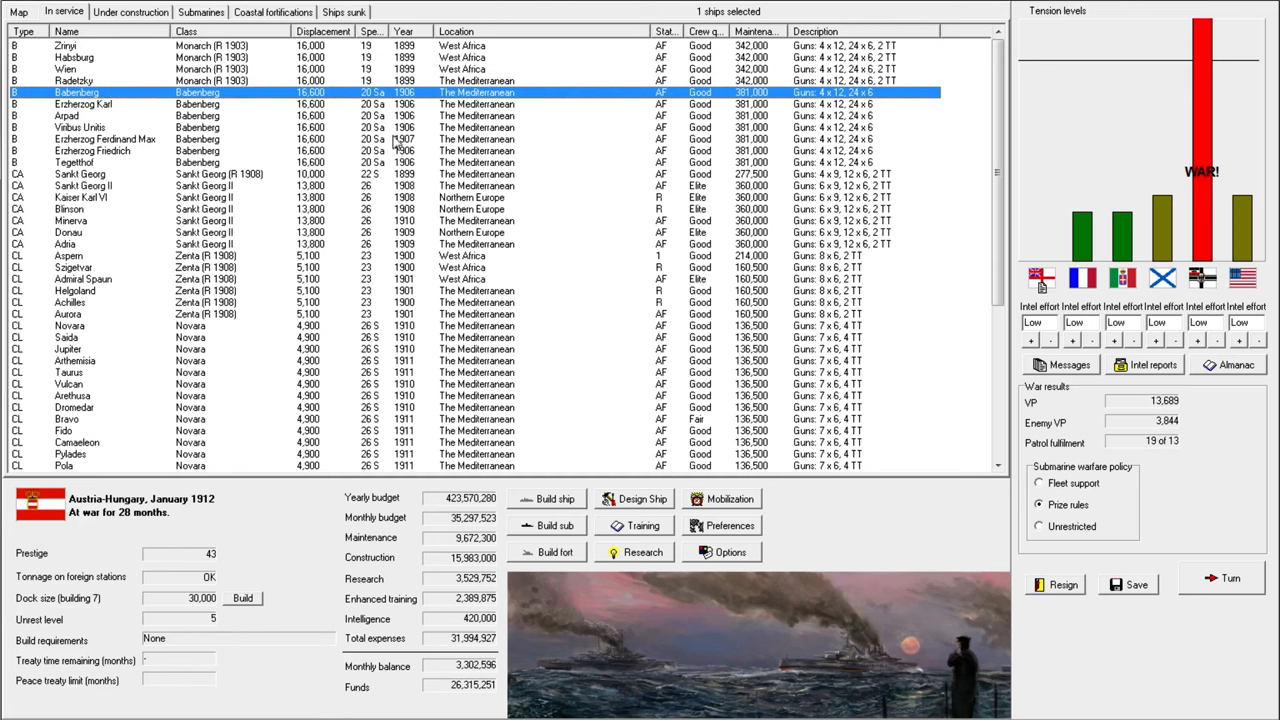
pyautogui.moveTo(507, 172)
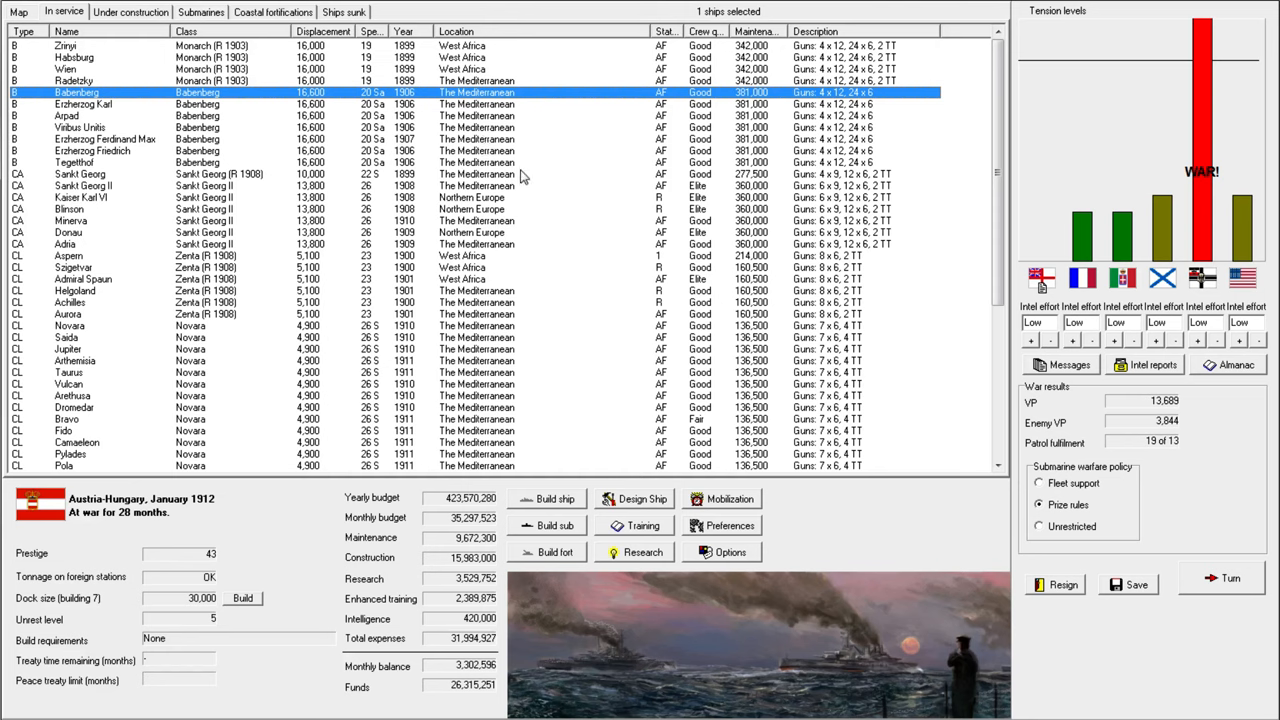
pyautogui.moveTo(352, 128)
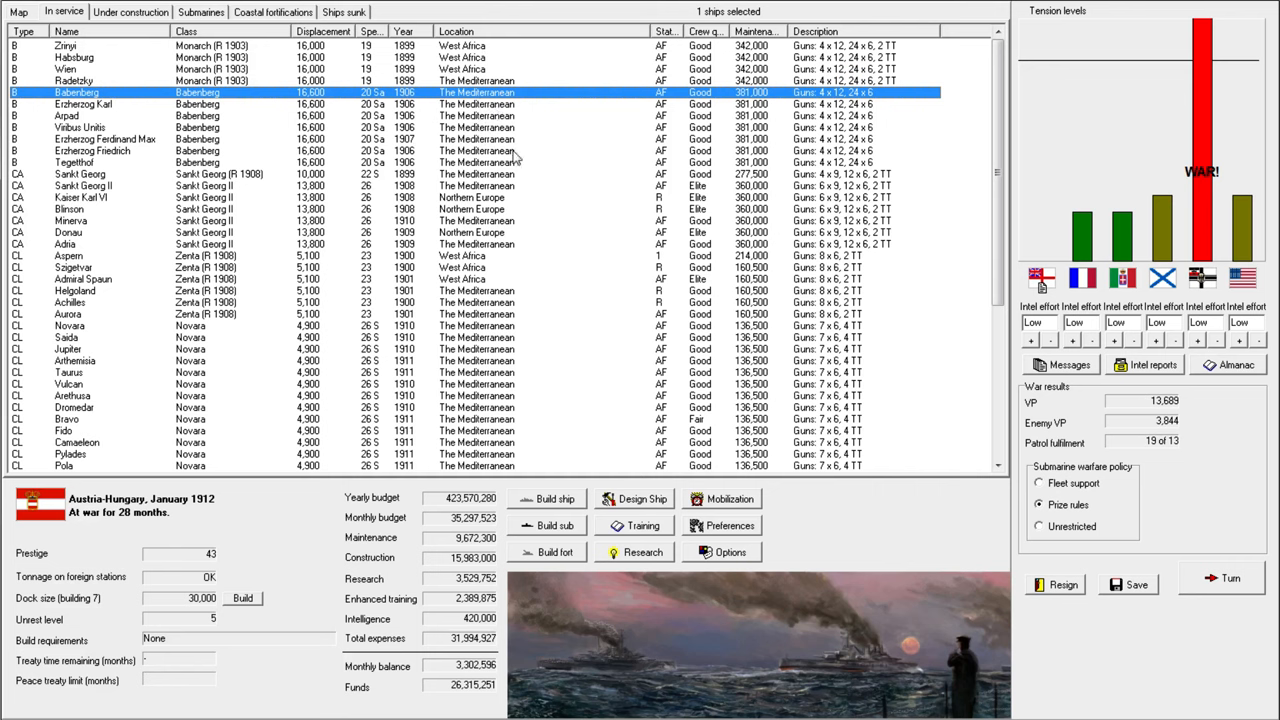
pyautogui.moveTo(527, 131)
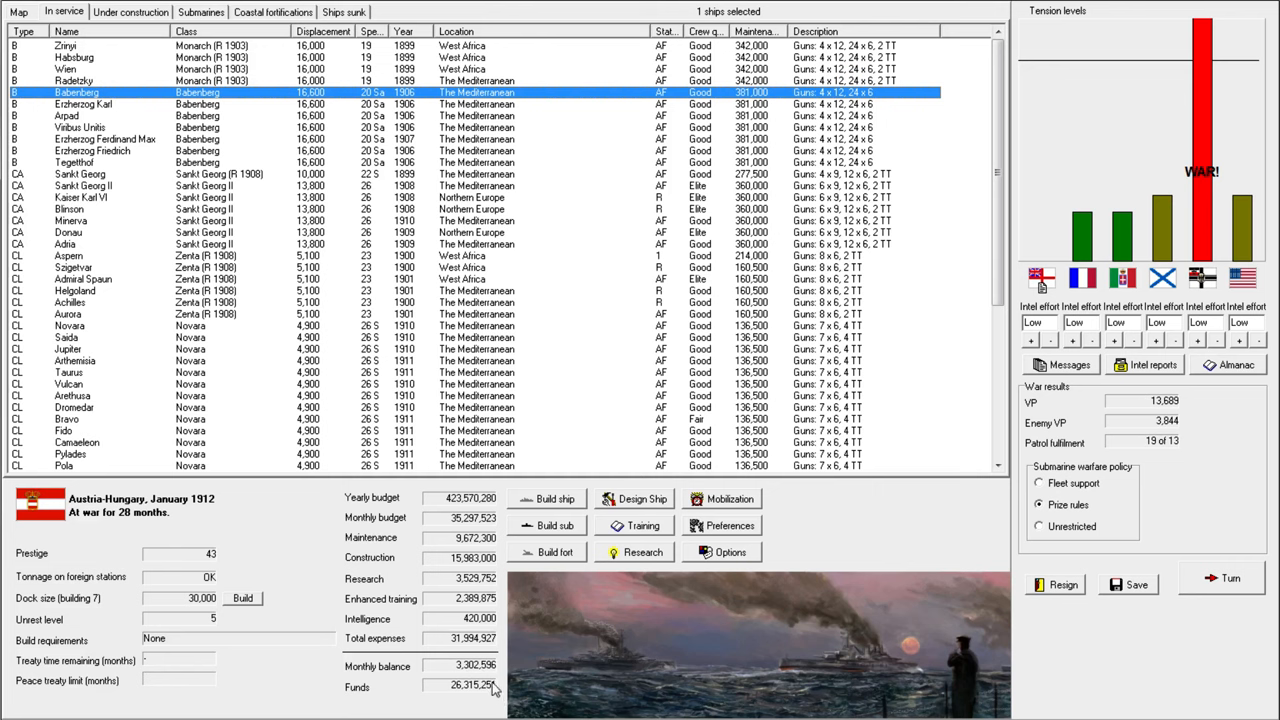
pyautogui.moveTo(676, 241)
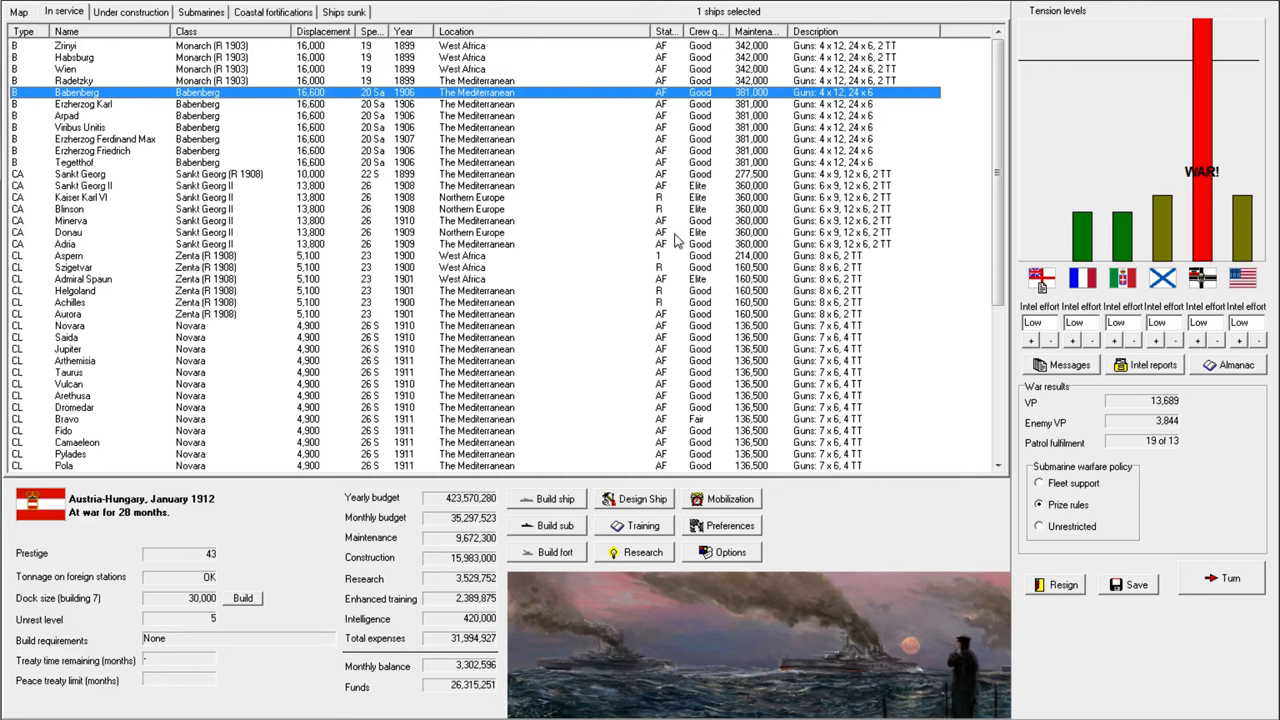